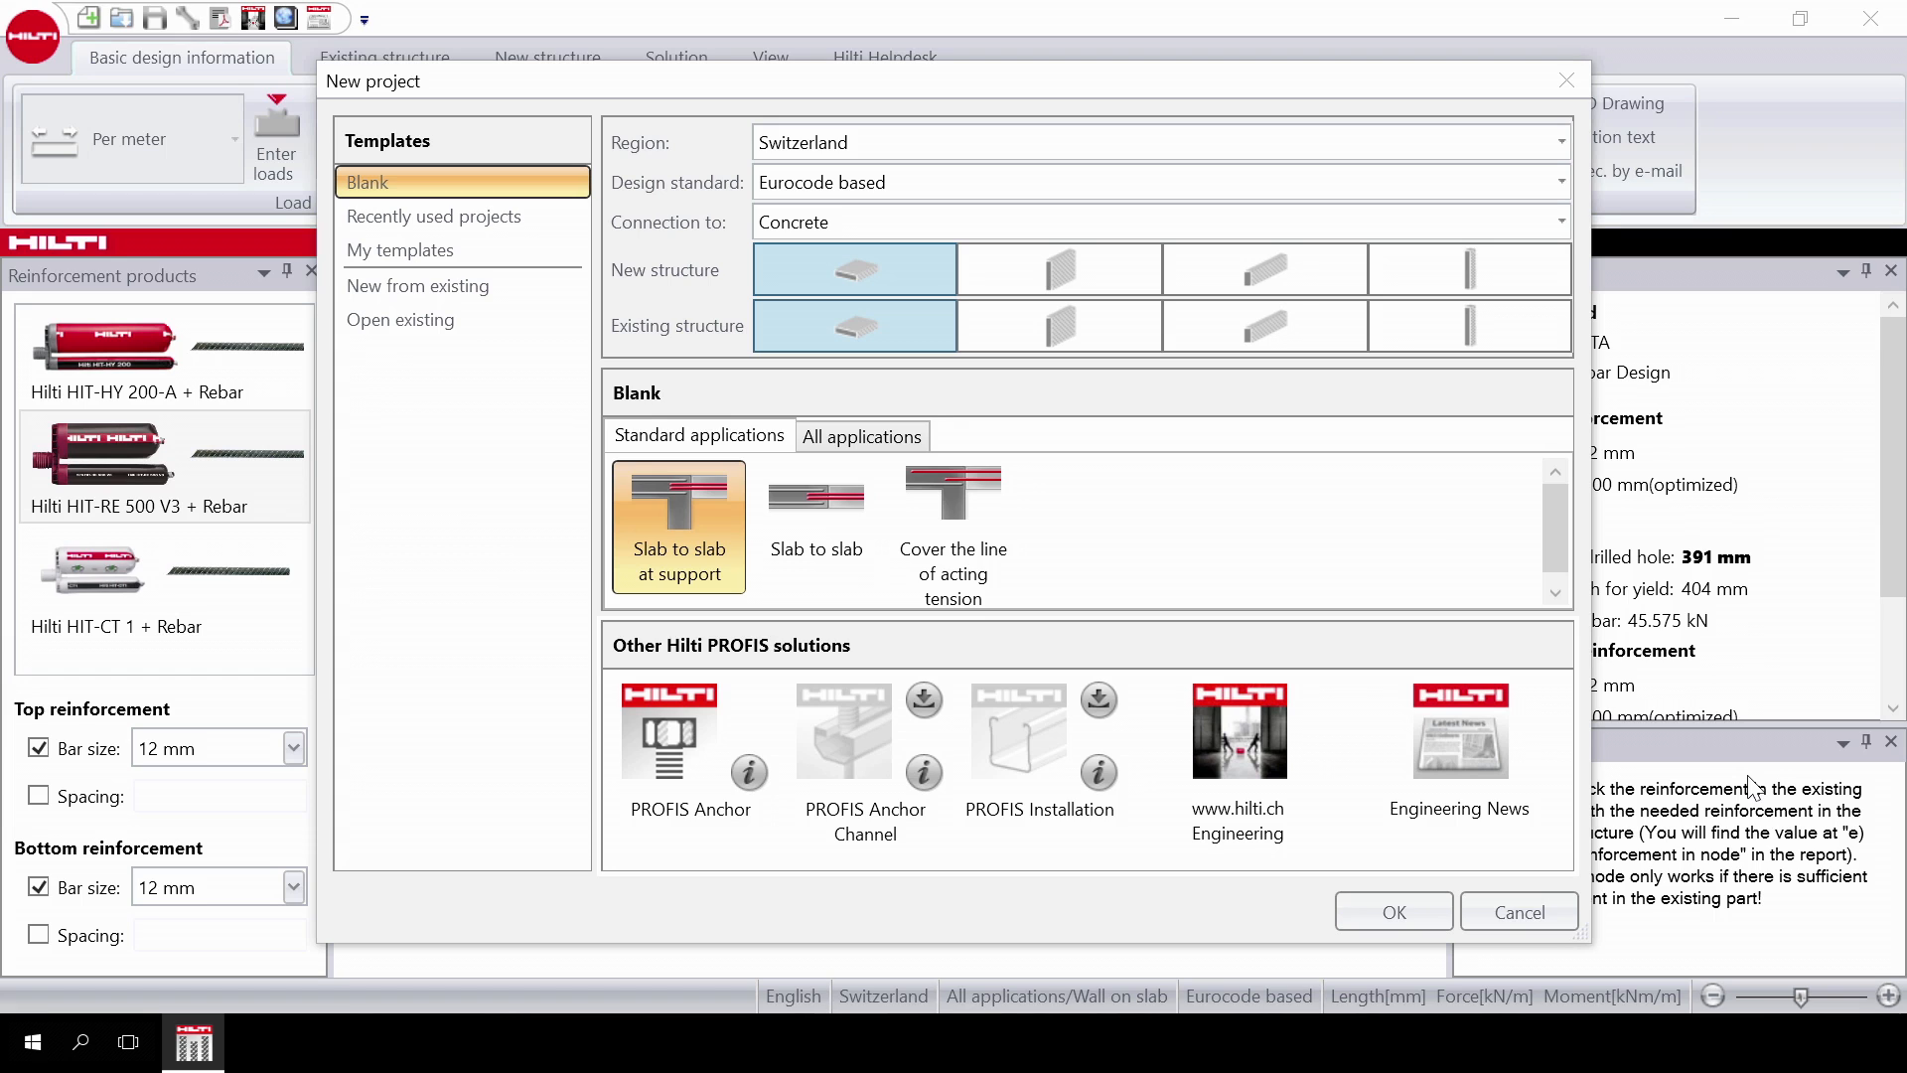
{"action": "mouse_move", "coordinate": [1709, 193]}
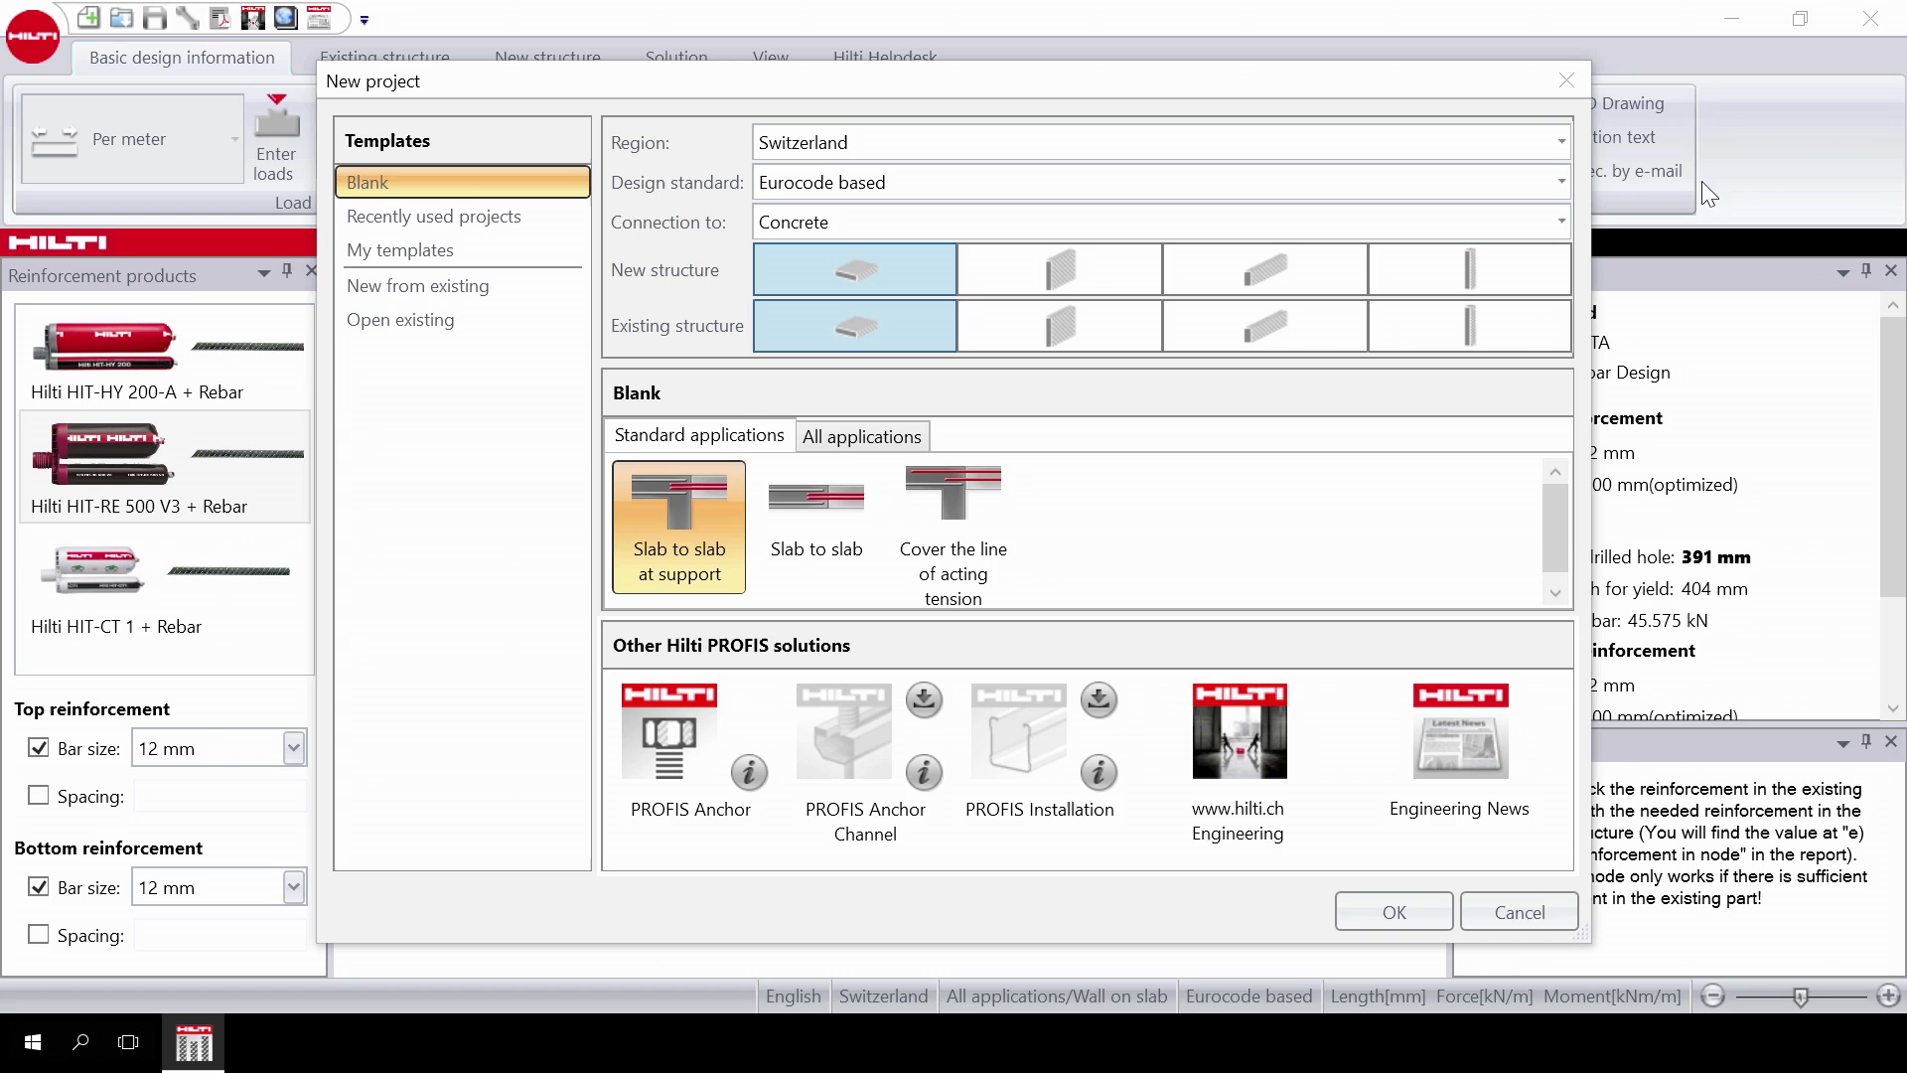
Confirm Eurocode based design standard and make the new structure a wall.
{"action": "left_click", "coordinate": [1562, 143]}
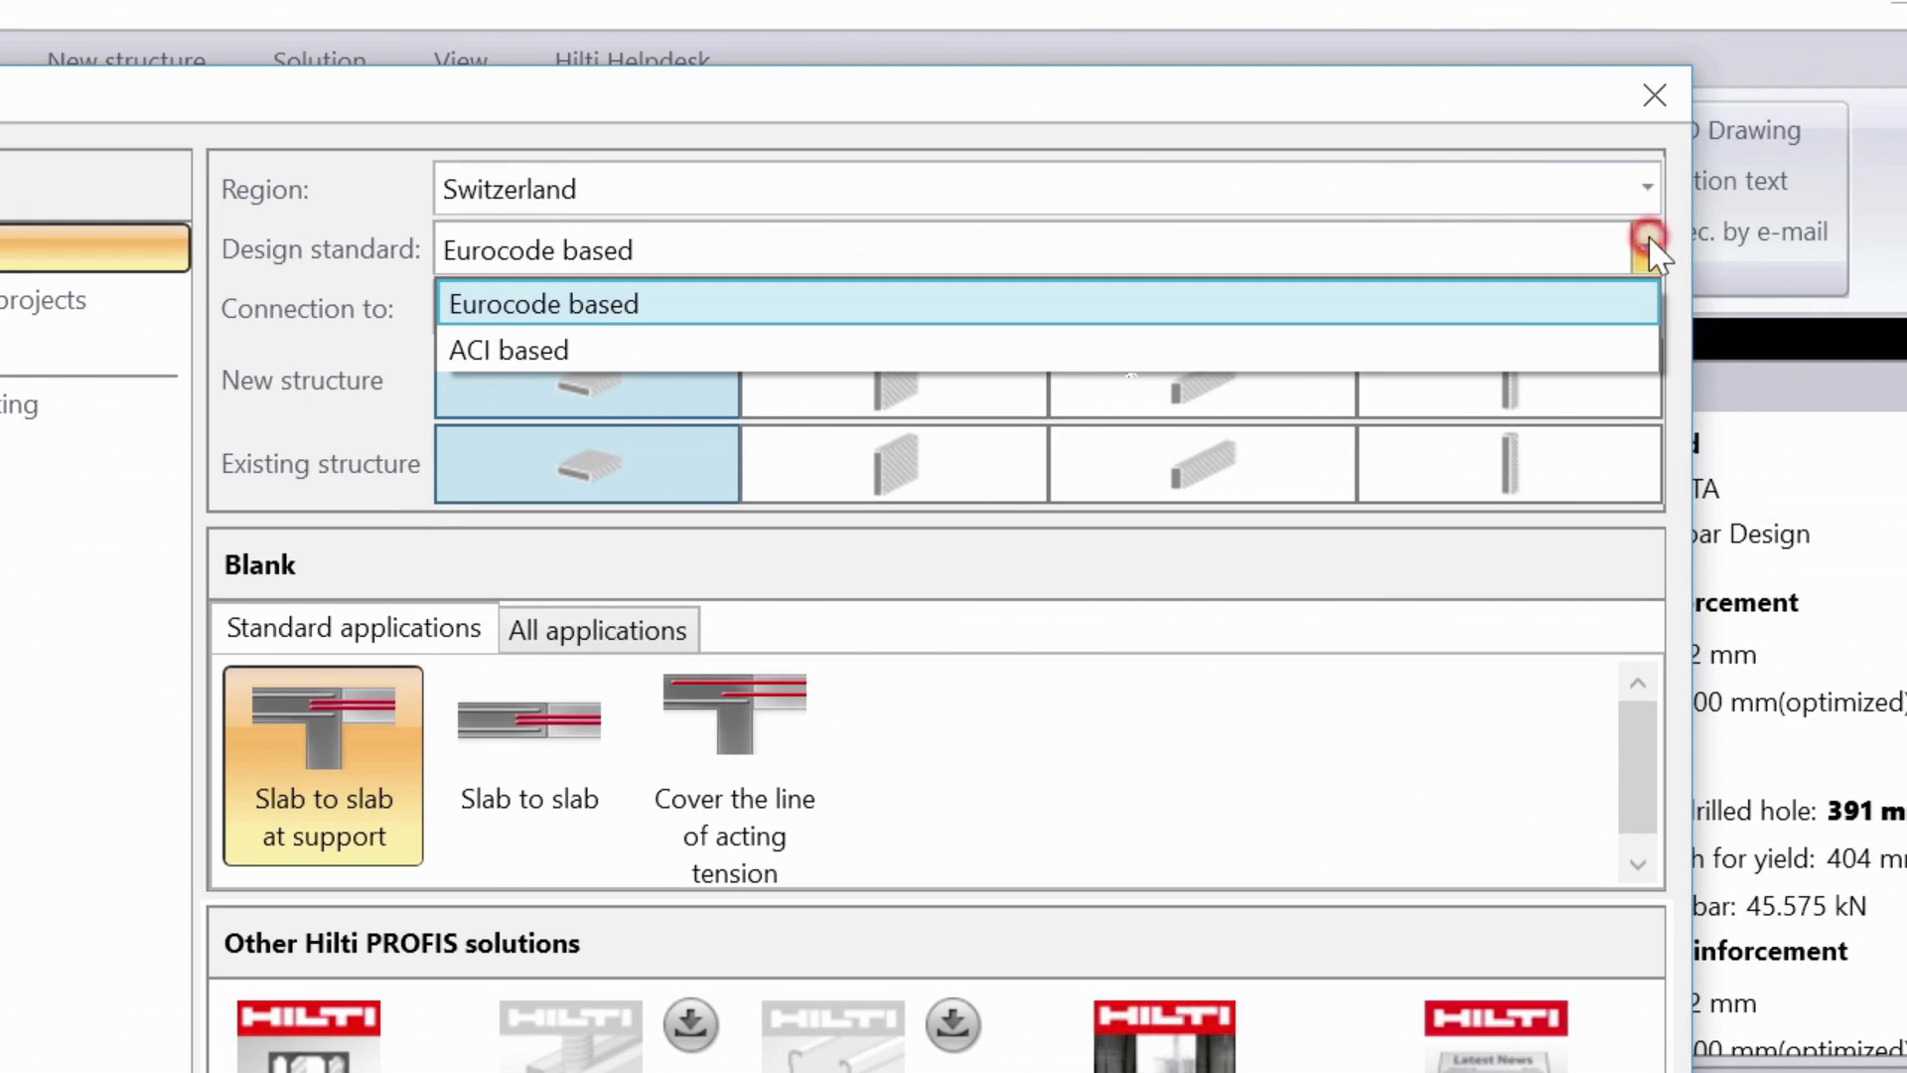
{"action": "mouse_move", "coordinate": [1593, 350]}
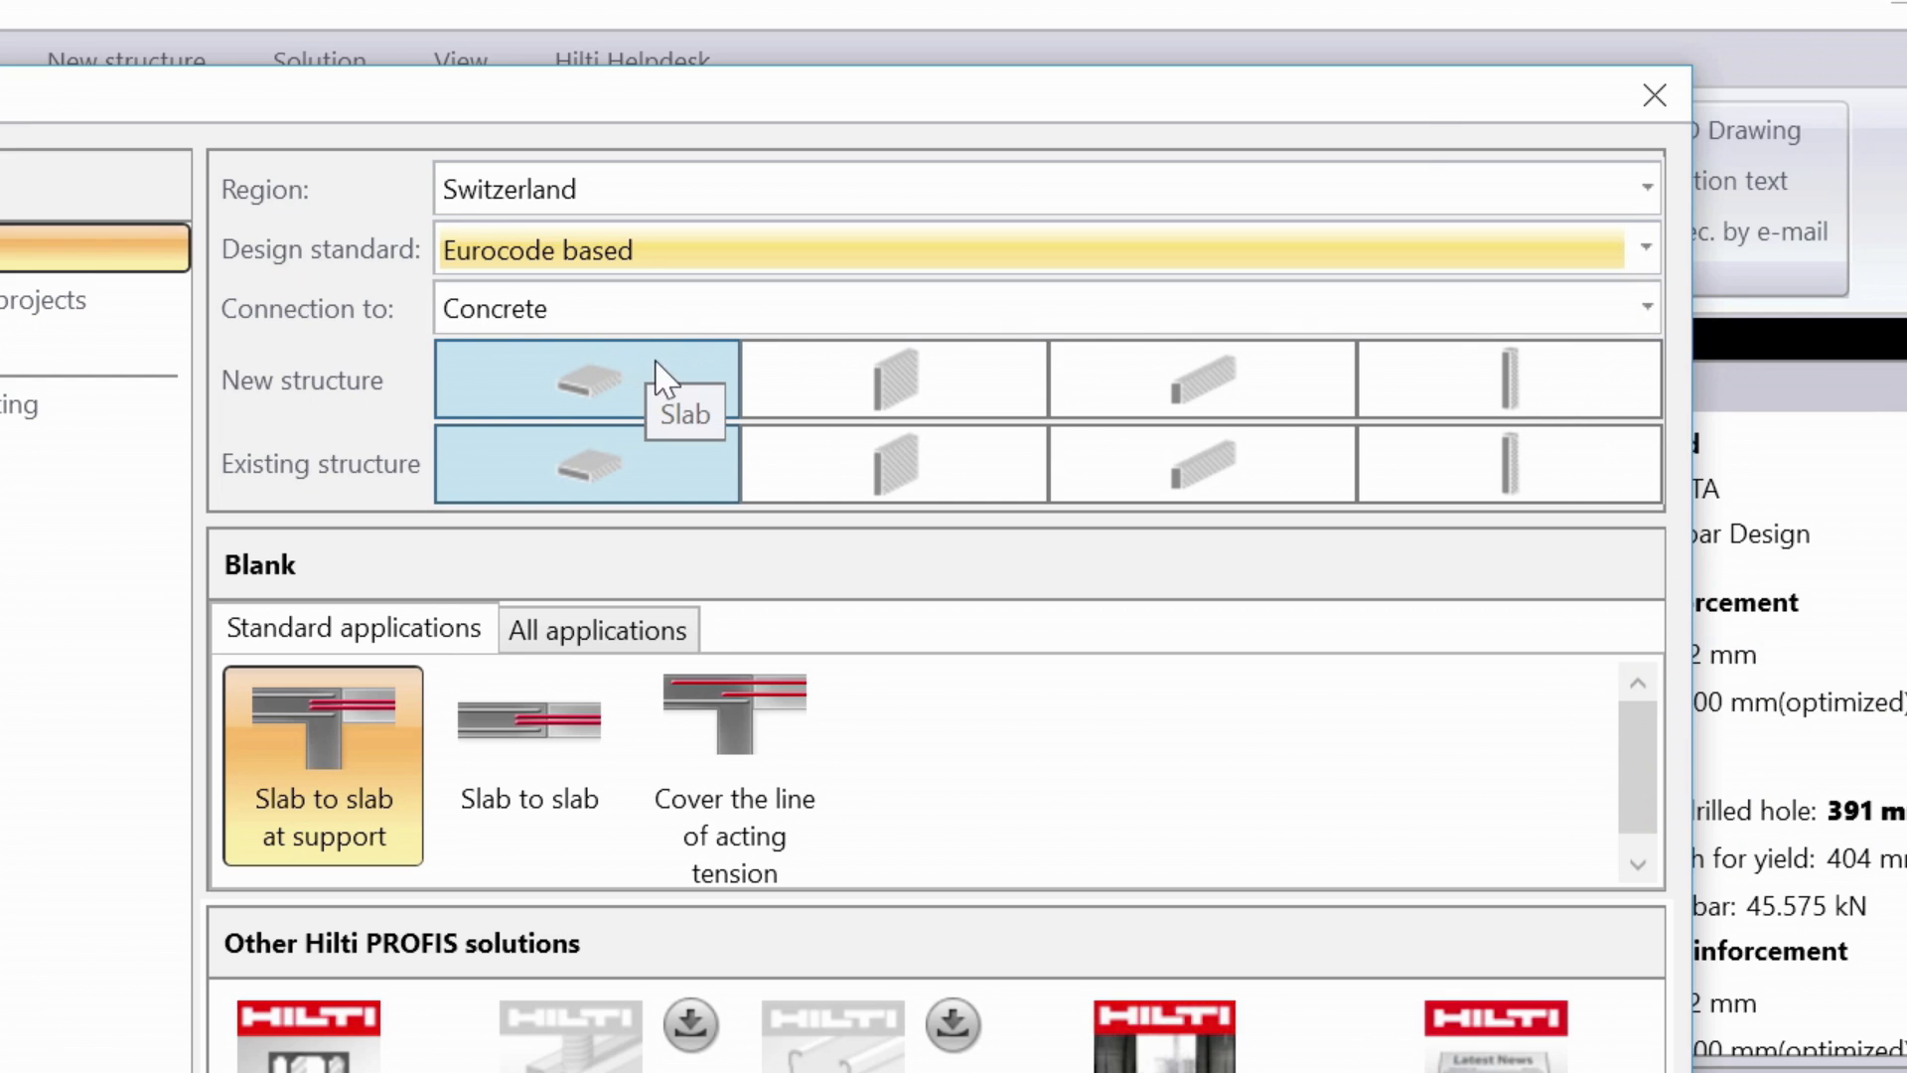
{"action": "left_click", "coordinate": [894, 377]}
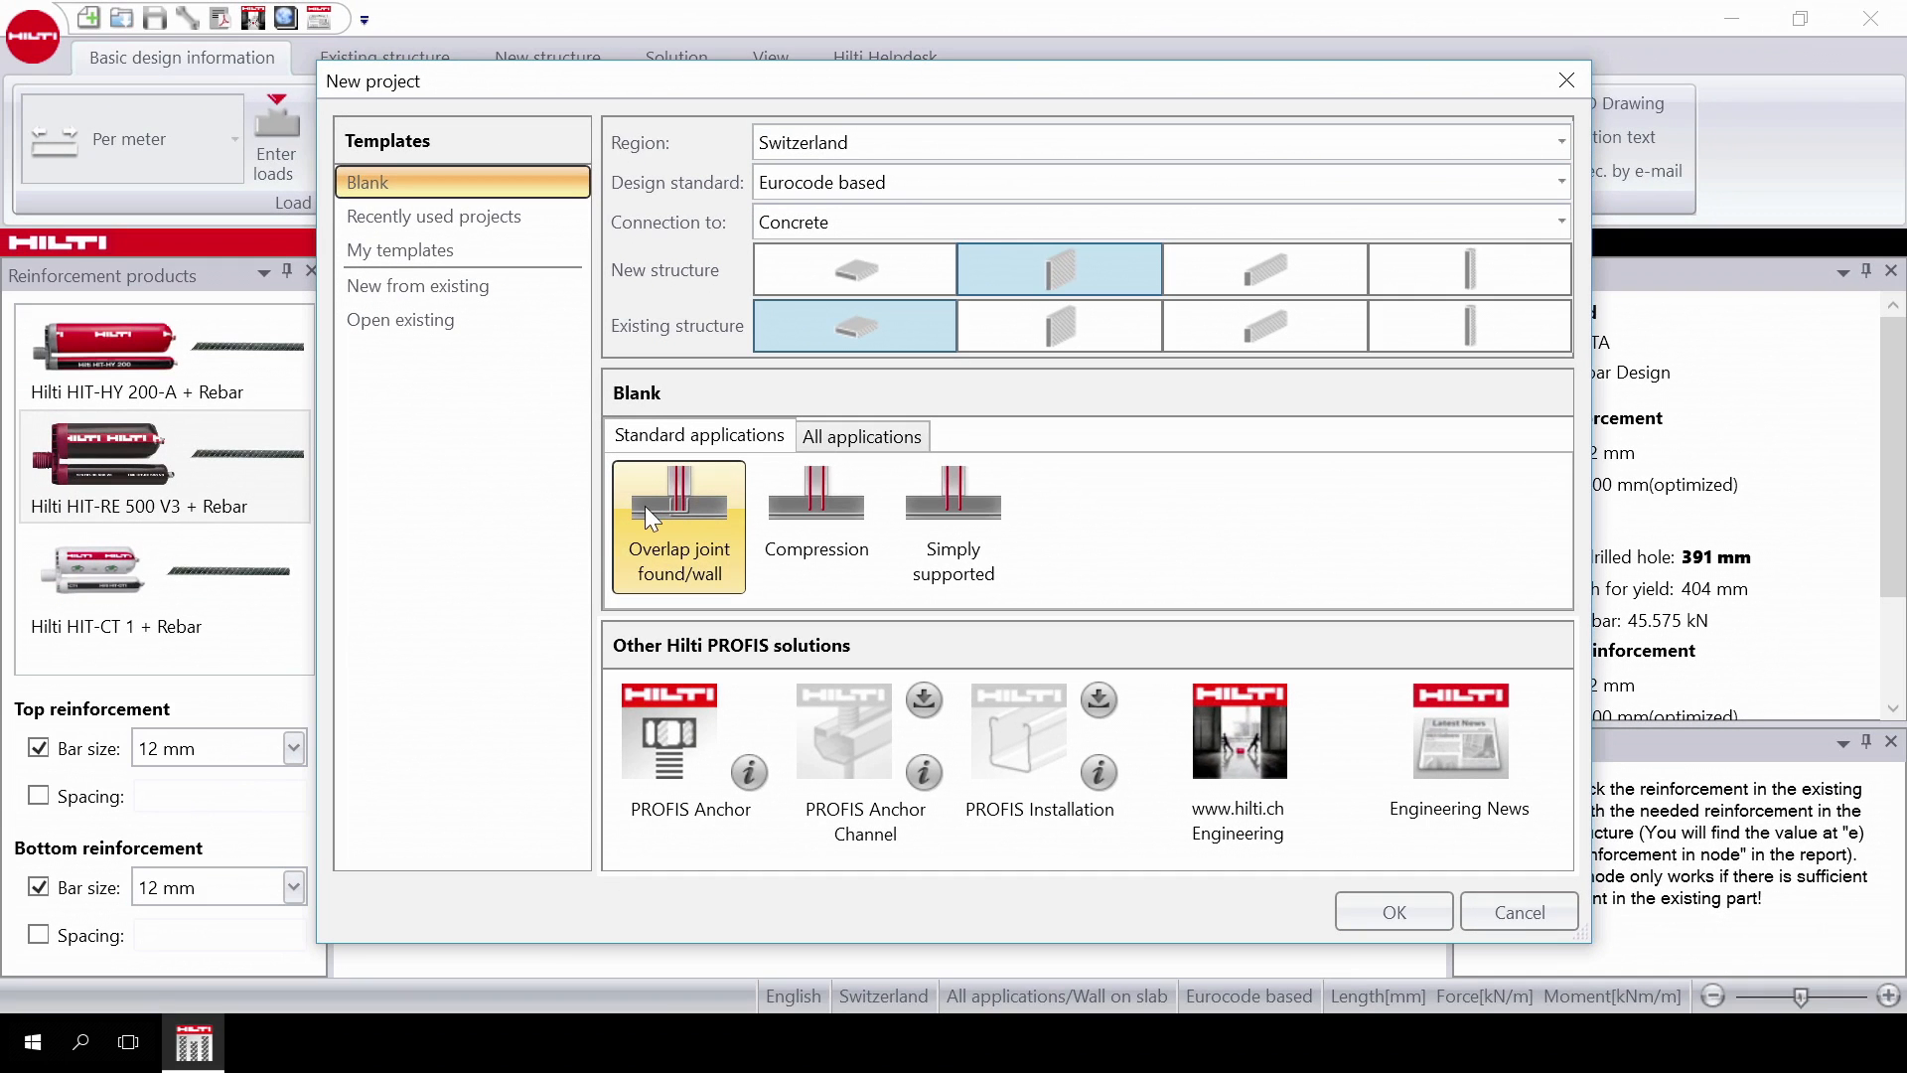
{"action": "mouse_move", "coordinate": [692, 518]}
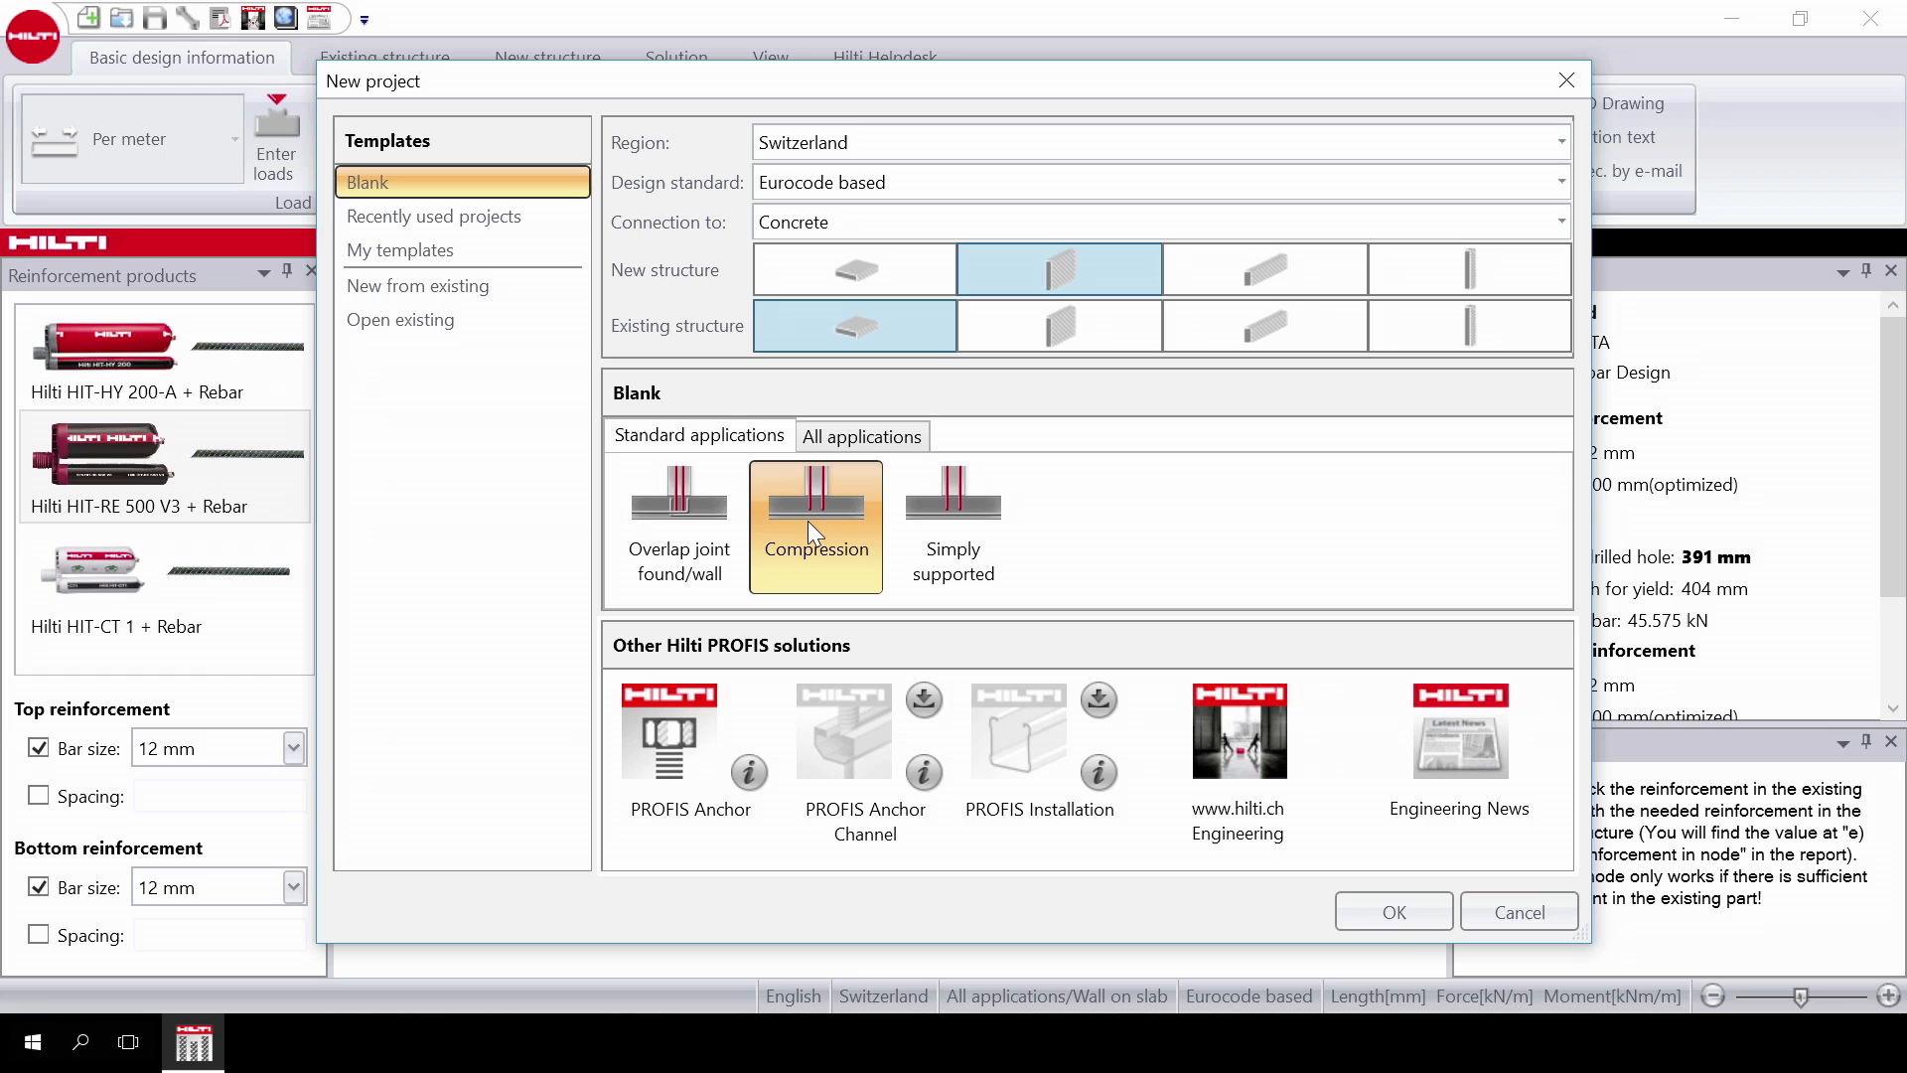
{"action": "mouse_move", "coordinate": [951, 525]}
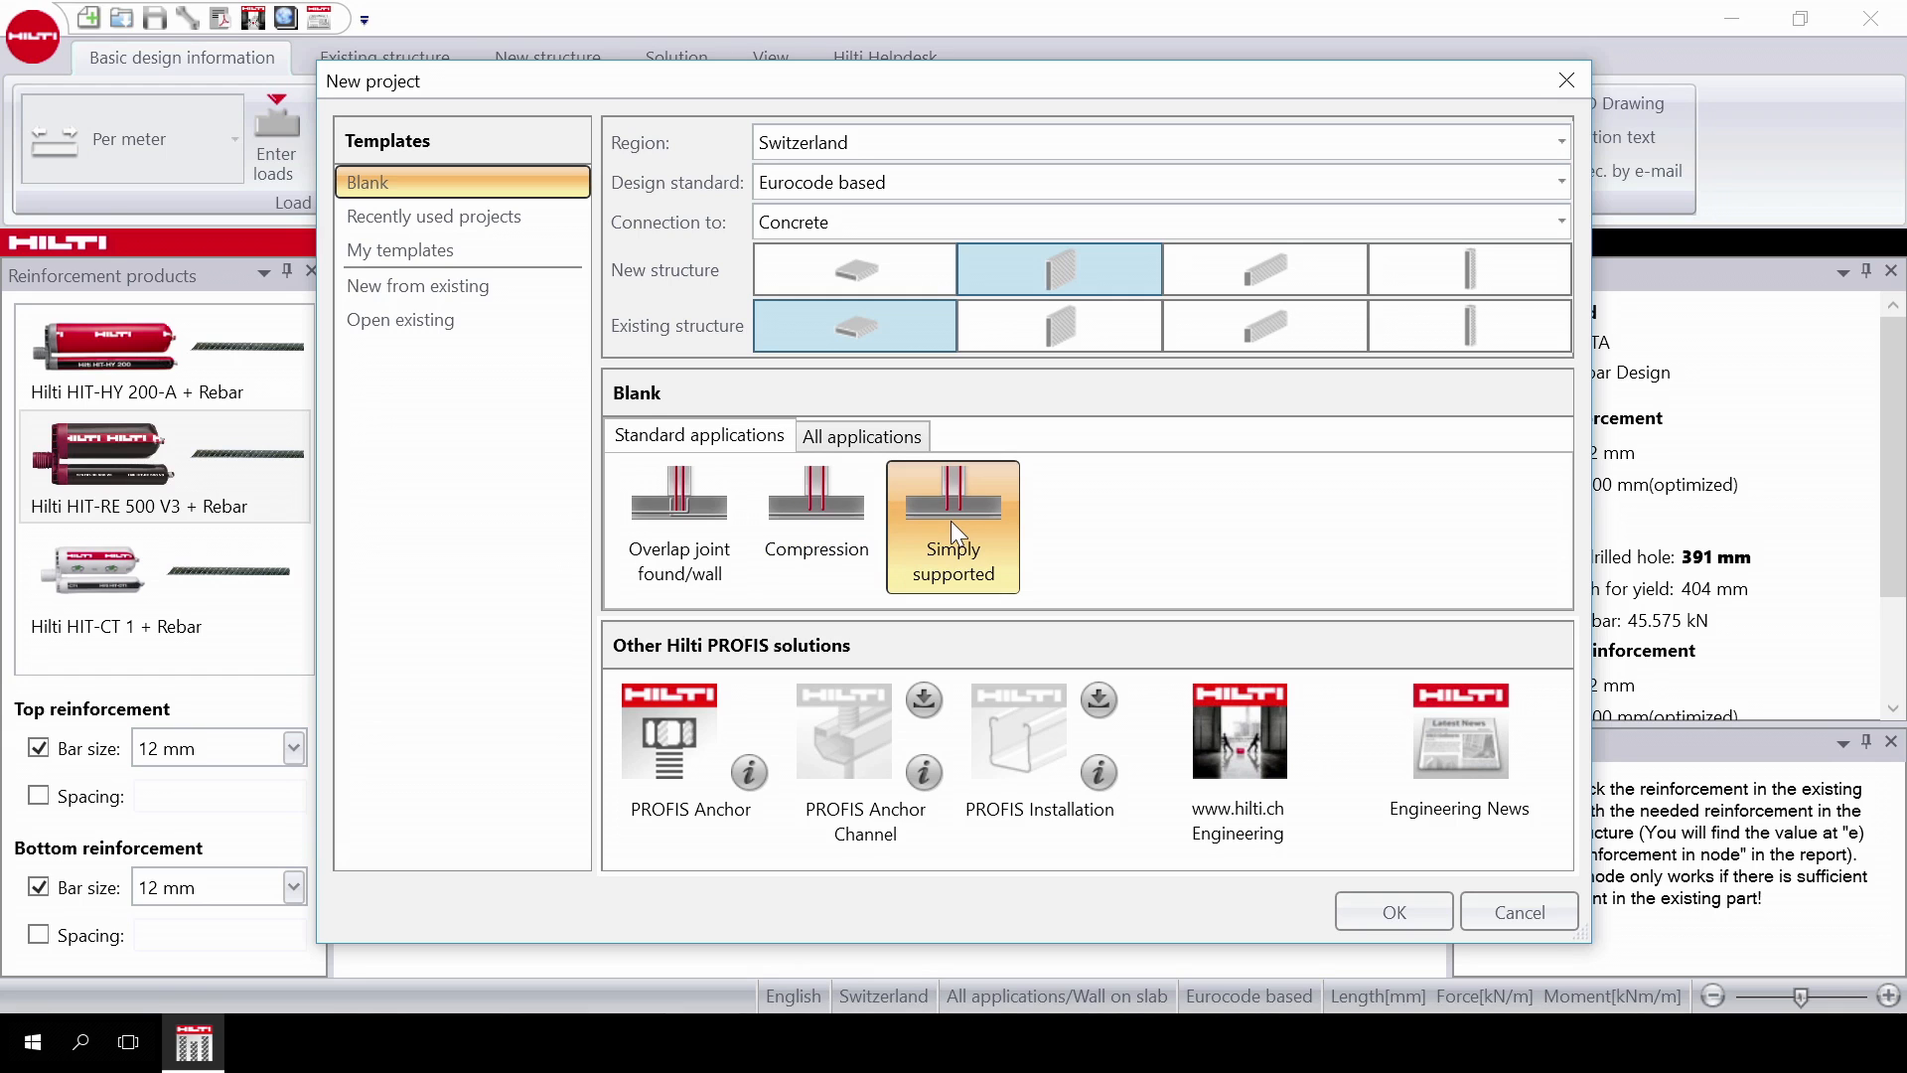
Show all available applications for the wall-on-slab case.
{"action": "left_click", "coordinate": [861, 435]}
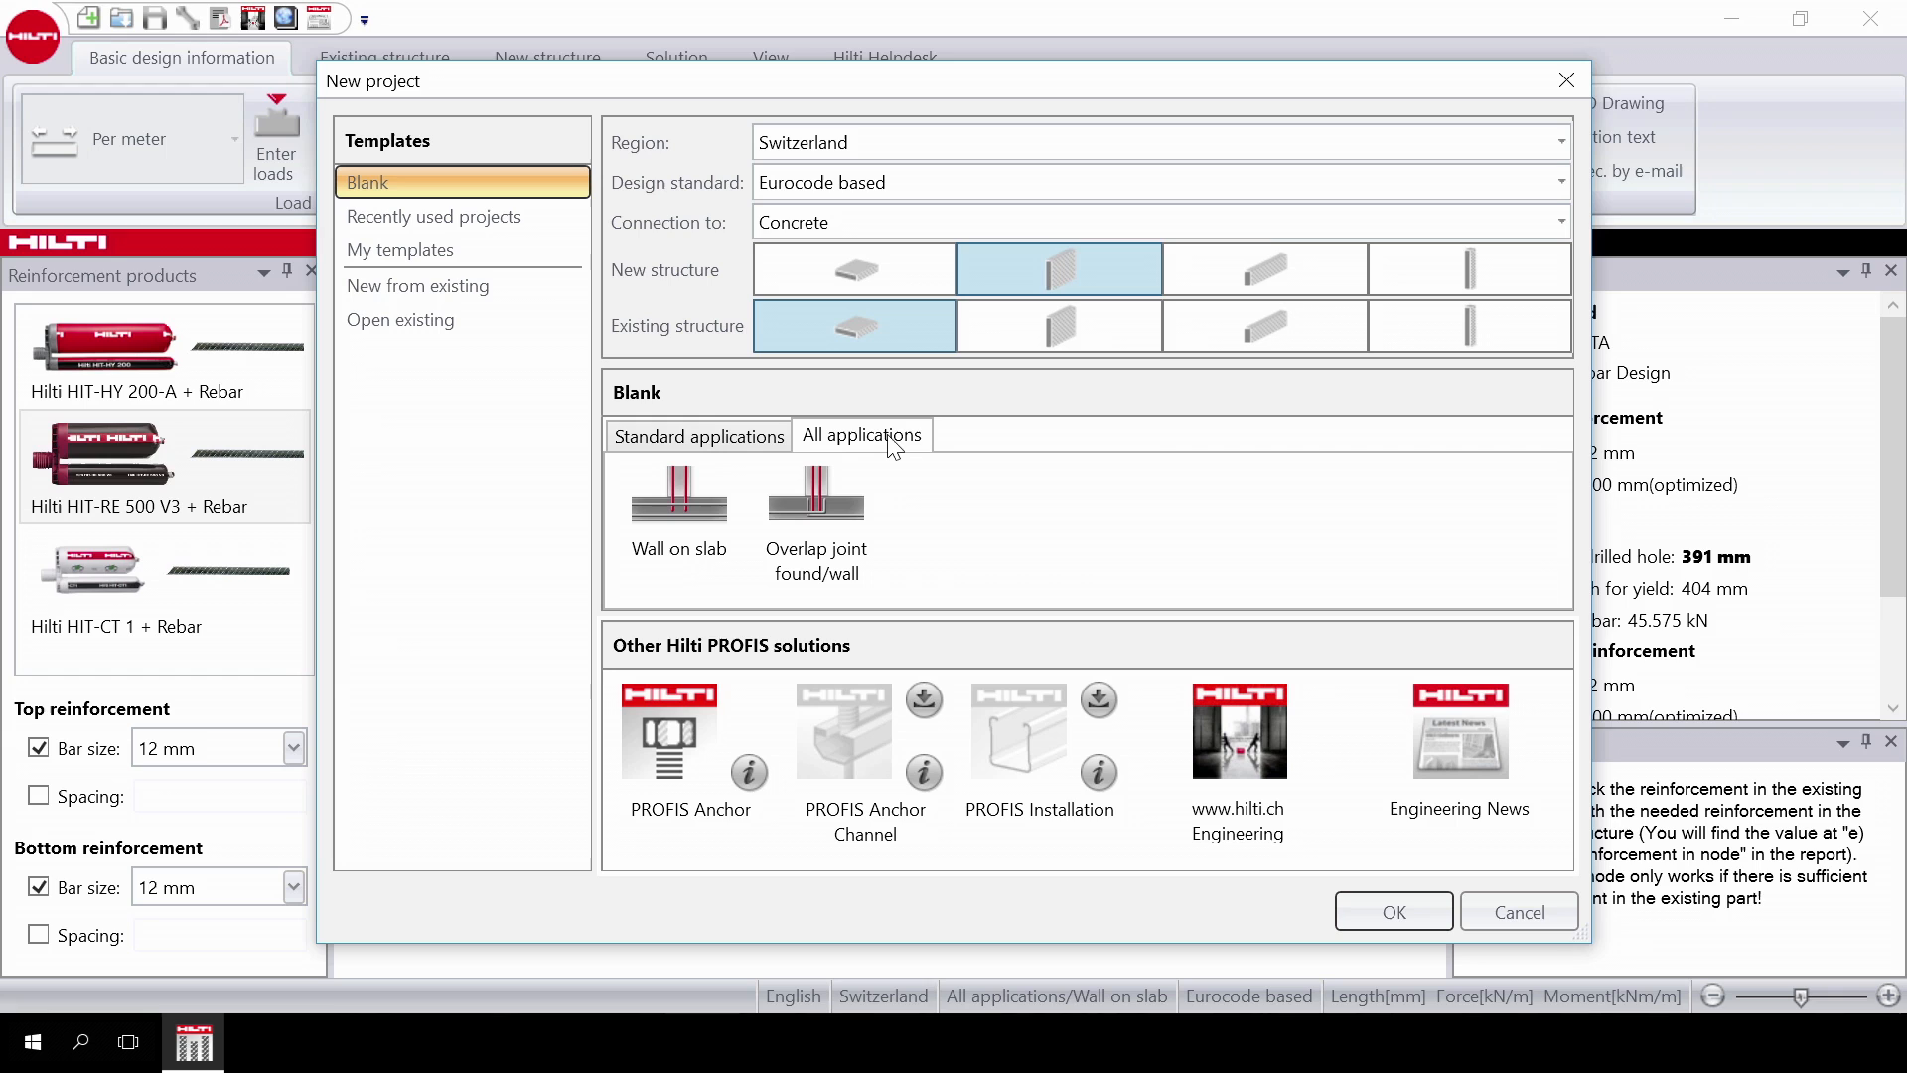
{"action": "mouse_move", "coordinate": [763, 477]}
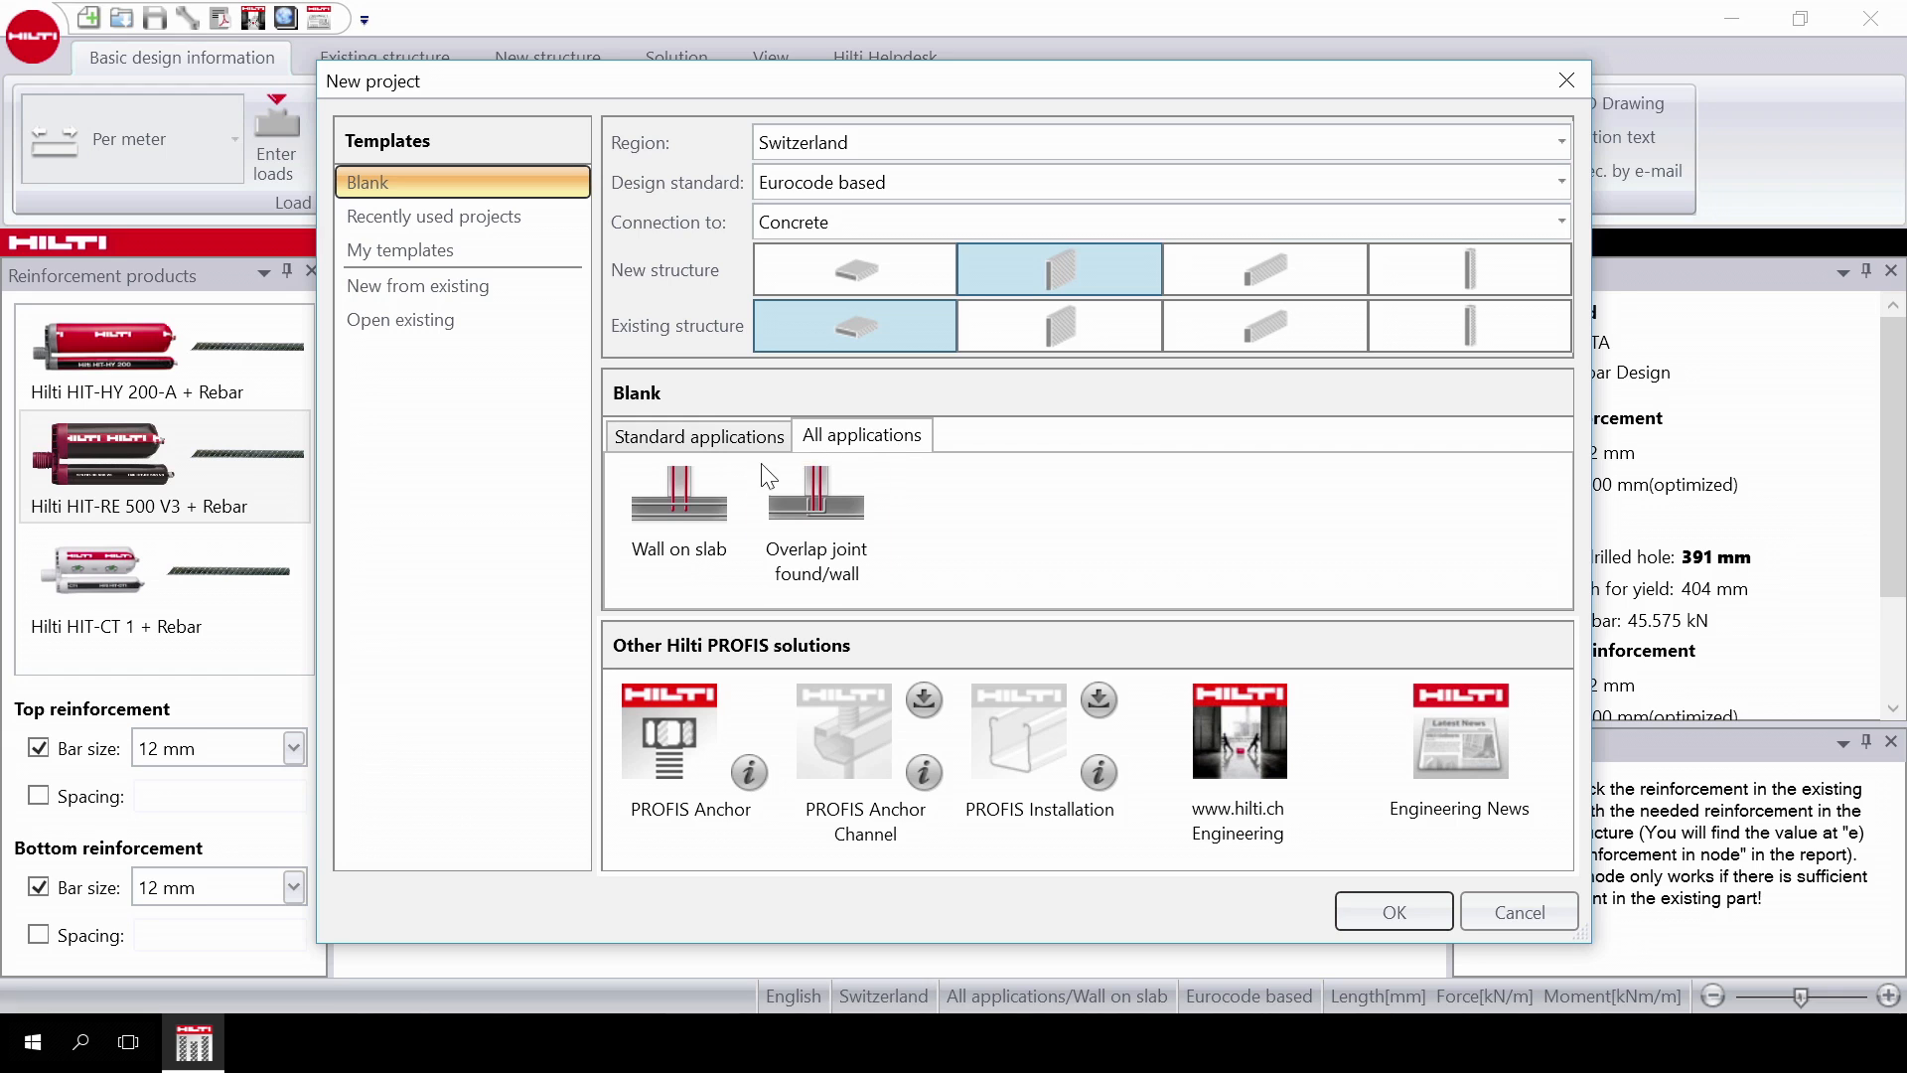
Choose the Wall on slab application and create the project with it.
{"action": "left_click", "coordinate": [680, 499]}
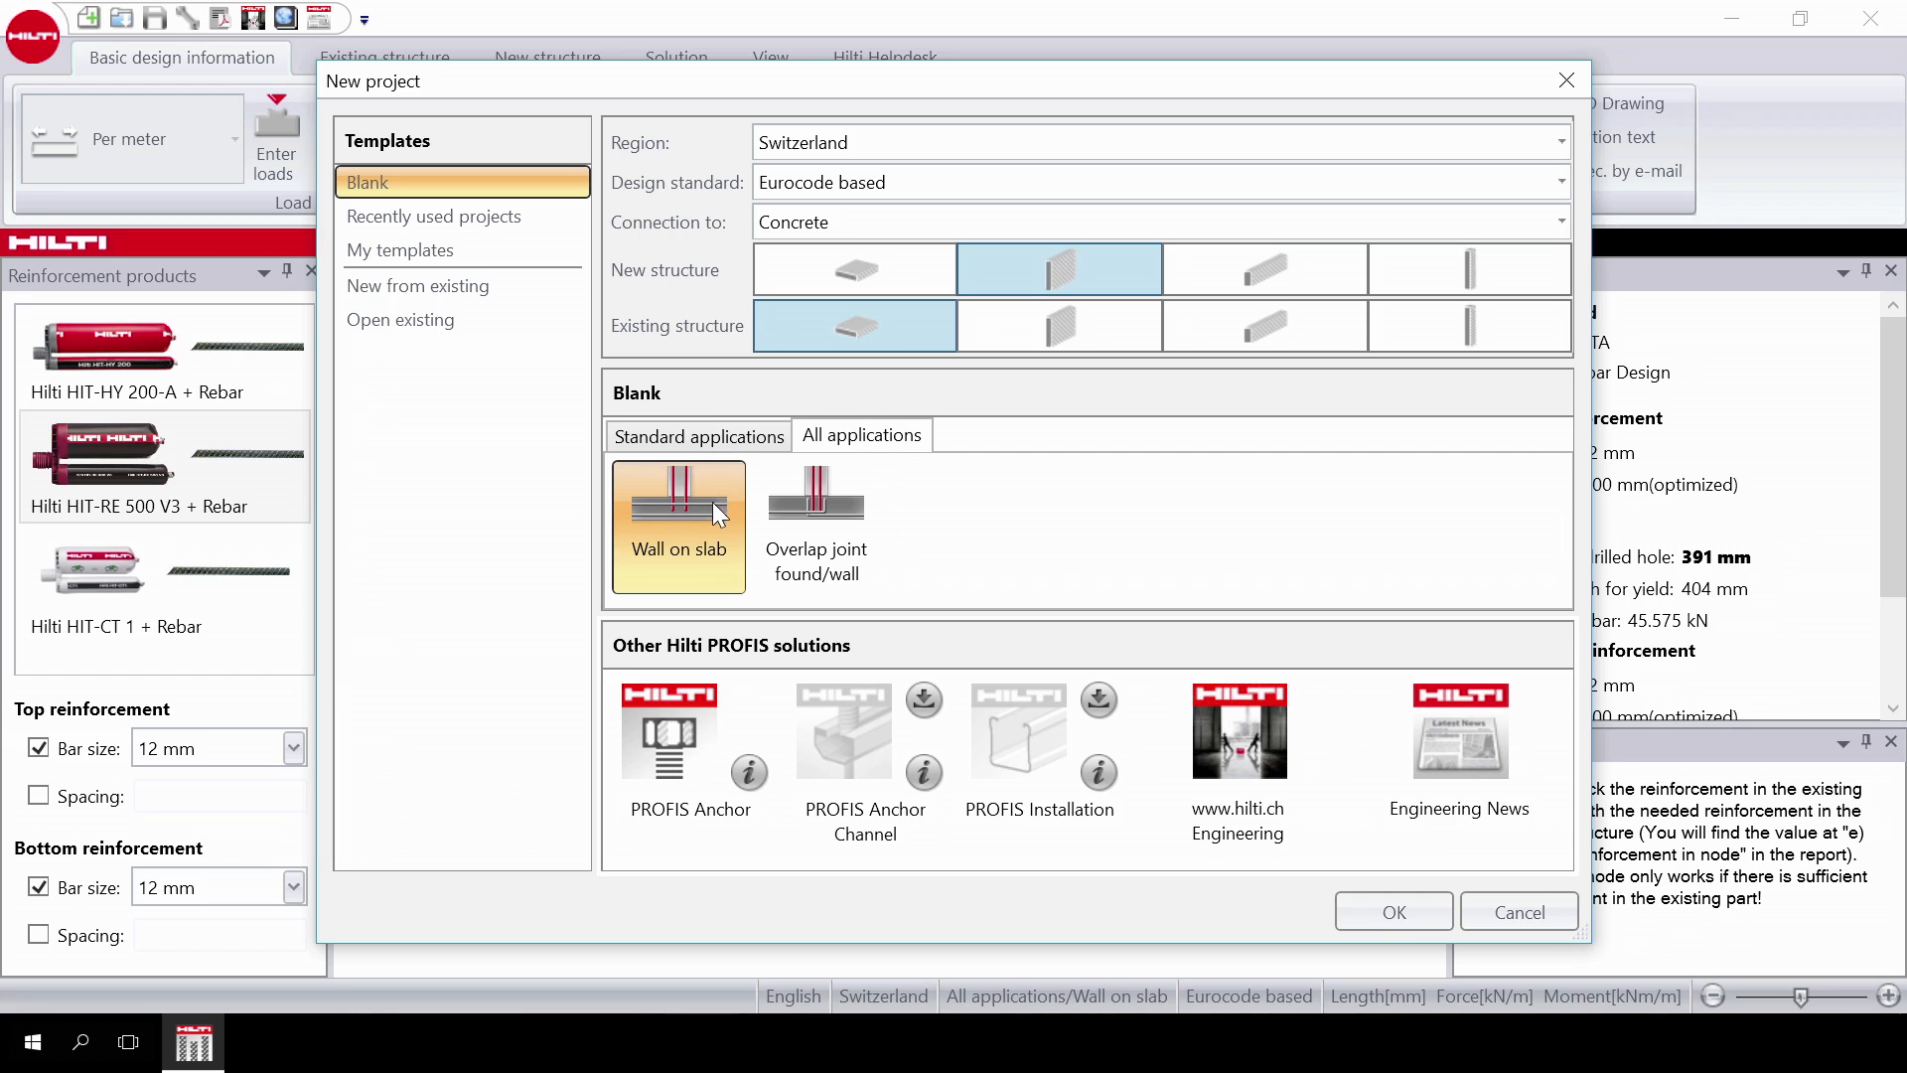
{"action": "left_click", "coordinate": [816, 511]}
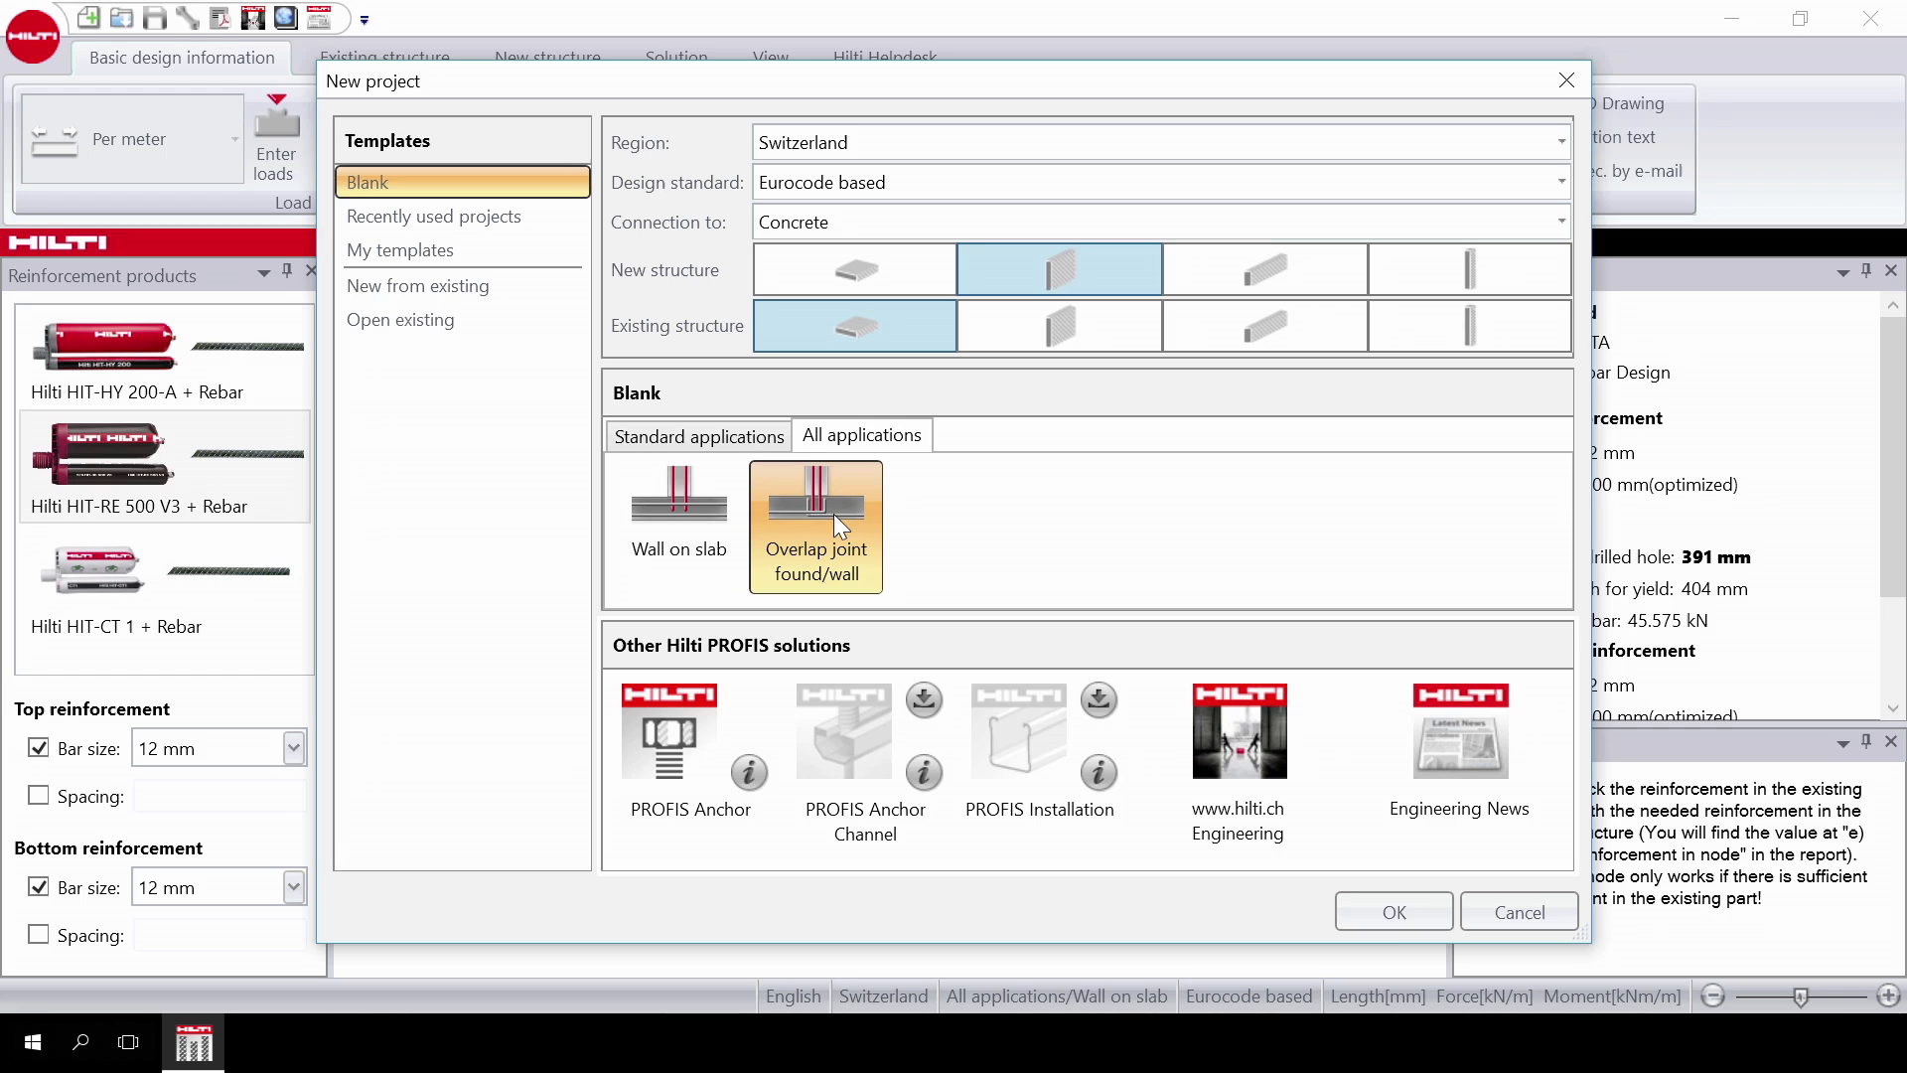
{"action": "mouse_move", "coordinate": [783, 523]}
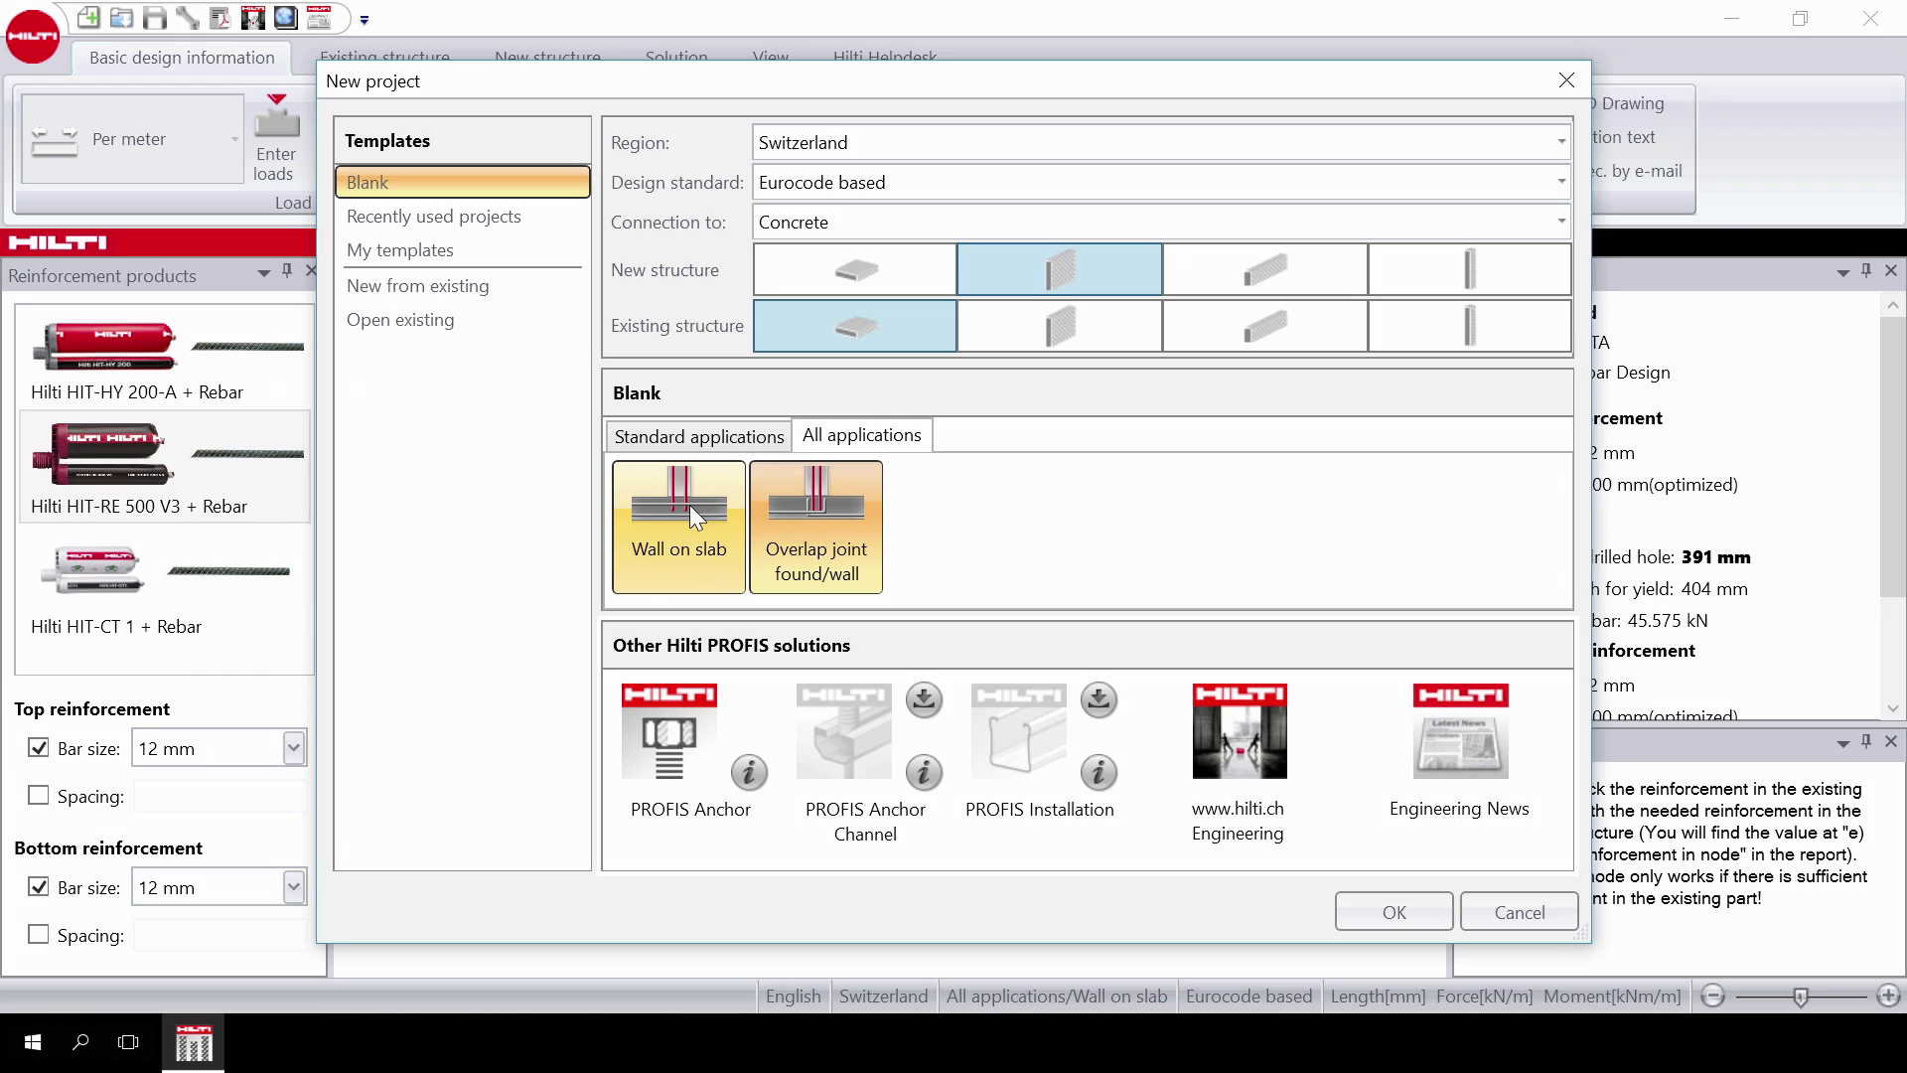
{"action": "left_click", "coordinate": [680, 524]}
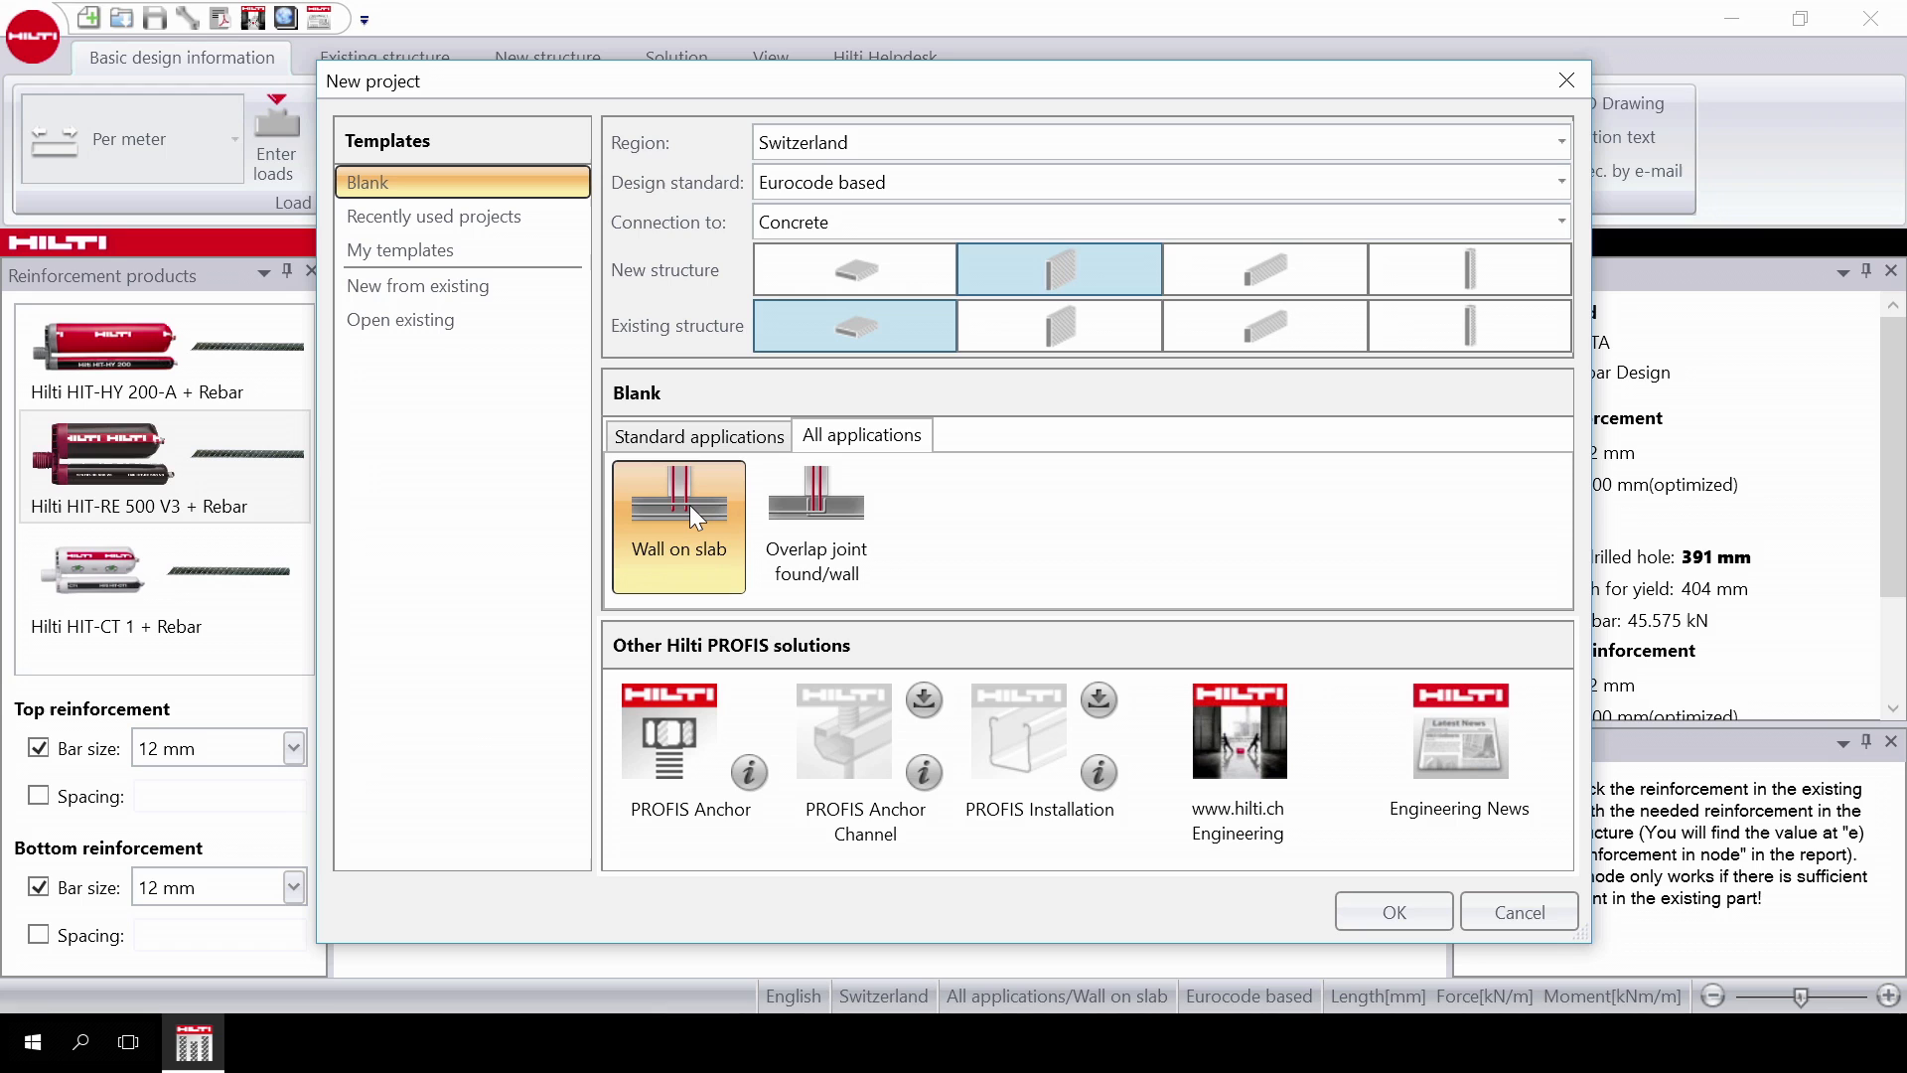
{"action": "mouse_move", "coordinate": [1165, 823]}
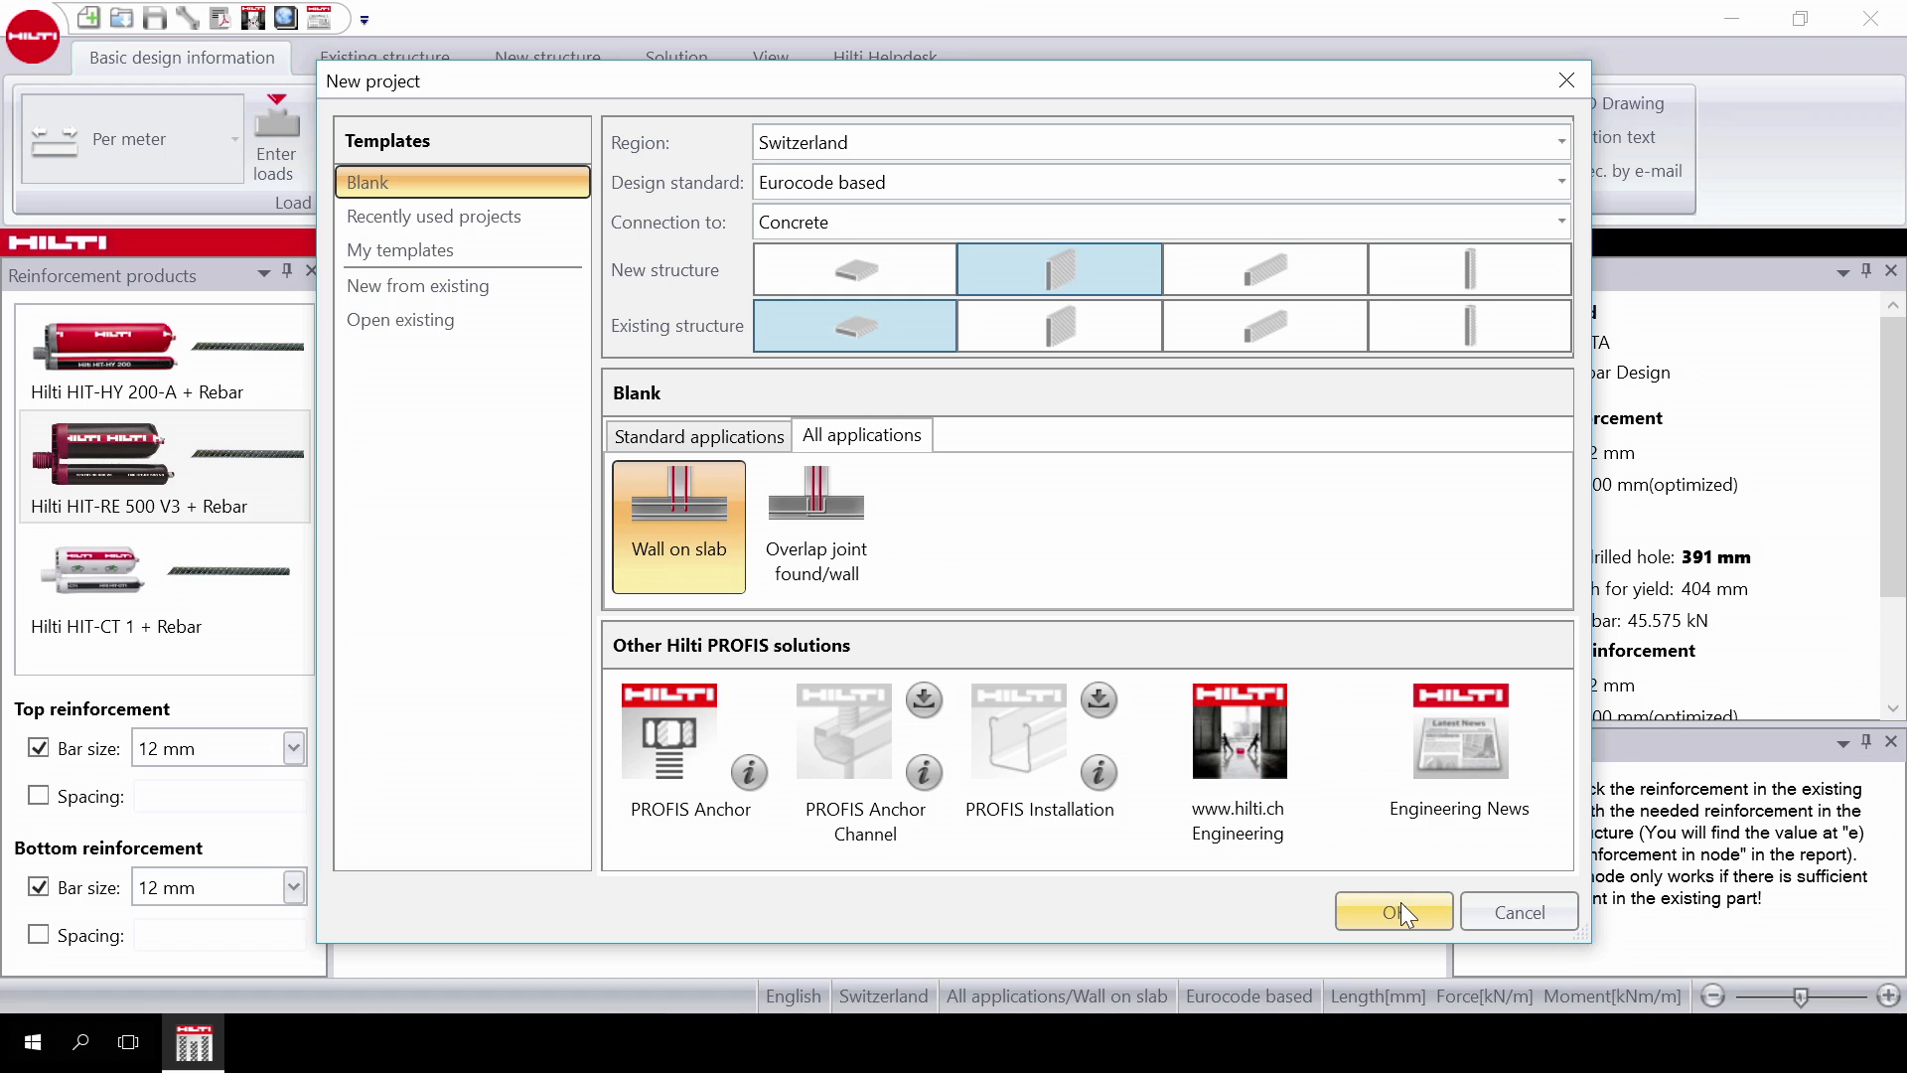
{"action": "left_click", "coordinate": [1392, 912]}
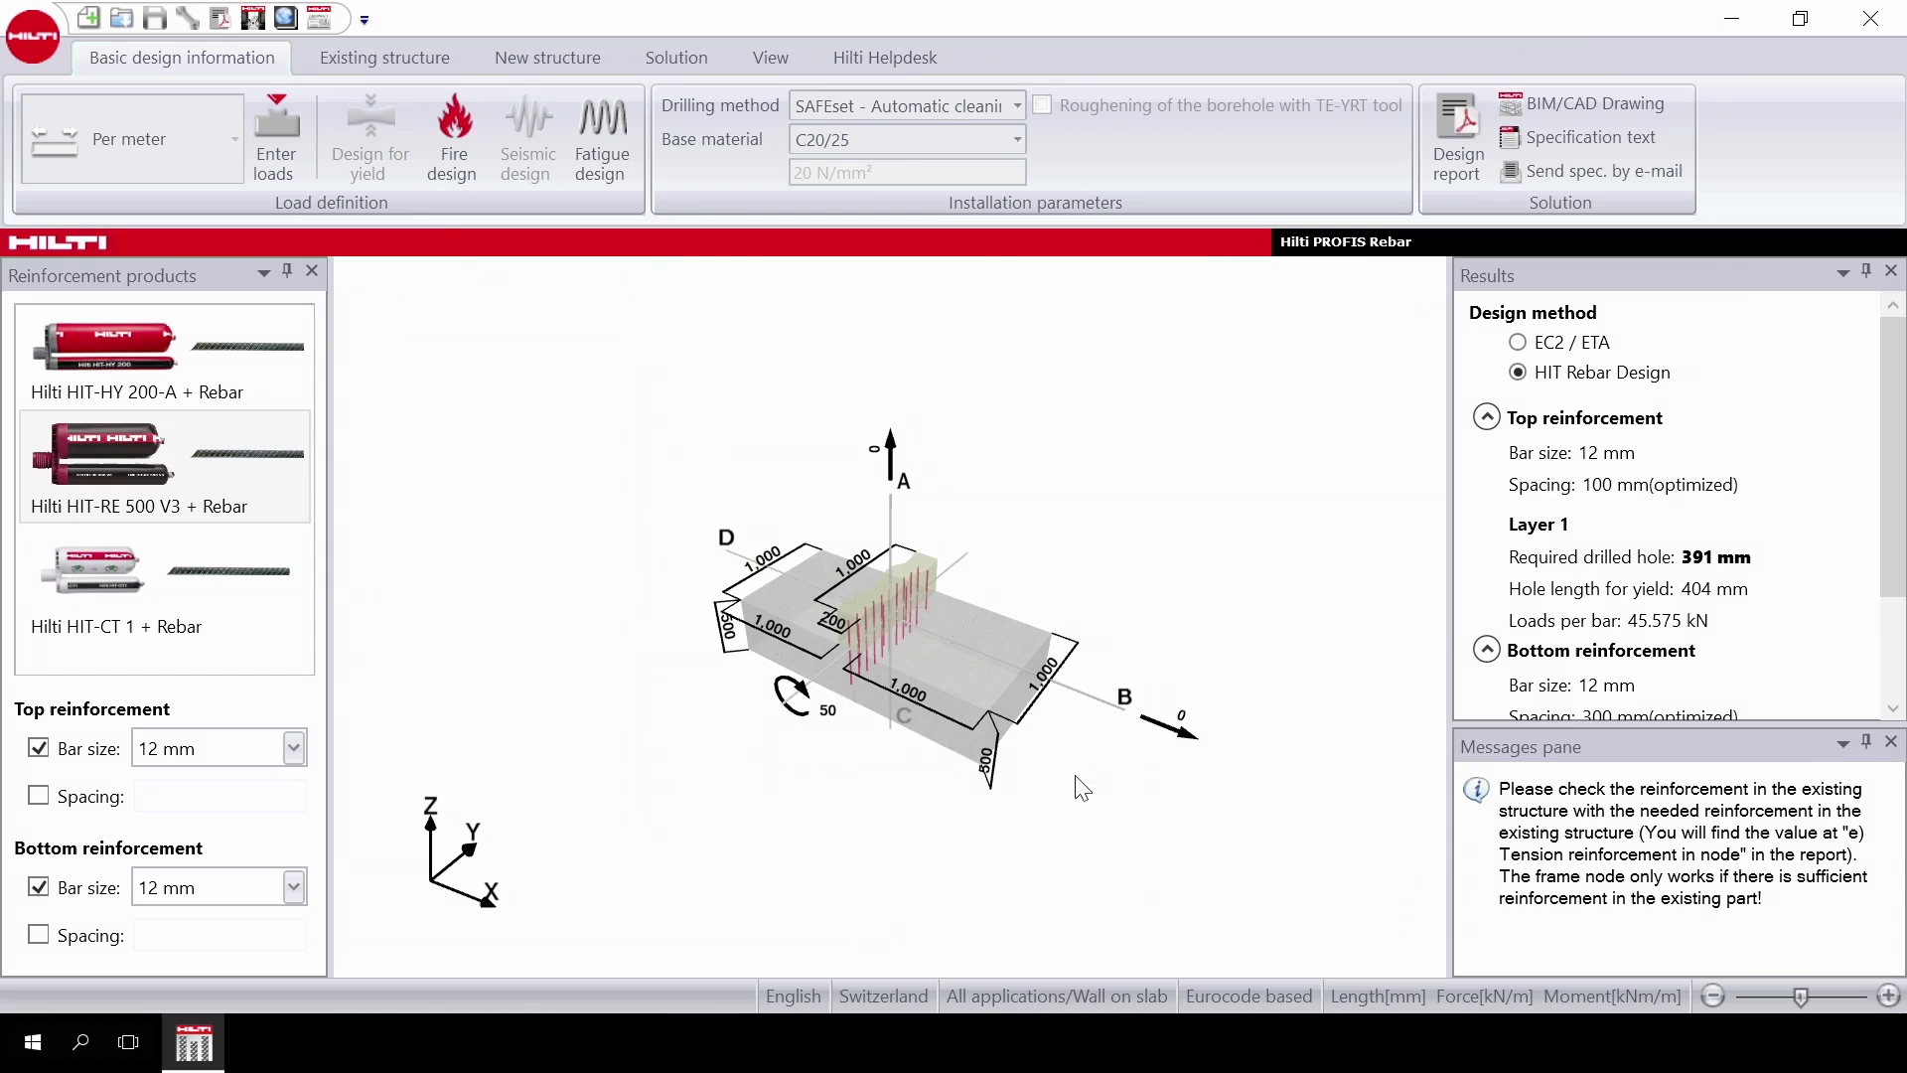
Switch the design method to EC2 / ETA and edit slab thickness and the 50 kNm/m moment.
{"action": "left_click", "coordinate": [1518, 342]}
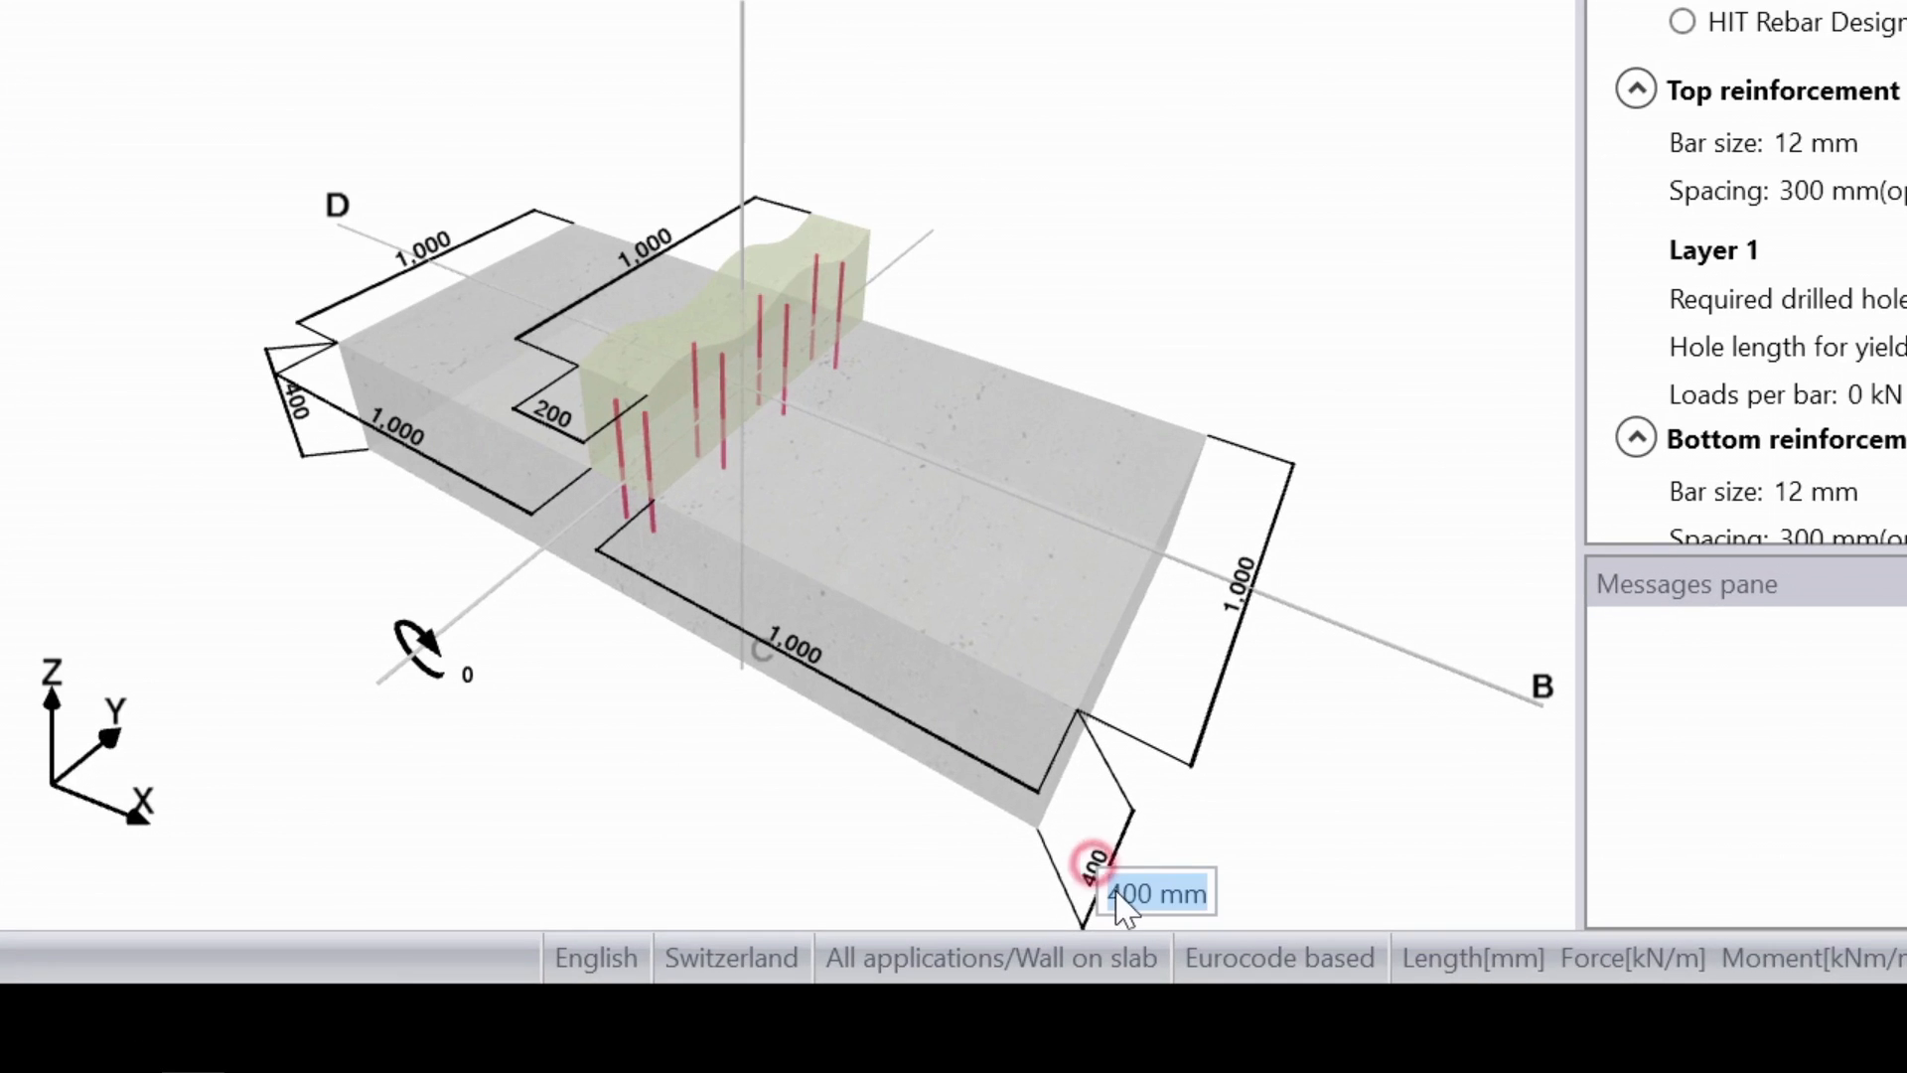
{"action": "left_click", "coordinate": [1156, 894]}
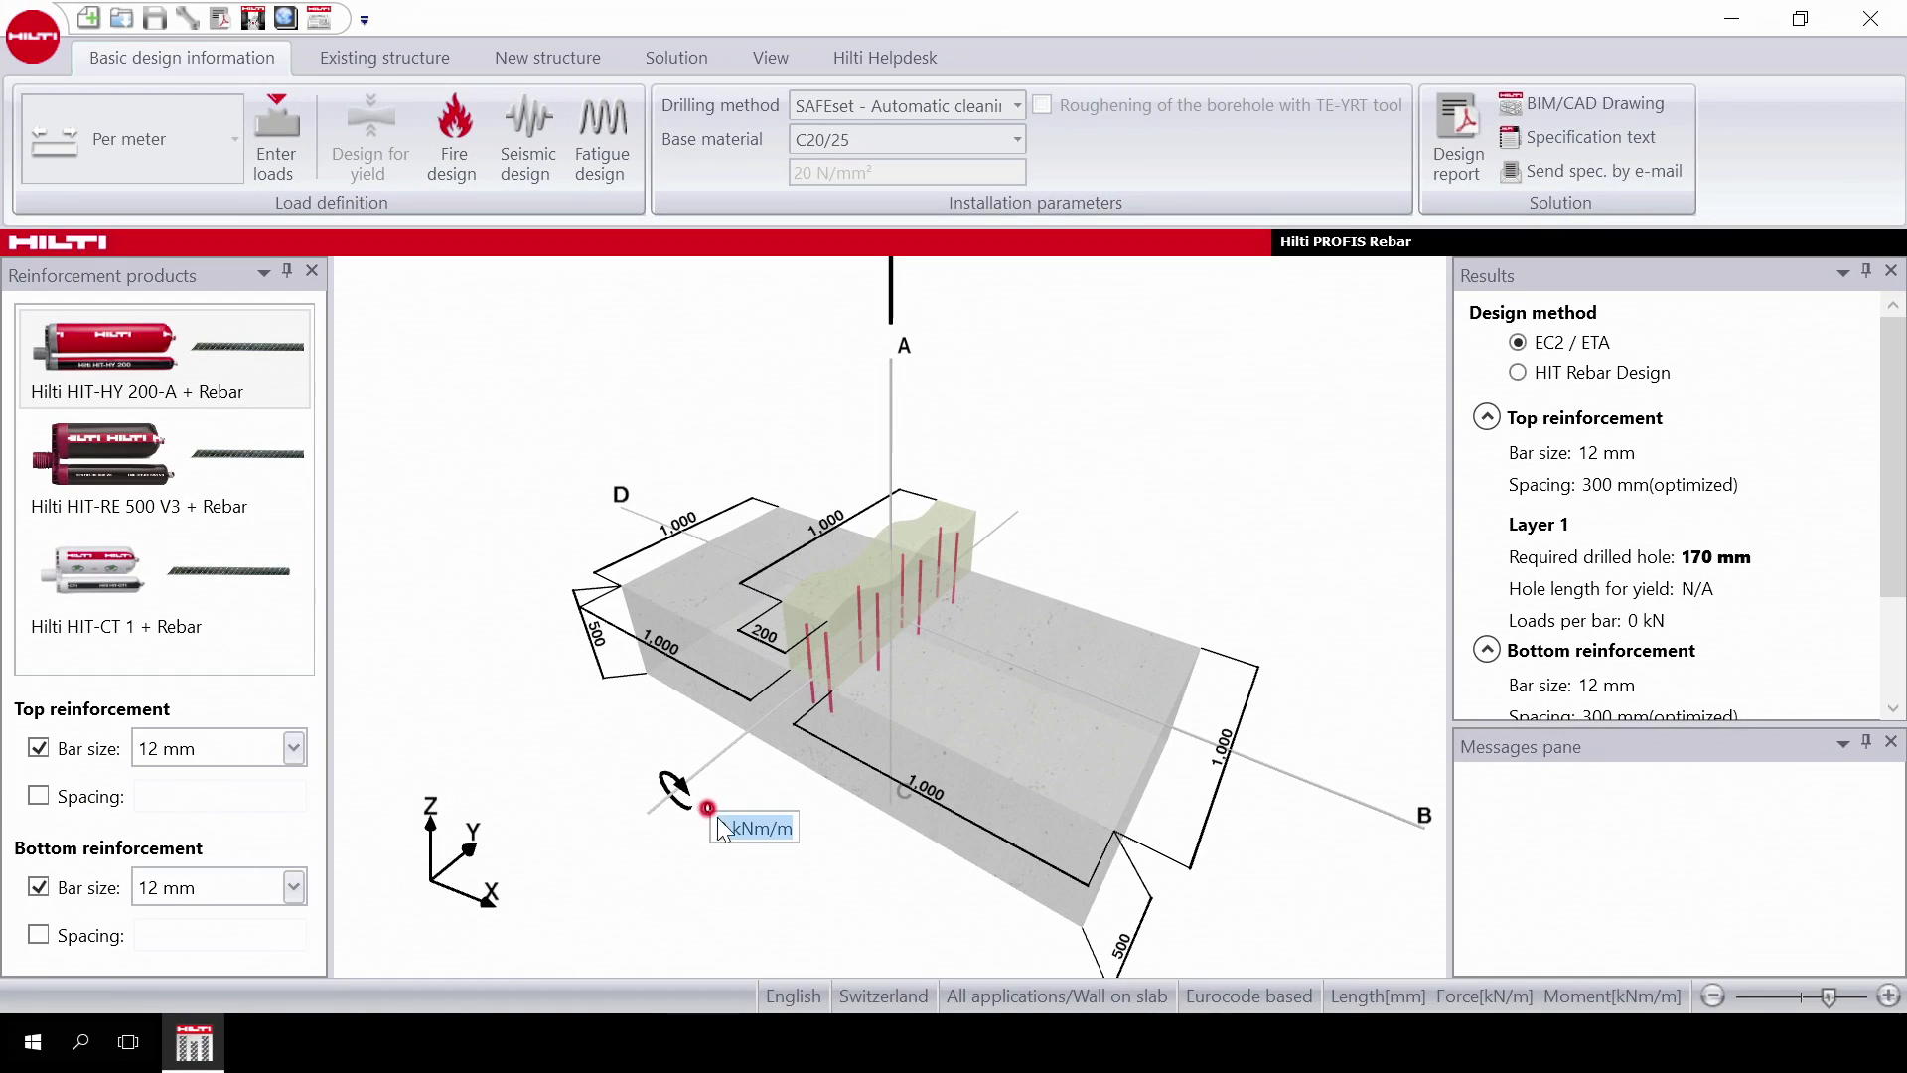
{"action": "left_click", "coordinate": [755, 827]}
{"action": "type", "text": "50"}
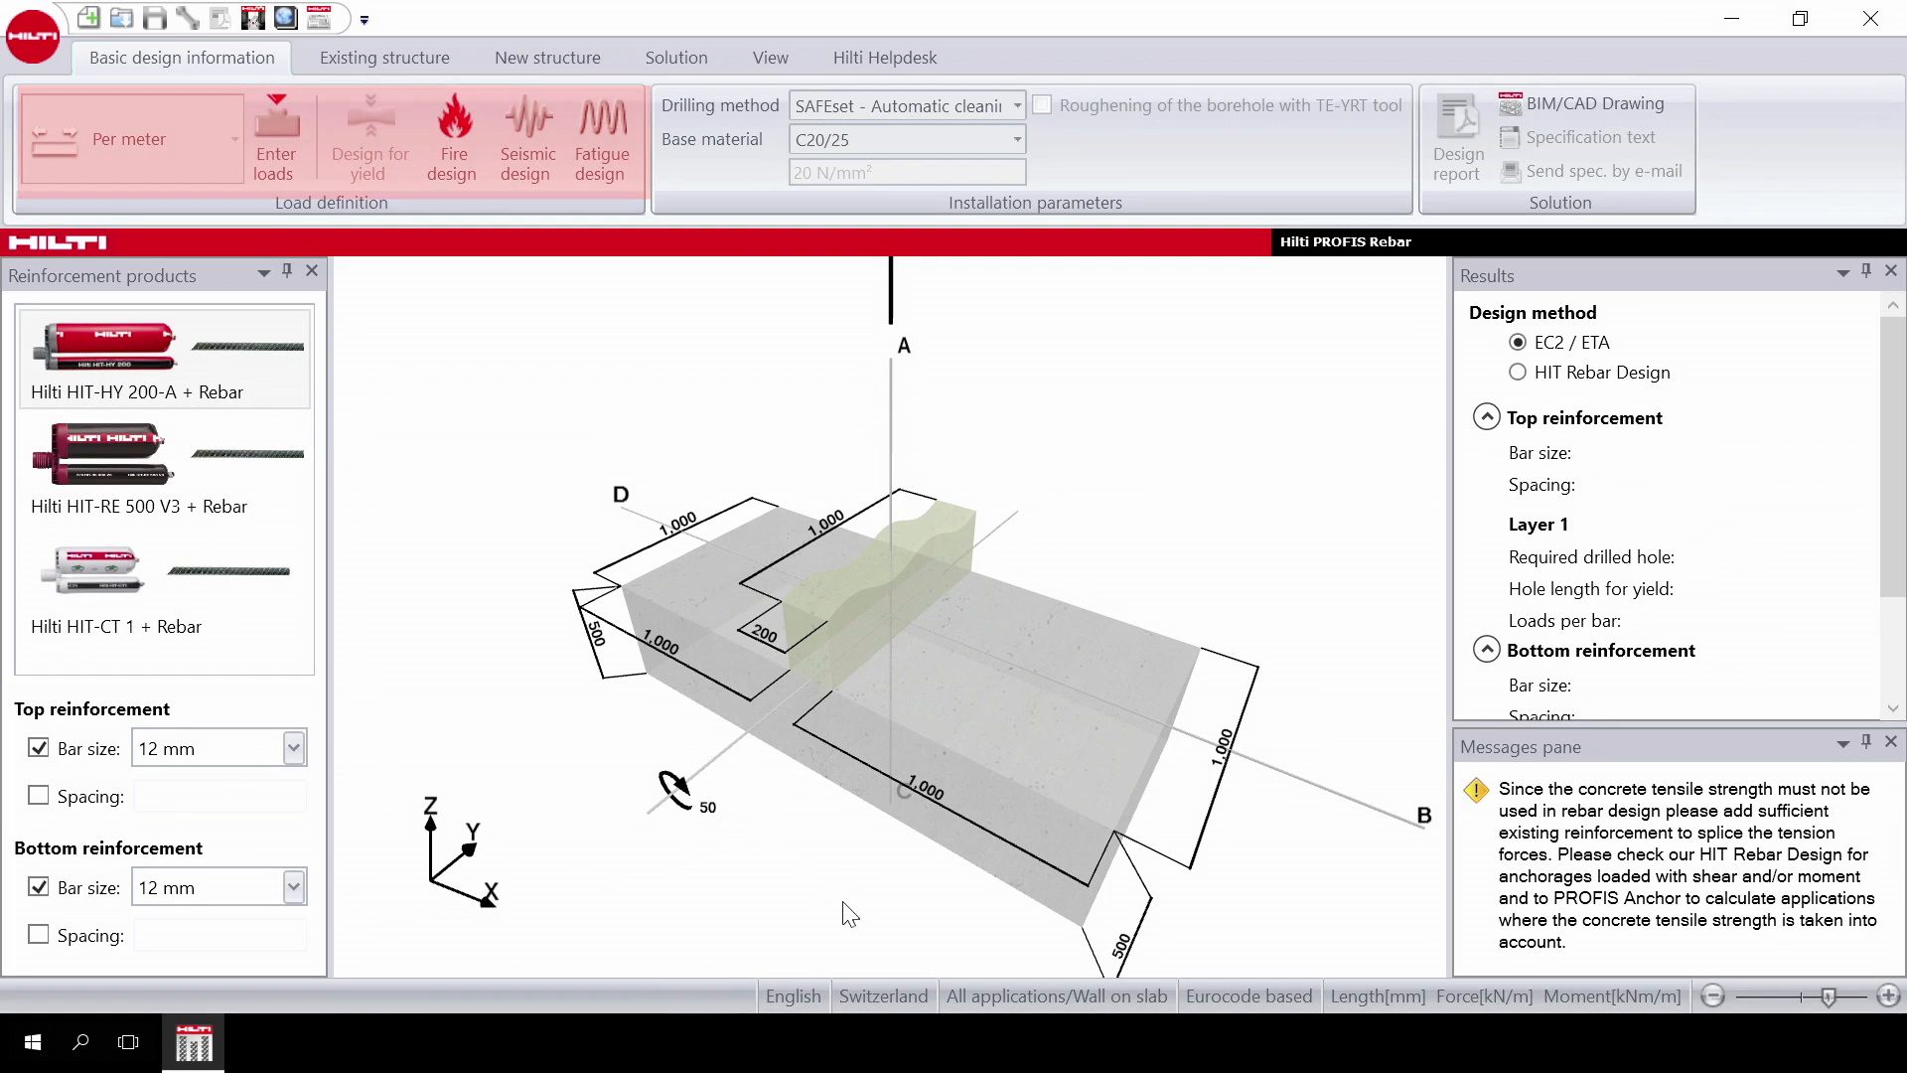
{"action": "mouse_move", "coordinate": [544, 419]}
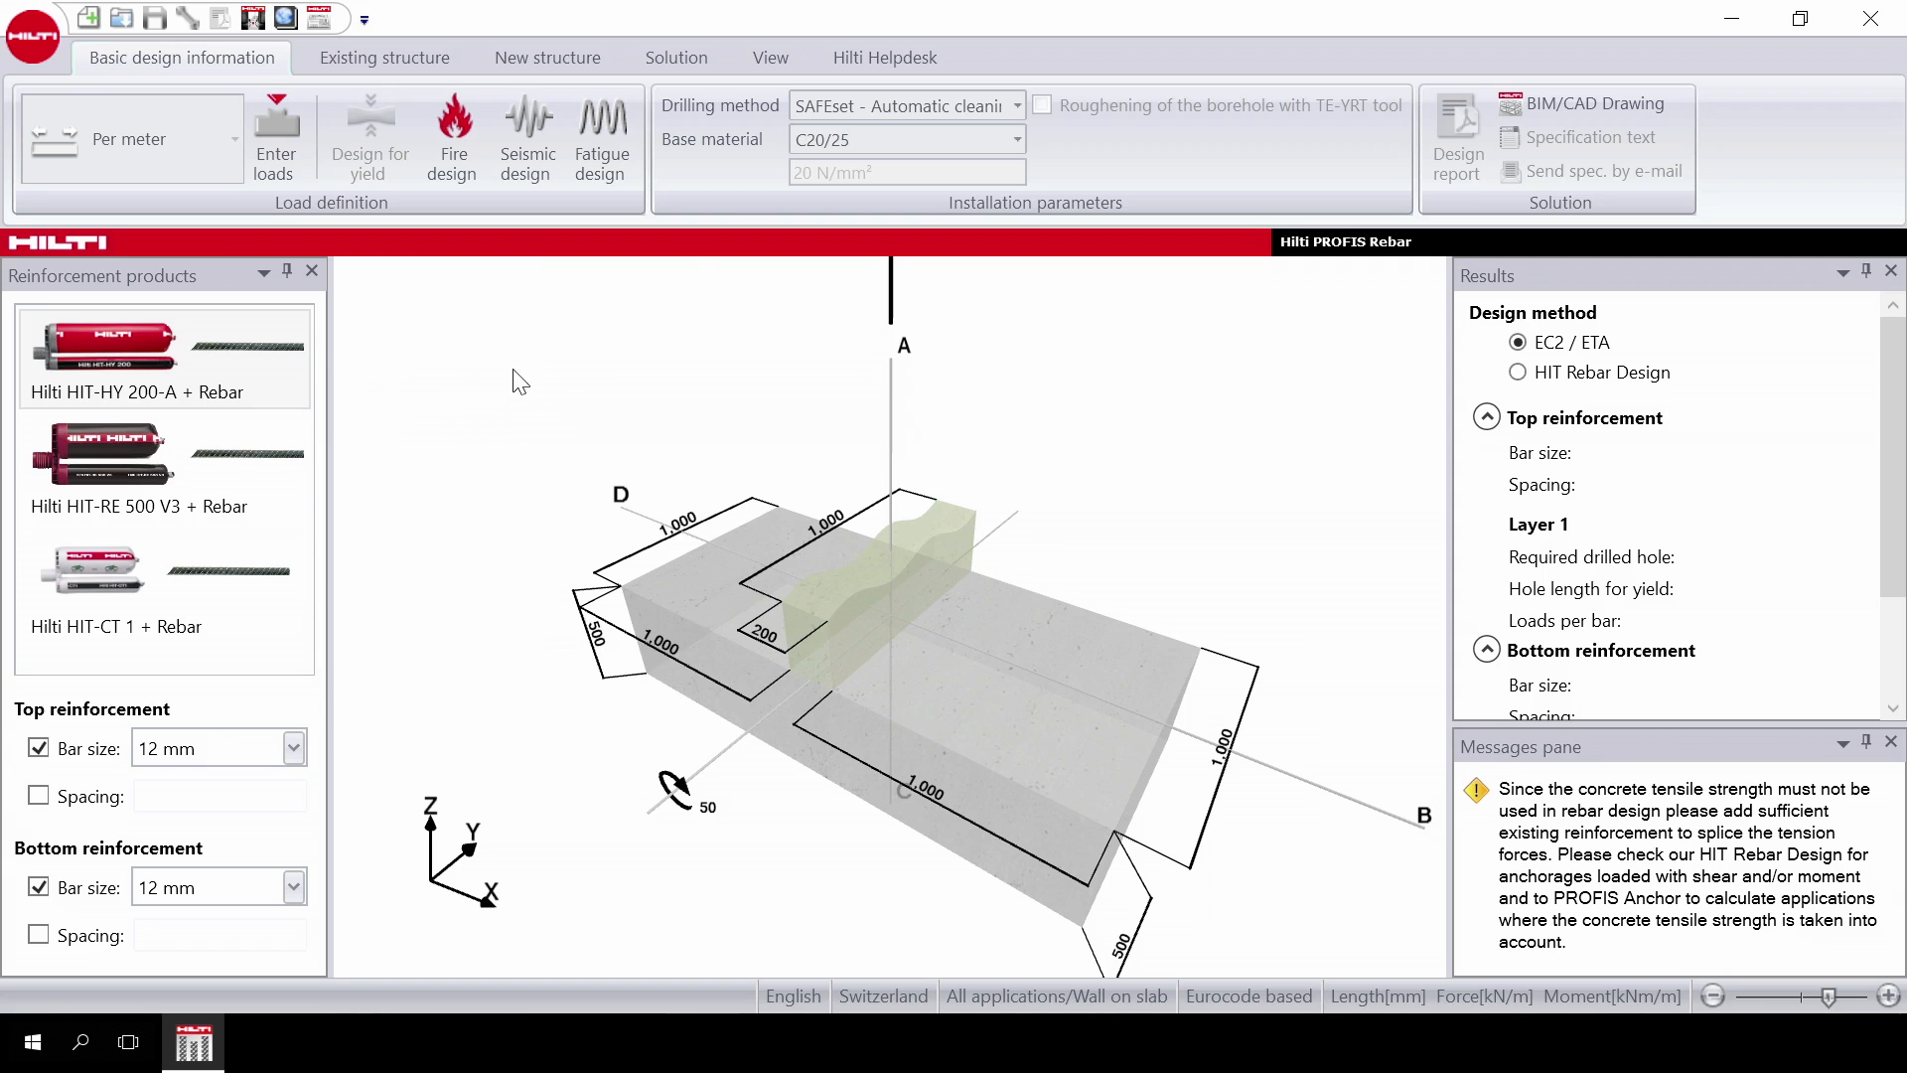
{"action": "mouse_move", "coordinate": [1017, 106]}
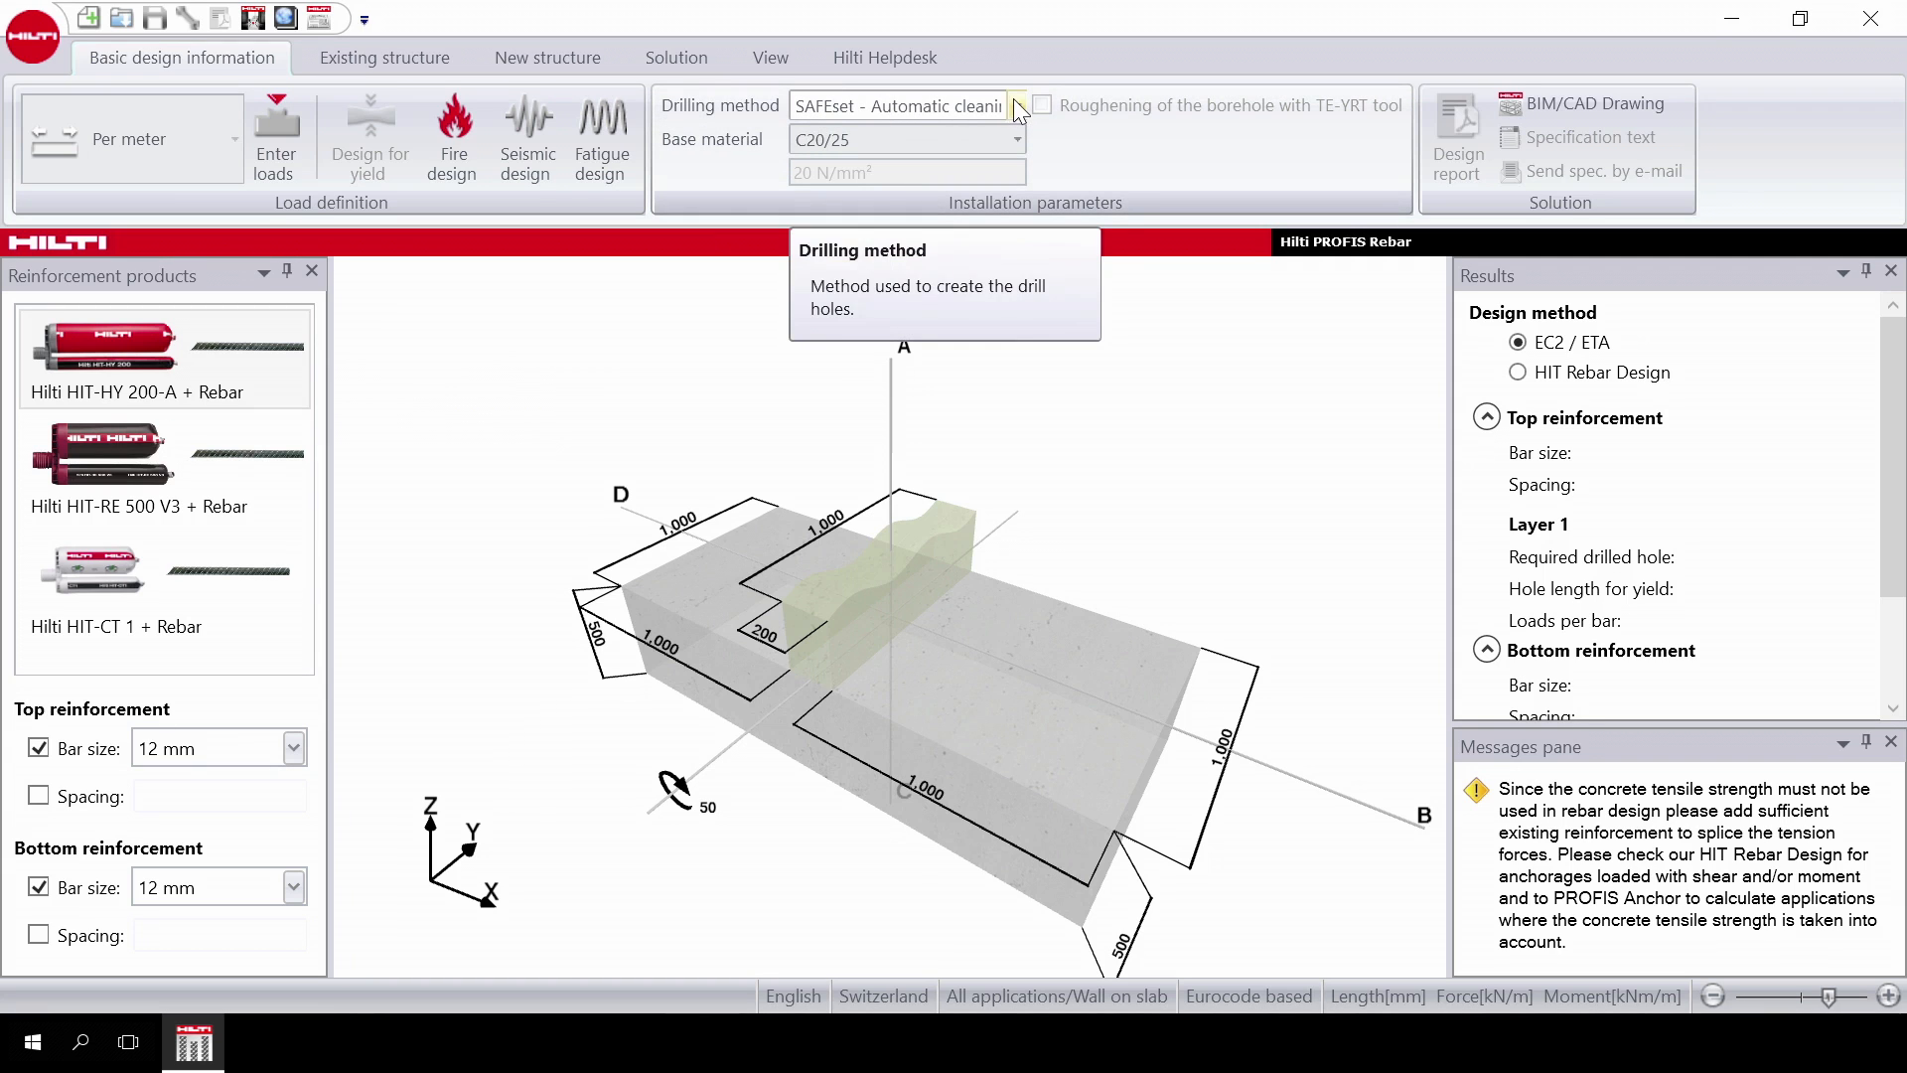
{"action": "left_click", "coordinate": [973, 171]}
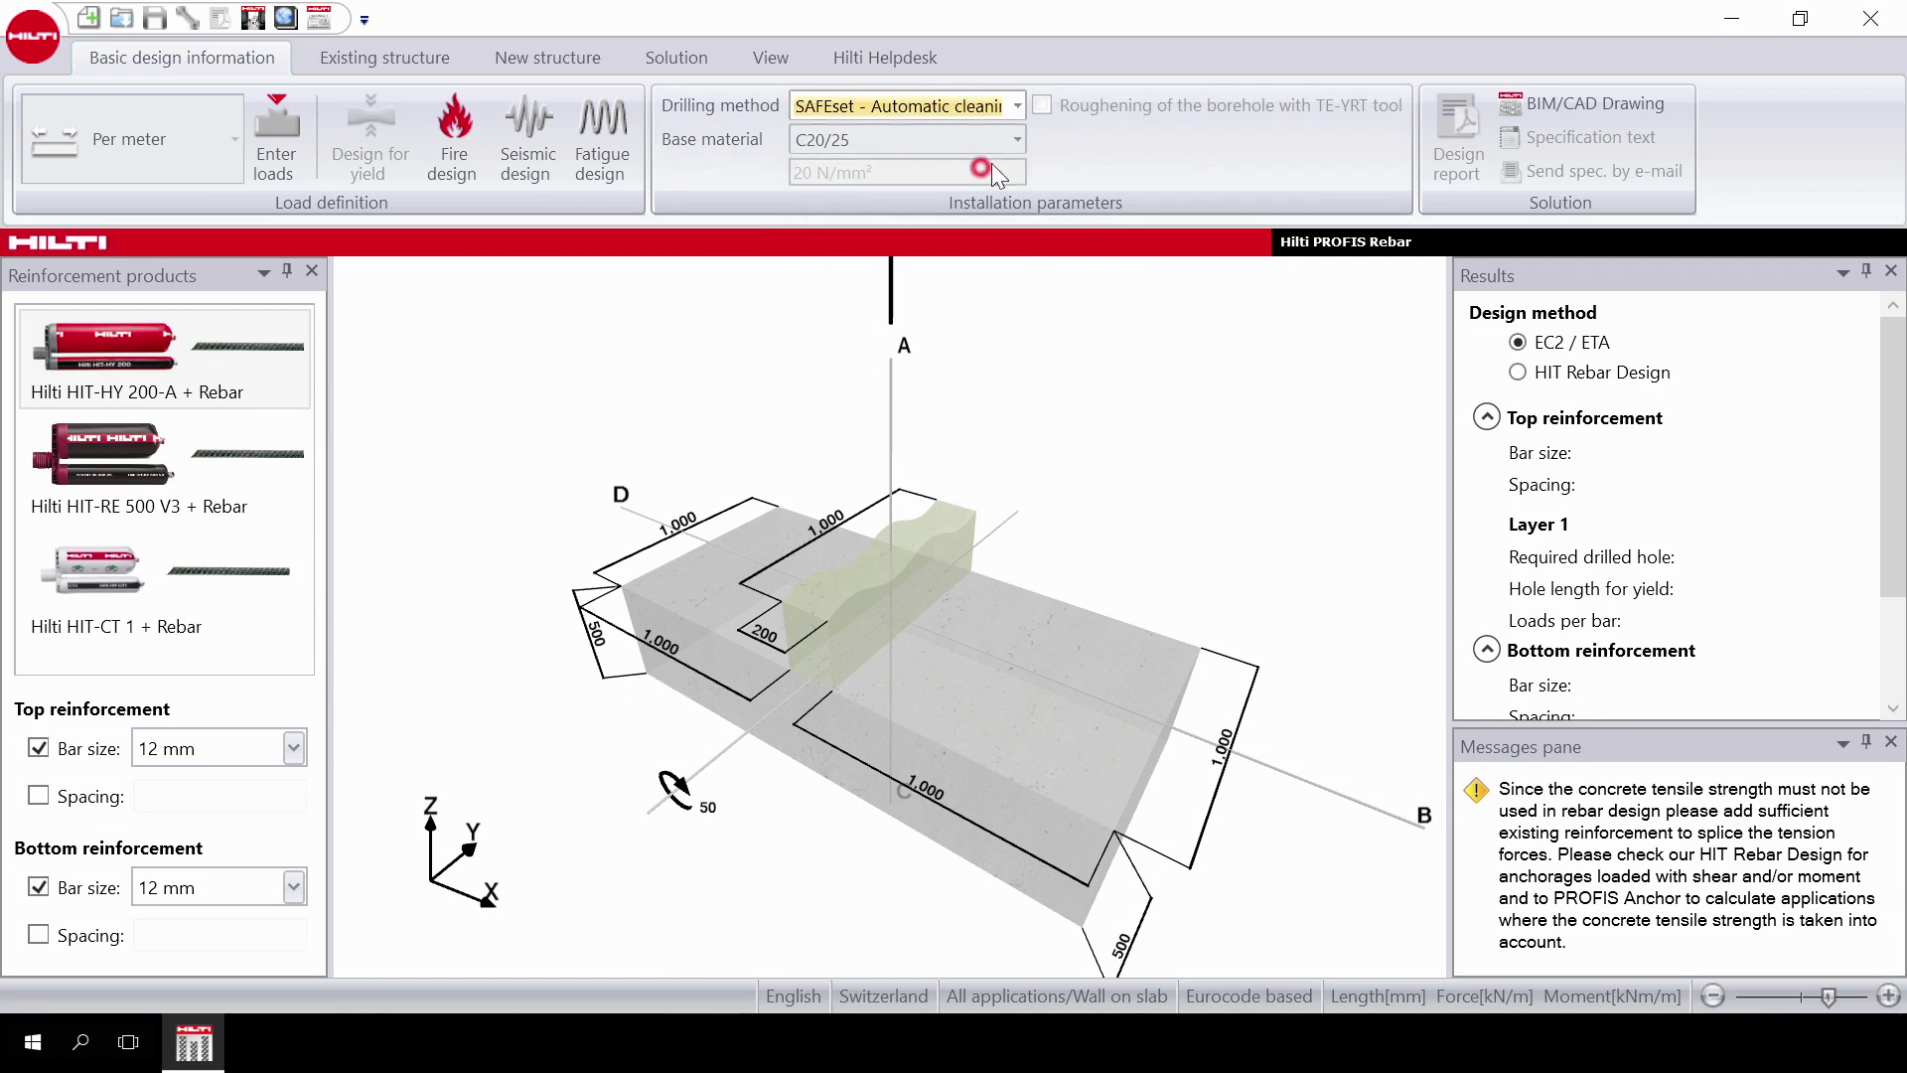
{"action": "left_click", "coordinate": [1017, 139]}
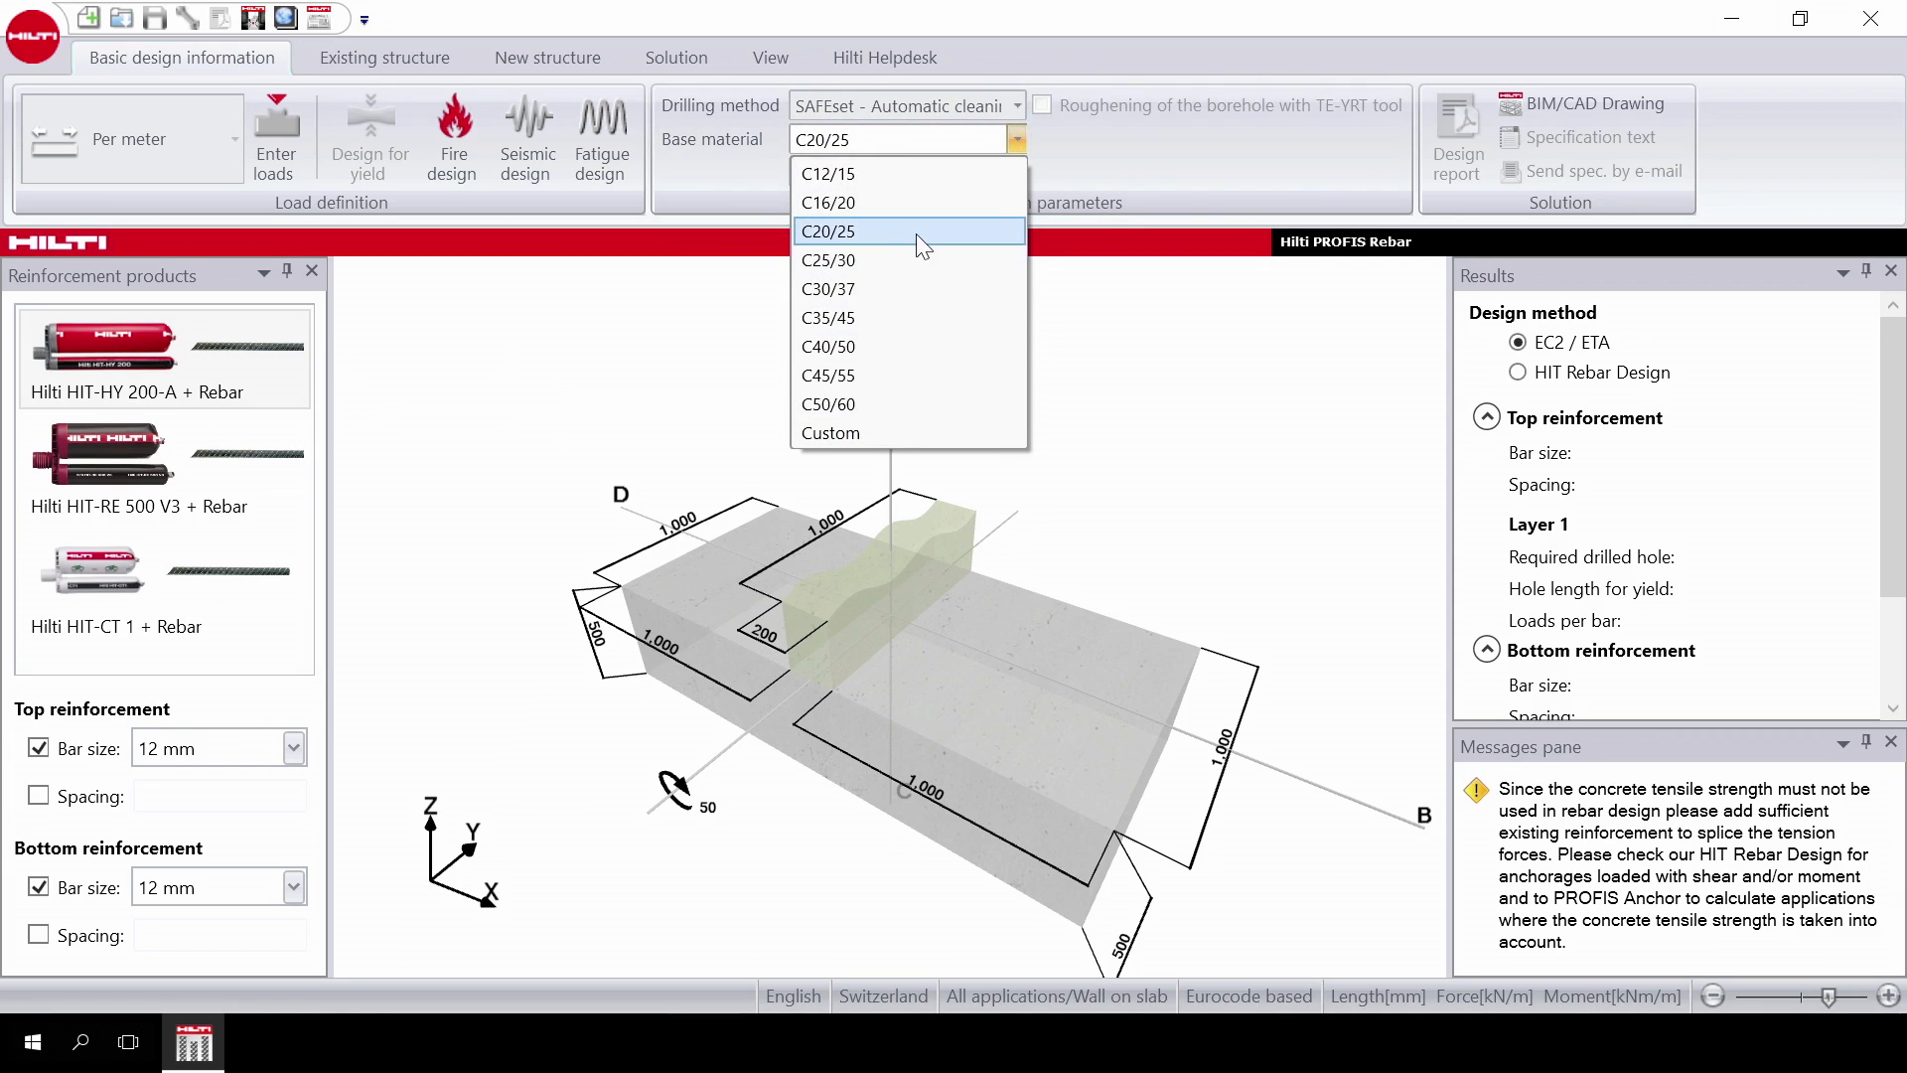
{"action": "left_click", "coordinate": [828, 231]}
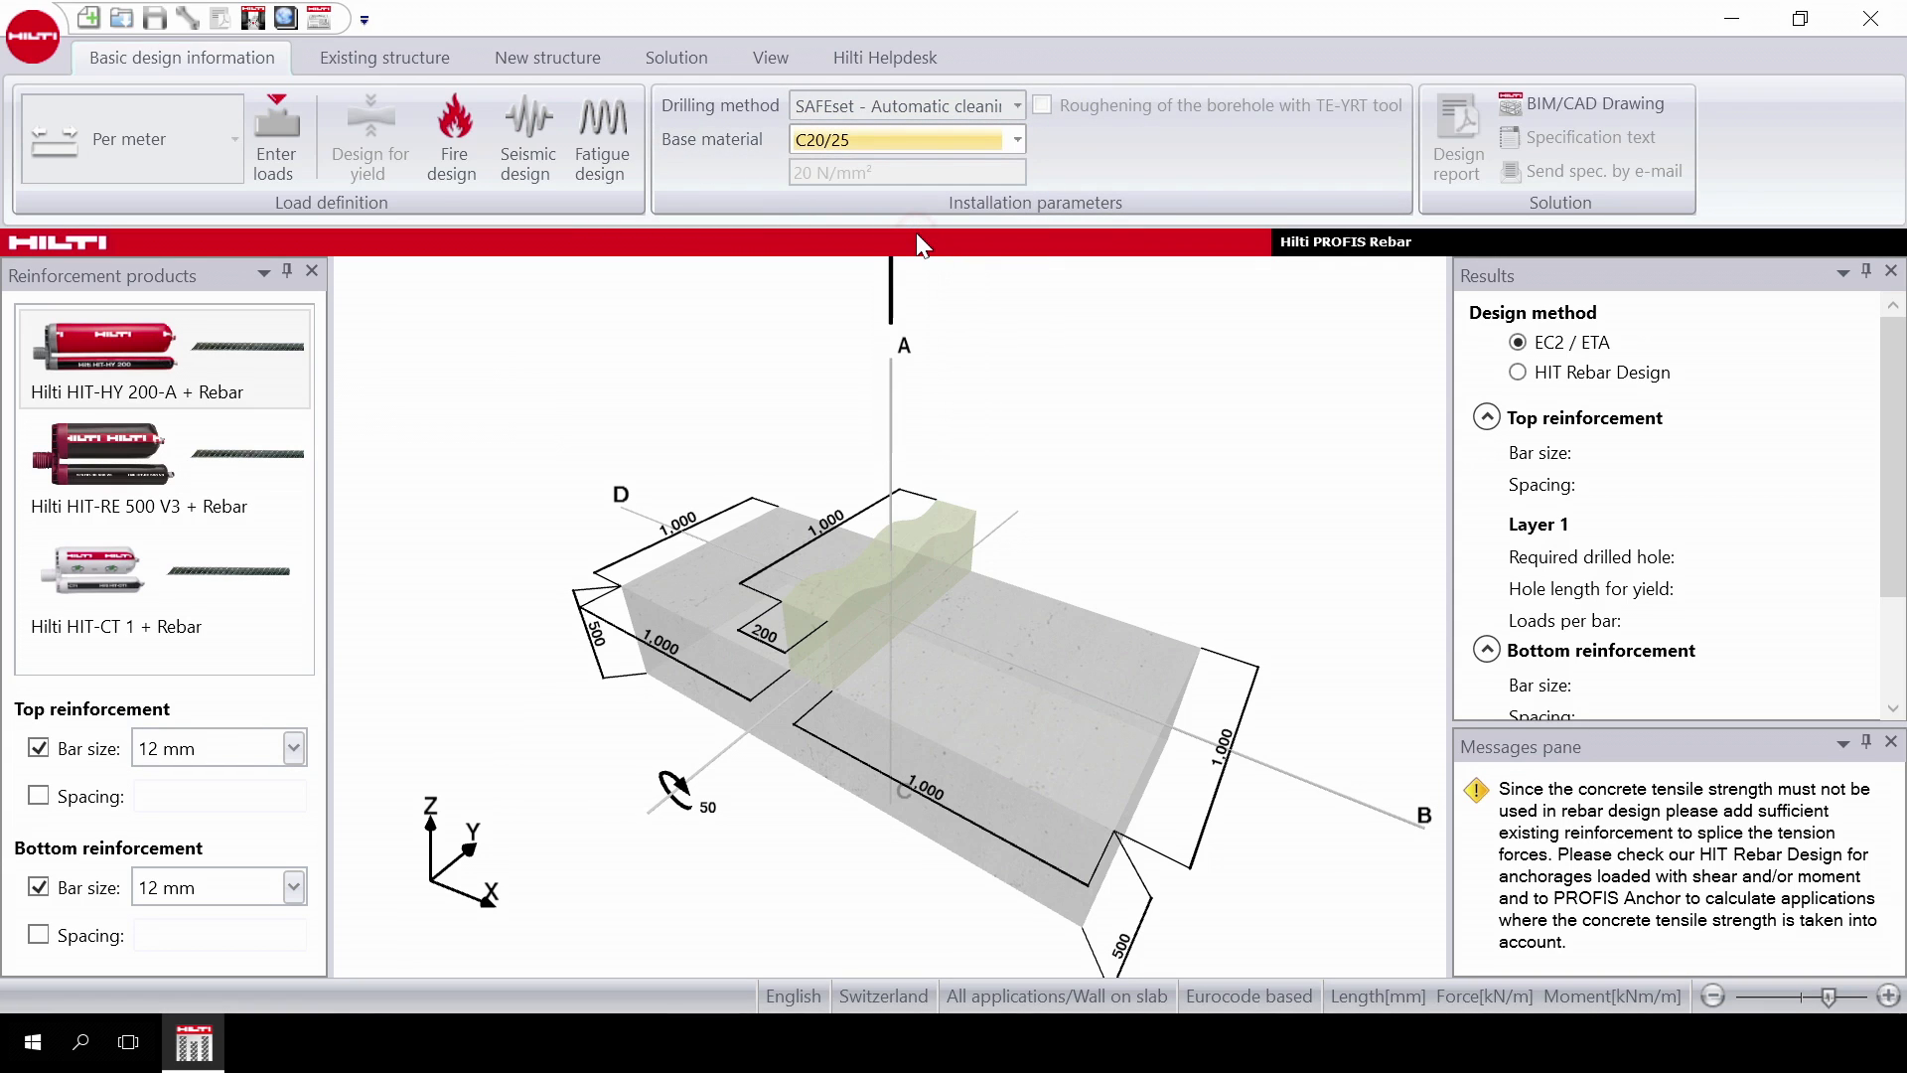
{"action": "mouse_move", "coordinate": [832, 262]}
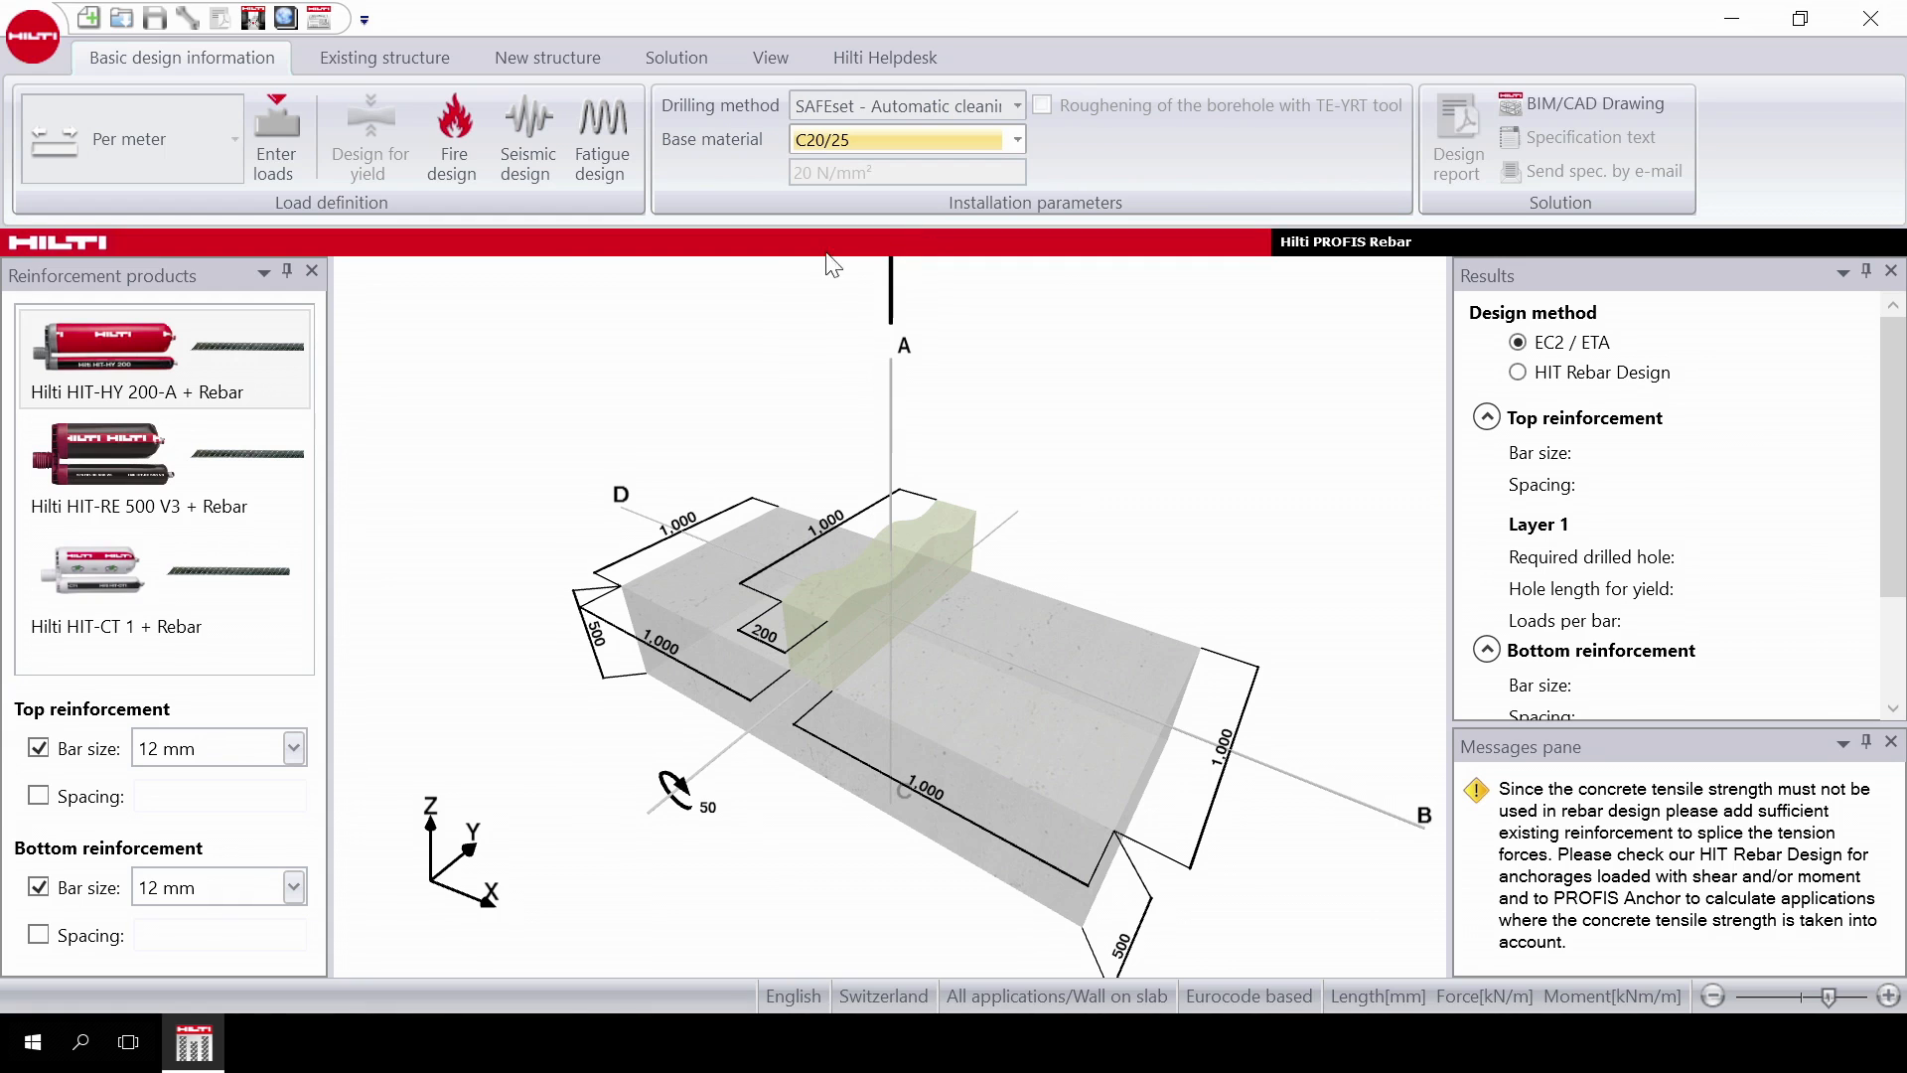
{"action": "left_click", "coordinate": [384, 58]}
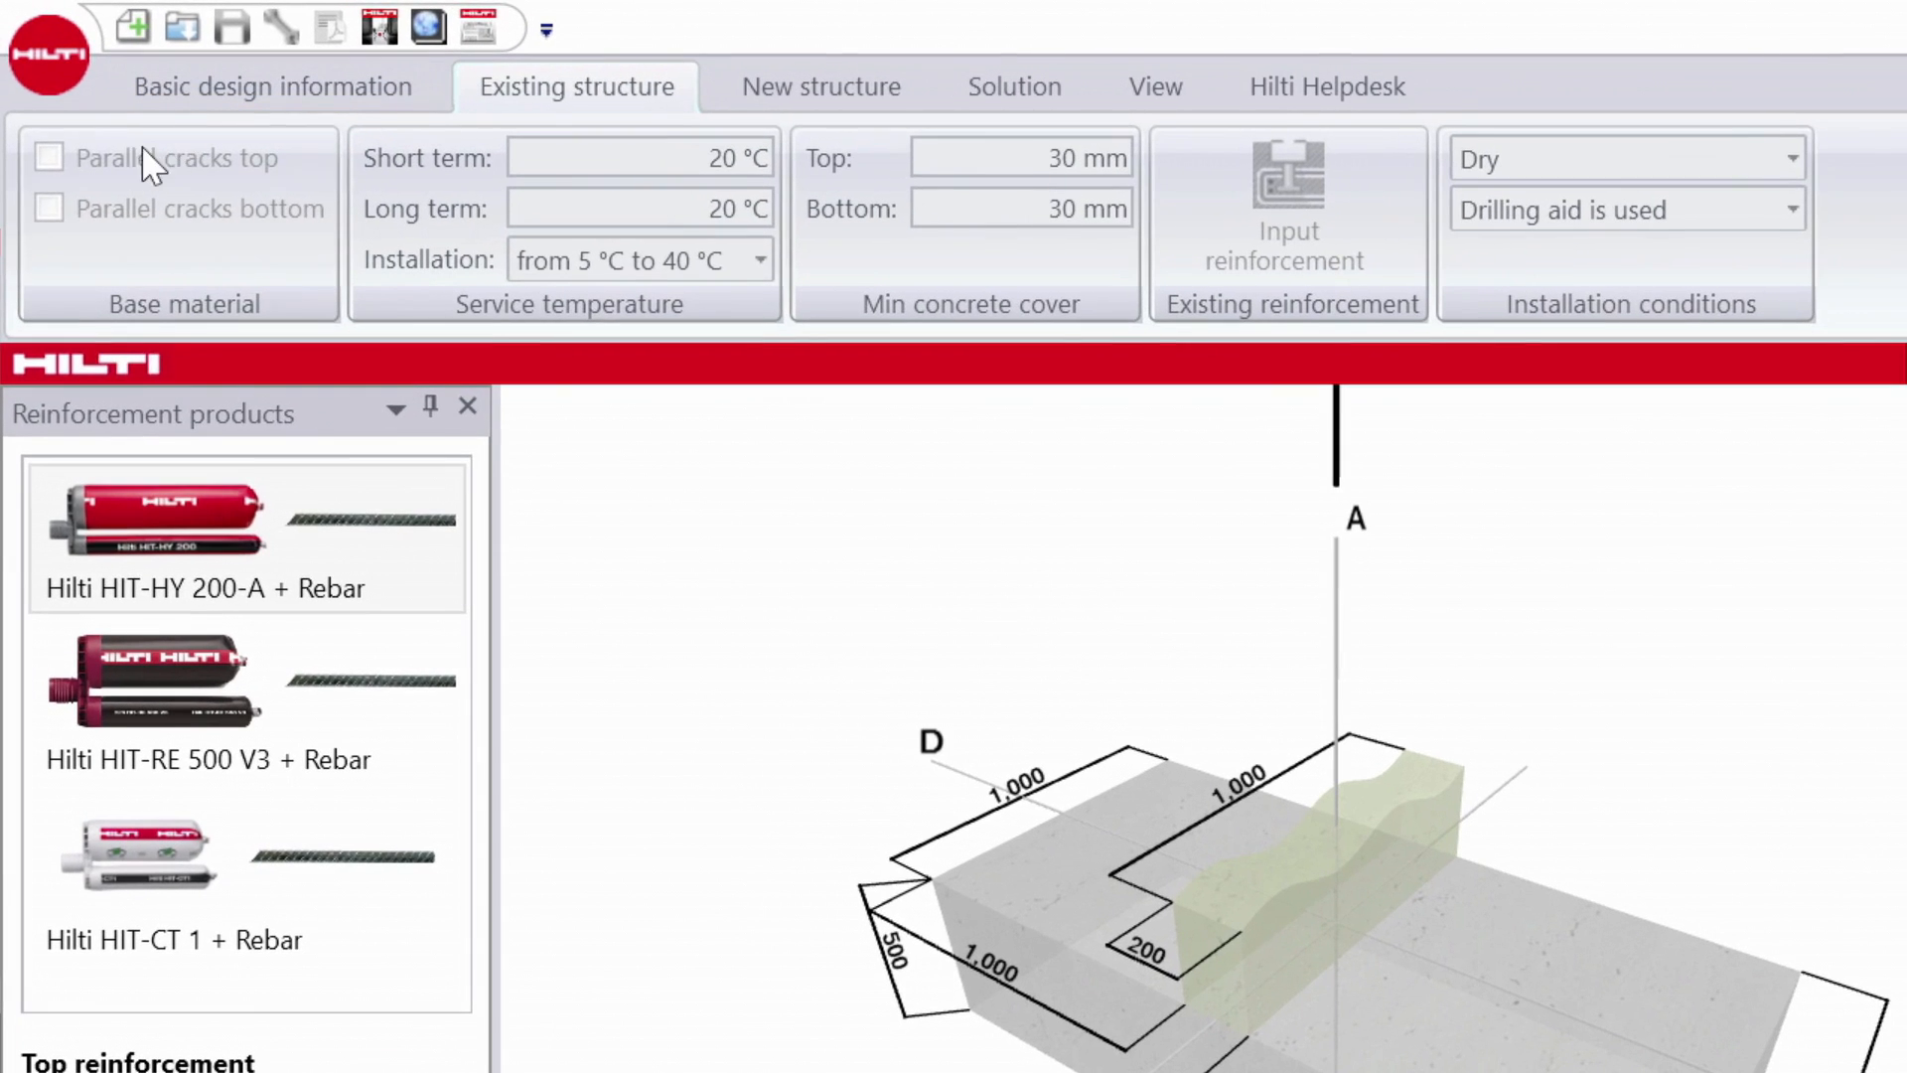
{"action": "mouse_move", "coordinate": [159, 159]}
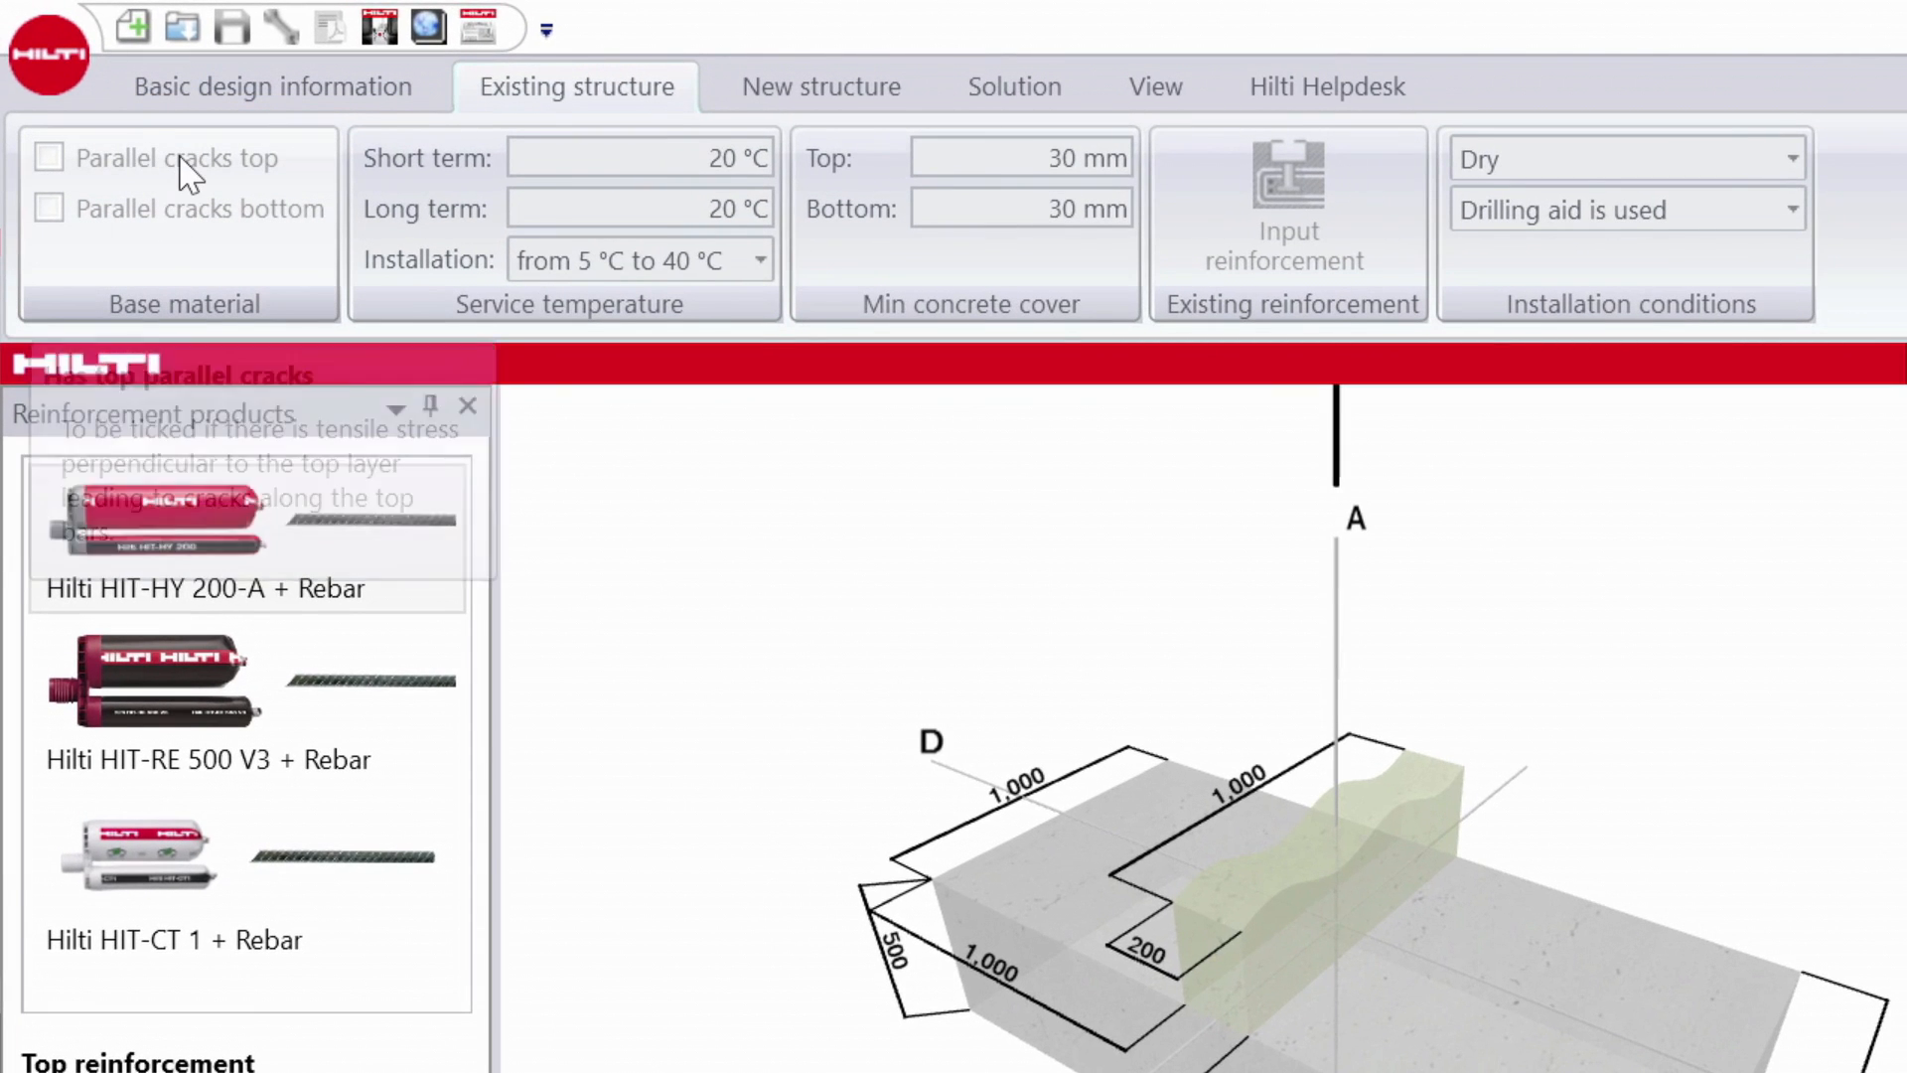
{"action": "mouse_move", "coordinate": [181, 159]}
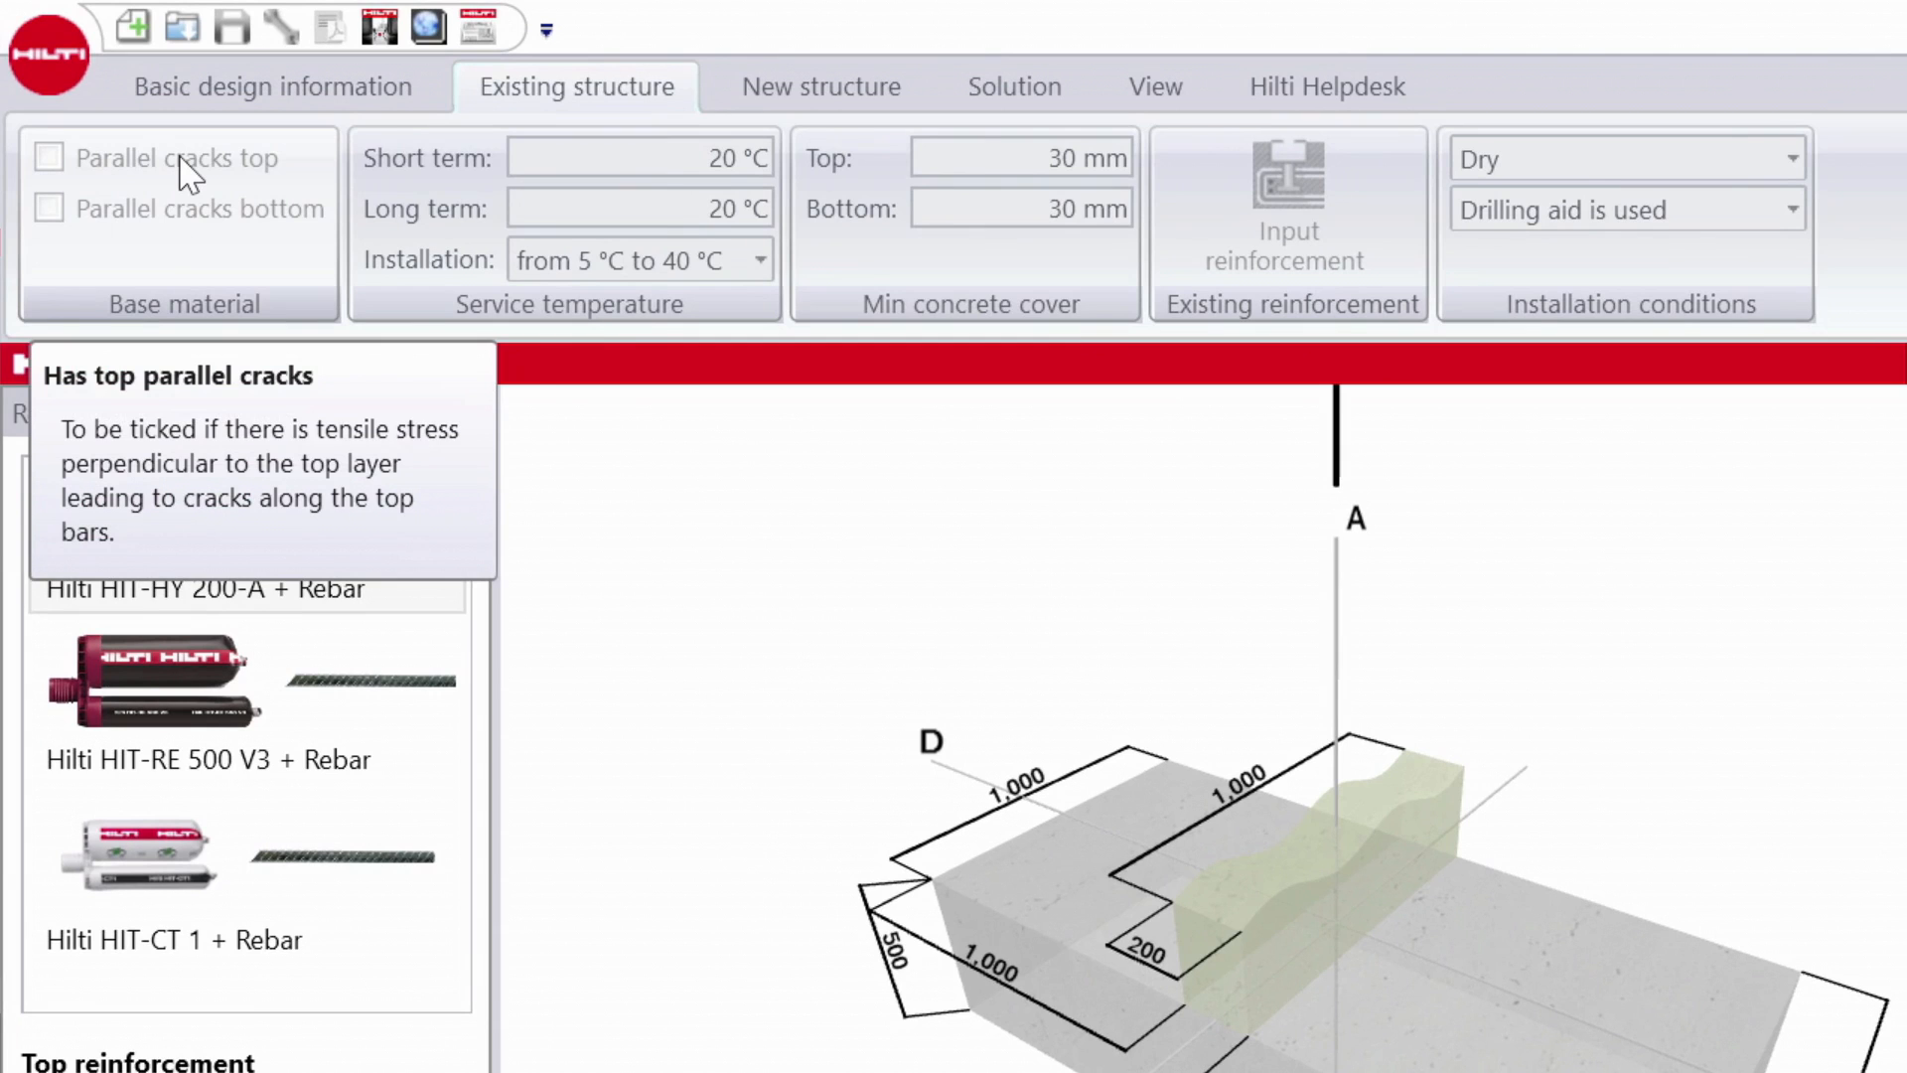
{"action": "mouse_move", "coordinate": [258, 189]}
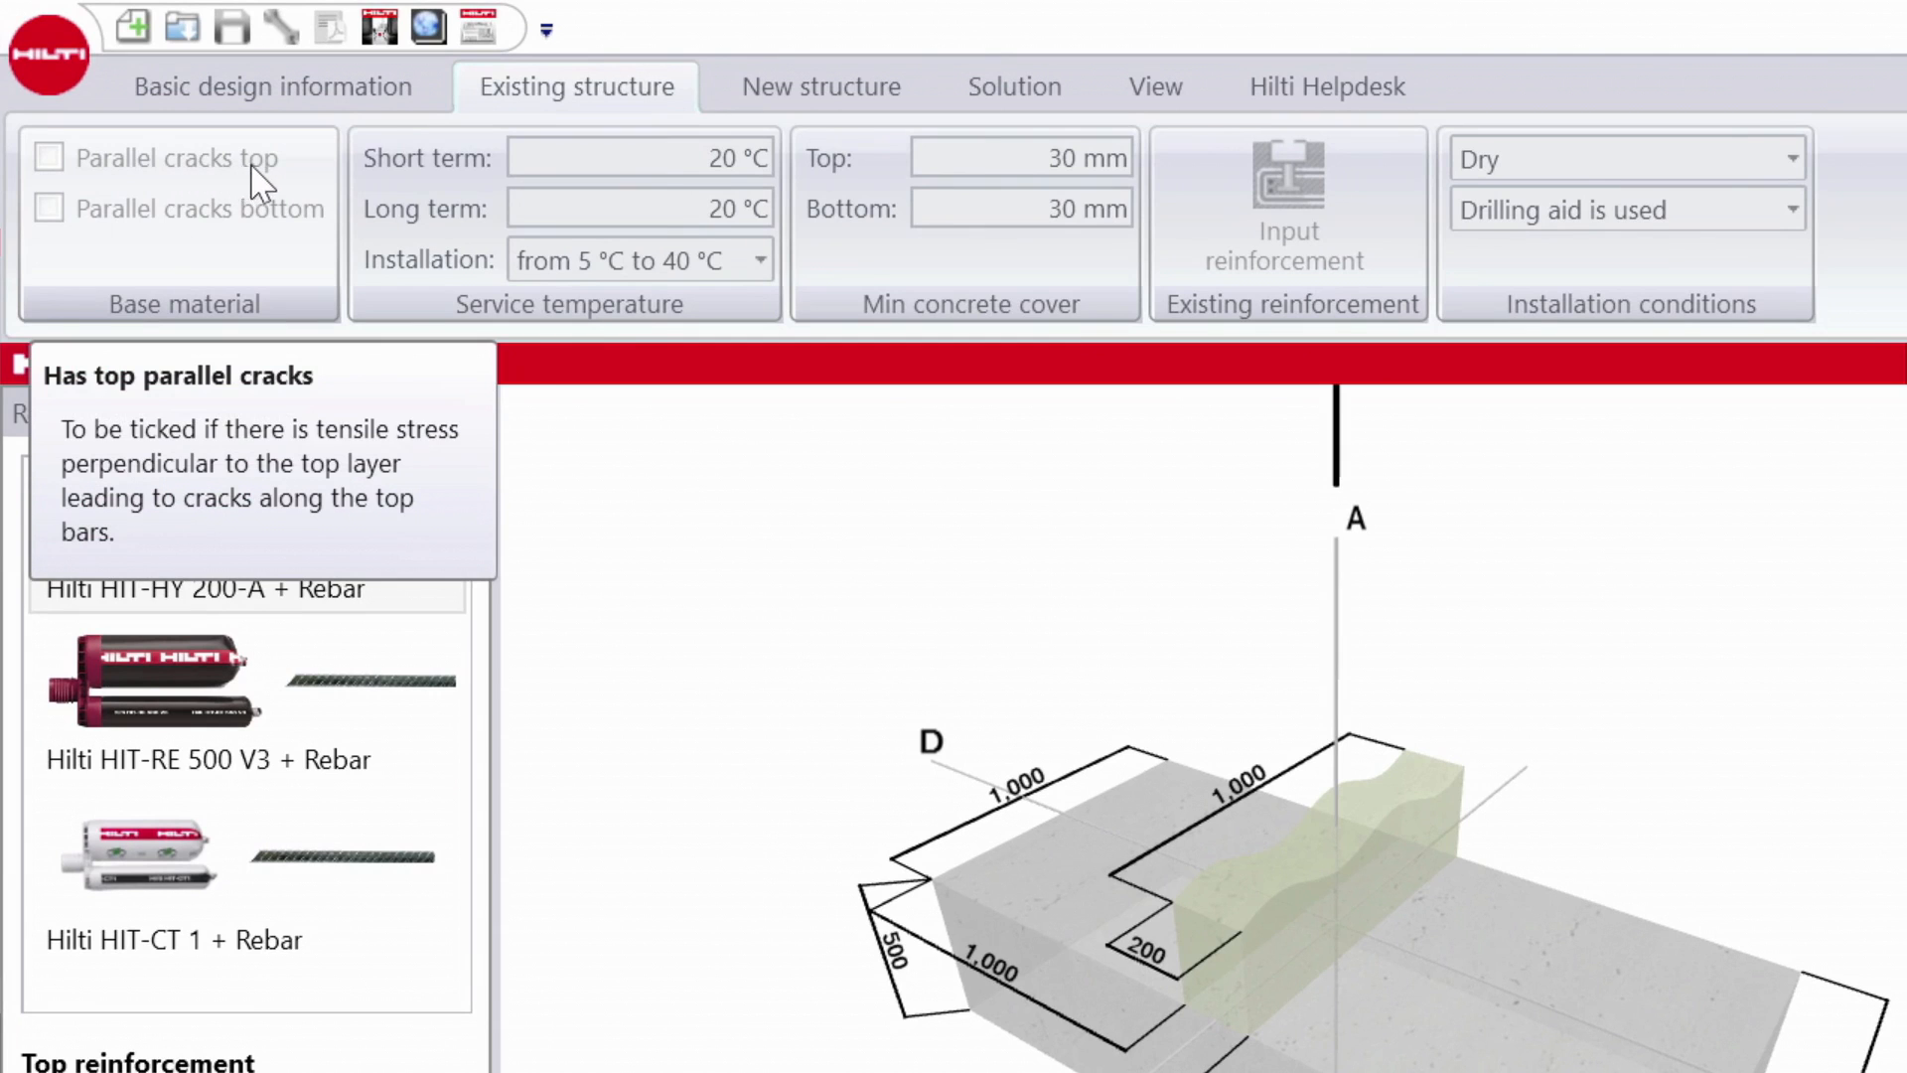
{"action": "mouse_move", "coordinate": [705, 200]}
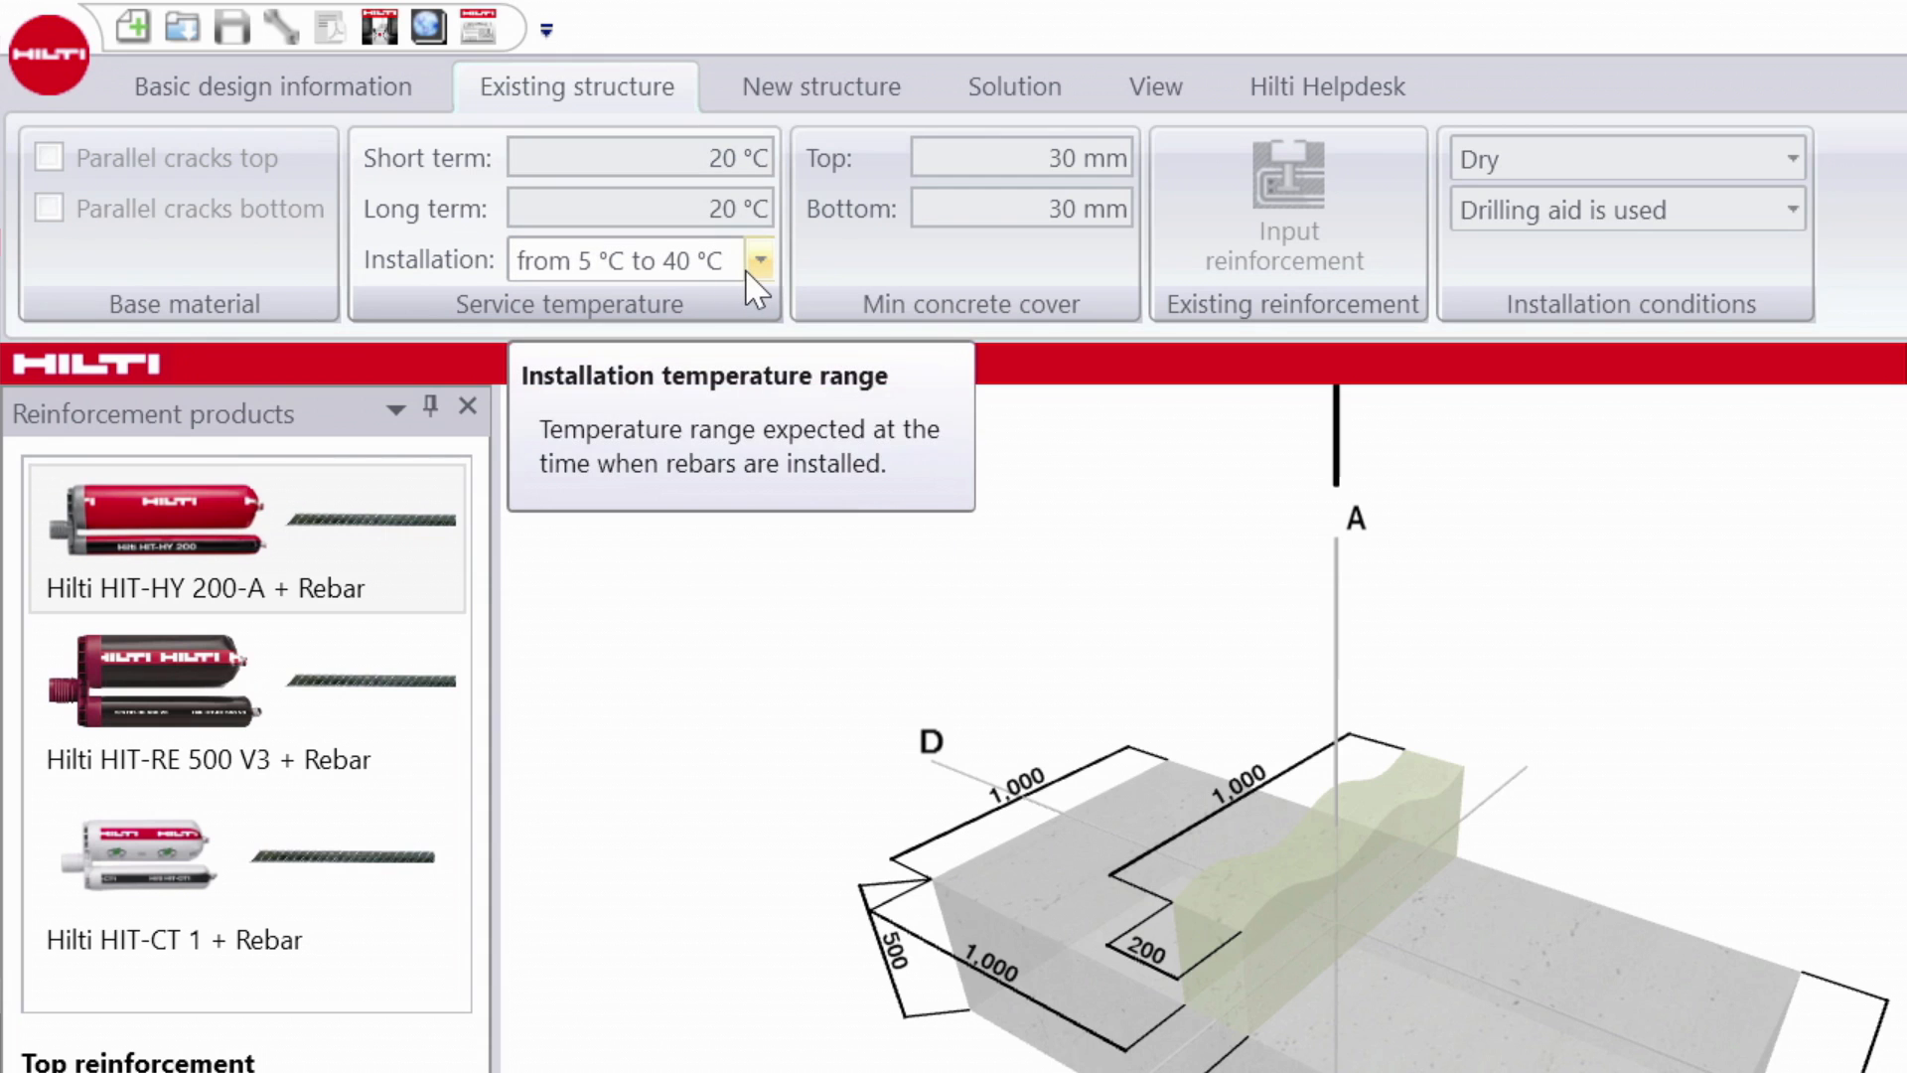
Keep installation temperature from 5 °C to 40 °C and 'Drilling aid is used' for the existing slab.
{"action": "left_click", "coordinate": [761, 260]}
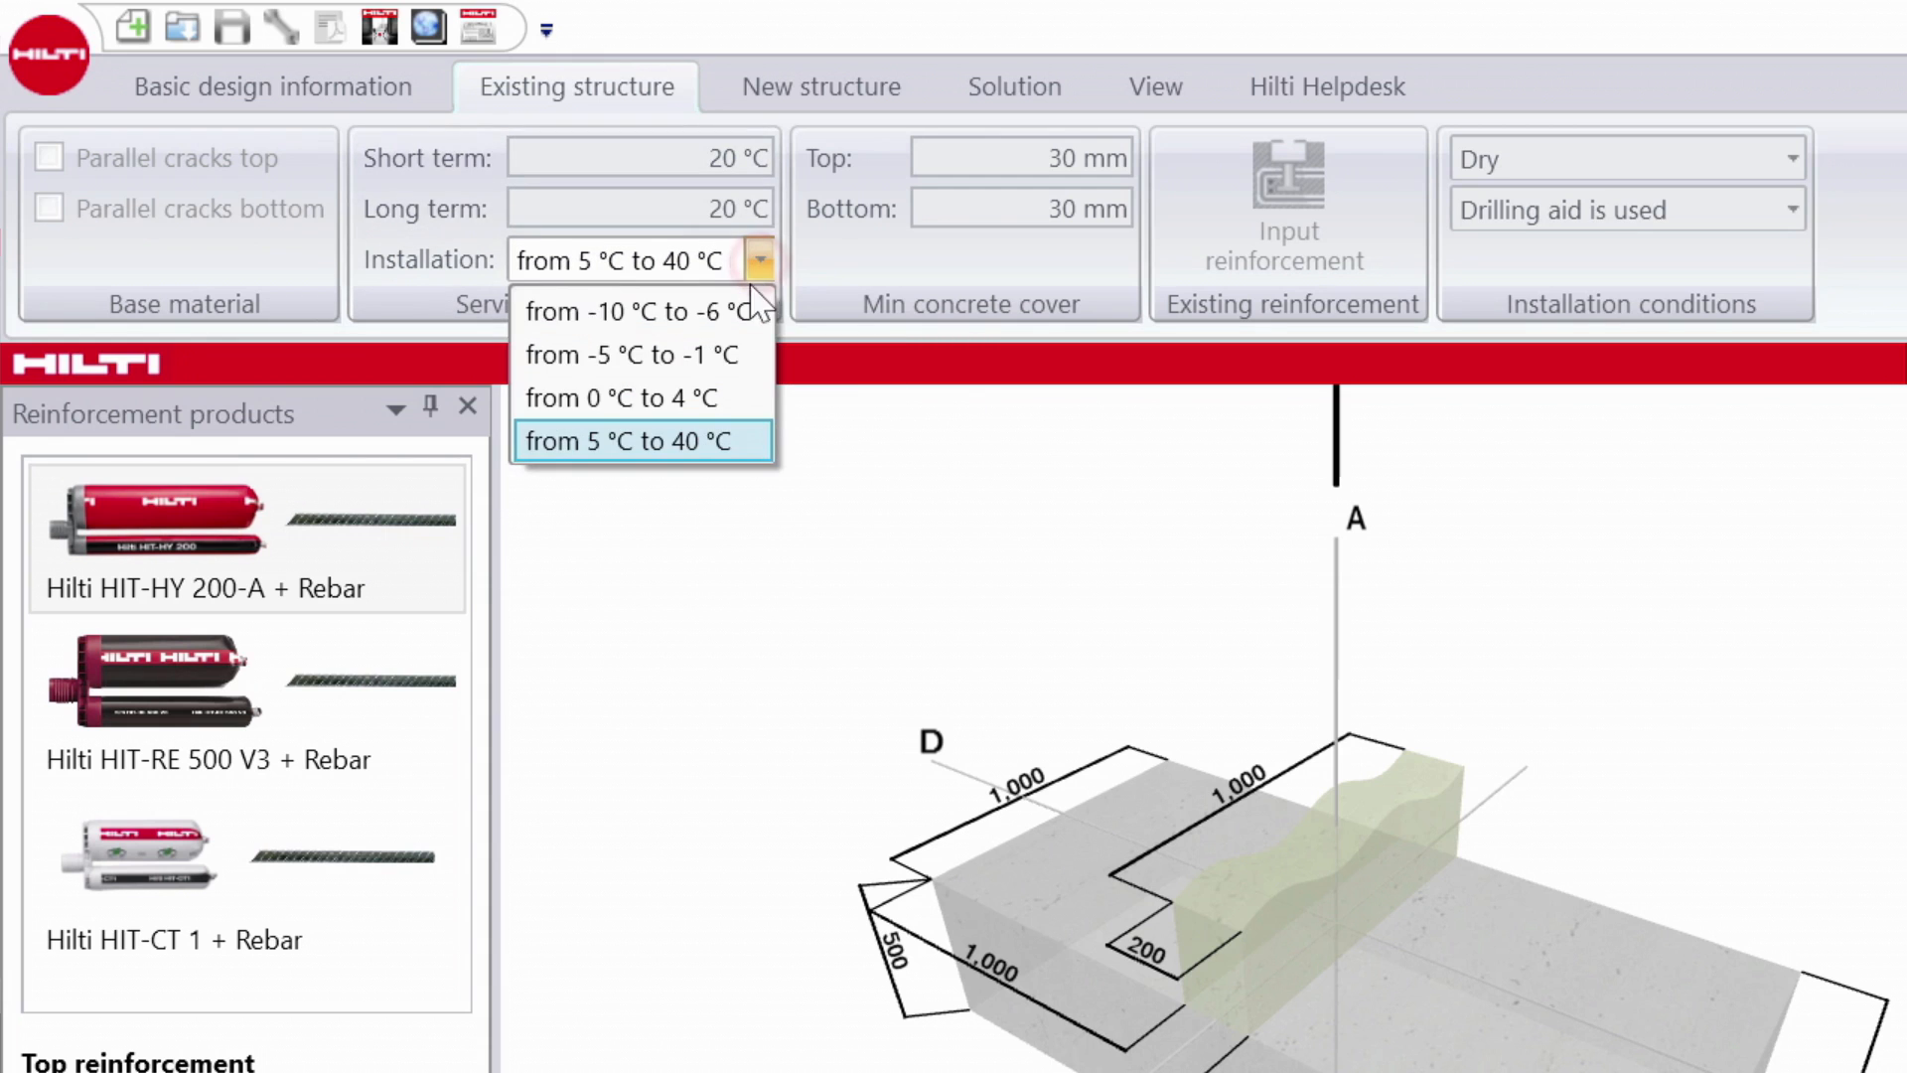
{"action": "left_click", "coordinate": [642, 441]}
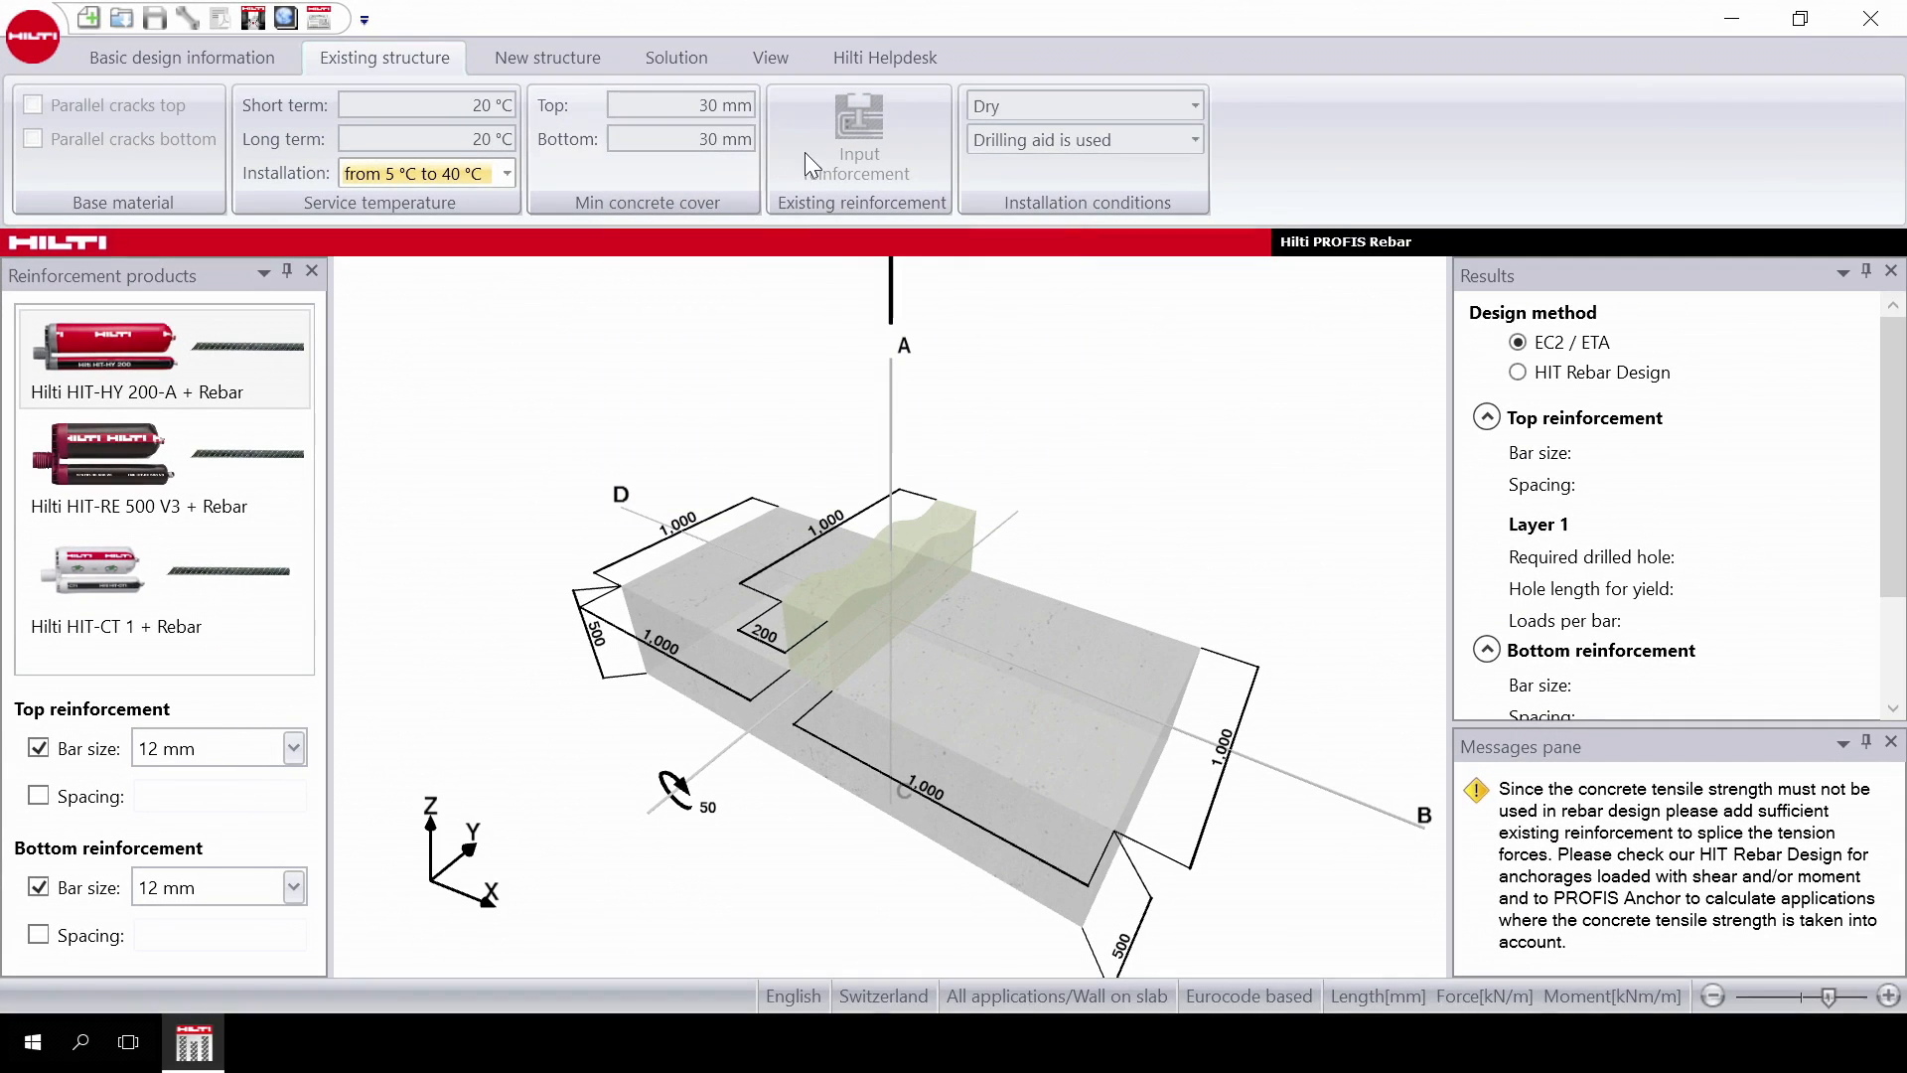
{"action": "mouse_move", "coordinate": [859, 139]}
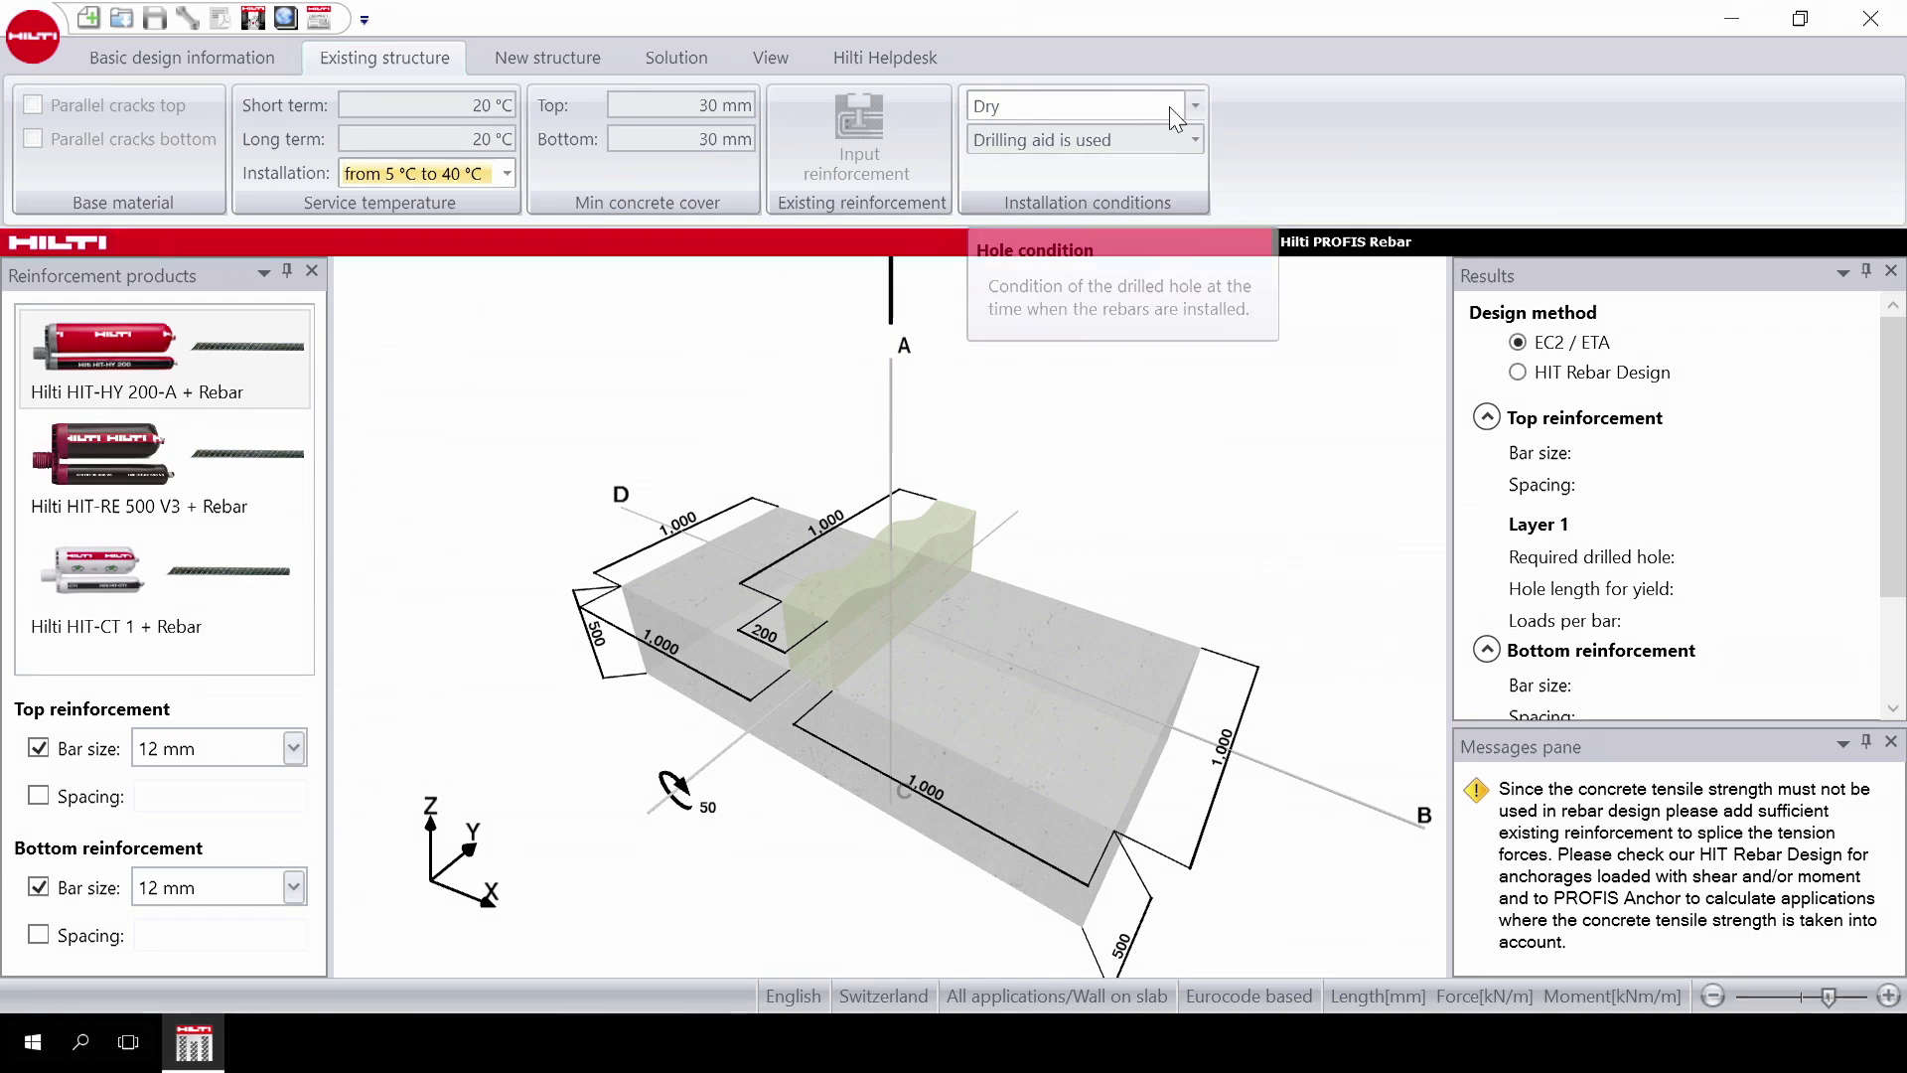
{"action": "left_click", "coordinate": [1190, 106]}
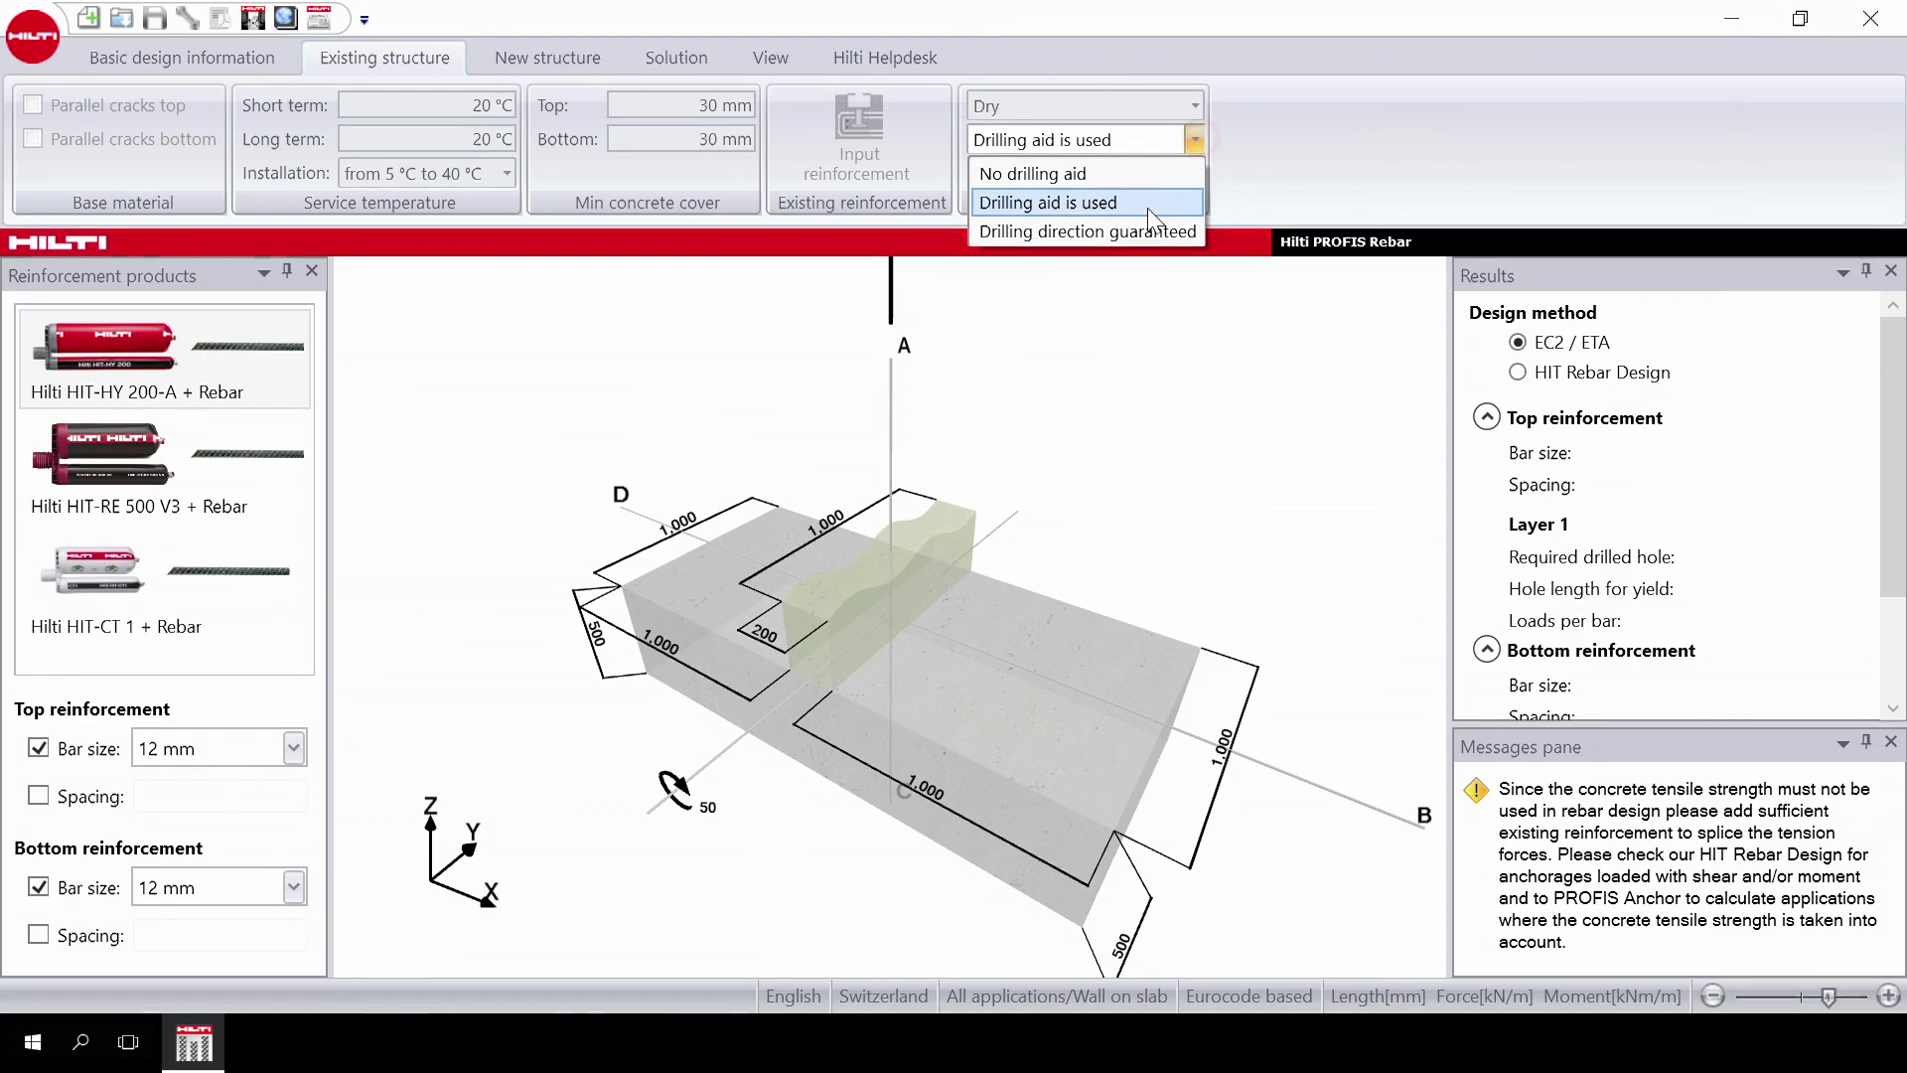
{"action": "left_click", "coordinate": [1047, 202]}
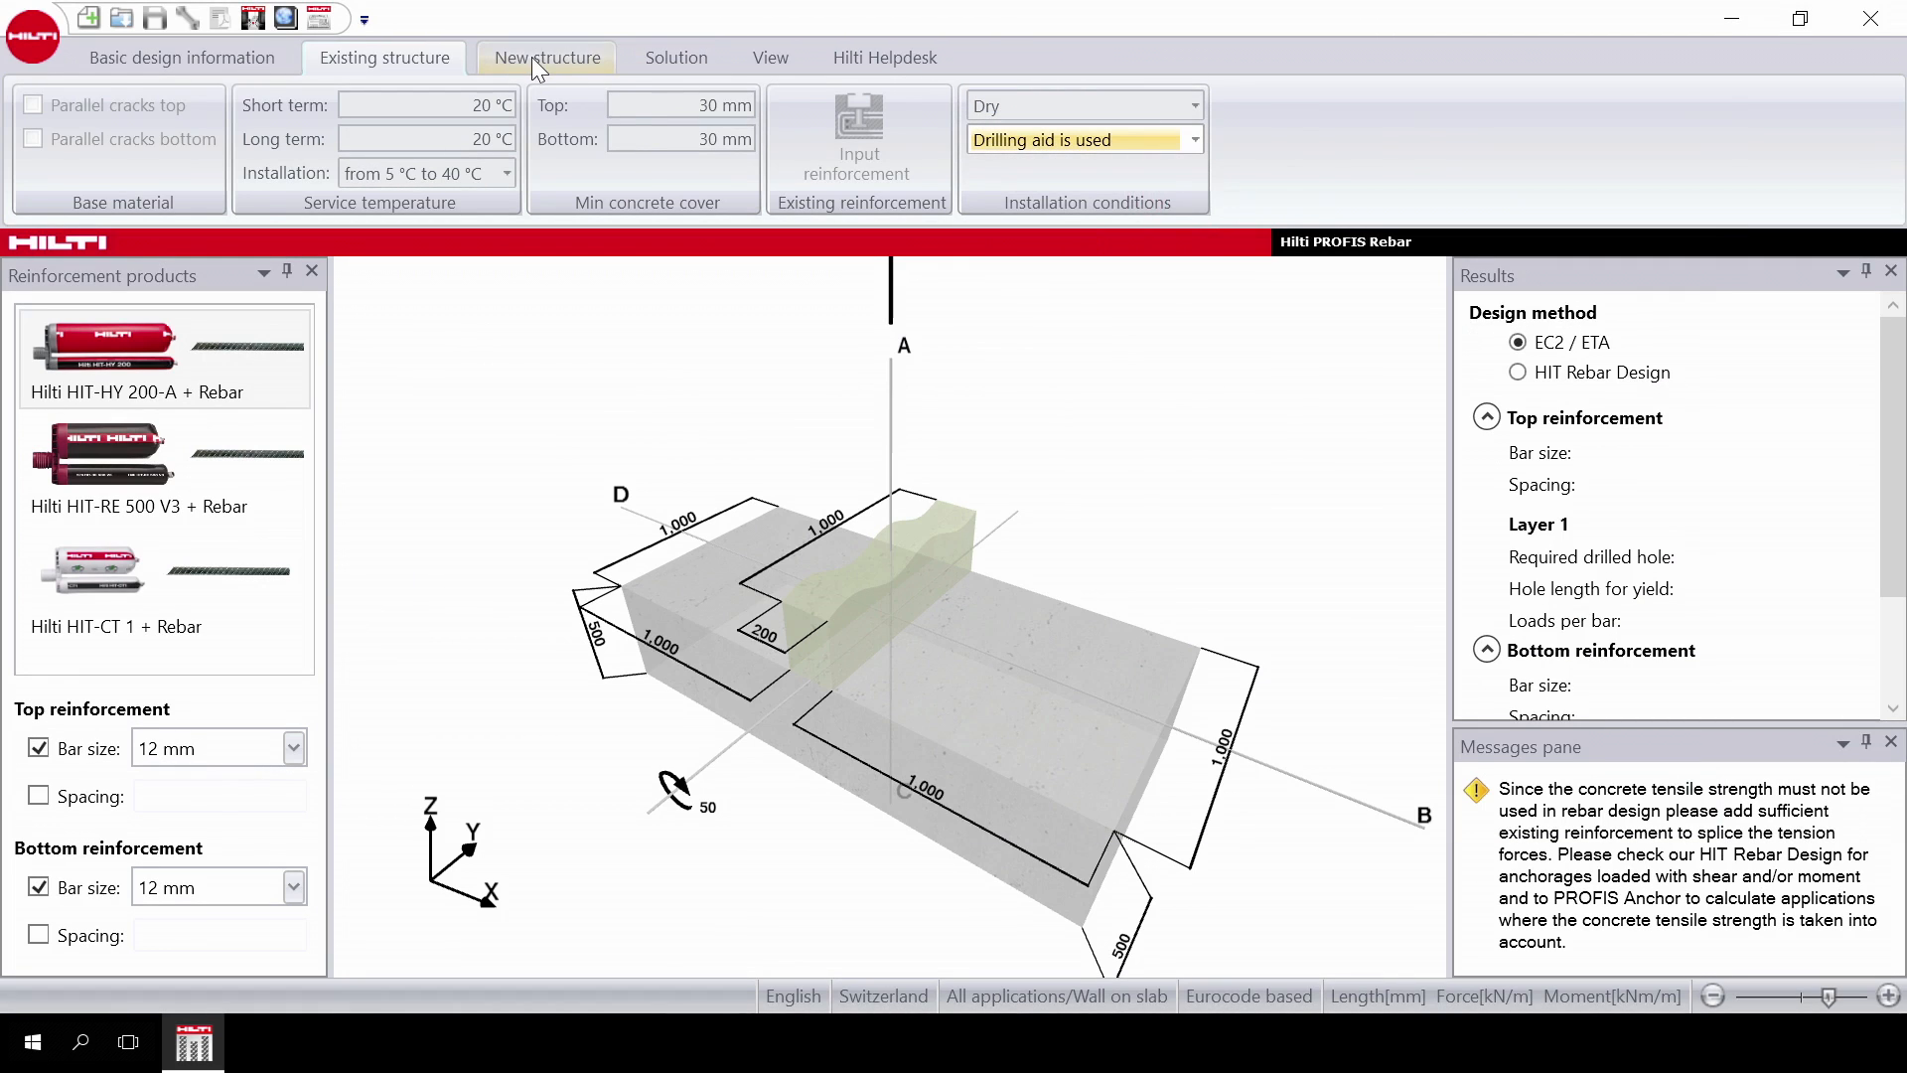
Review the new structure's 50 mm cover, Good bond and 100 mm²/m minimum reinforcement.
{"action": "left_click", "coordinate": [546, 58]}
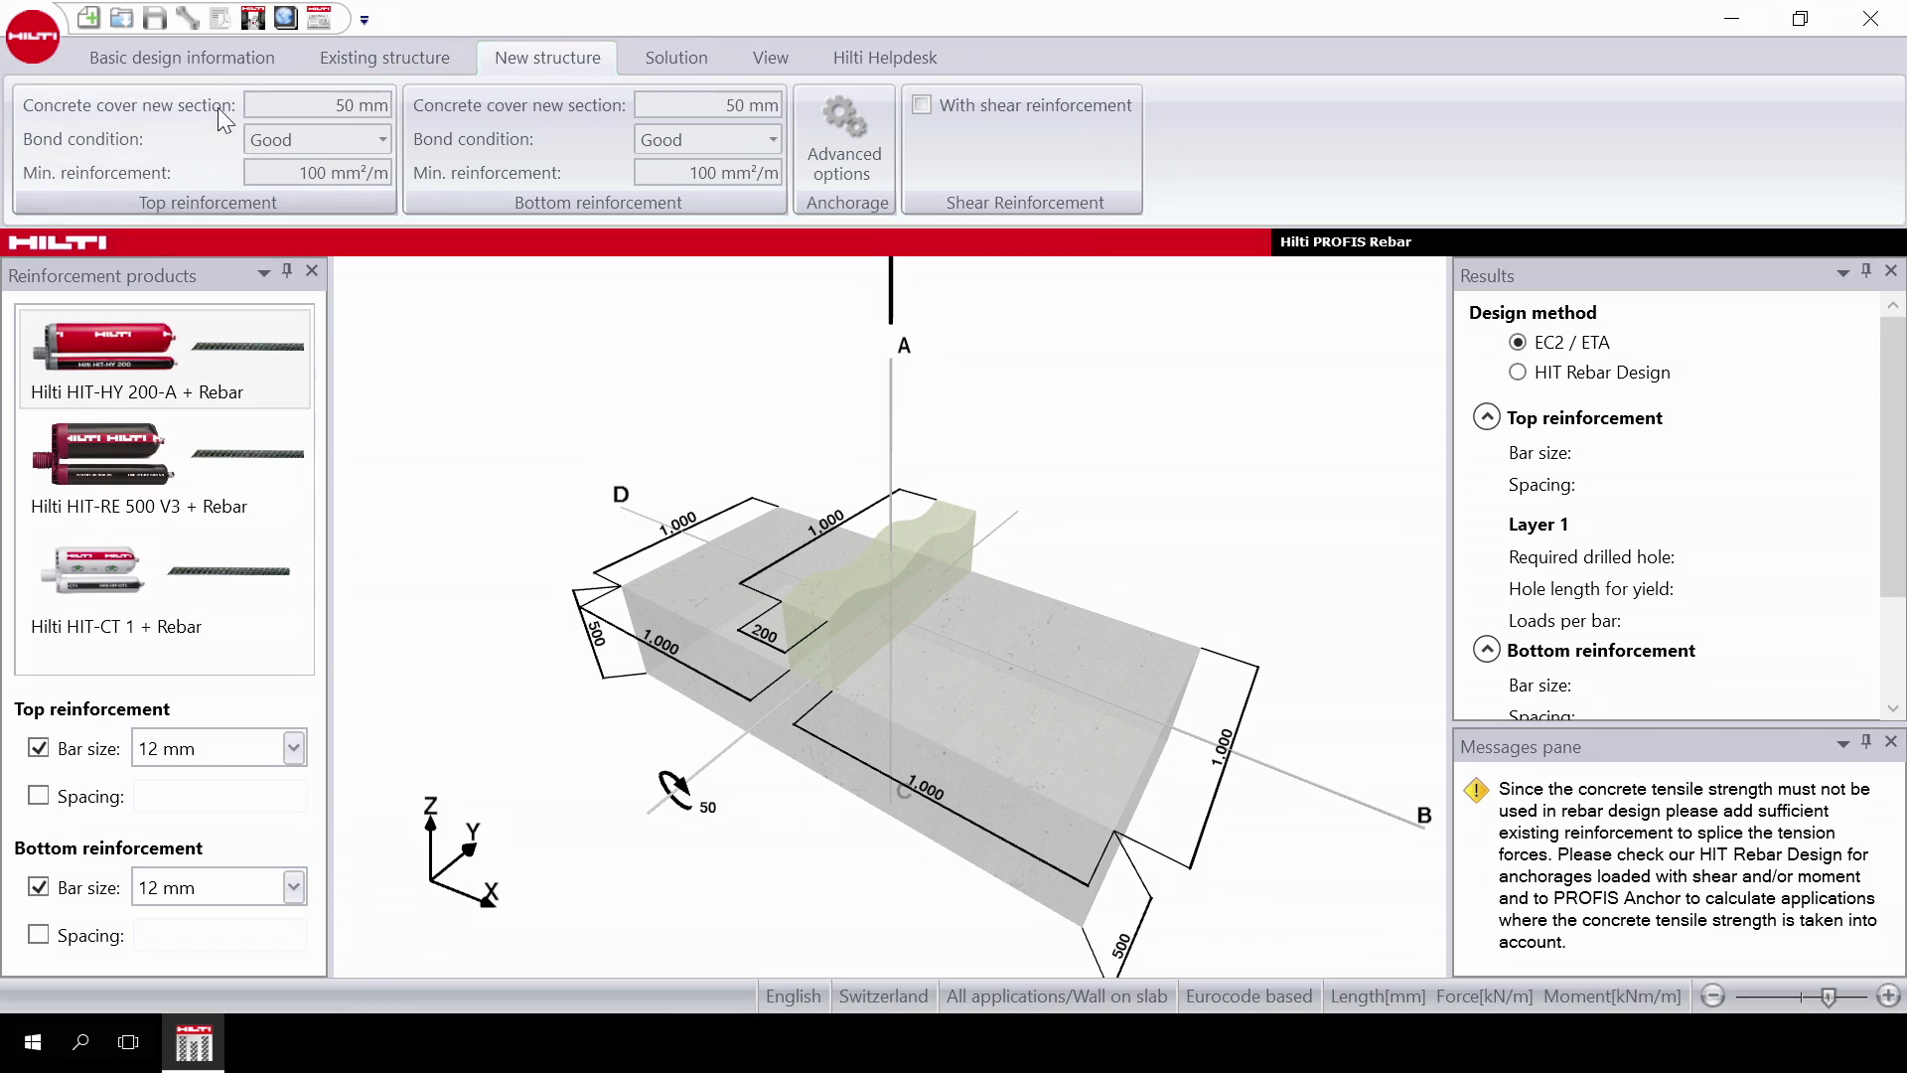
{"action": "mouse_move", "coordinate": [316, 139]}
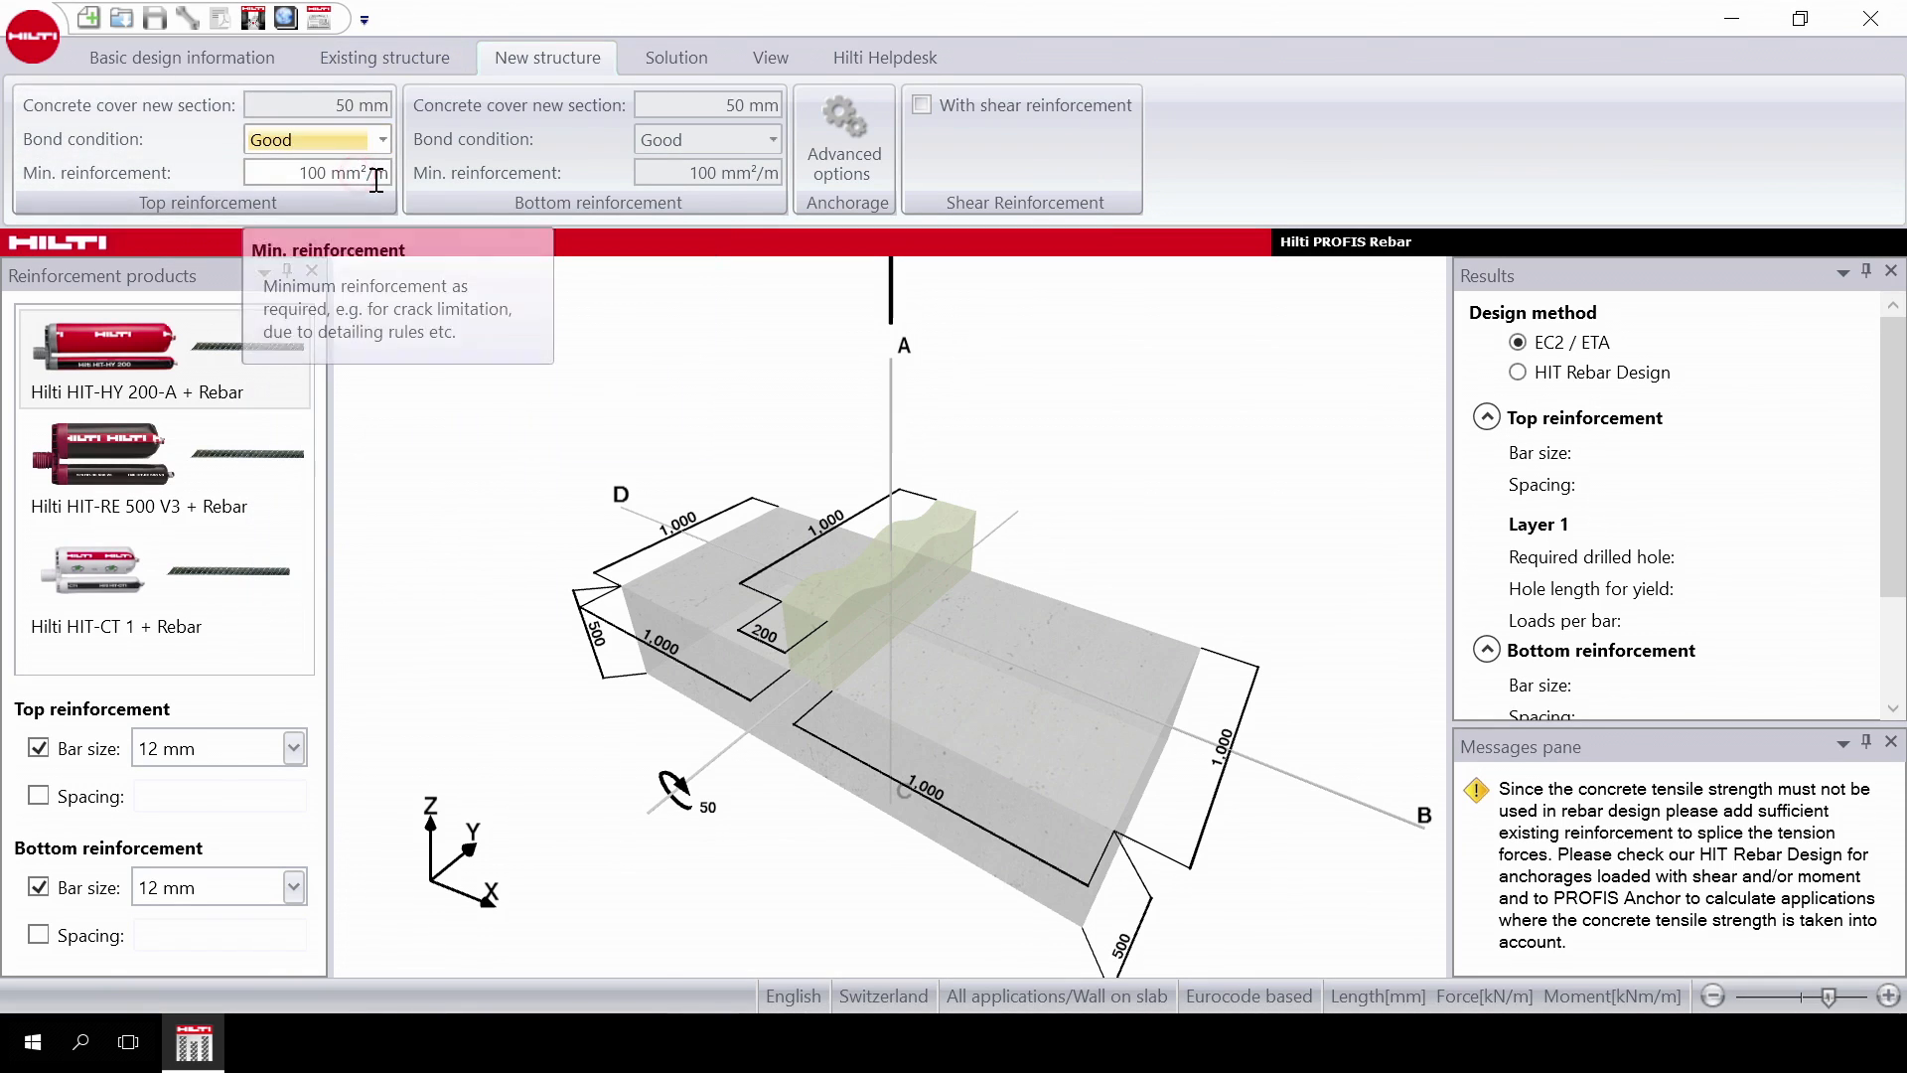
{"action": "mouse_move", "coordinate": [373, 201]}
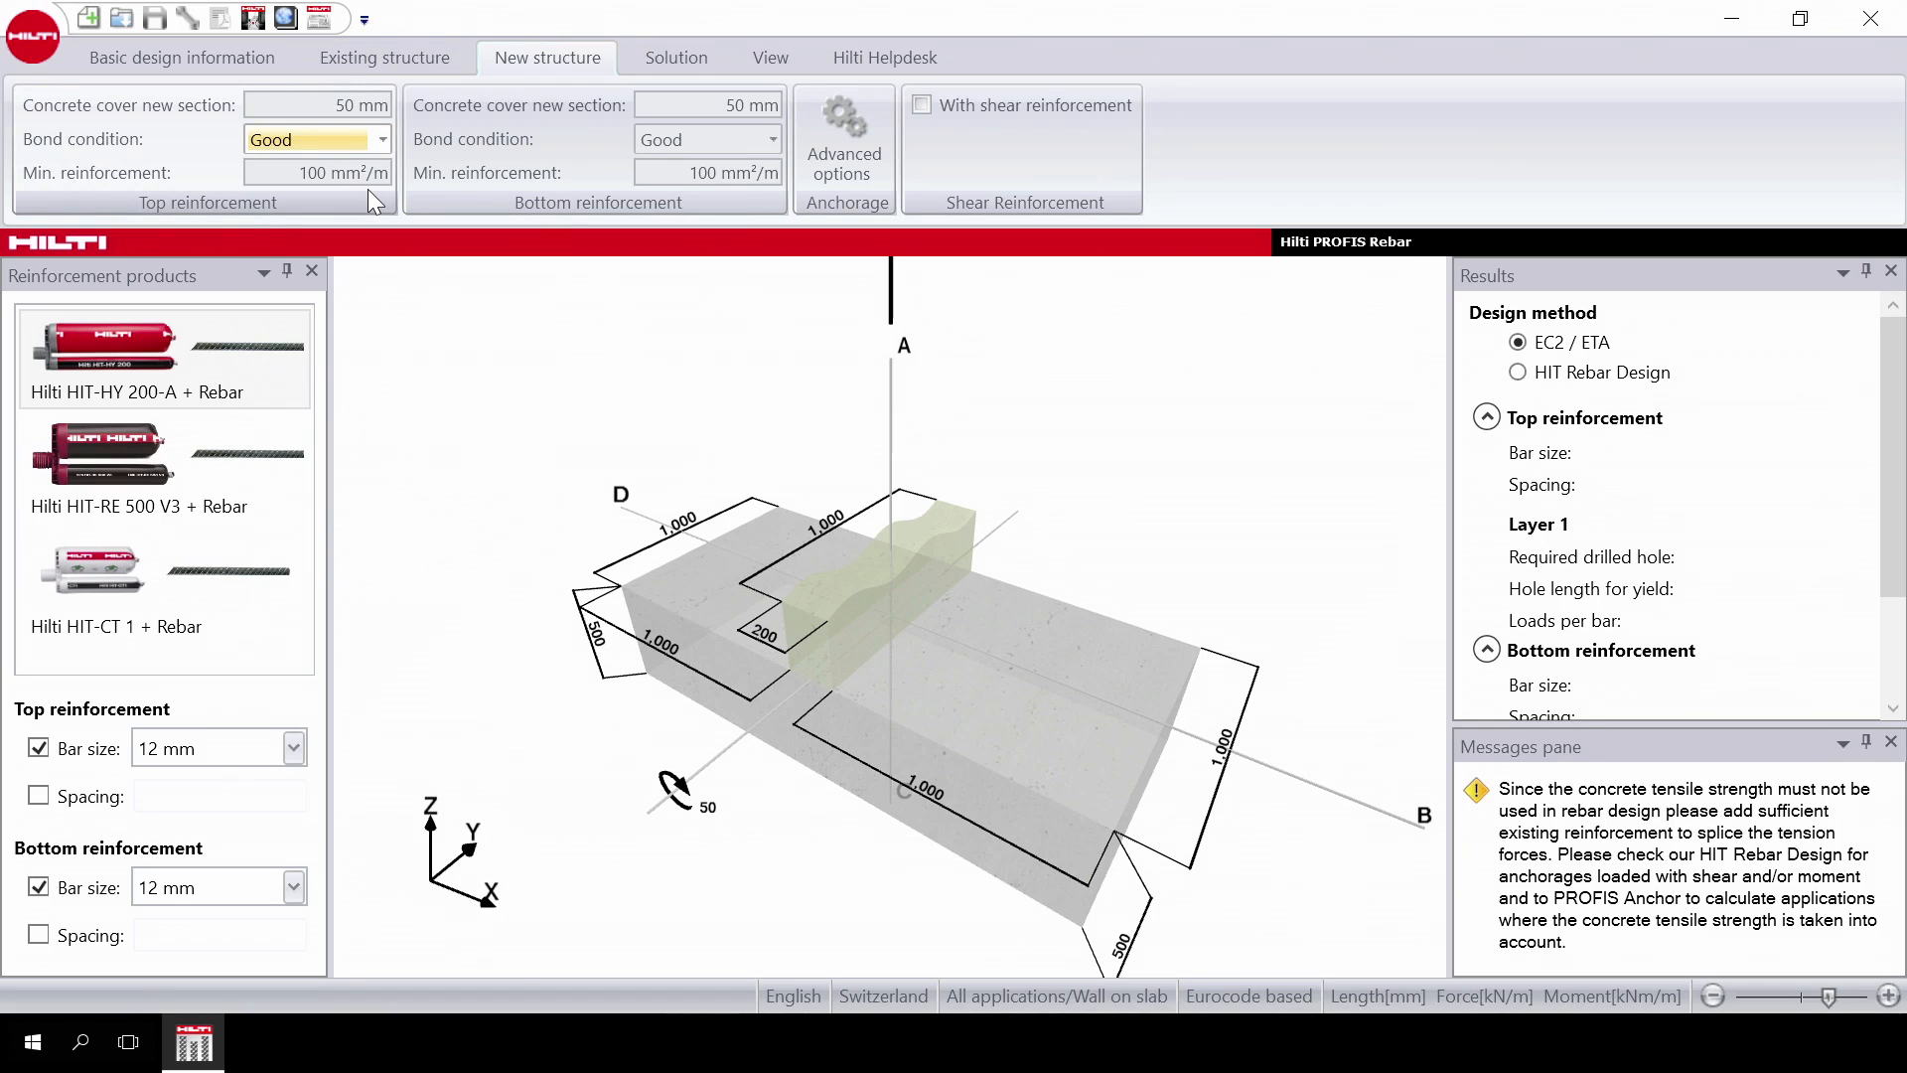
{"action": "mouse_move", "coordinate": [406, 205]}
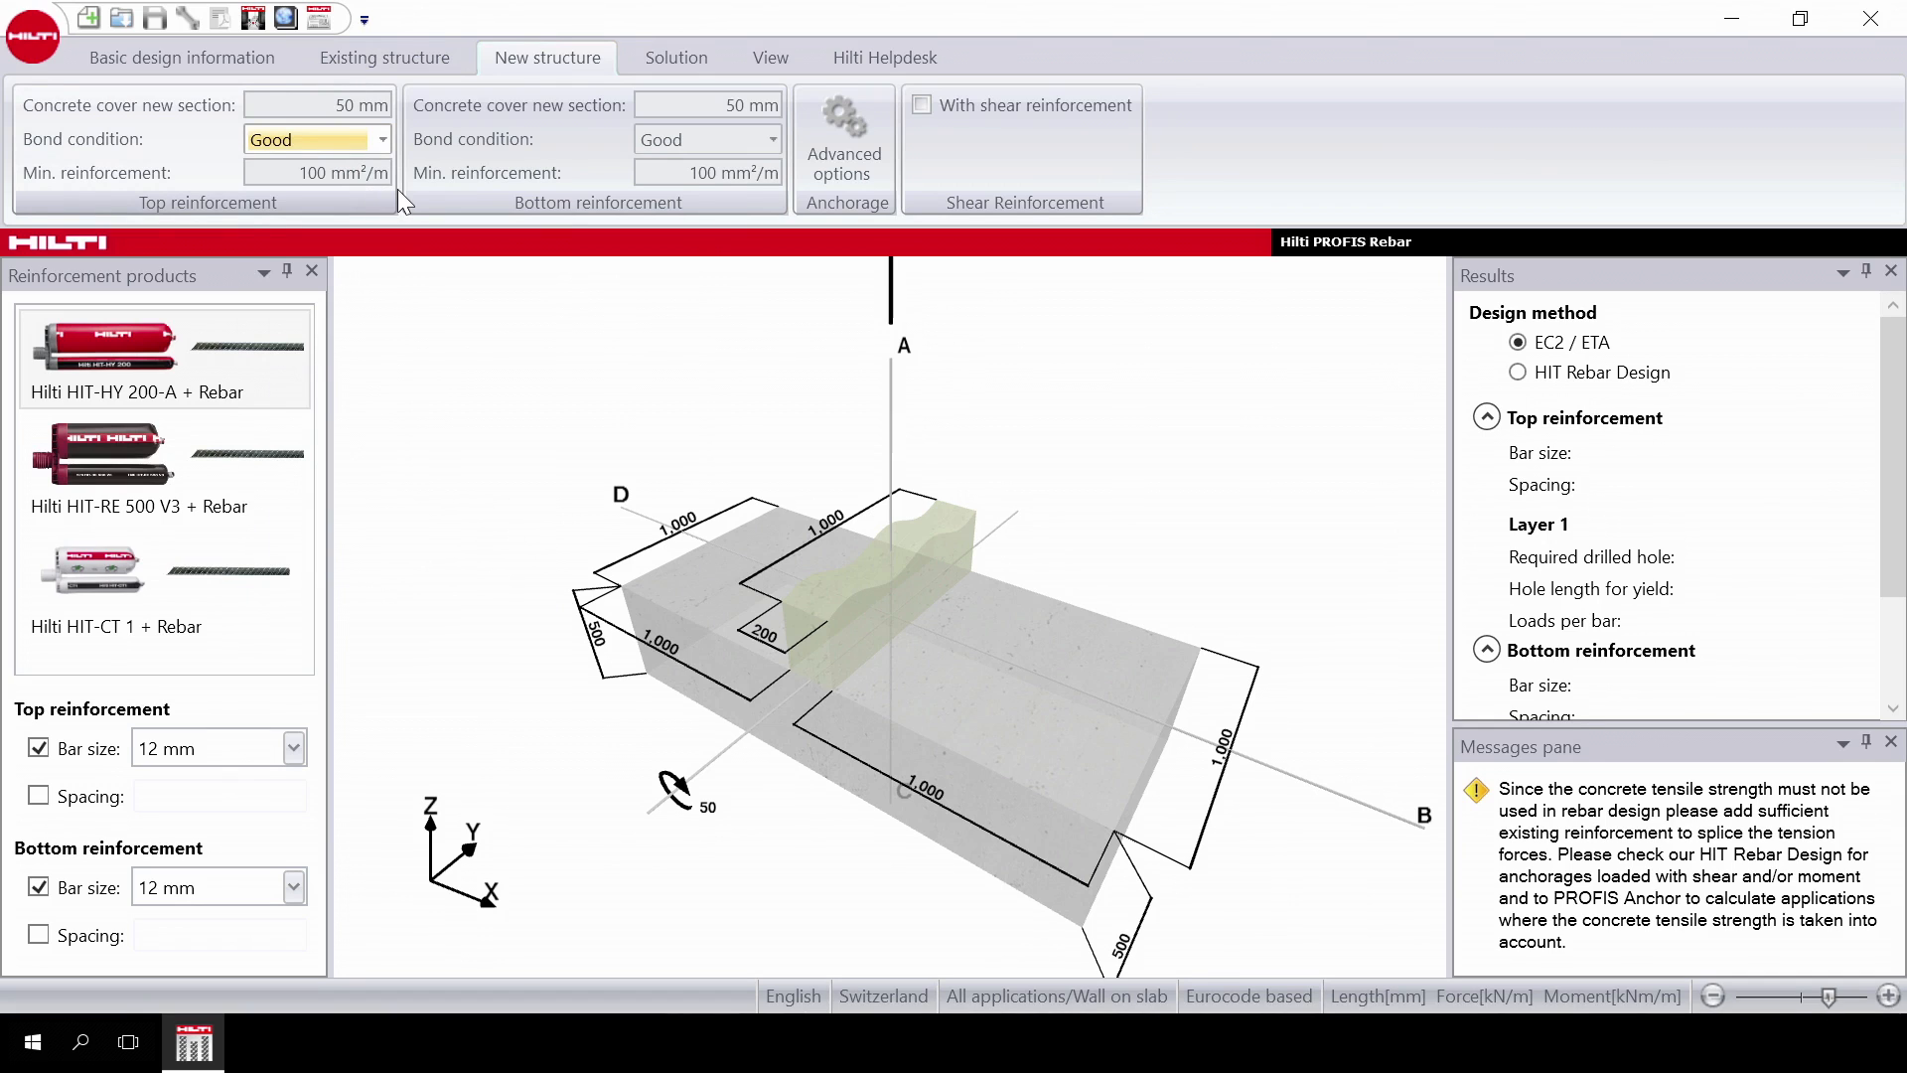
{"action": "mouse_move", "coordinate": [316, 171]}
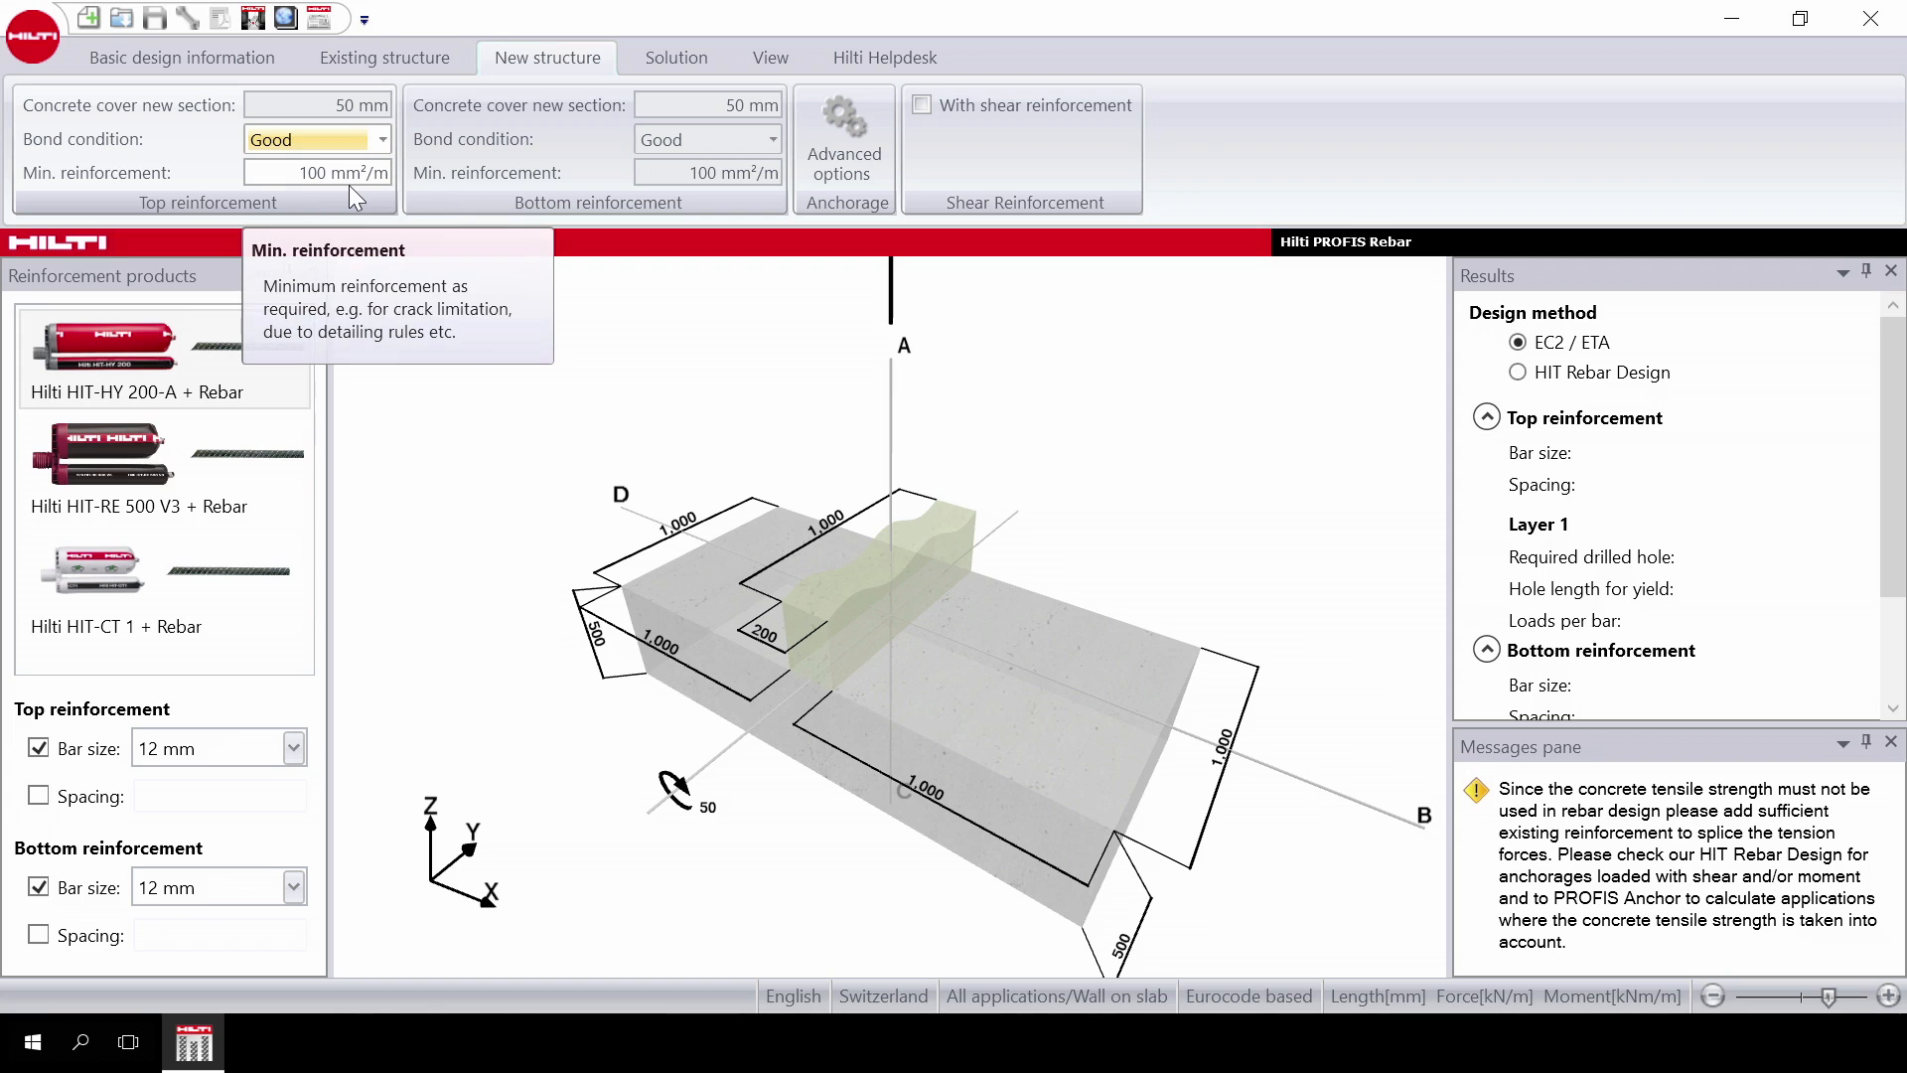
{"action": "mouse_move", "coordinate": [566, 155]}
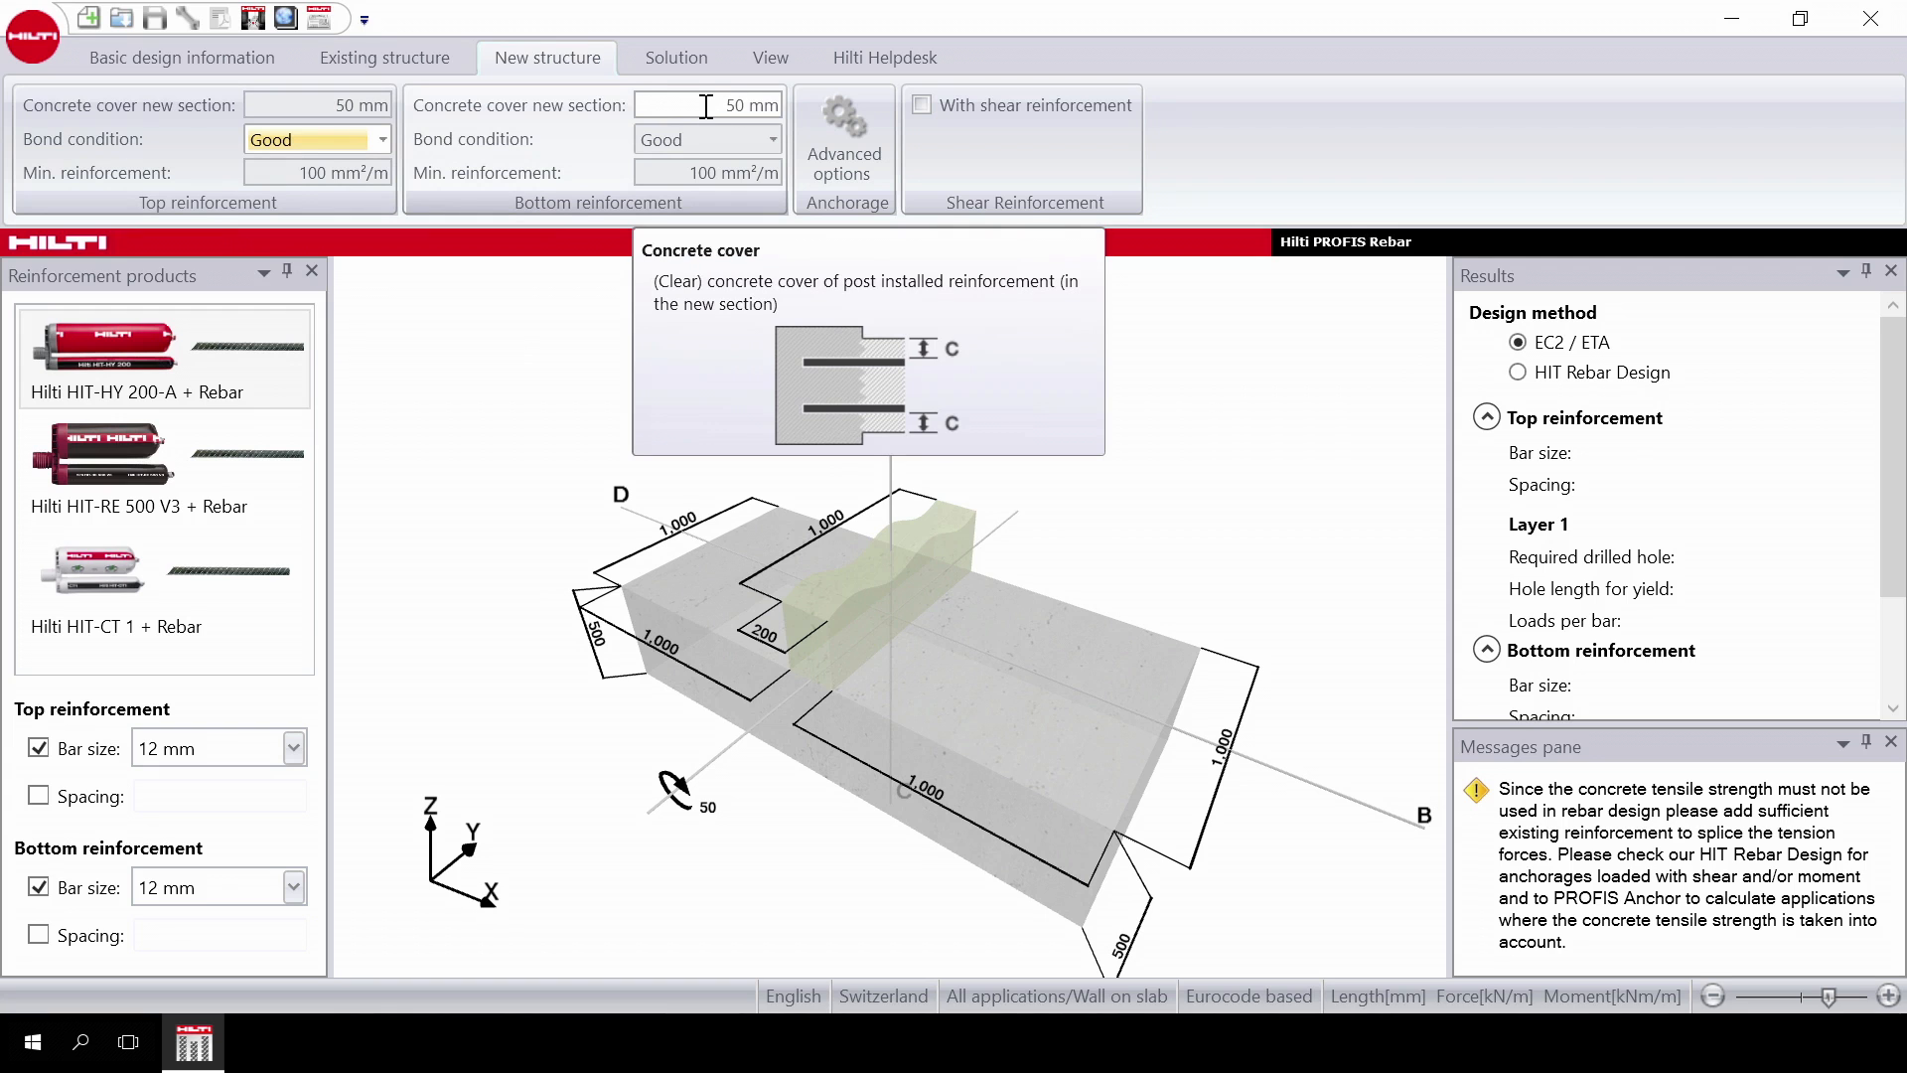
{"action": "left_click", "coordinate": [770, 139]}
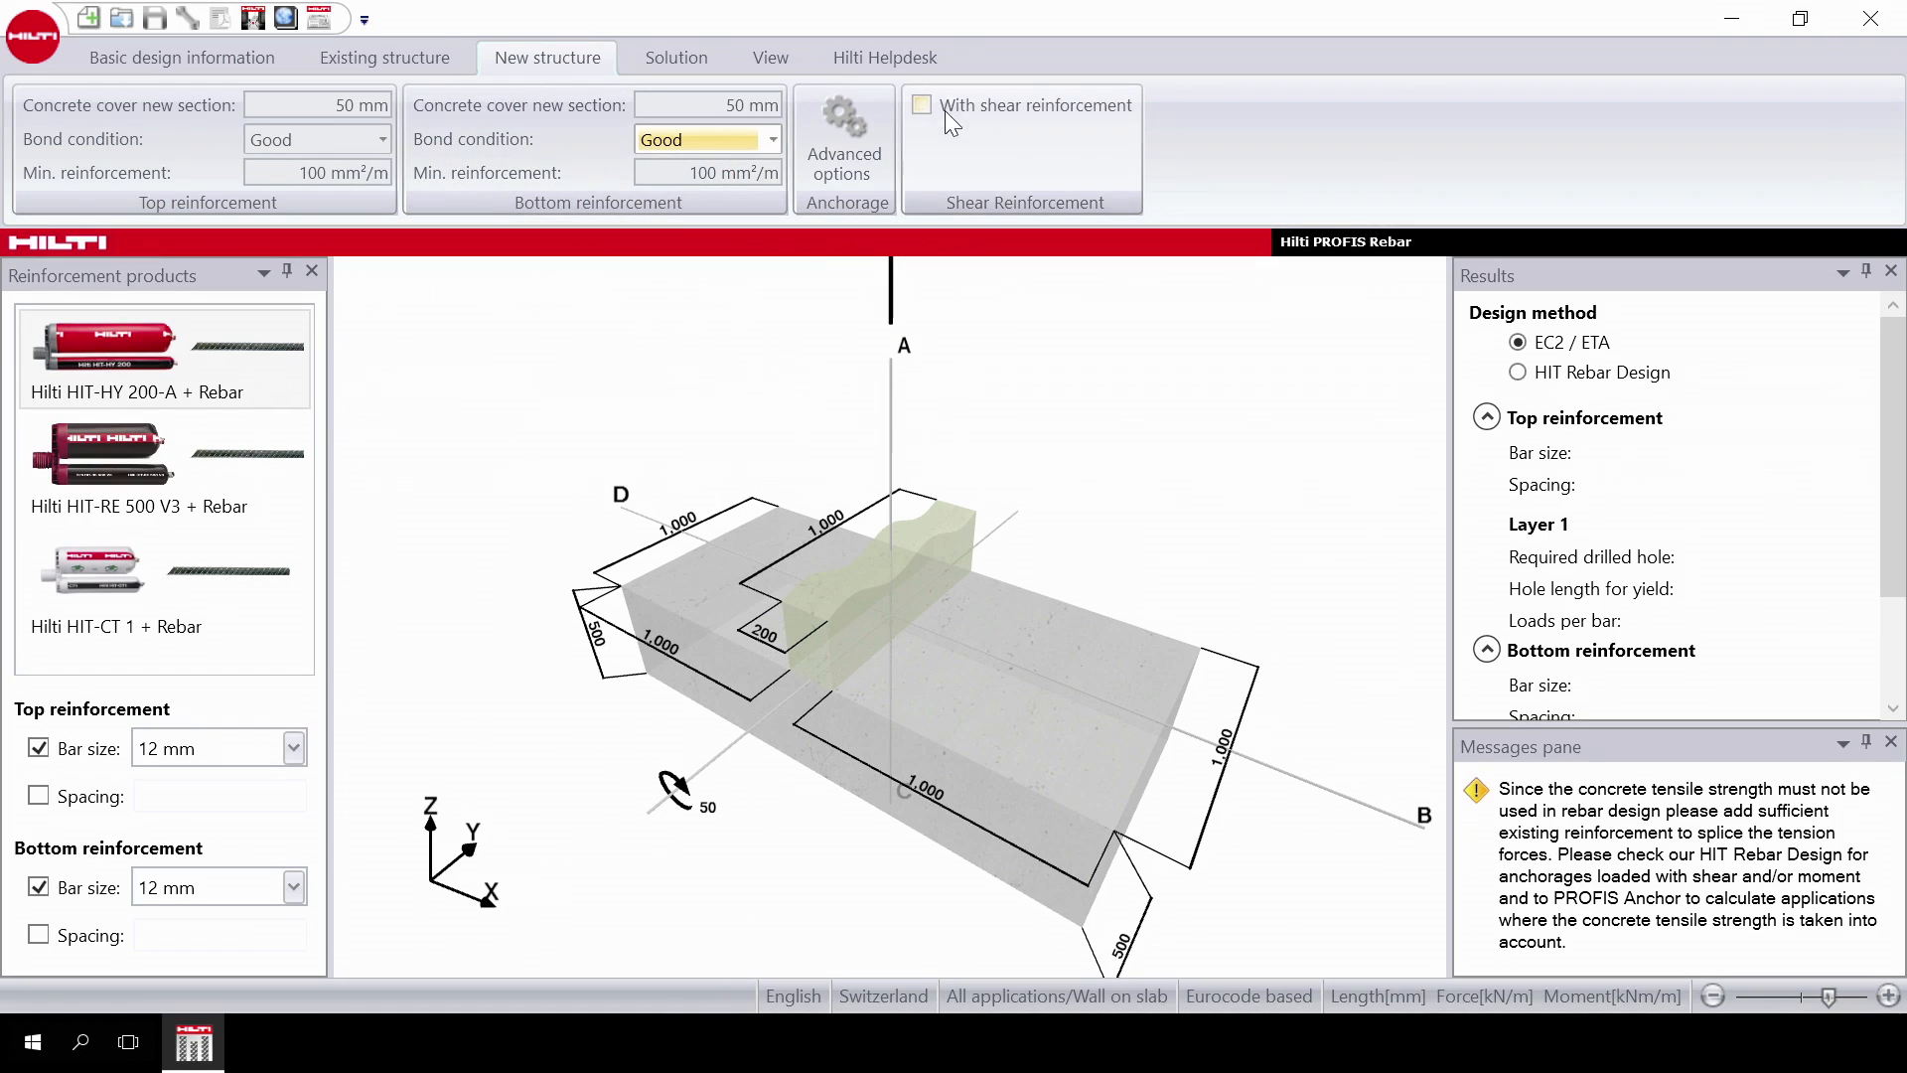
Enable 'With shear reinforcement' for the new wall.
{"action": "left_click", "coordinate": [922, 105]}
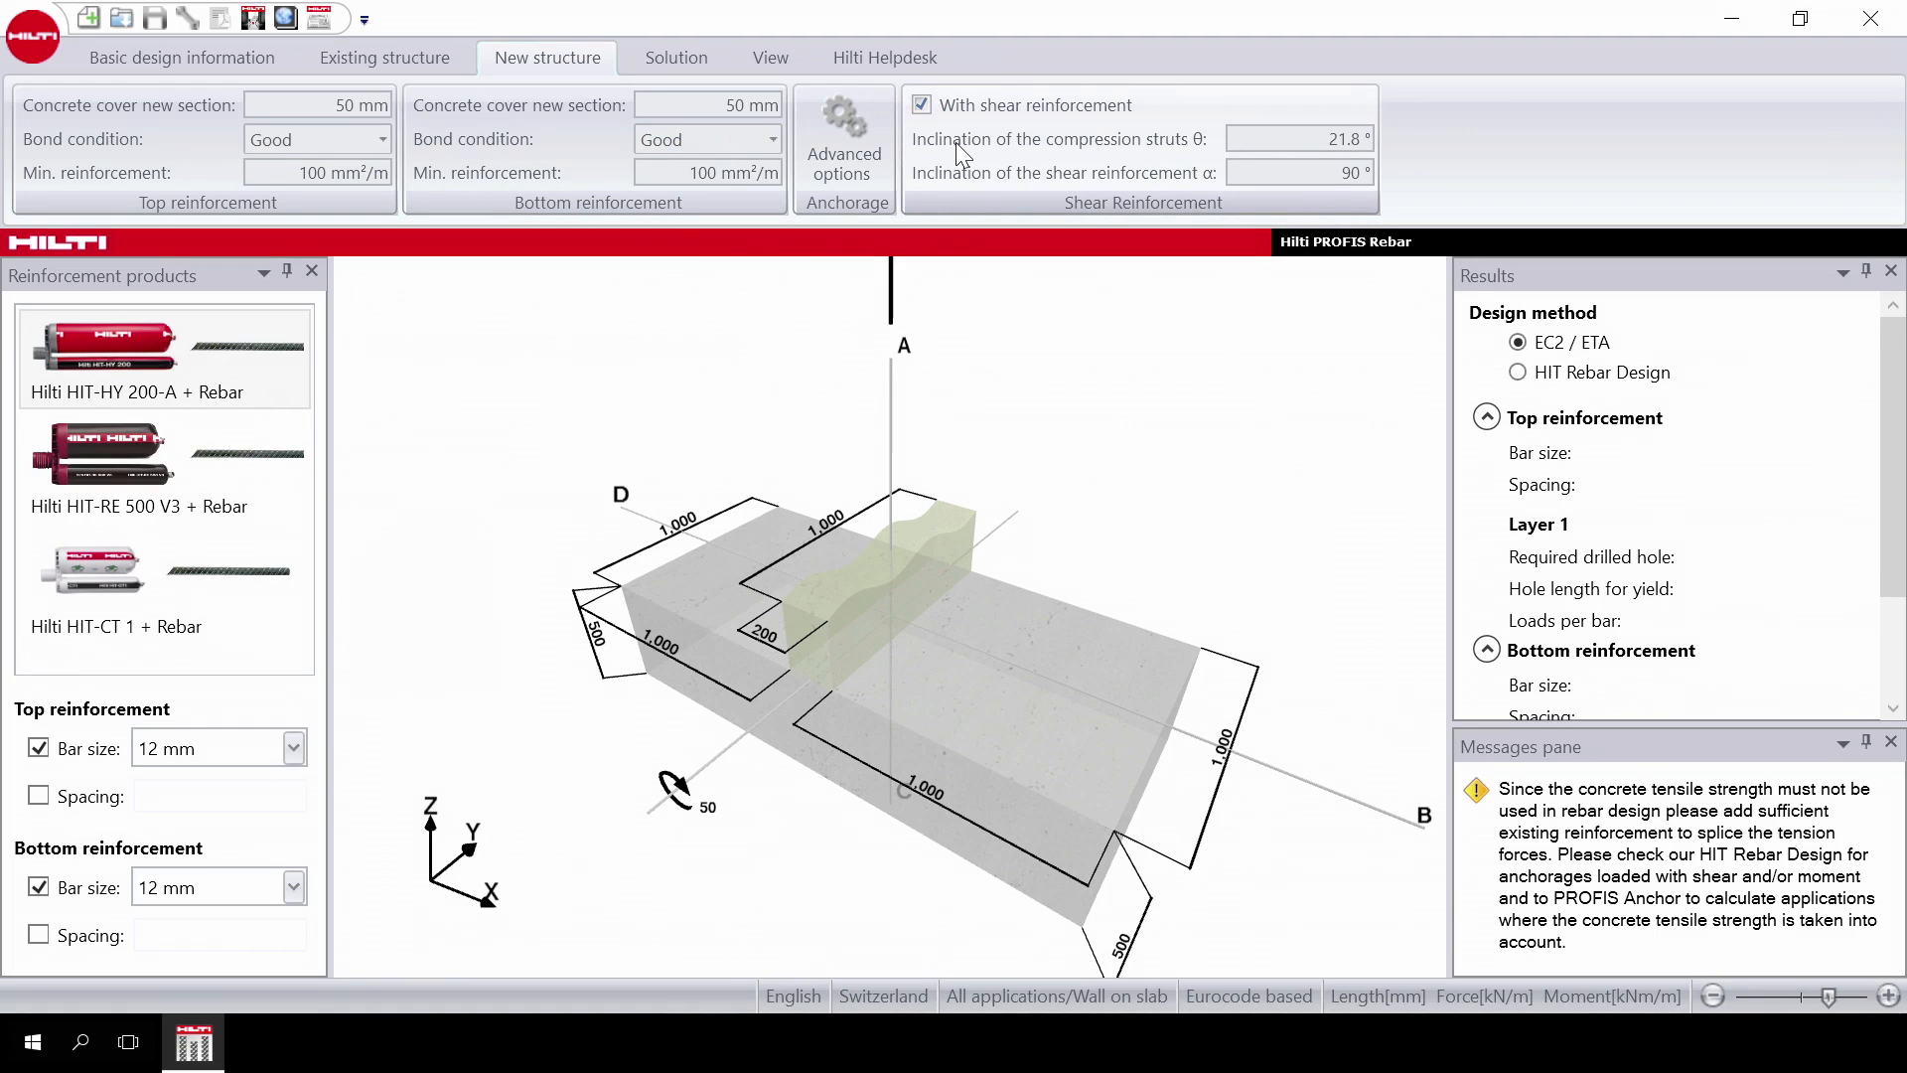
{"action": "mouse_move", "coordinate": [1222, 167]}
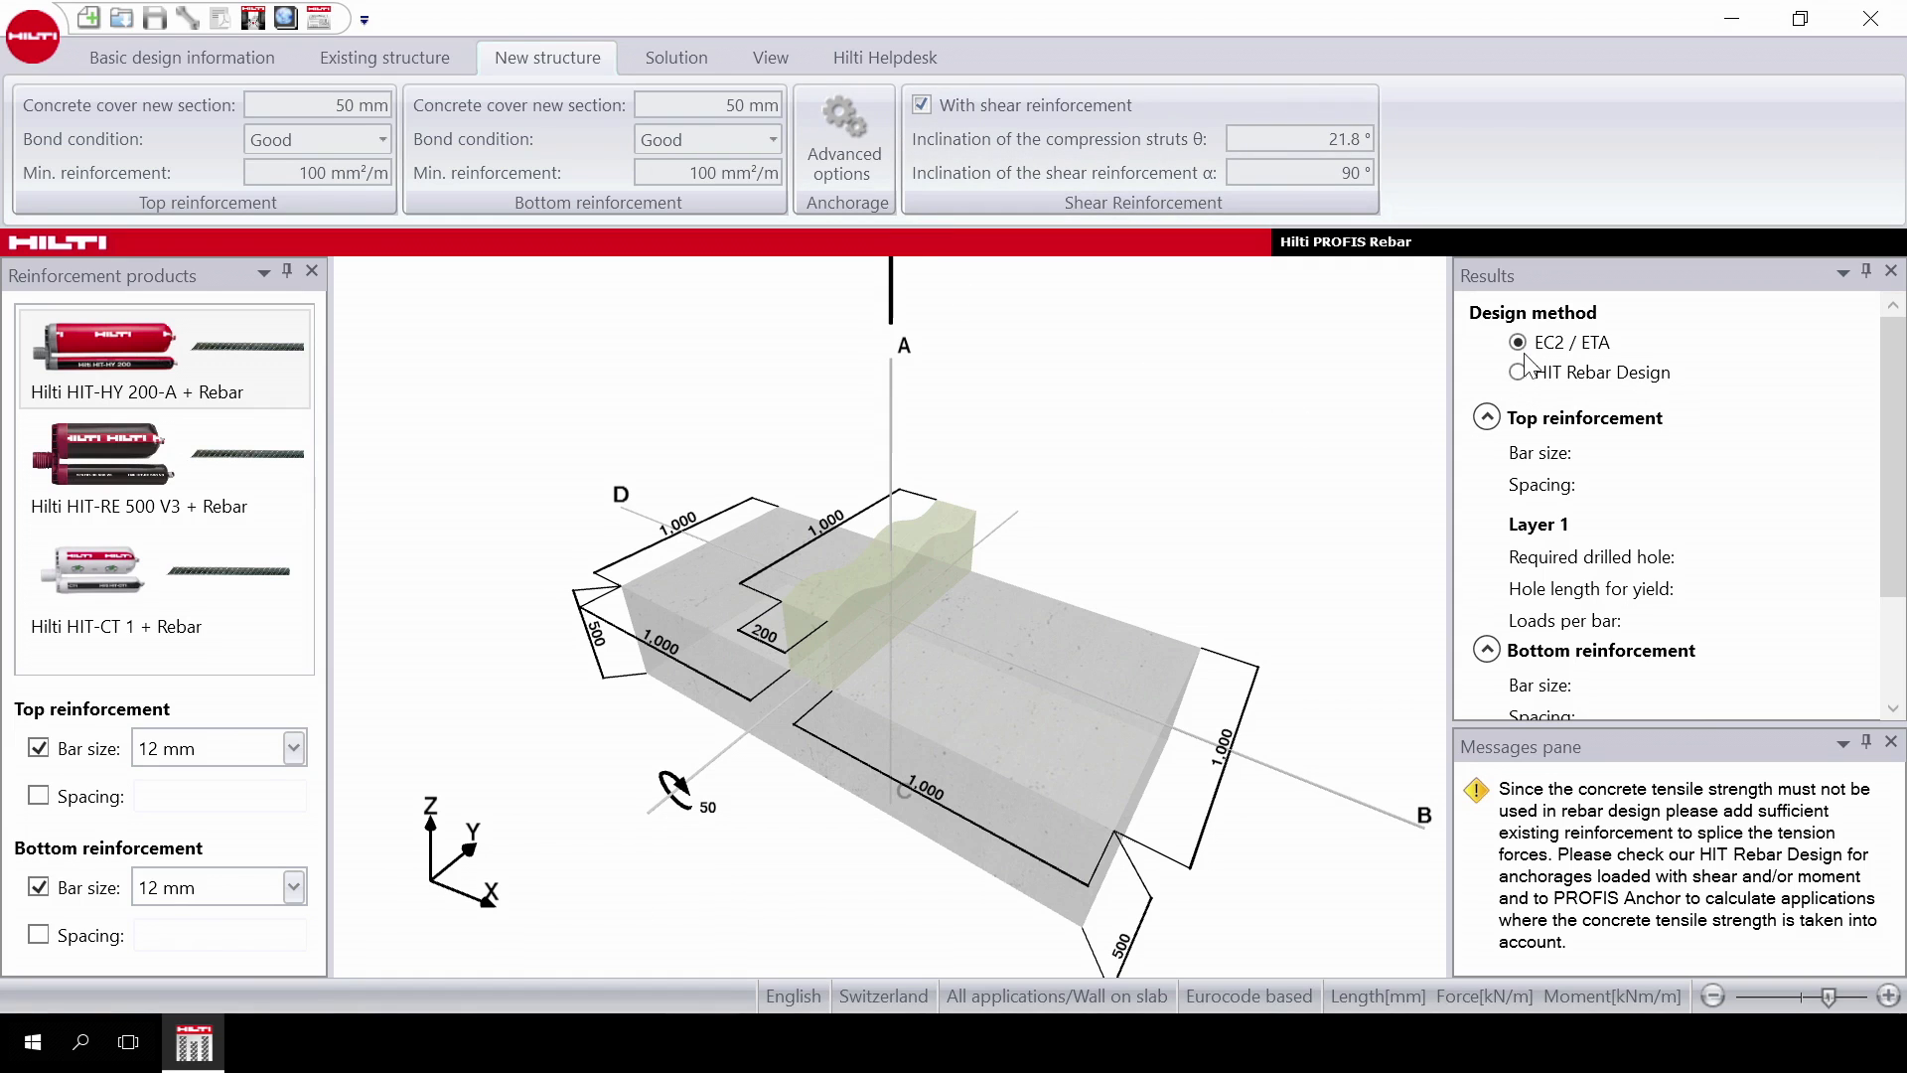
Switch the design method to HIT Rebar Design for 12 mm bars at 100 mm spacing.
{"action": "left_click", "coordinate": [1517, 372]}
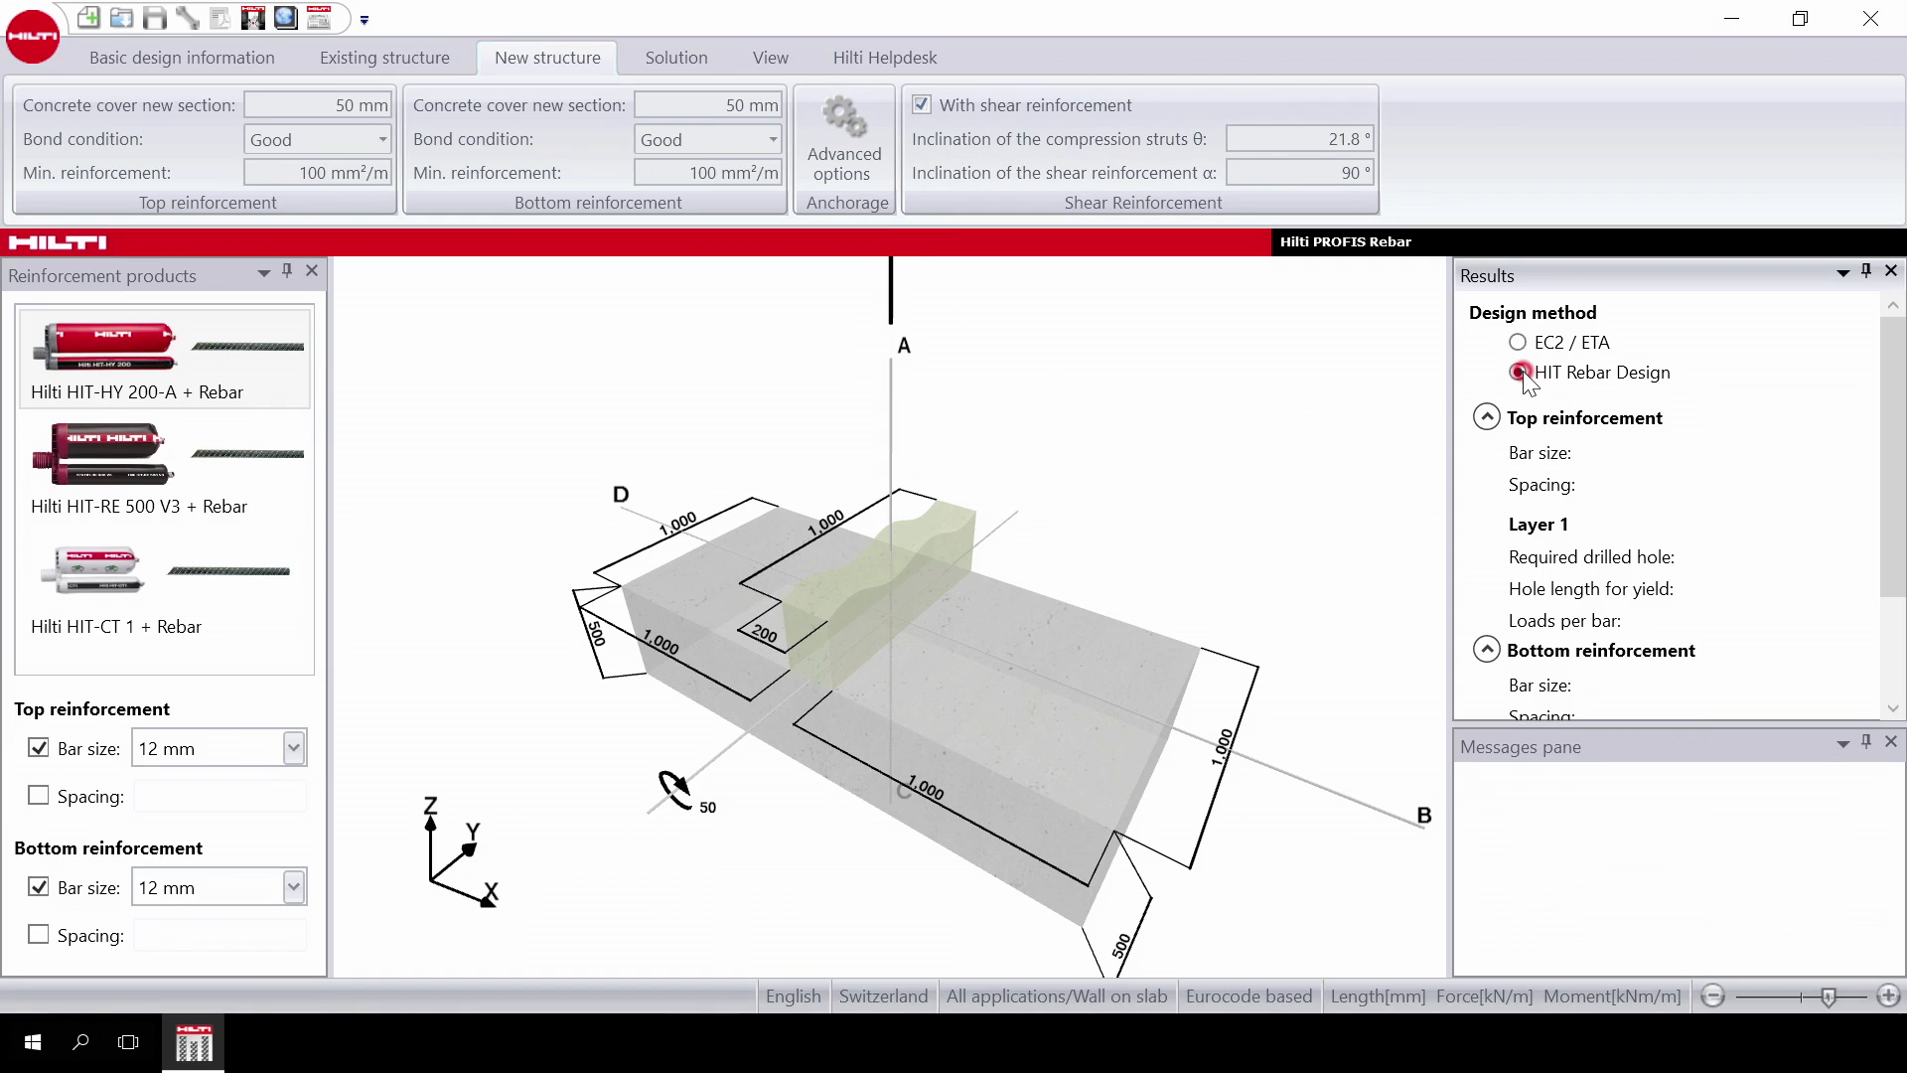
{"action": "left_click", "coordinate": [1518, 372]}
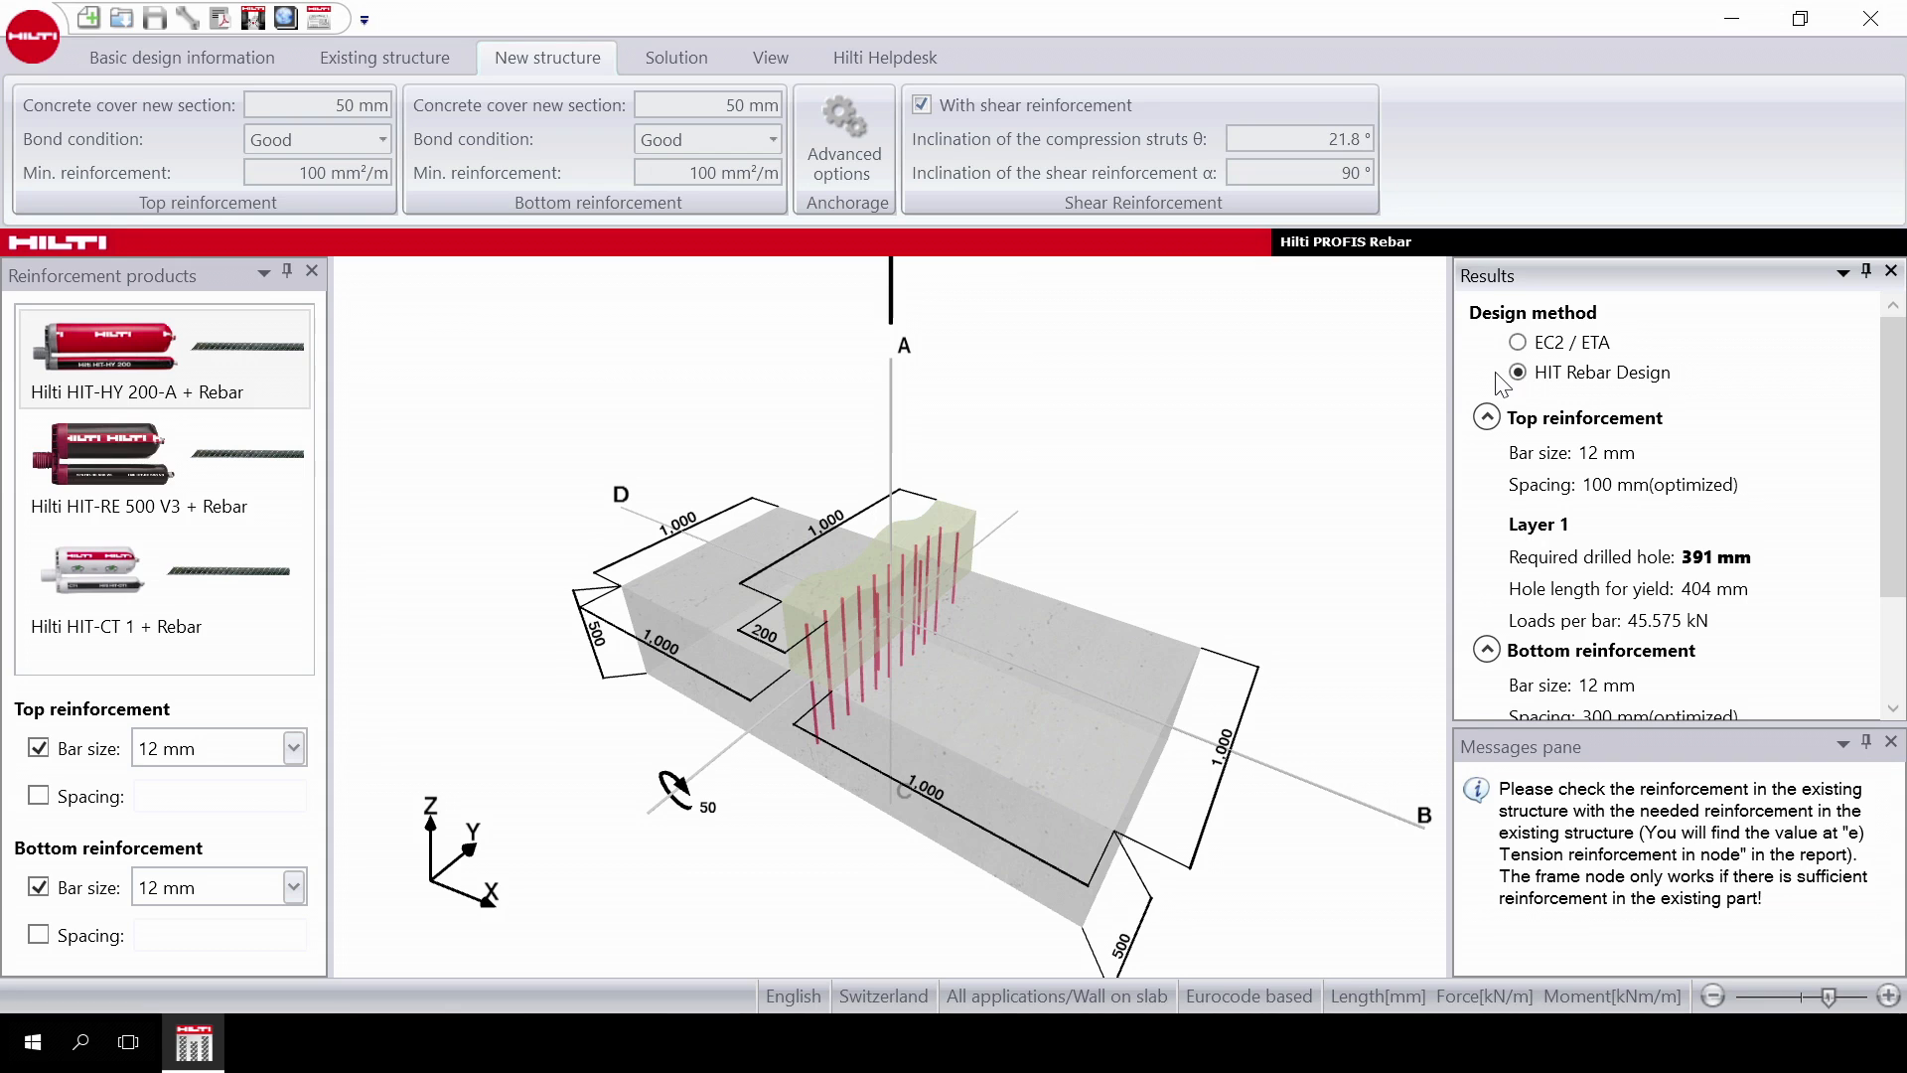
{"action": "mouse_move", "coordinate": [1493, 381]}
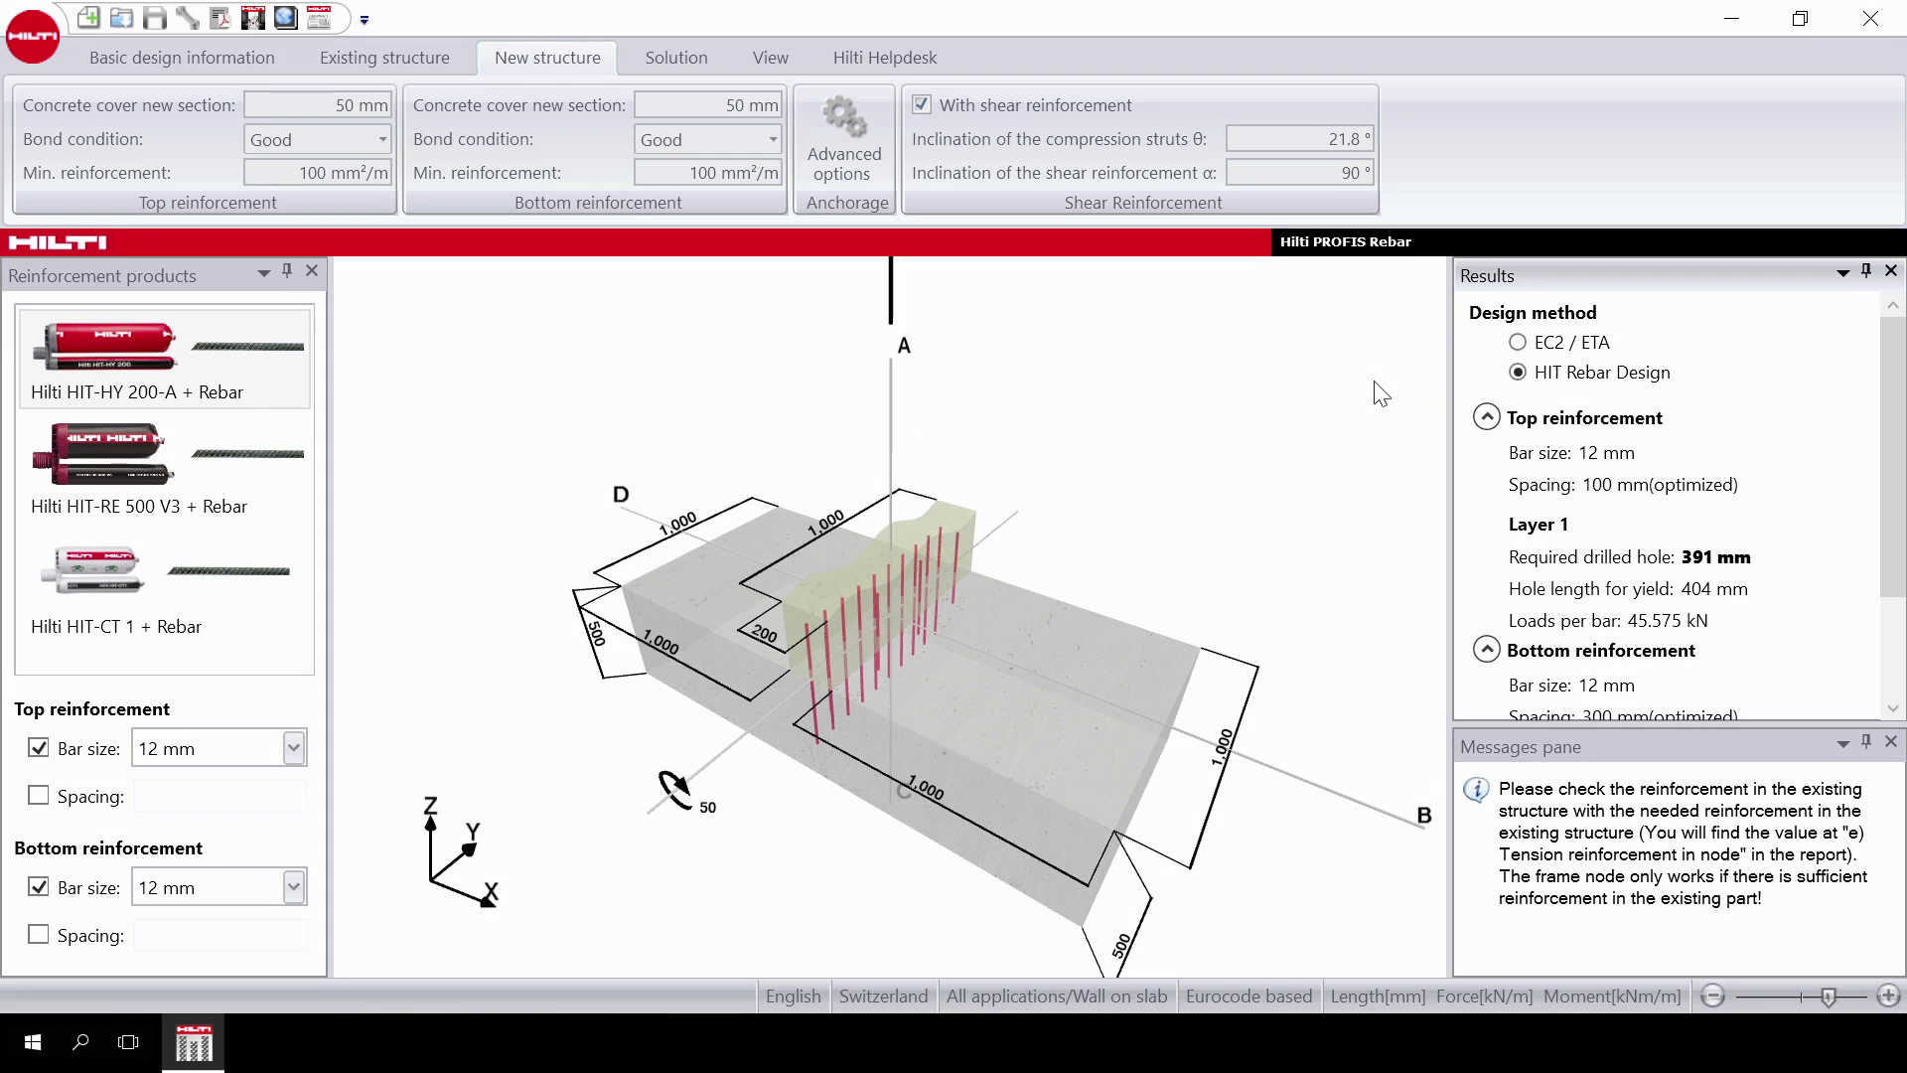
Choose Hilti HIT-RE 500 V3 + Rebar as product and return to Basic design information.
{"action": "left_click", "coordinate": [163, 582]}
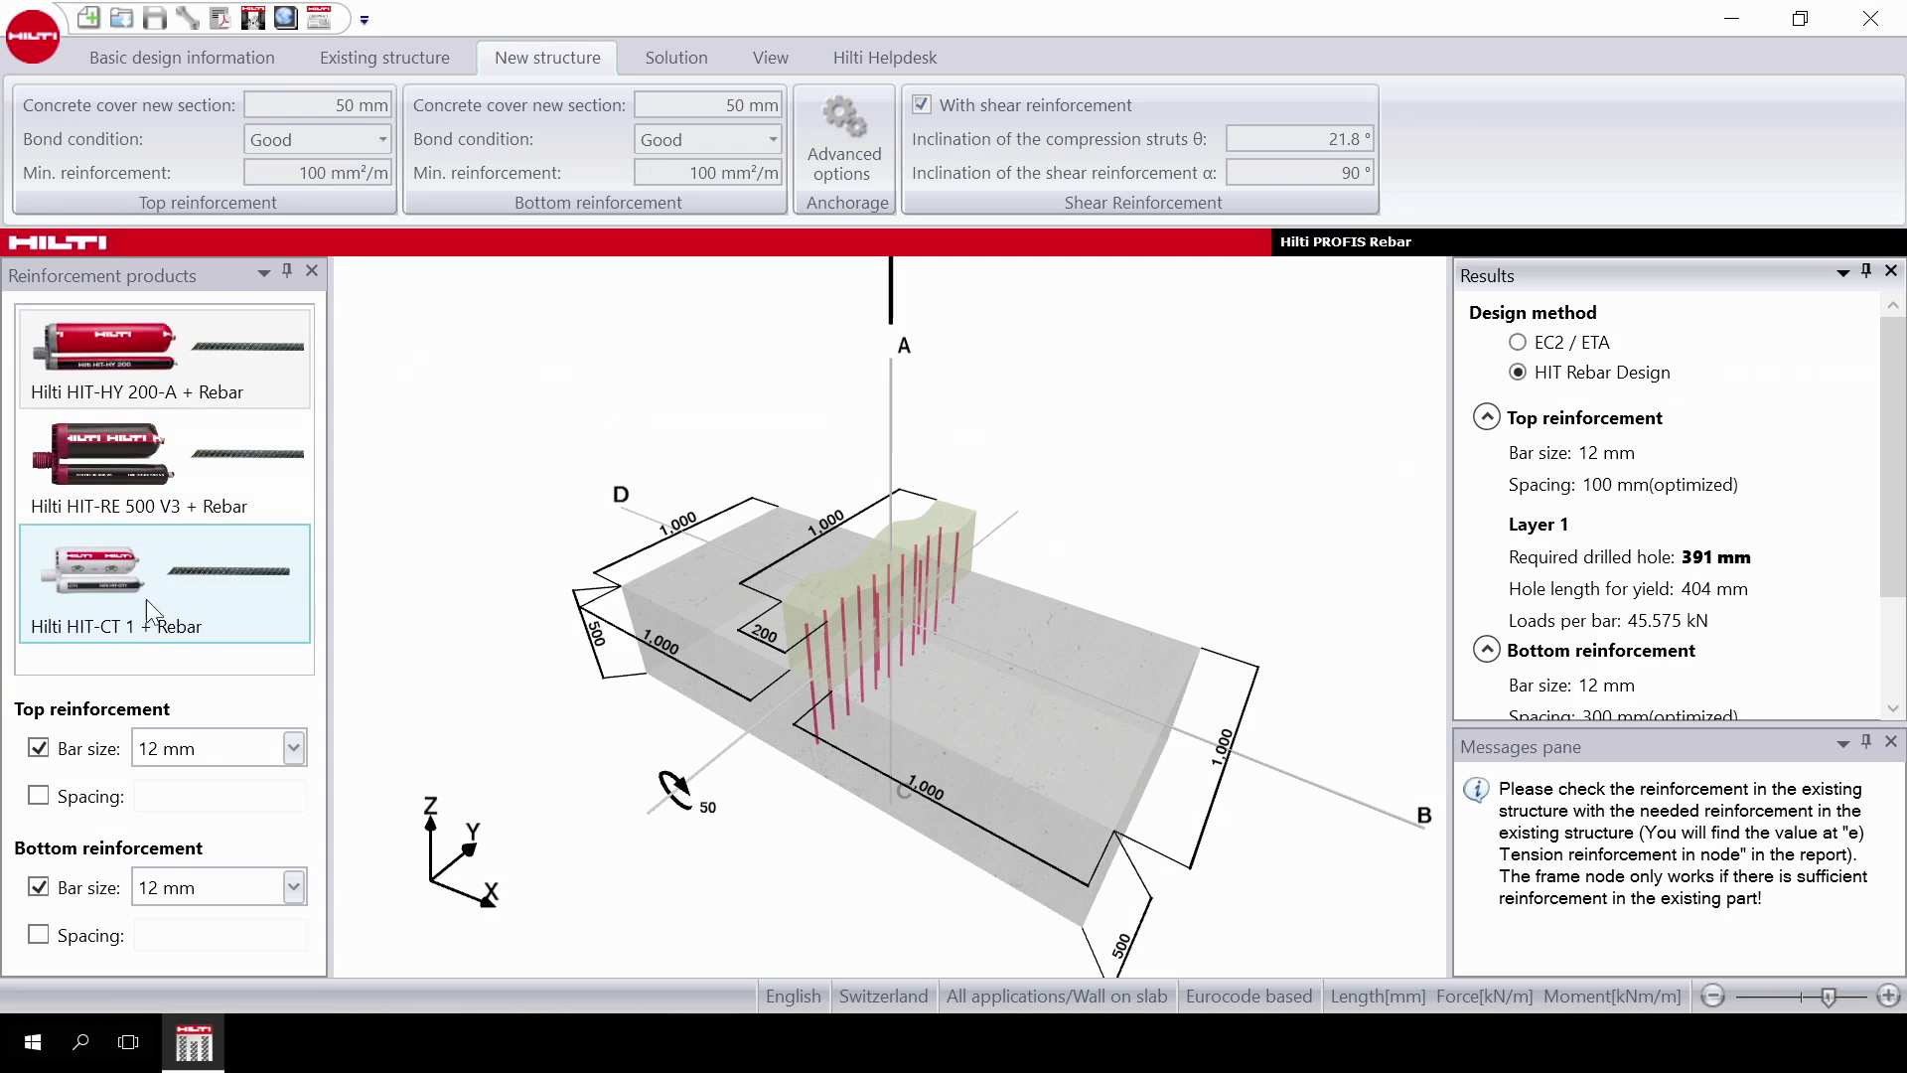
{"action": "left_click", "coordinate": [164, 465]}
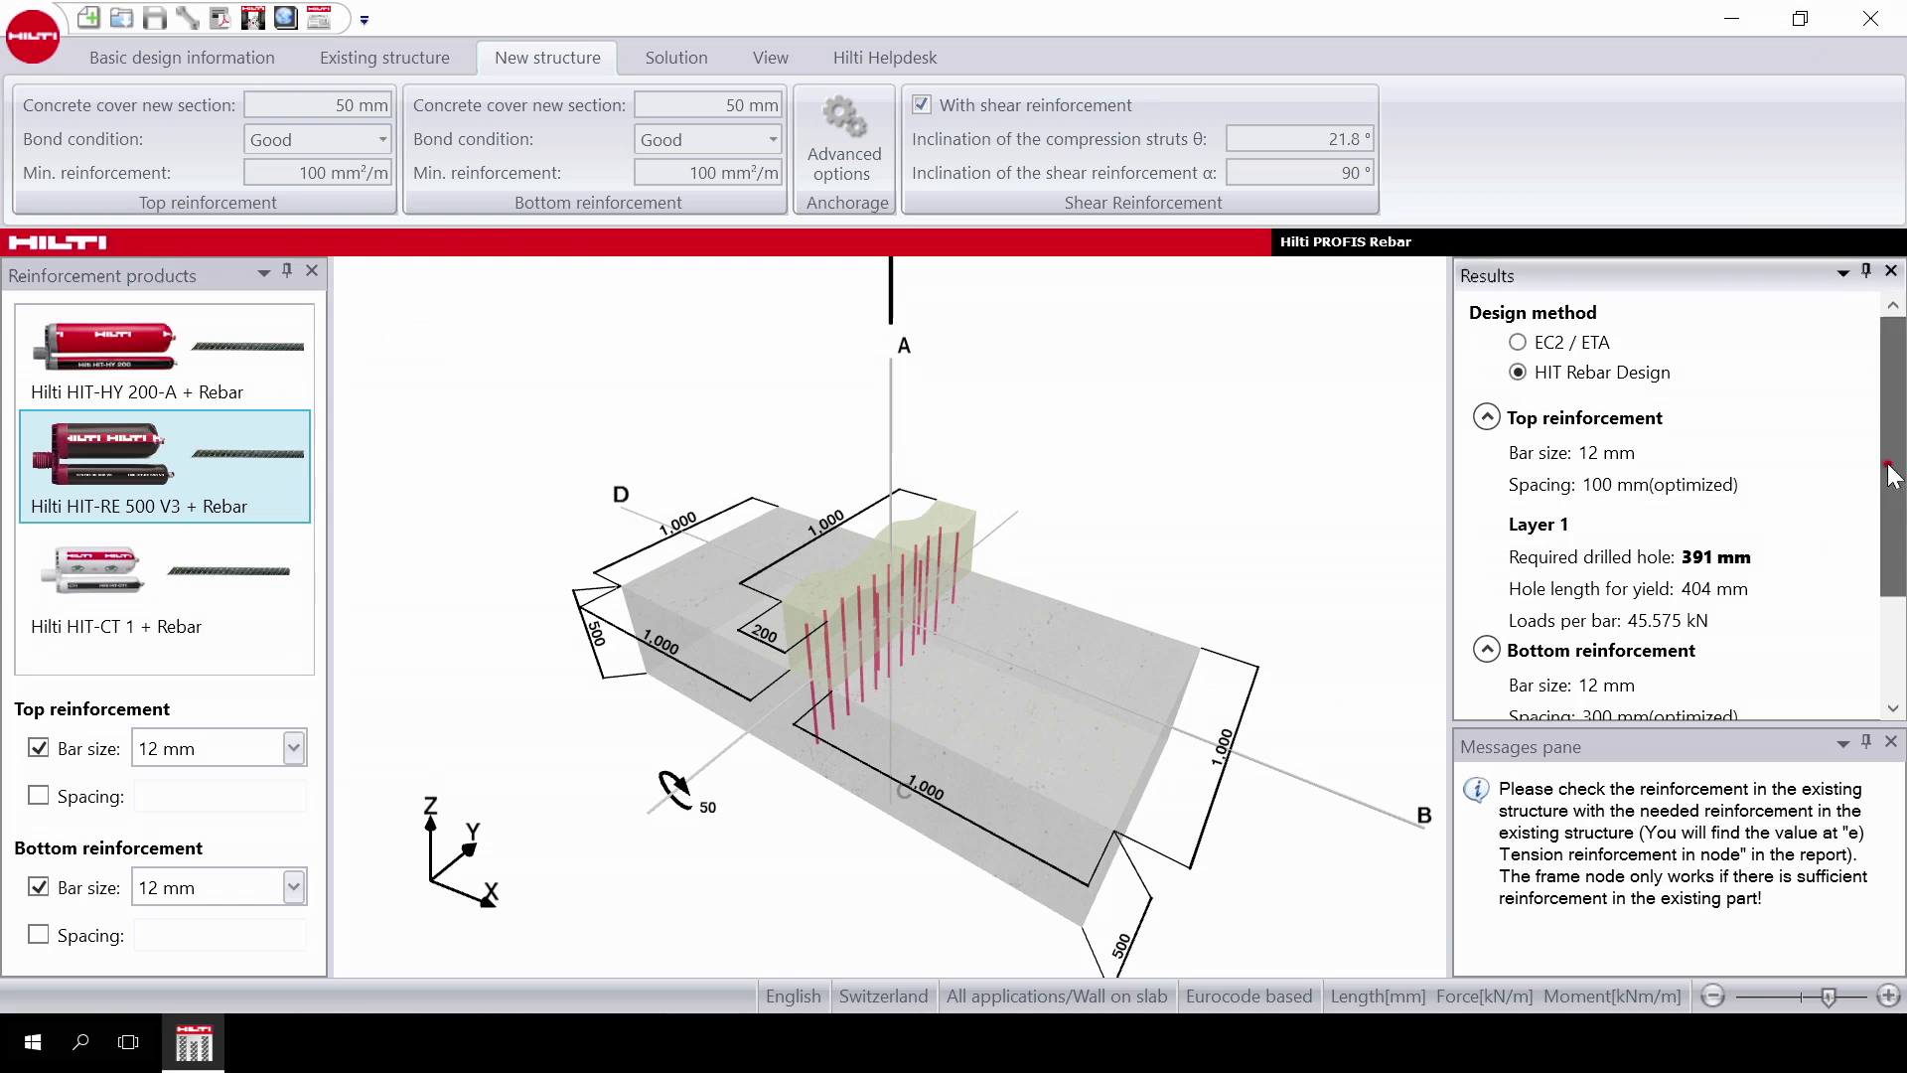
{"action": "left_click", "coordinate": [181, 58]}
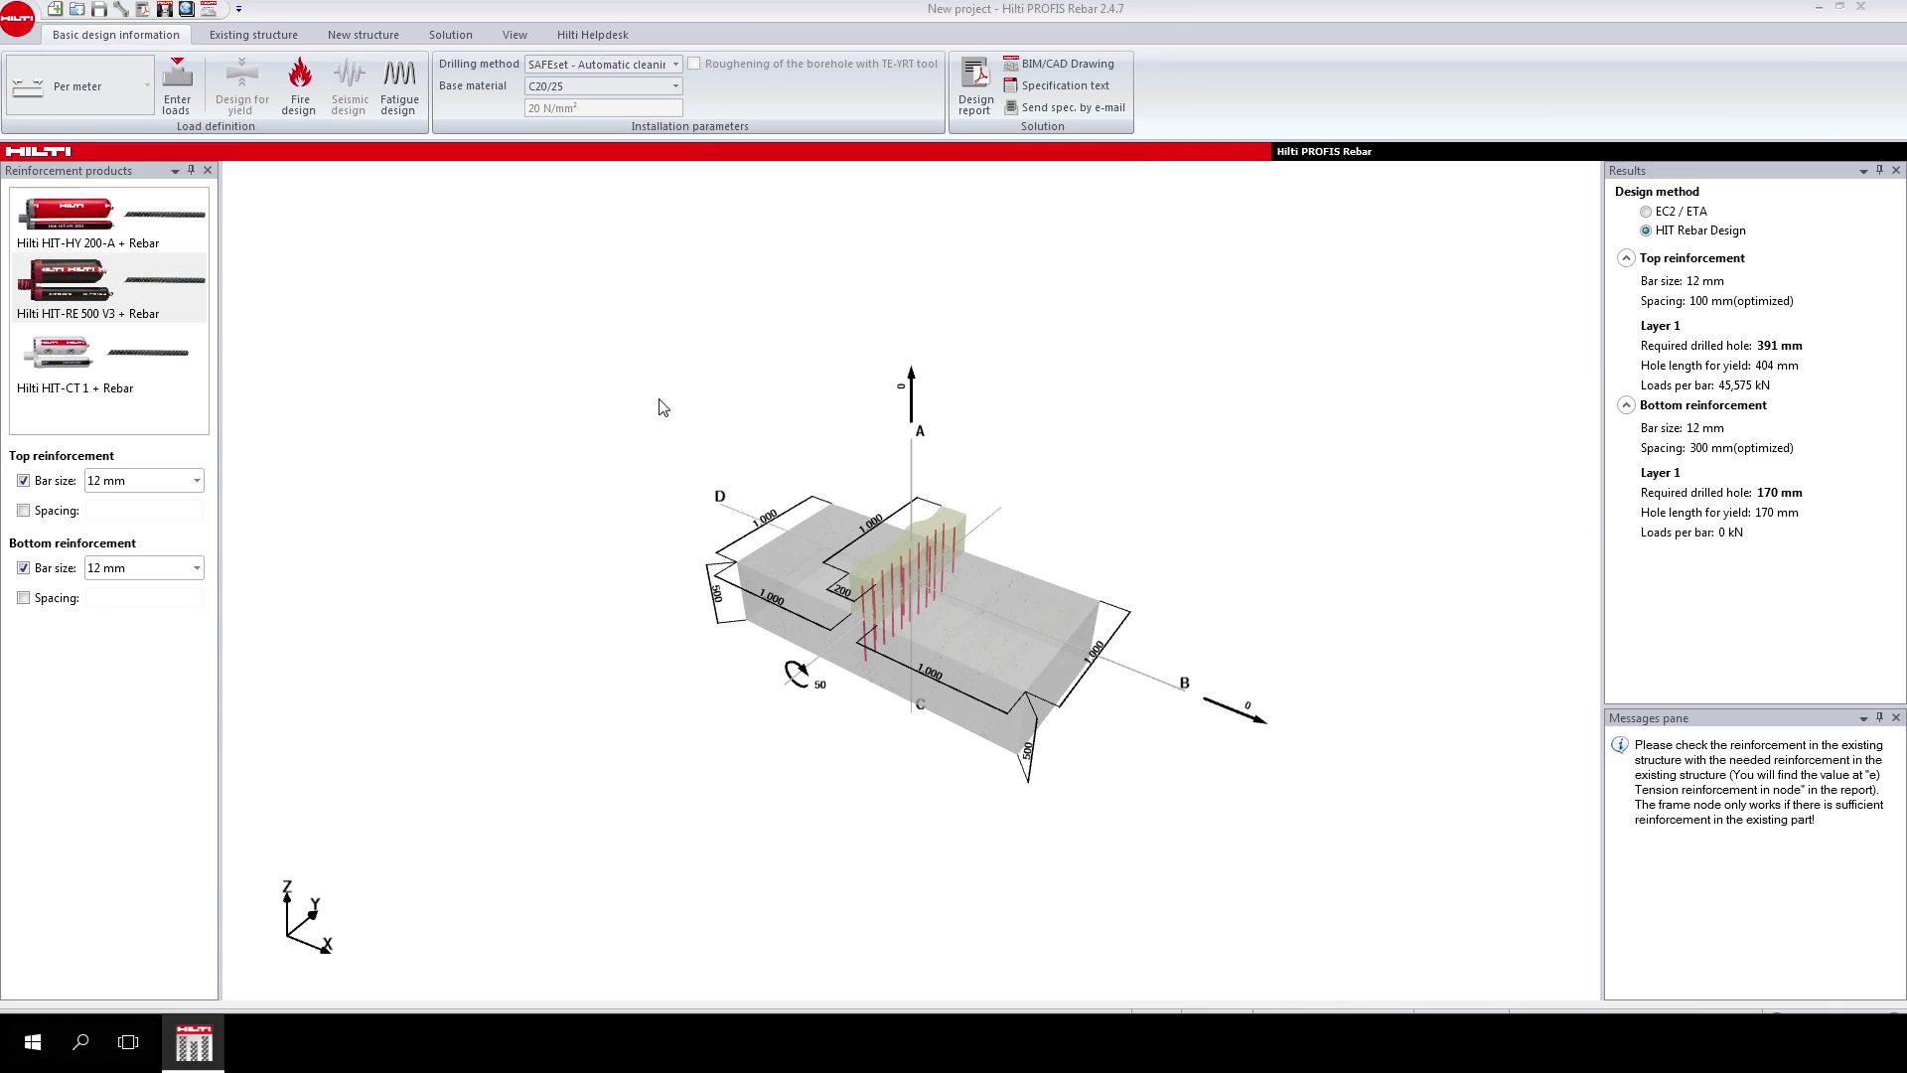
{"action": "mouse_move", "coordinate": [958, 185]}
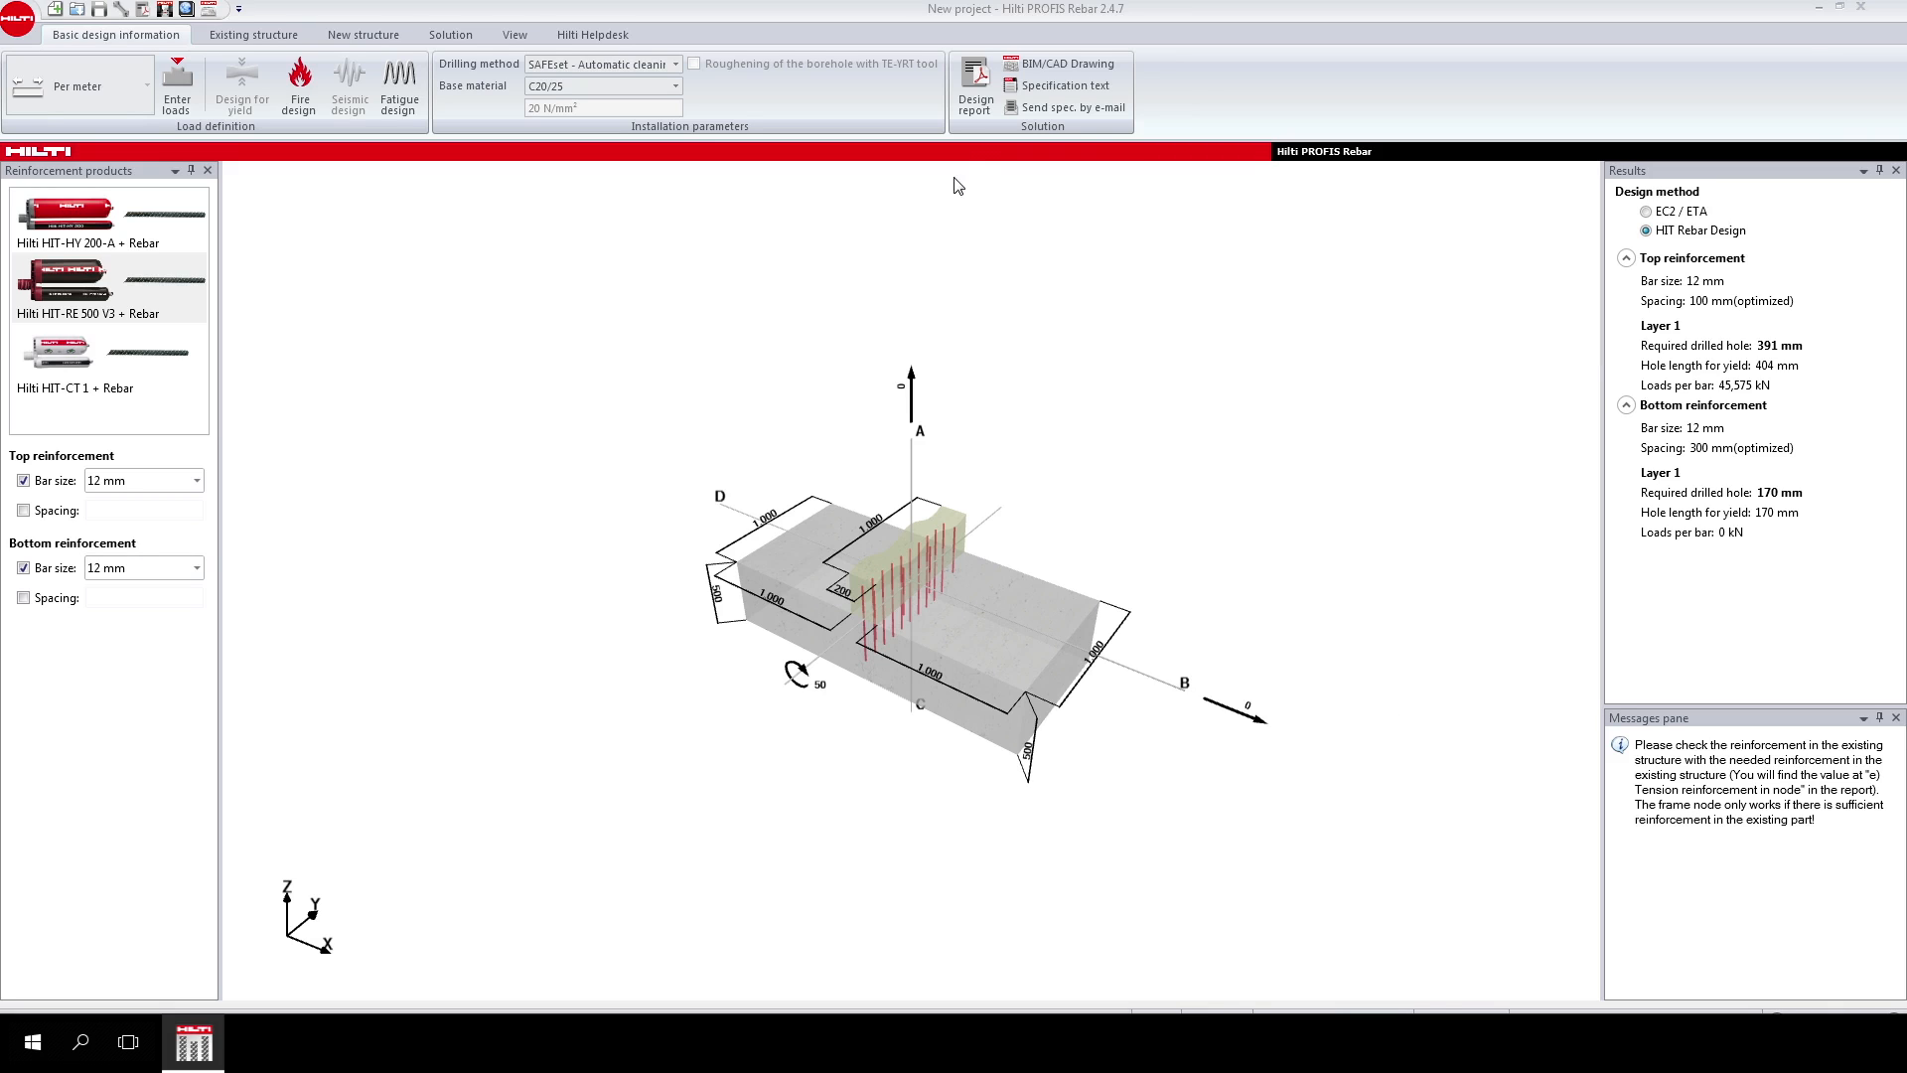
Generate the Detailed design report and open it as a PDF.
{"action": "left_click", "coordinate": [974, 86]}
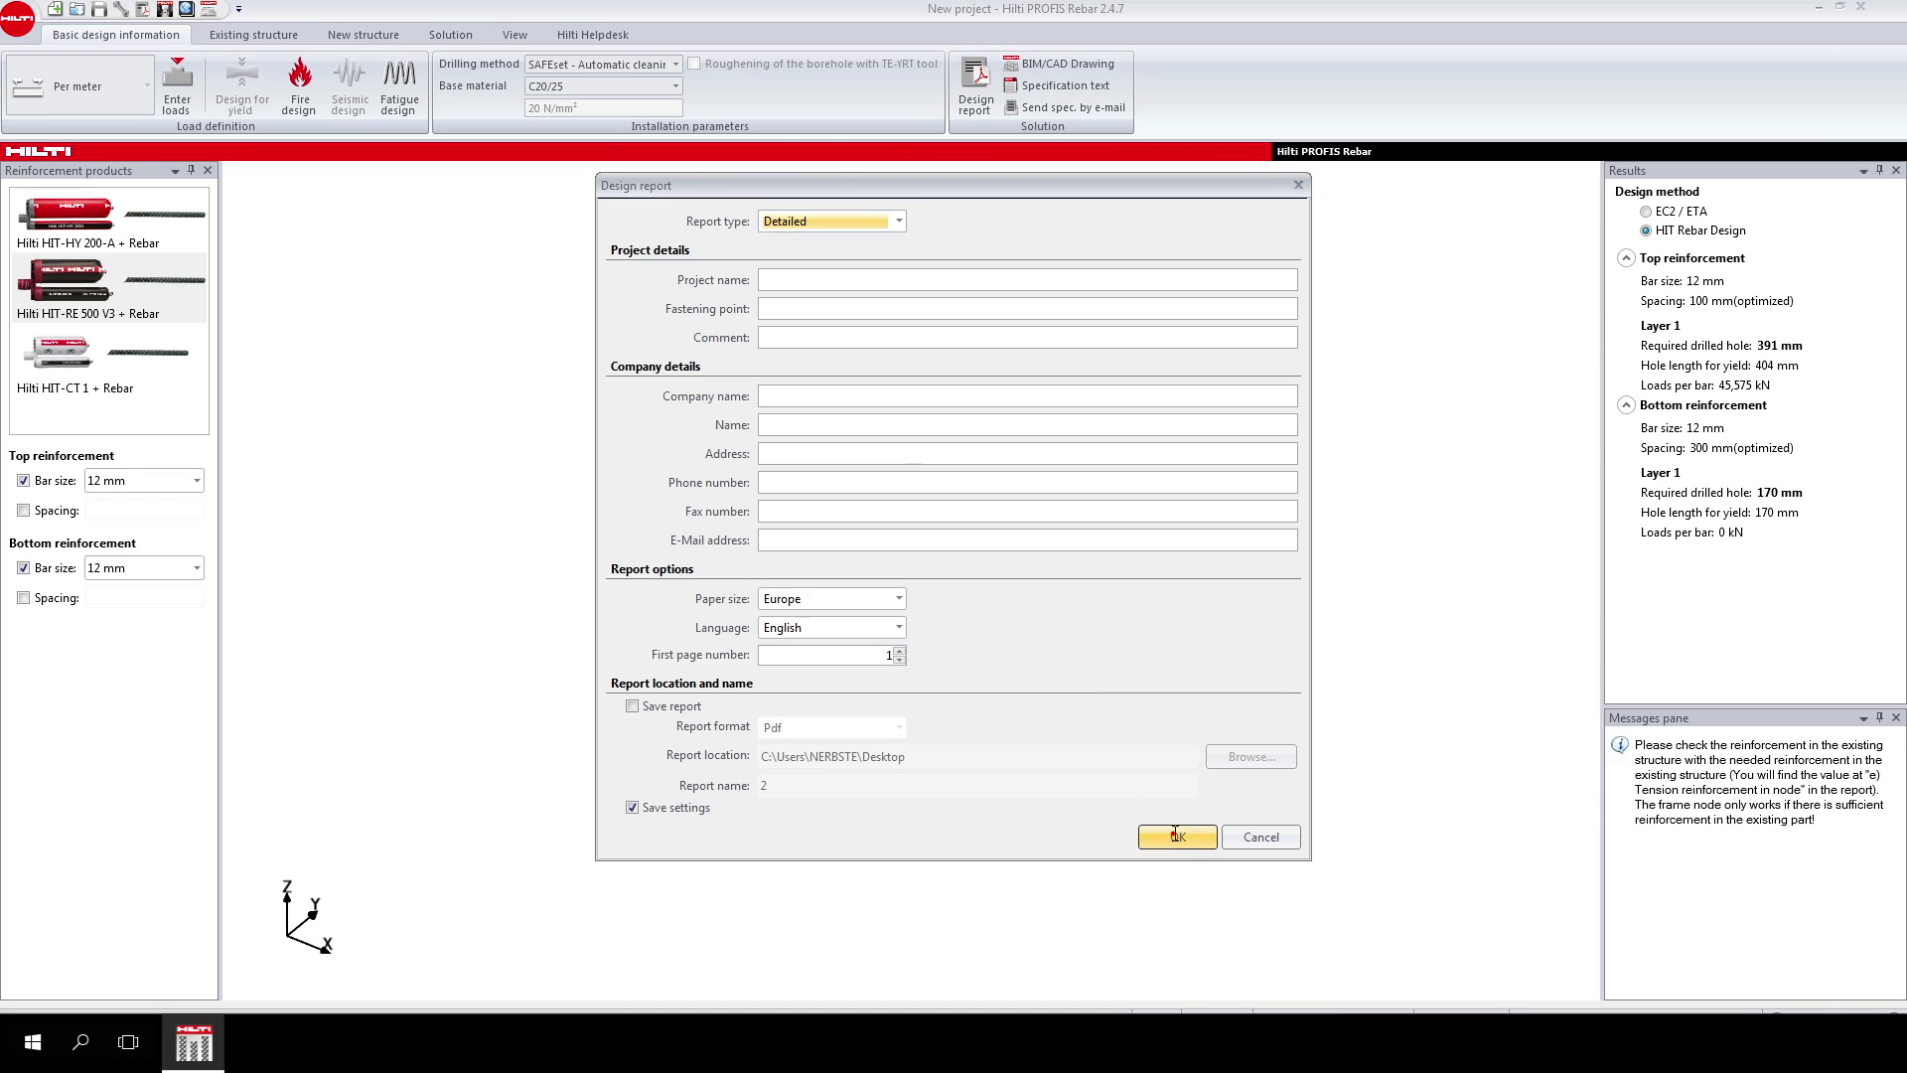
{"action": "left_click", "coordinate": [1174, 836]}
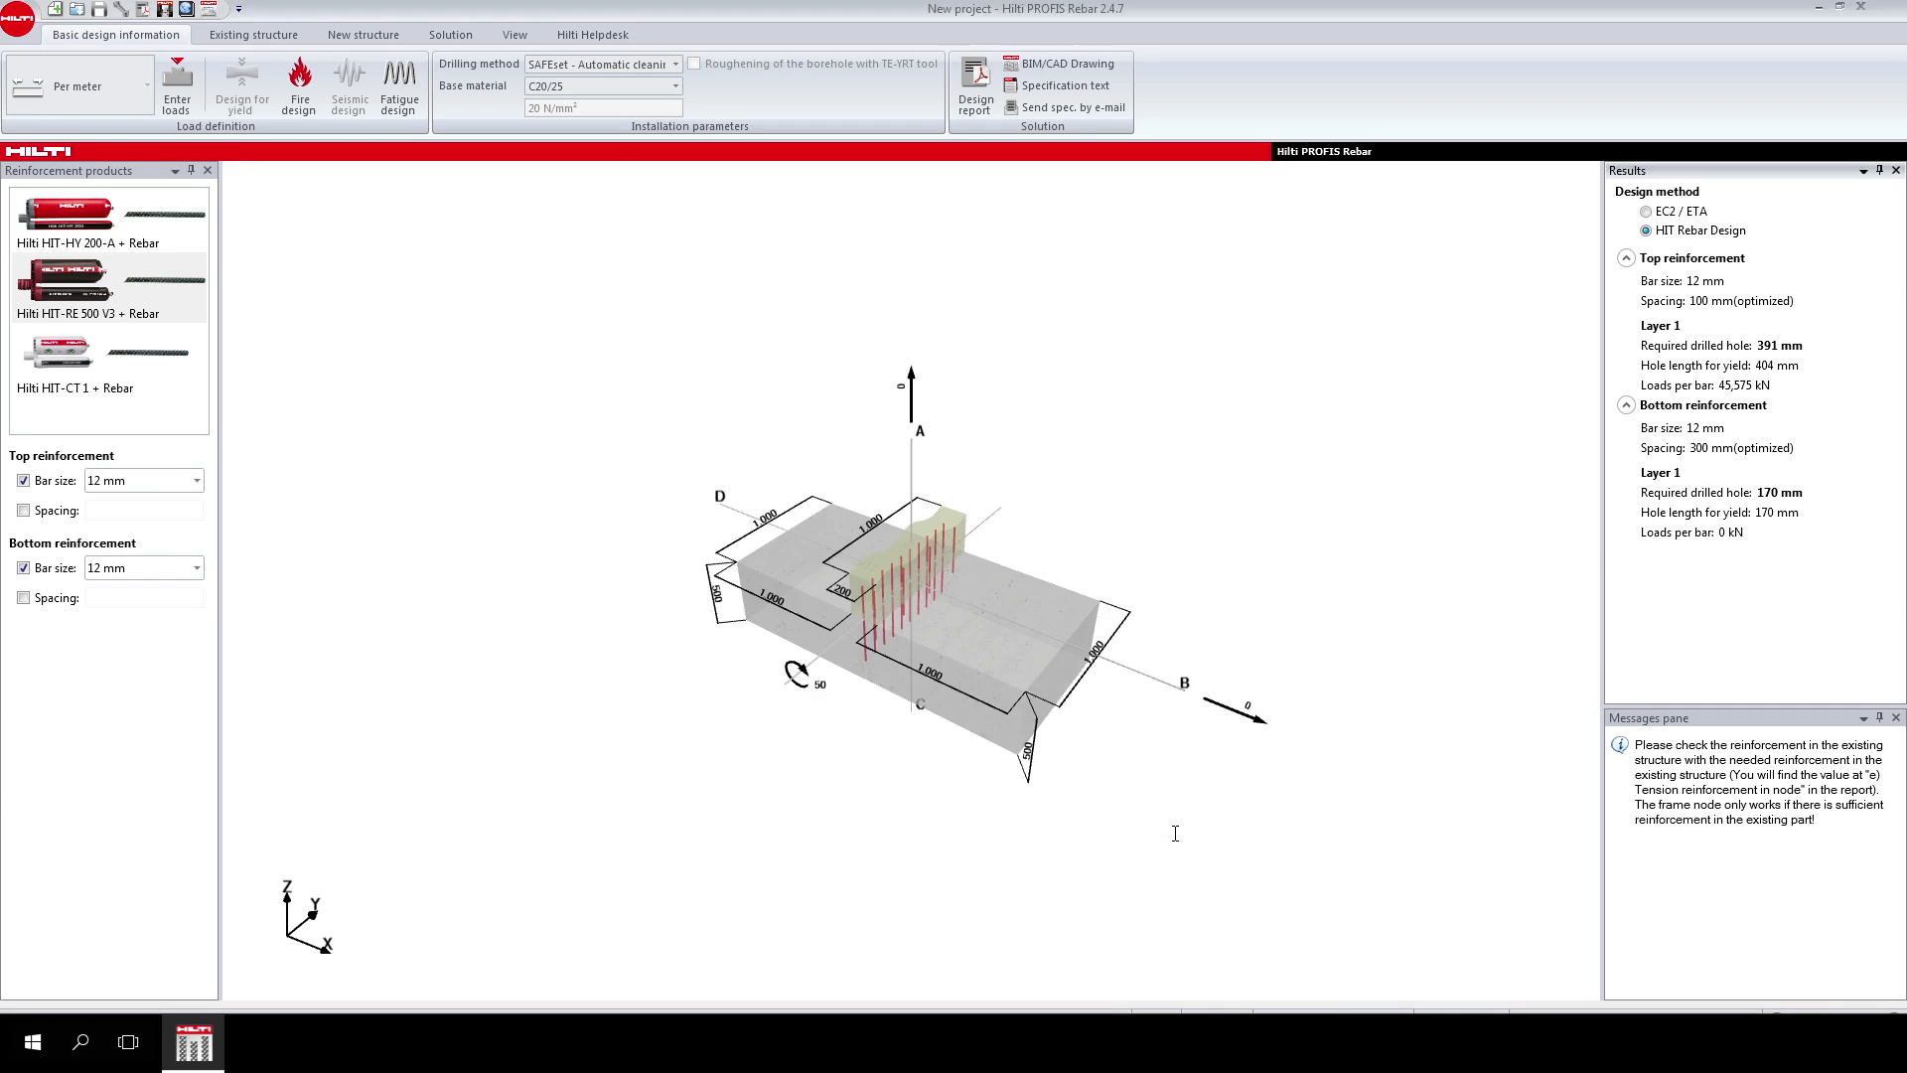
{"action": "left_click", "coordinate": [973, 93]}
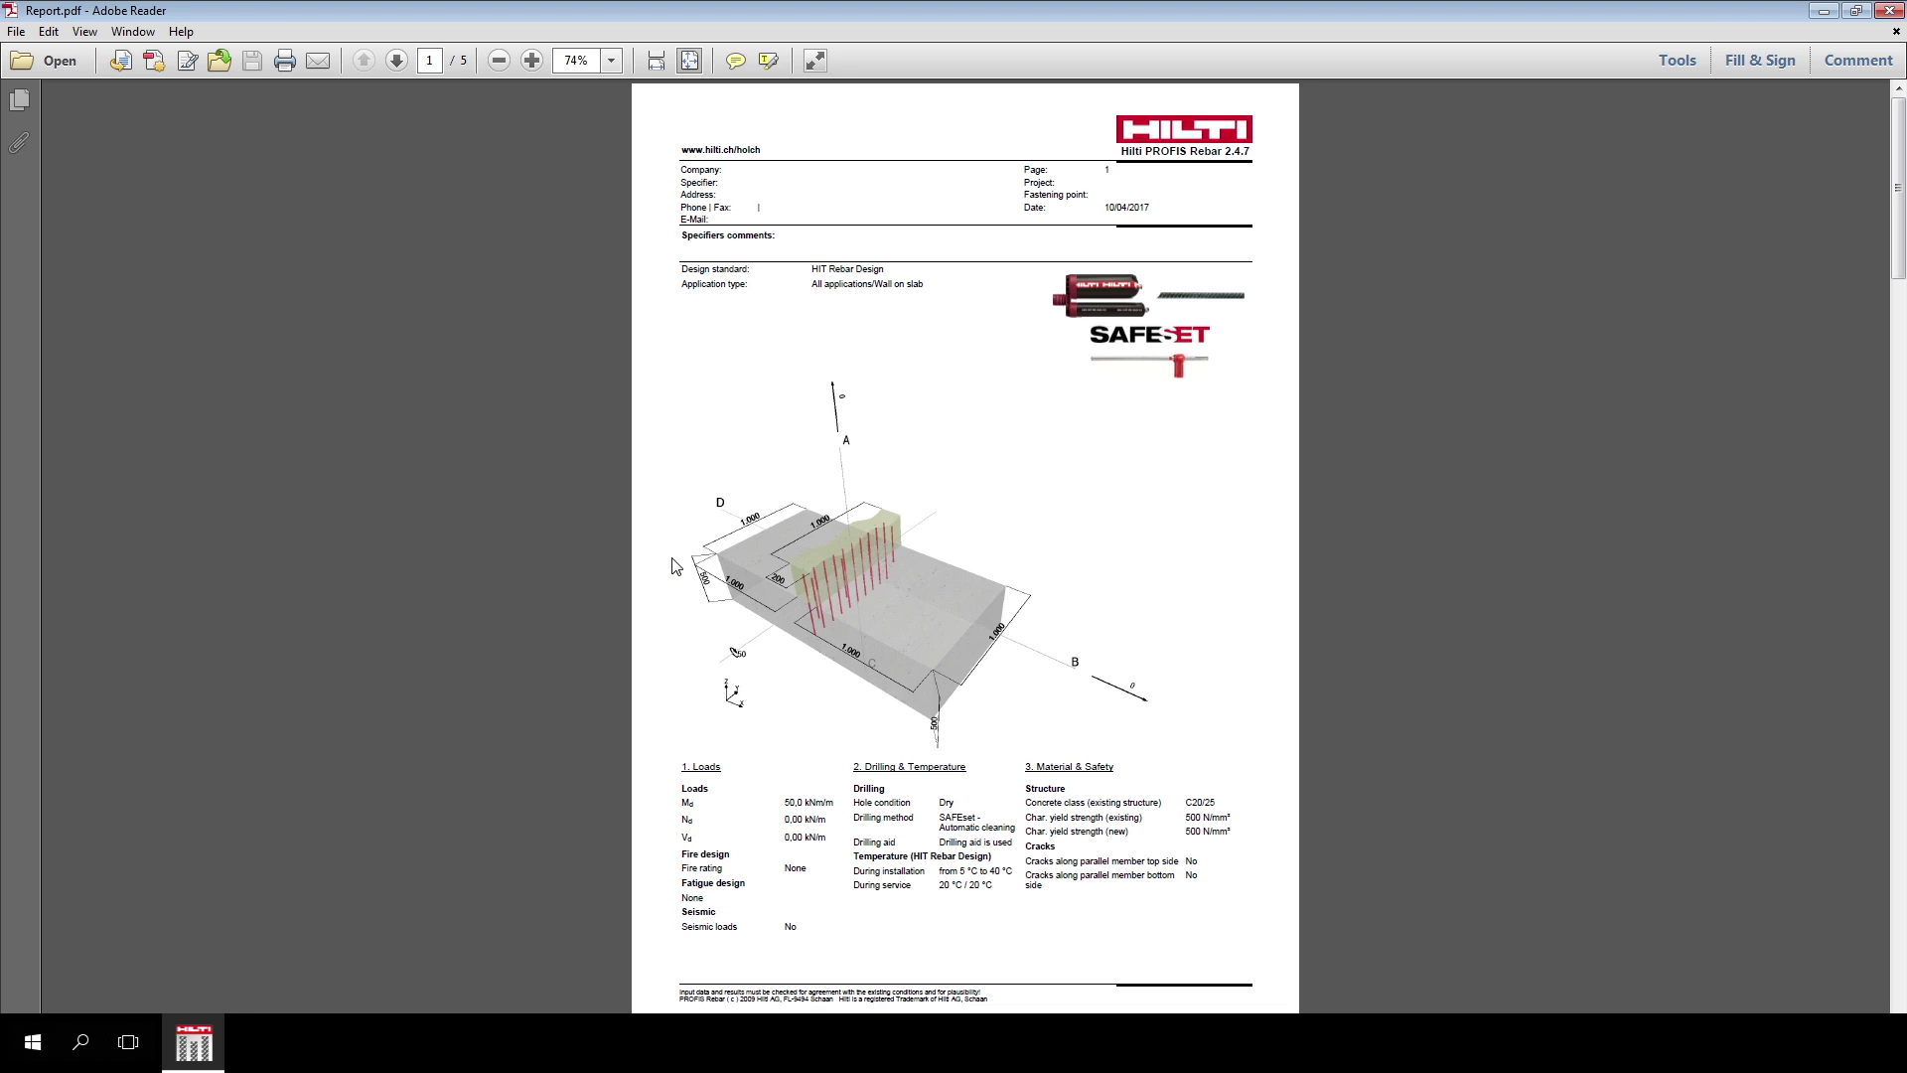
Page forward through the report to reach the Eurocode 2 parameters and post-installed reinforcement data.
{"action": "left_click", "coordinate": [395, 60]}
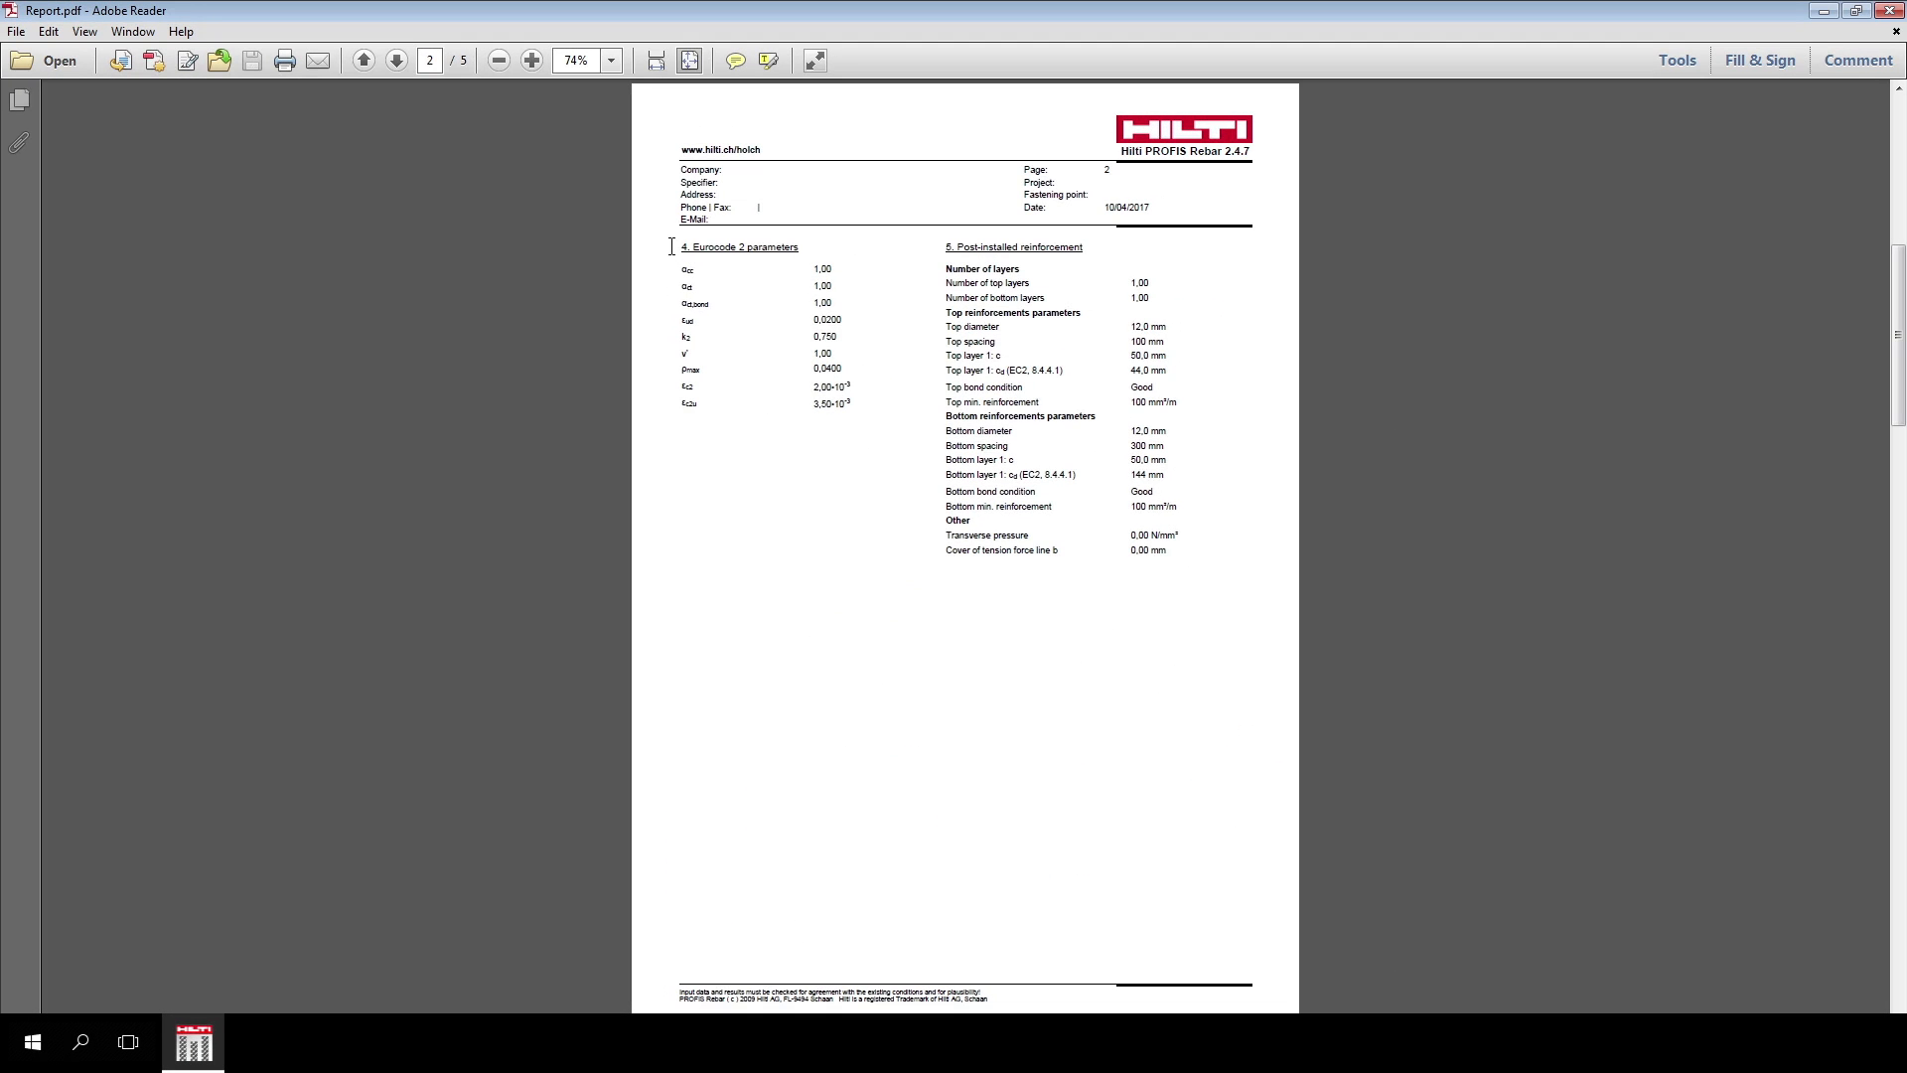
{"action": "mouse_move", "coordinate": [928, 256]}
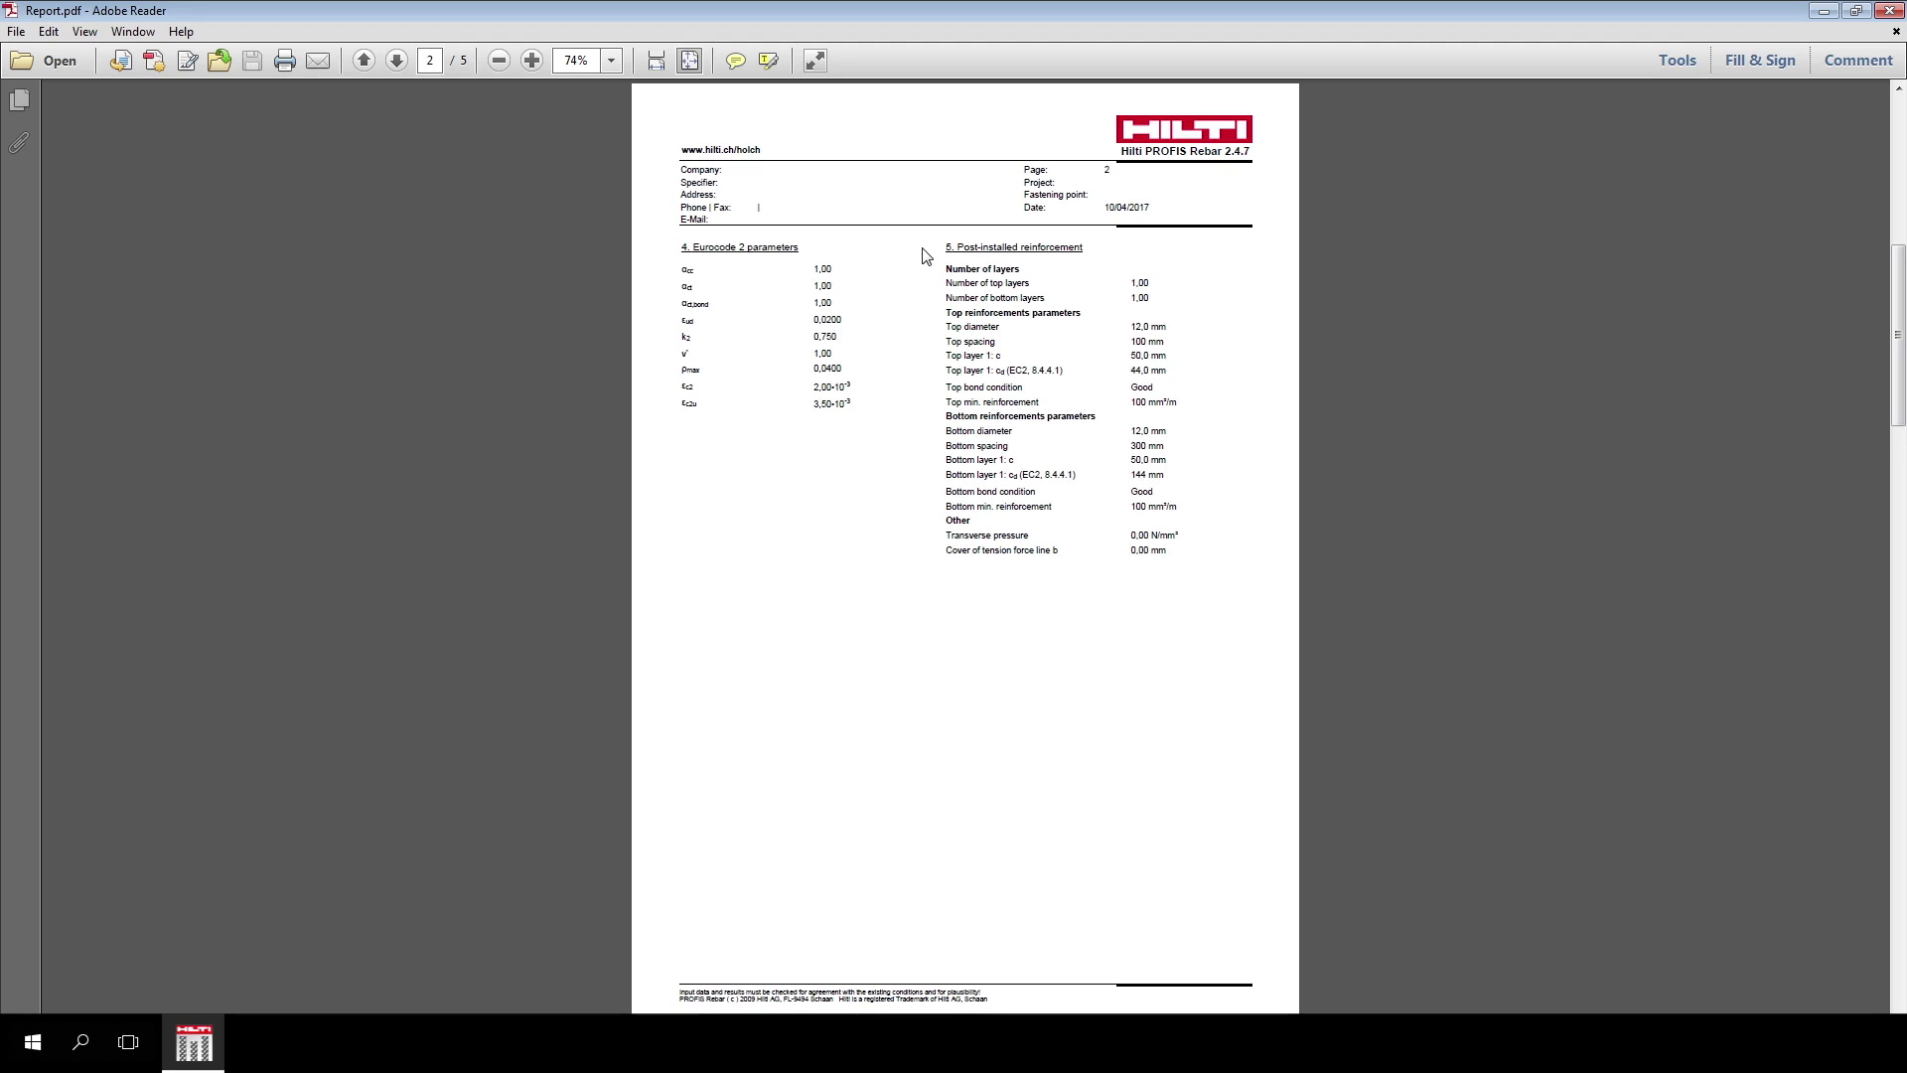
{"action": "left_click", "coordinate": [393, 62]}
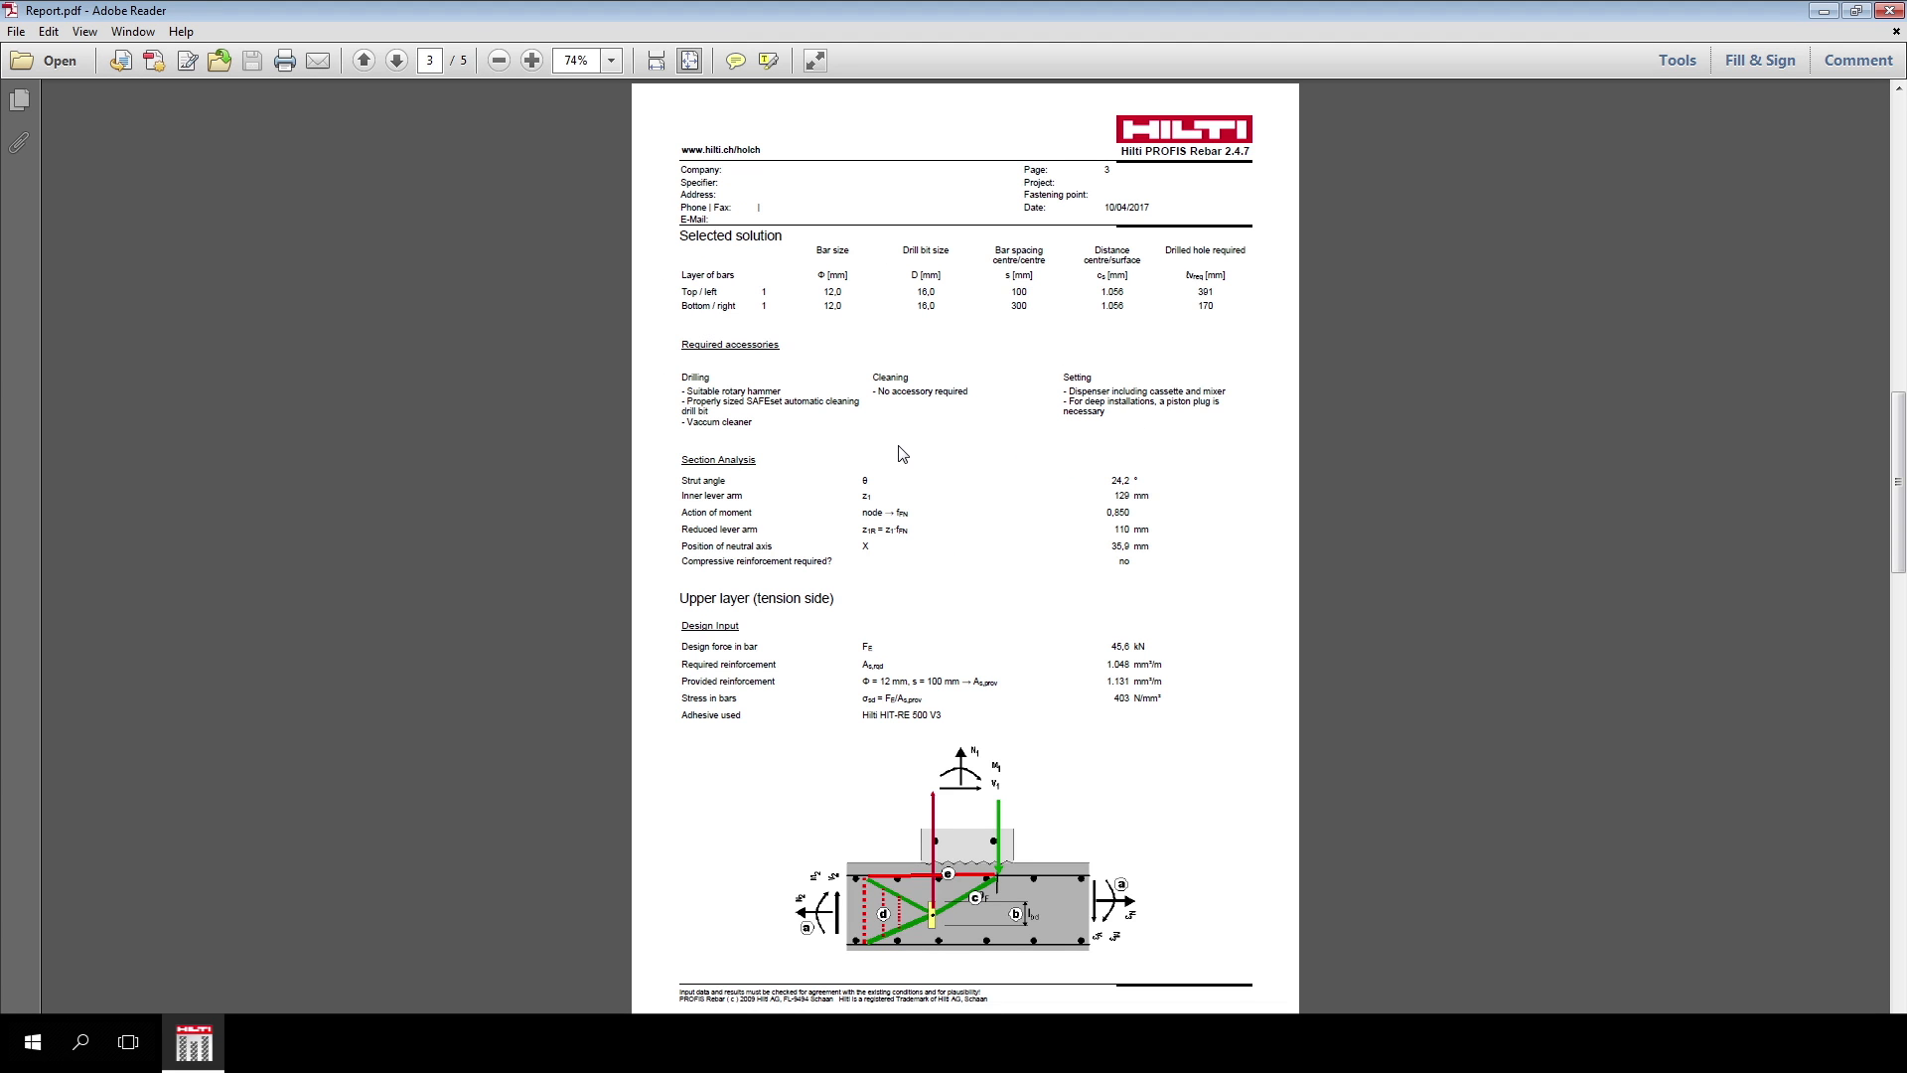
{"action": "mouse_move", "coordinate": [692, 291]}
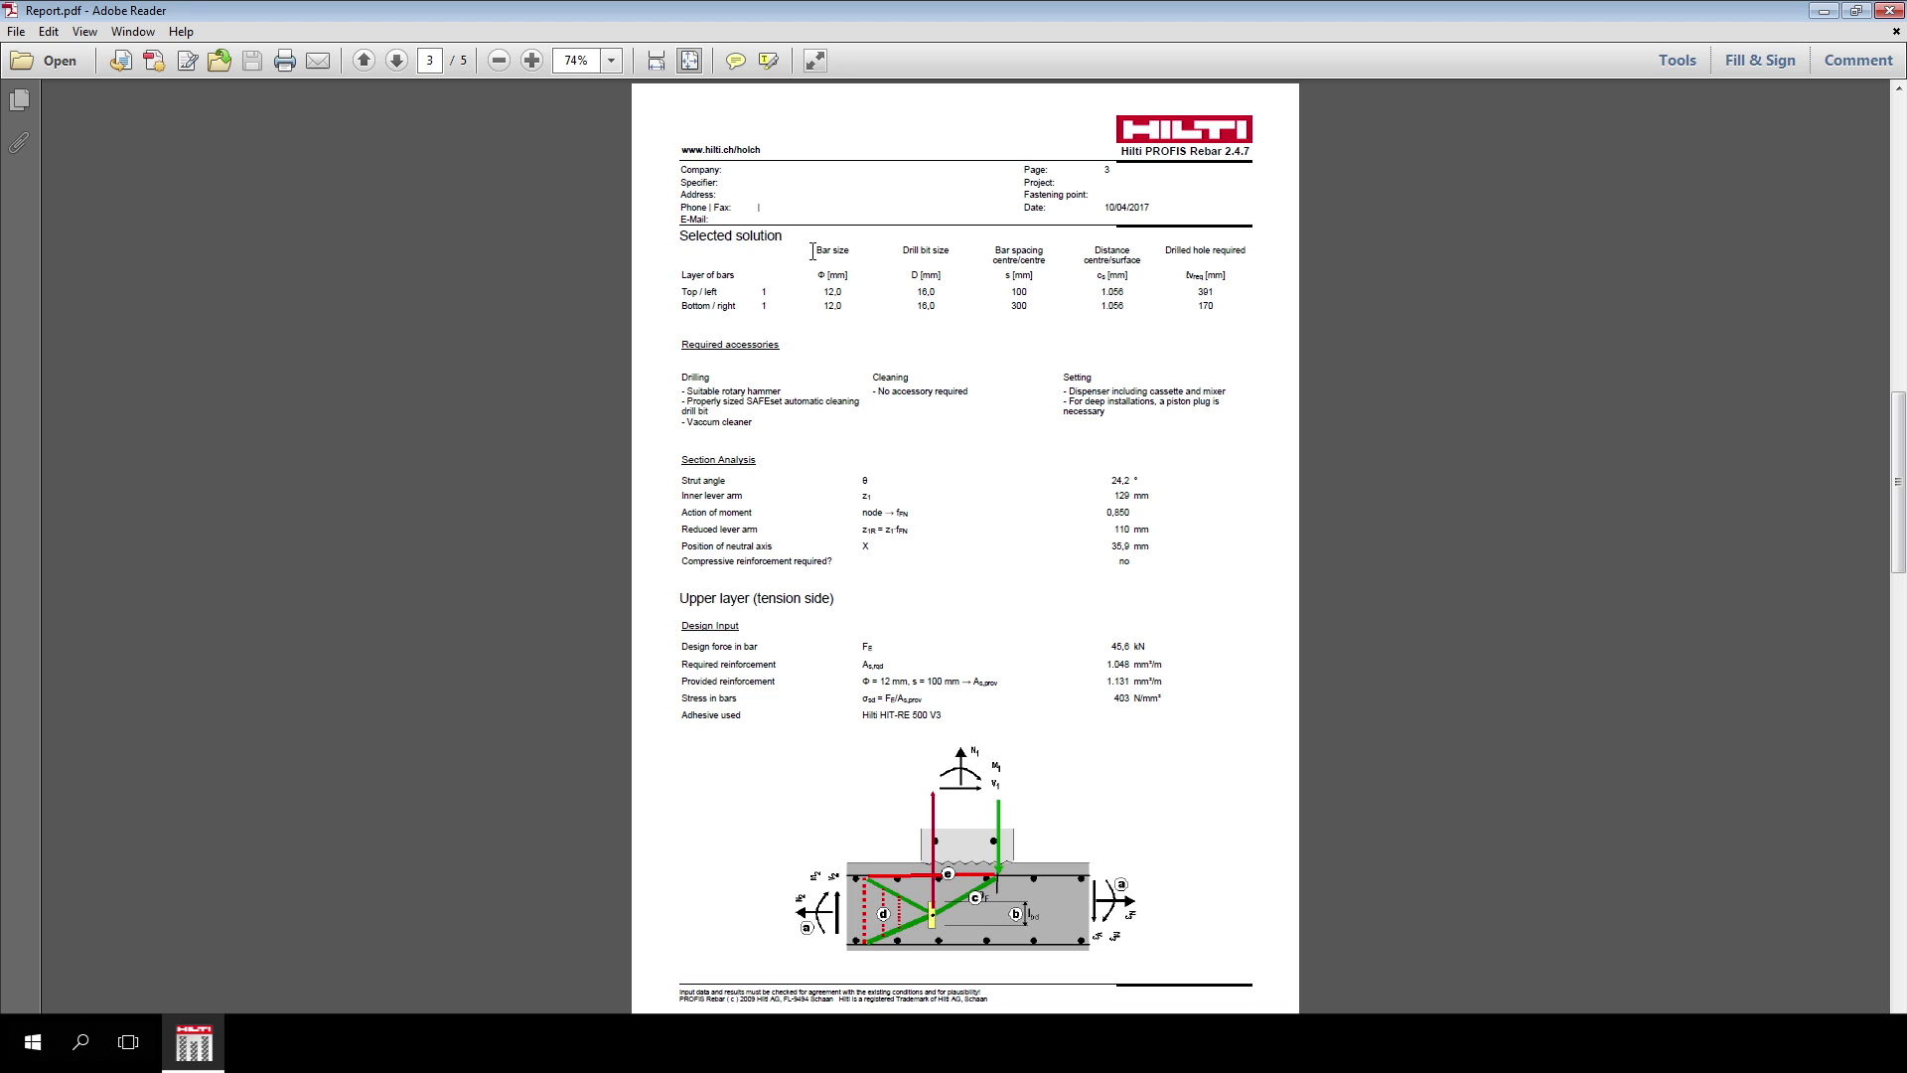
{"action": "mouse_move", "coordinate": [934, 243]}
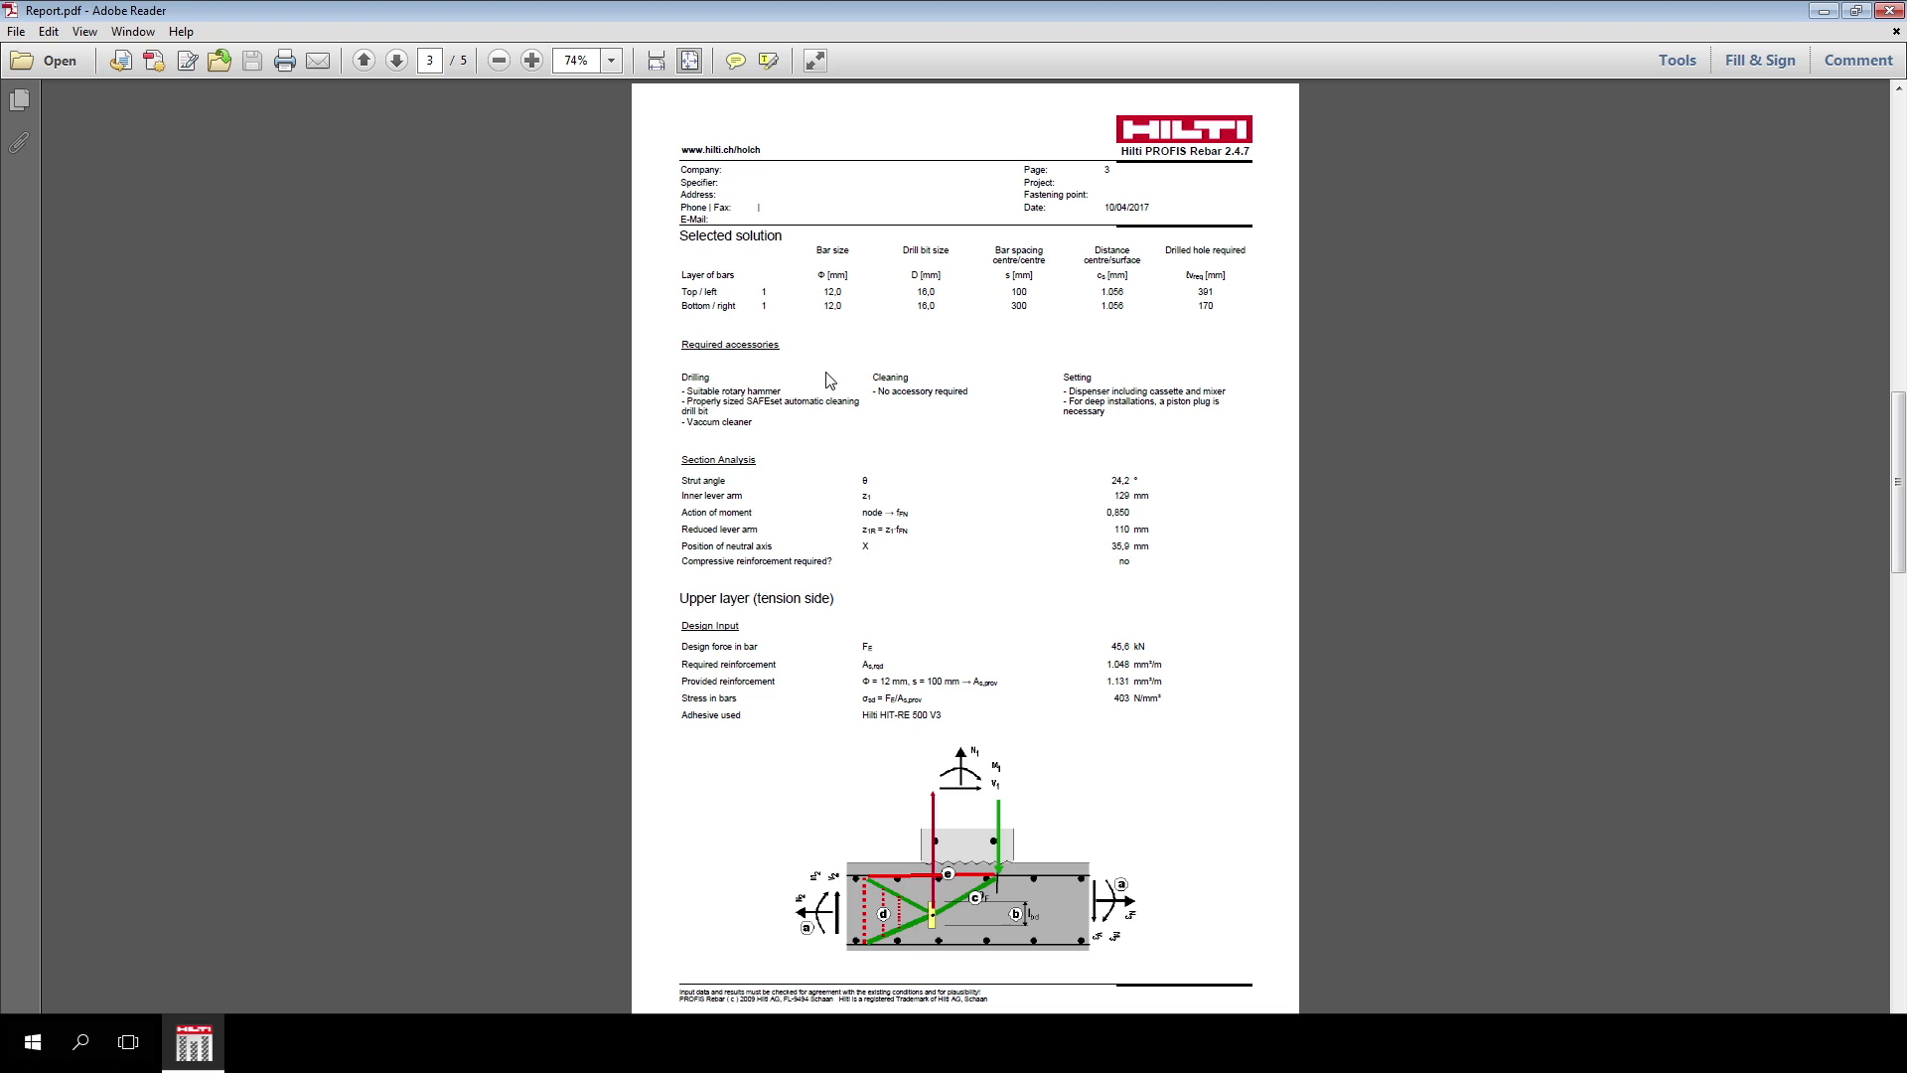
{"action": "mouse_move", "coordinate": [863, 372]}
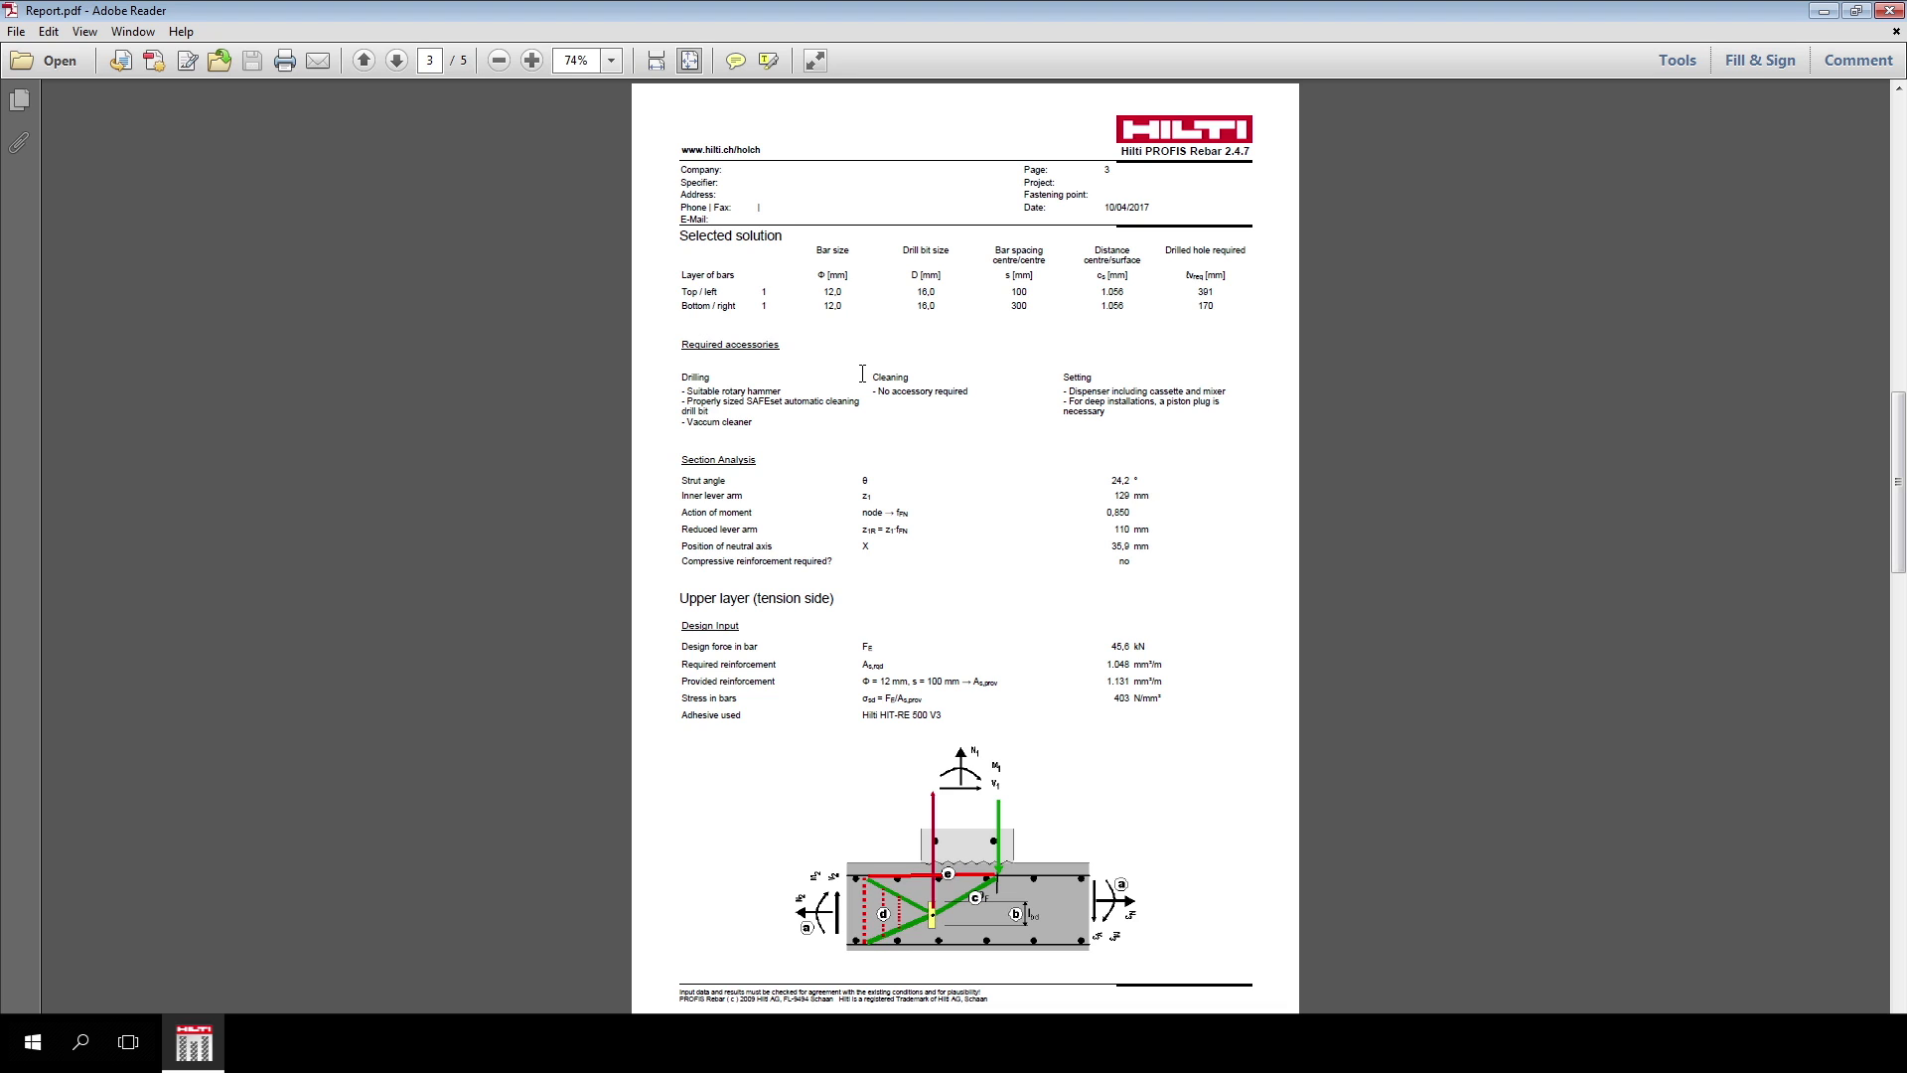
{"action": "mouse_move", "coordinate": [766, 459]}
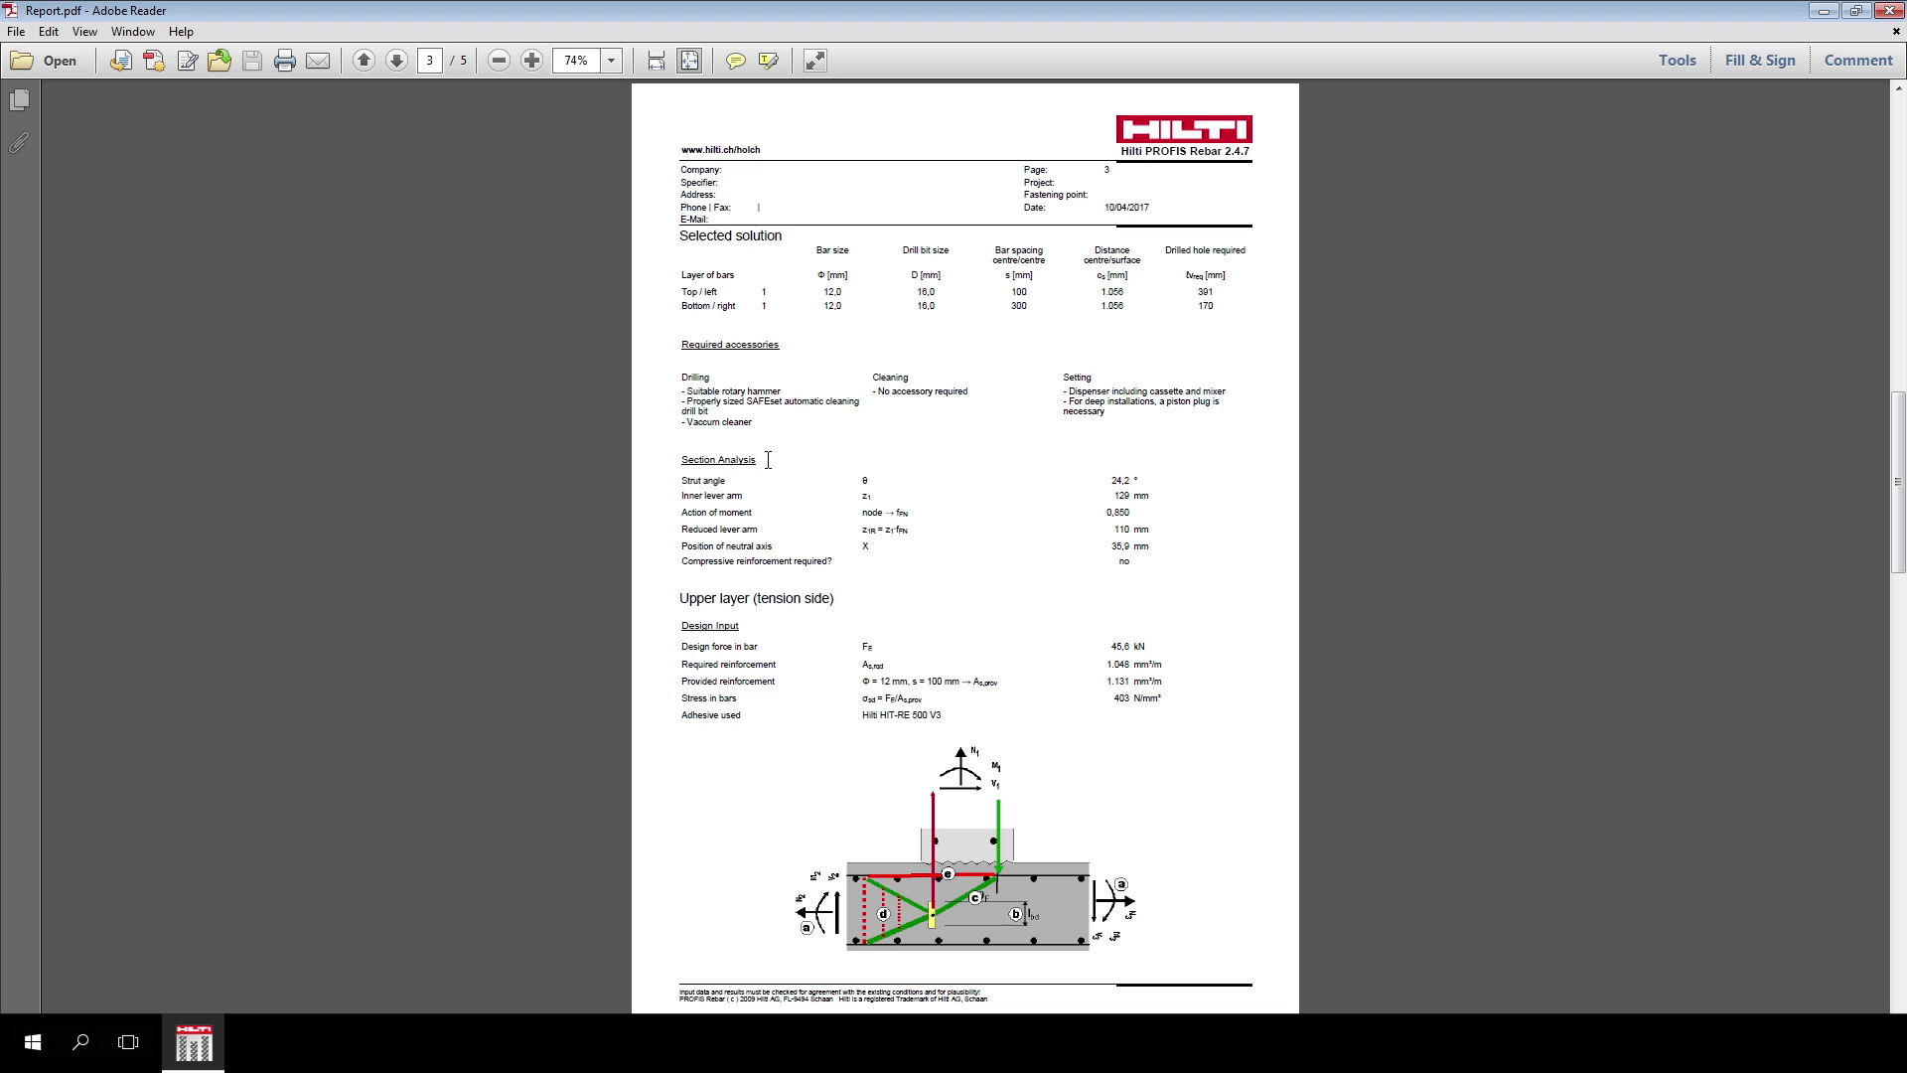
{"action": "mouse_move", "coordinate": [727, 474]}
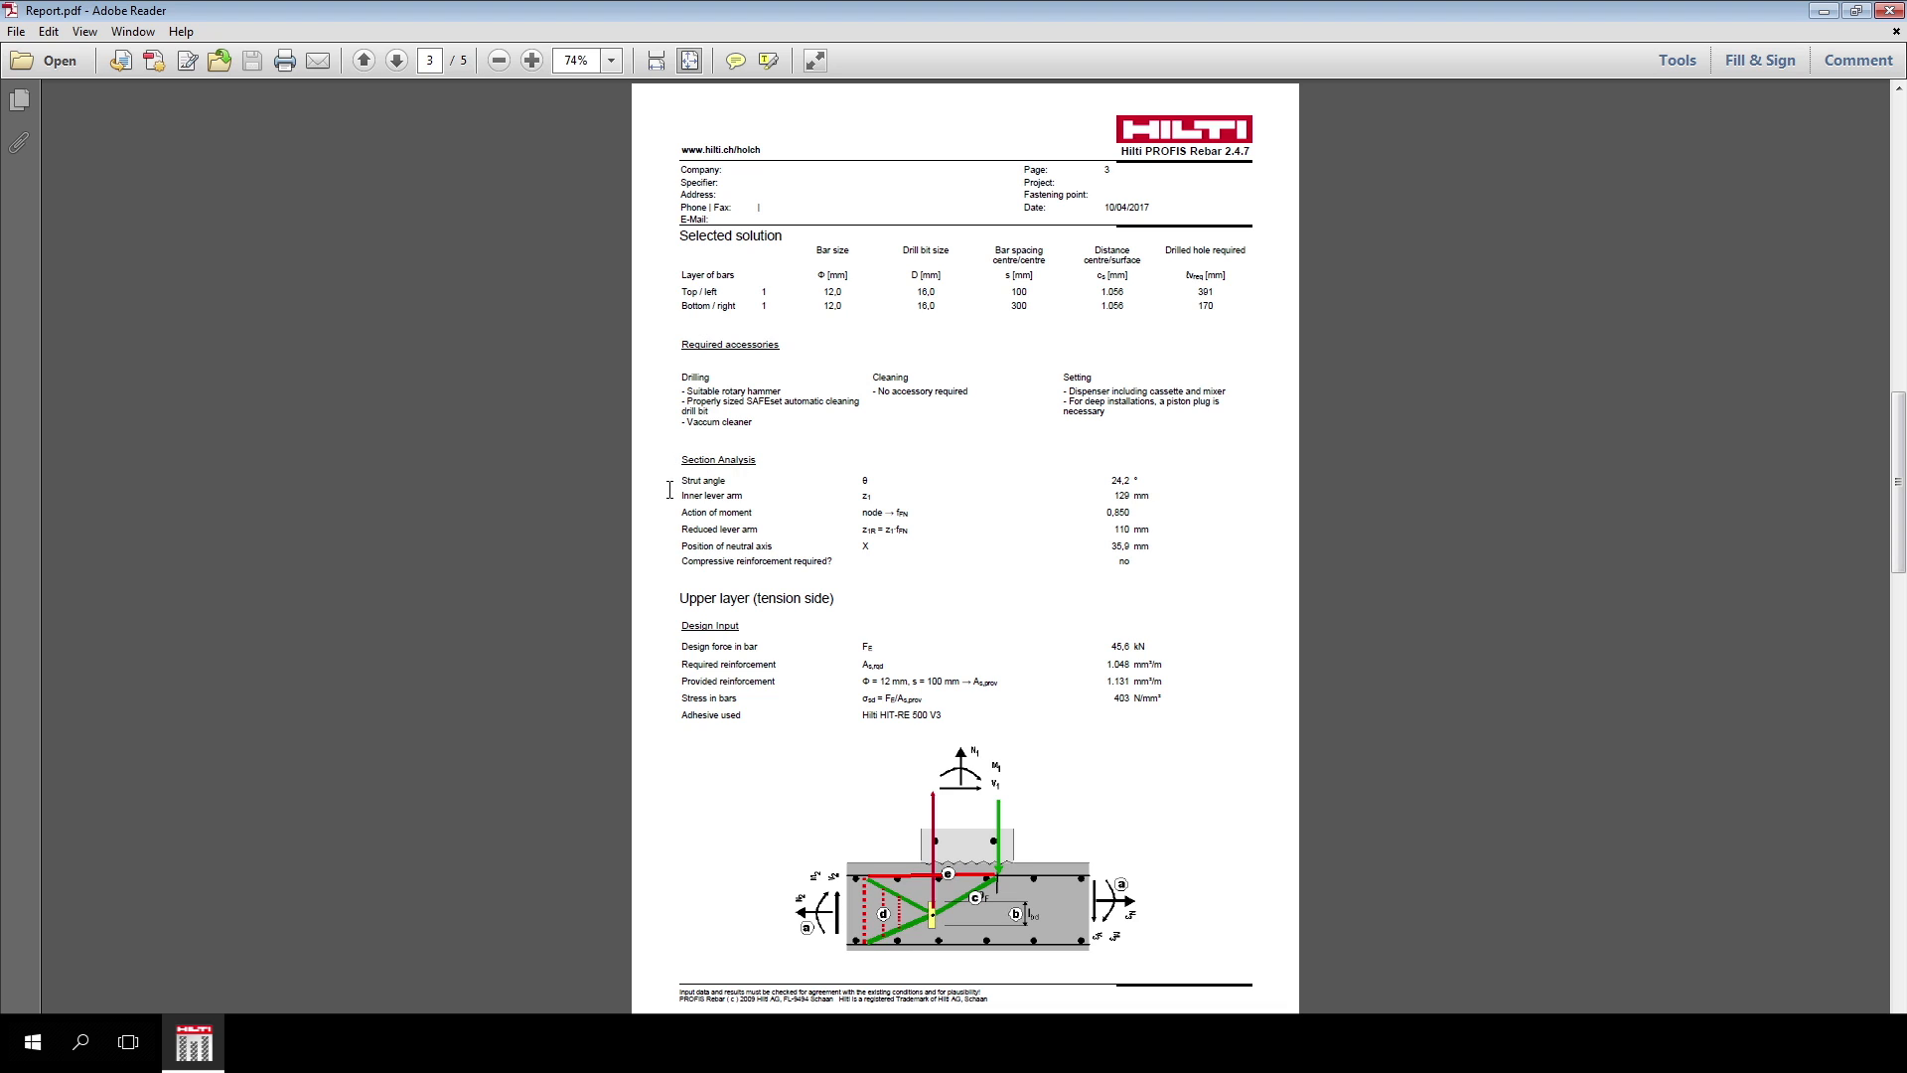
{"action": "mouse_move", "coordinate": [667, 526]}
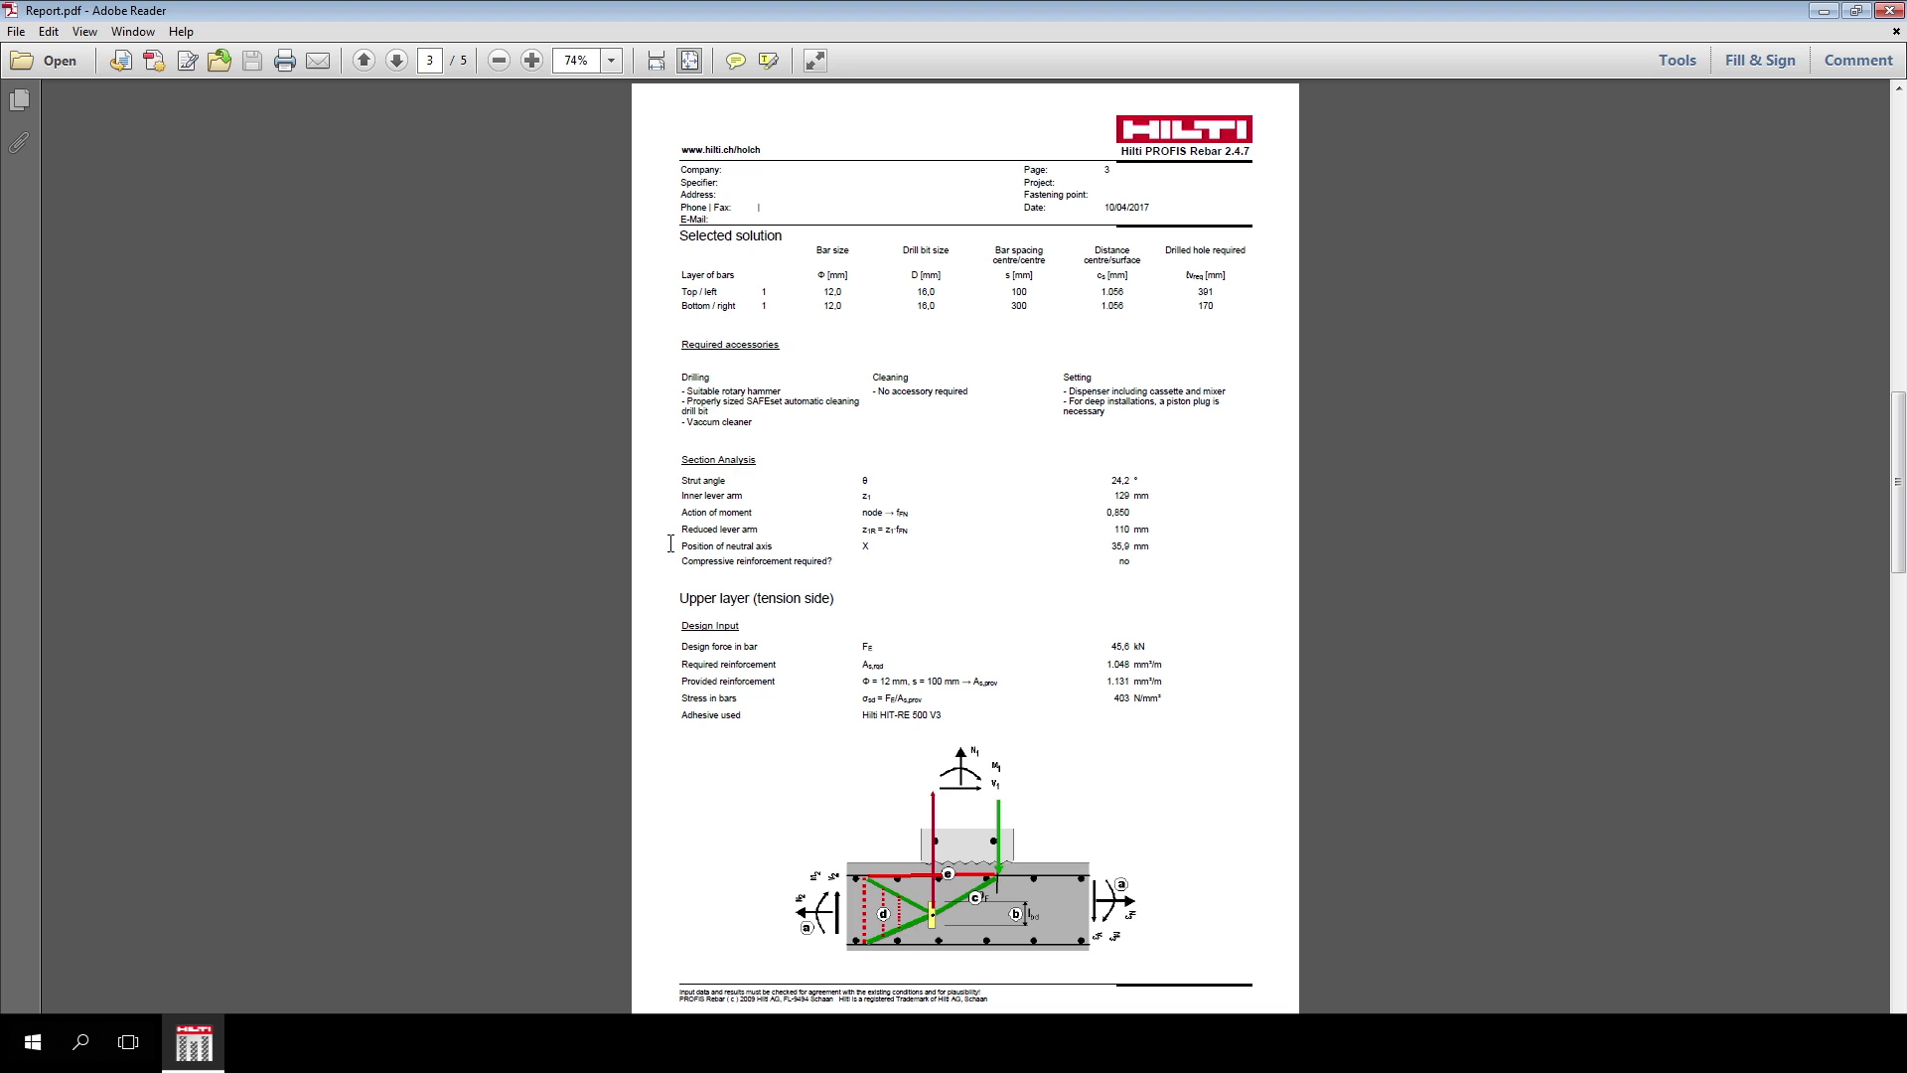
{"action": "mouse_move", "coordinate": [673, 600]}
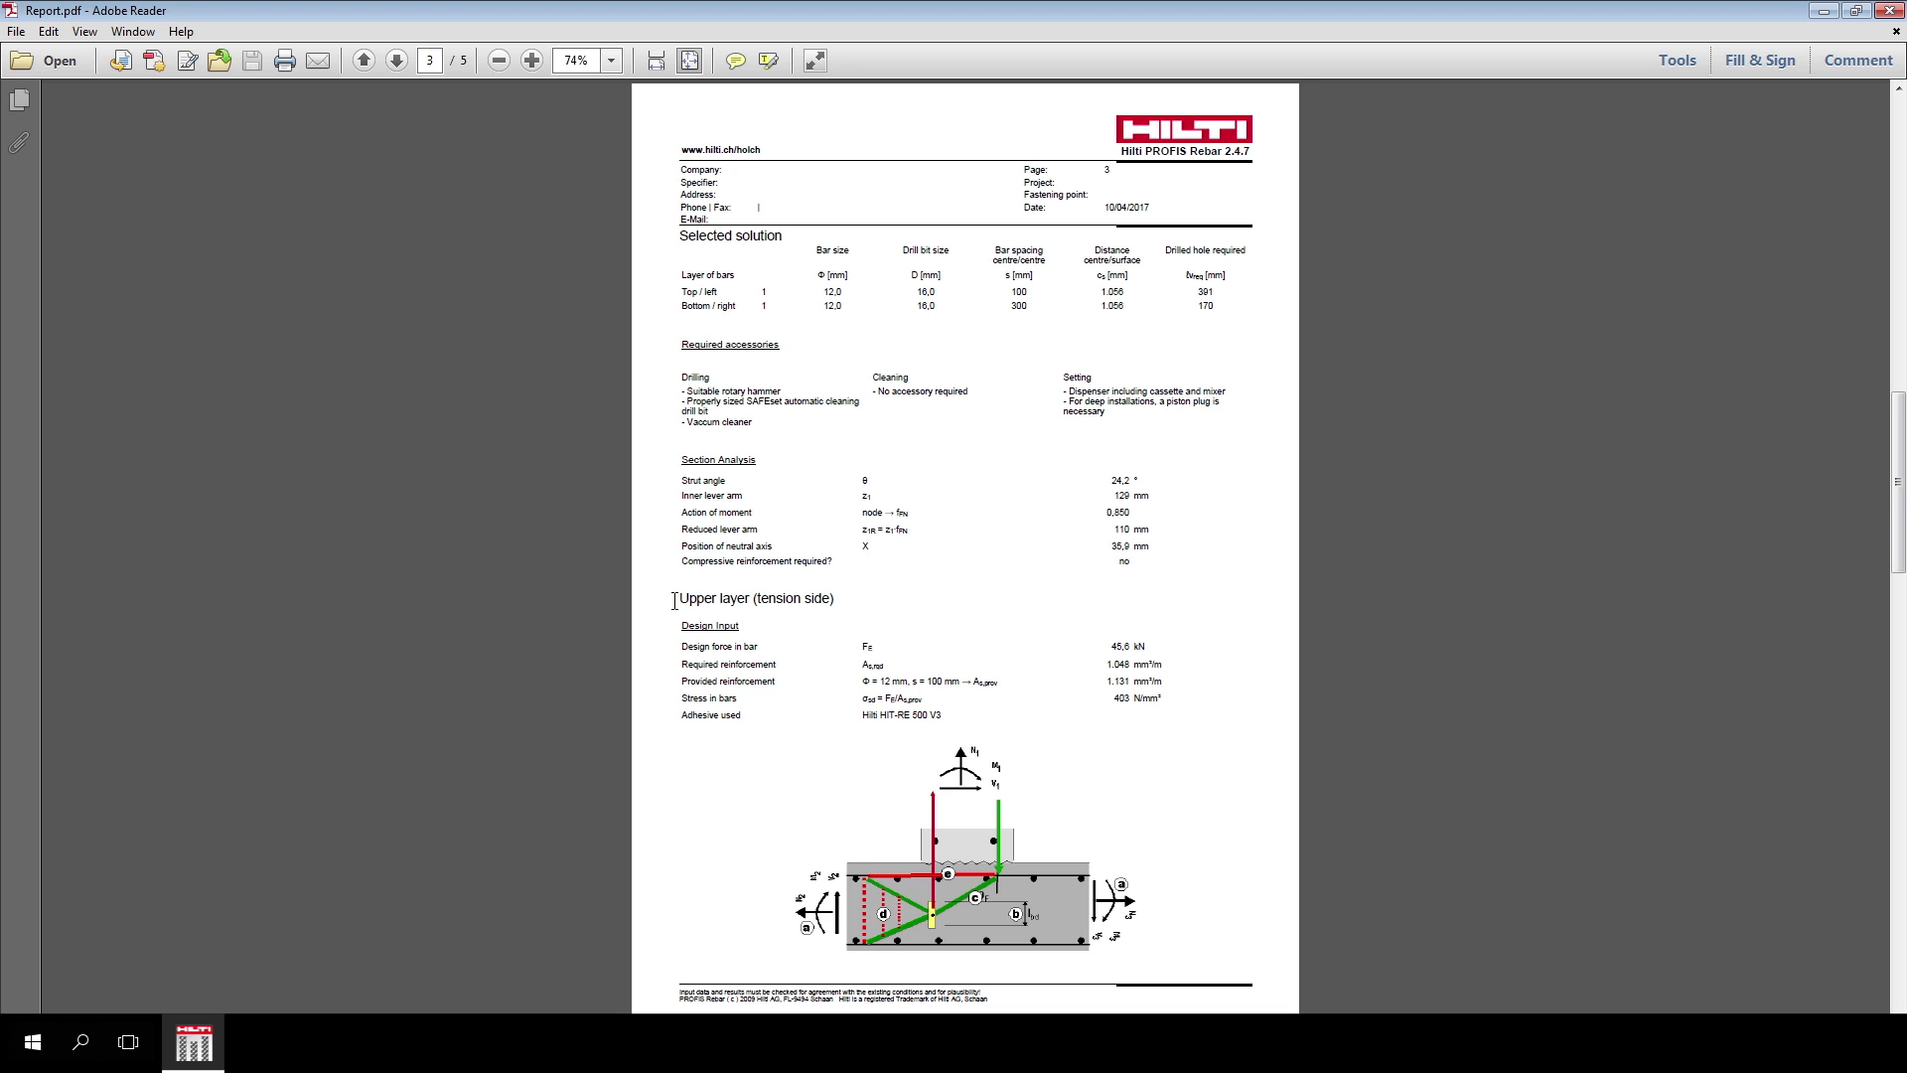
Advance from the selected-solution and section-analysis page to page 4 of the report.
{"action": "left_click", "coordinate": [396, 60]}
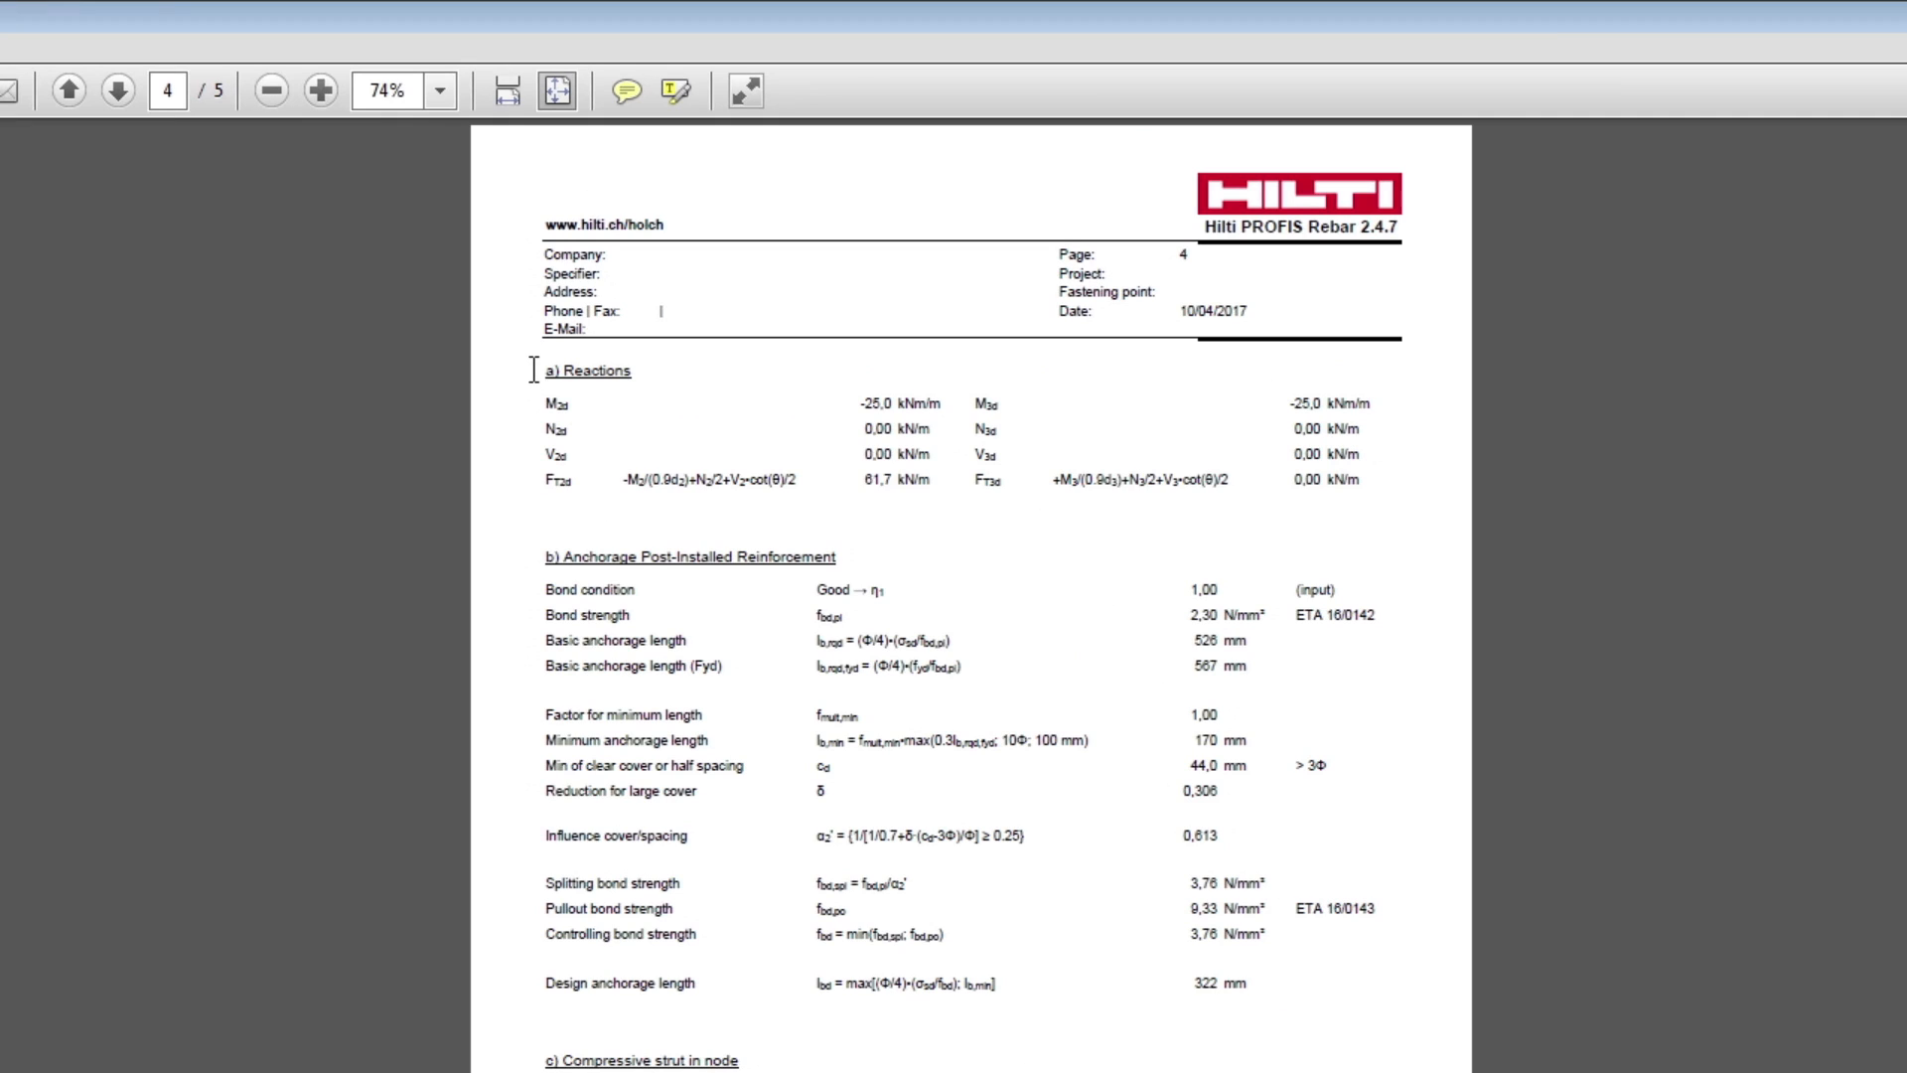
{"action": "mouse_move", "coordinate": [534, 554]}
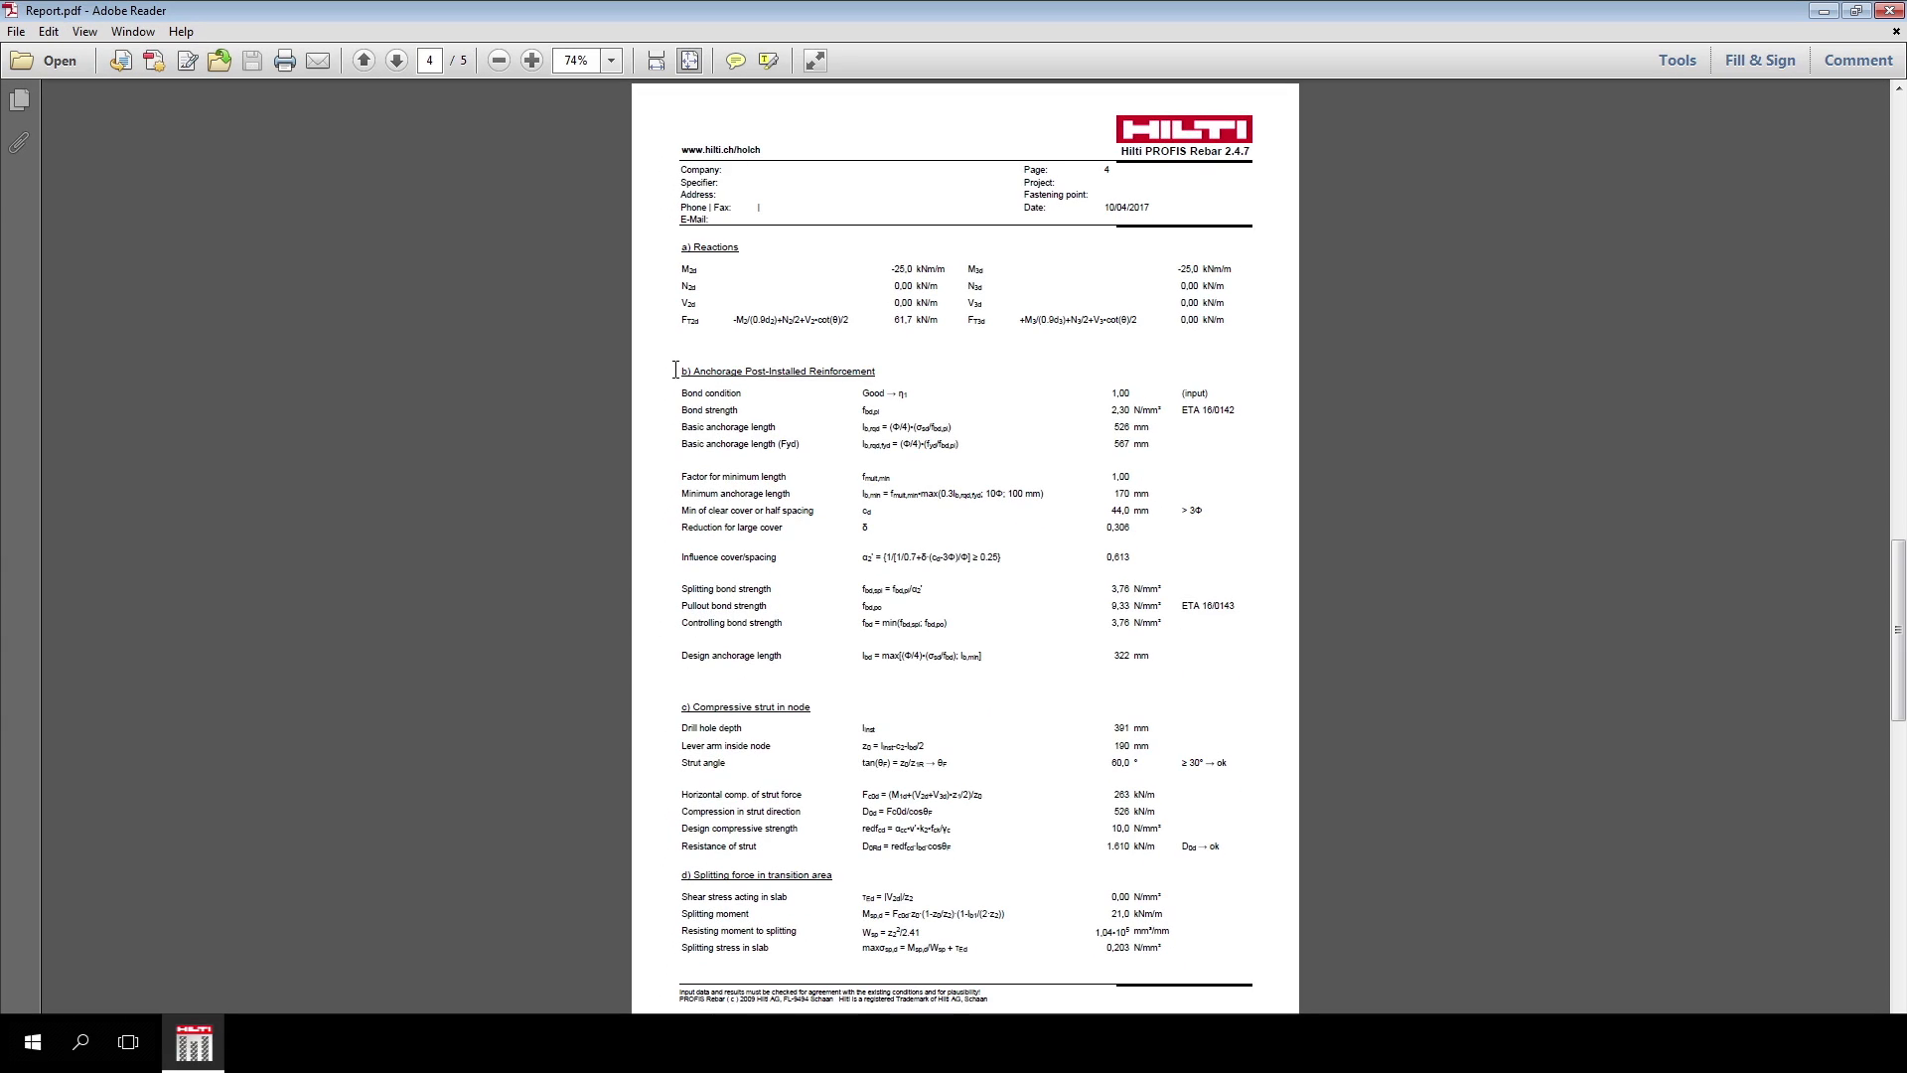
{"action": "left_click", "coordinate": [362, 62]}
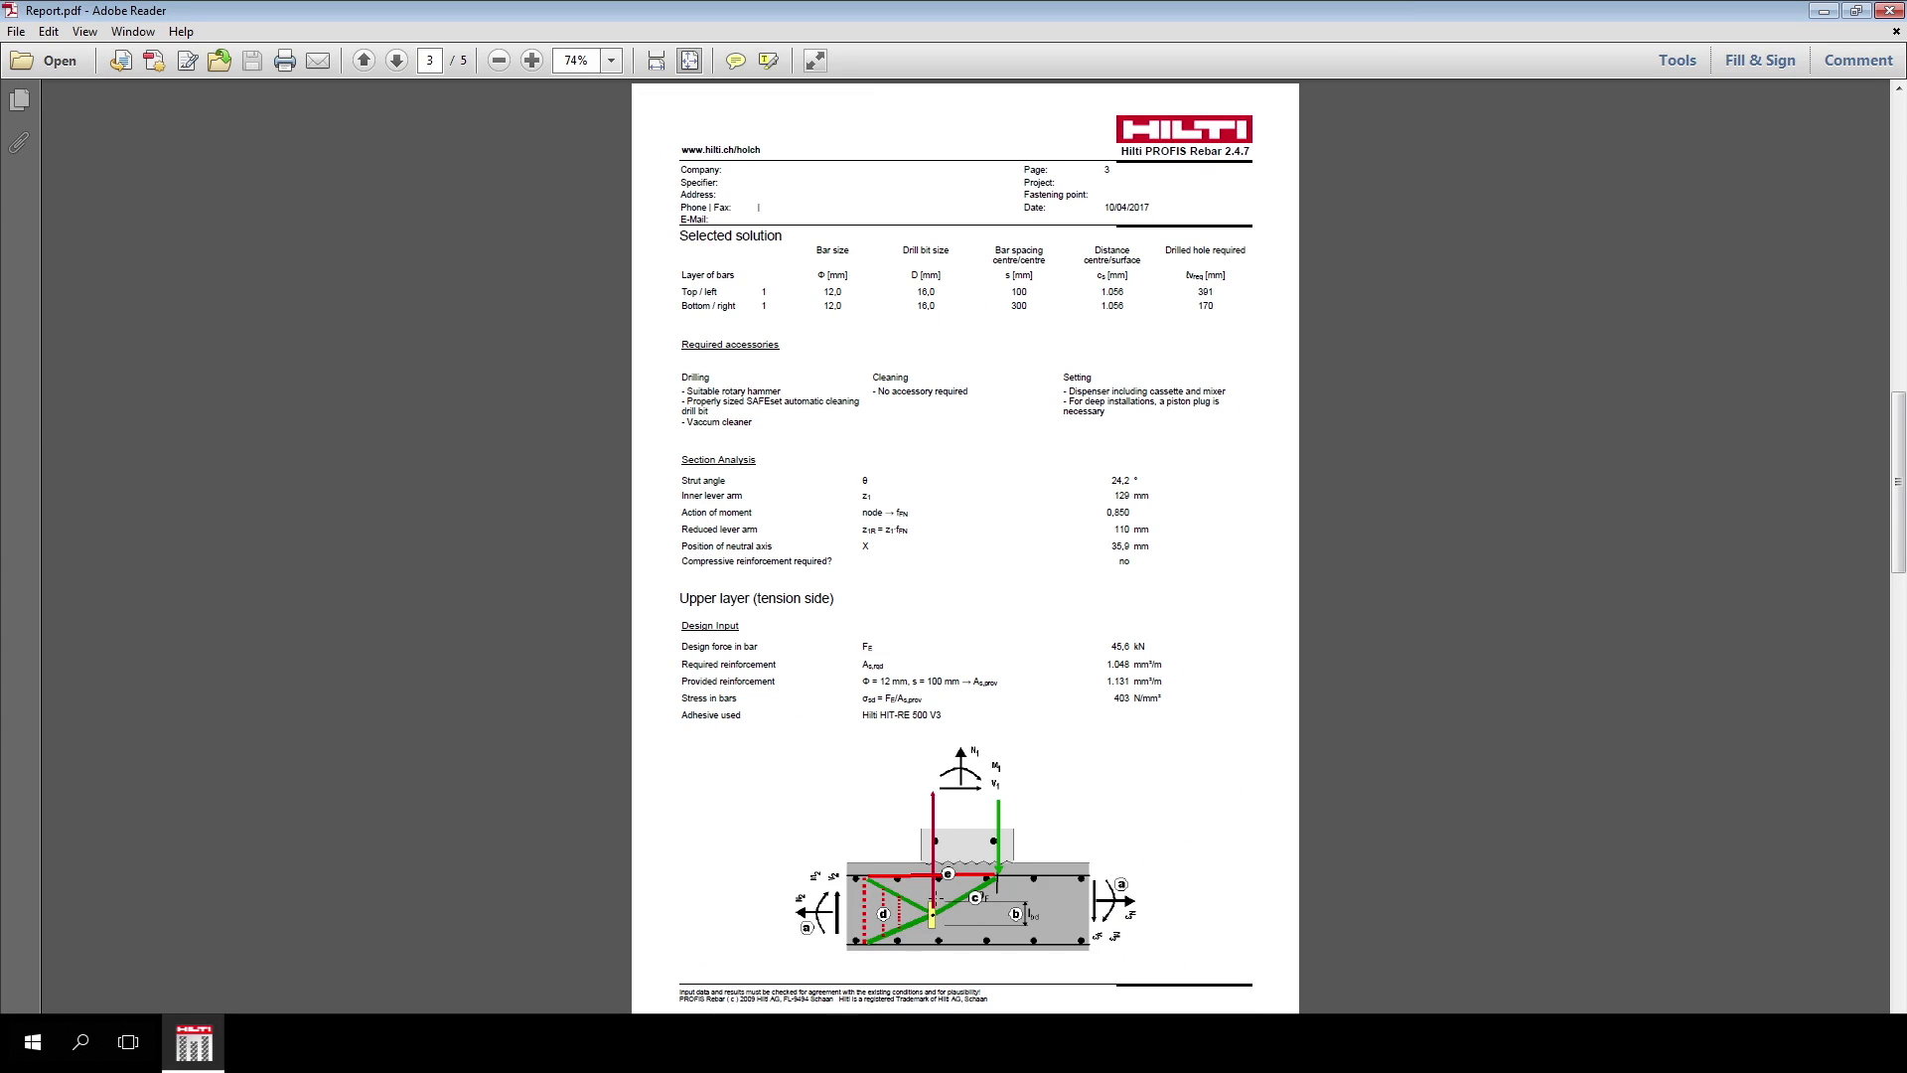
{"action": "left_click", "coordinate": [395, 62]}
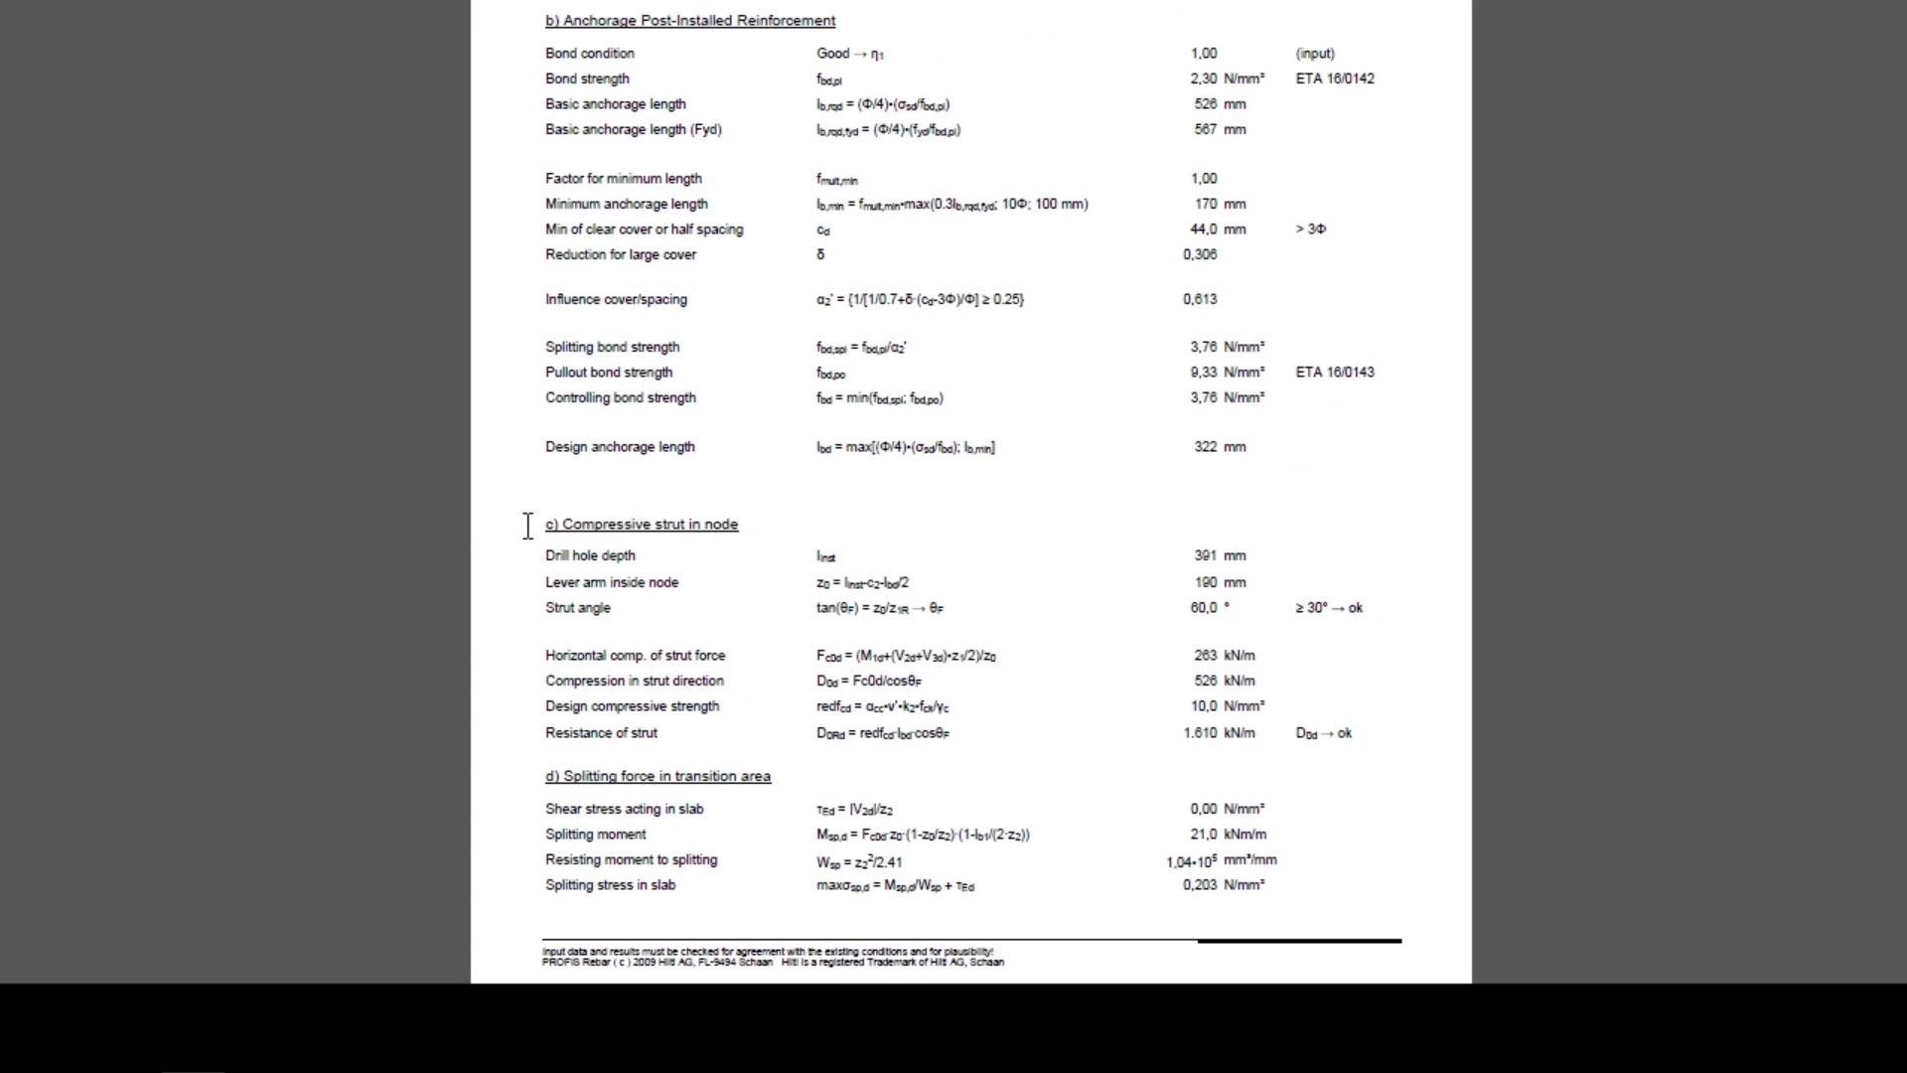
{"action": "scroll", "scroll_direction": "down", "scroll_amount": 3}
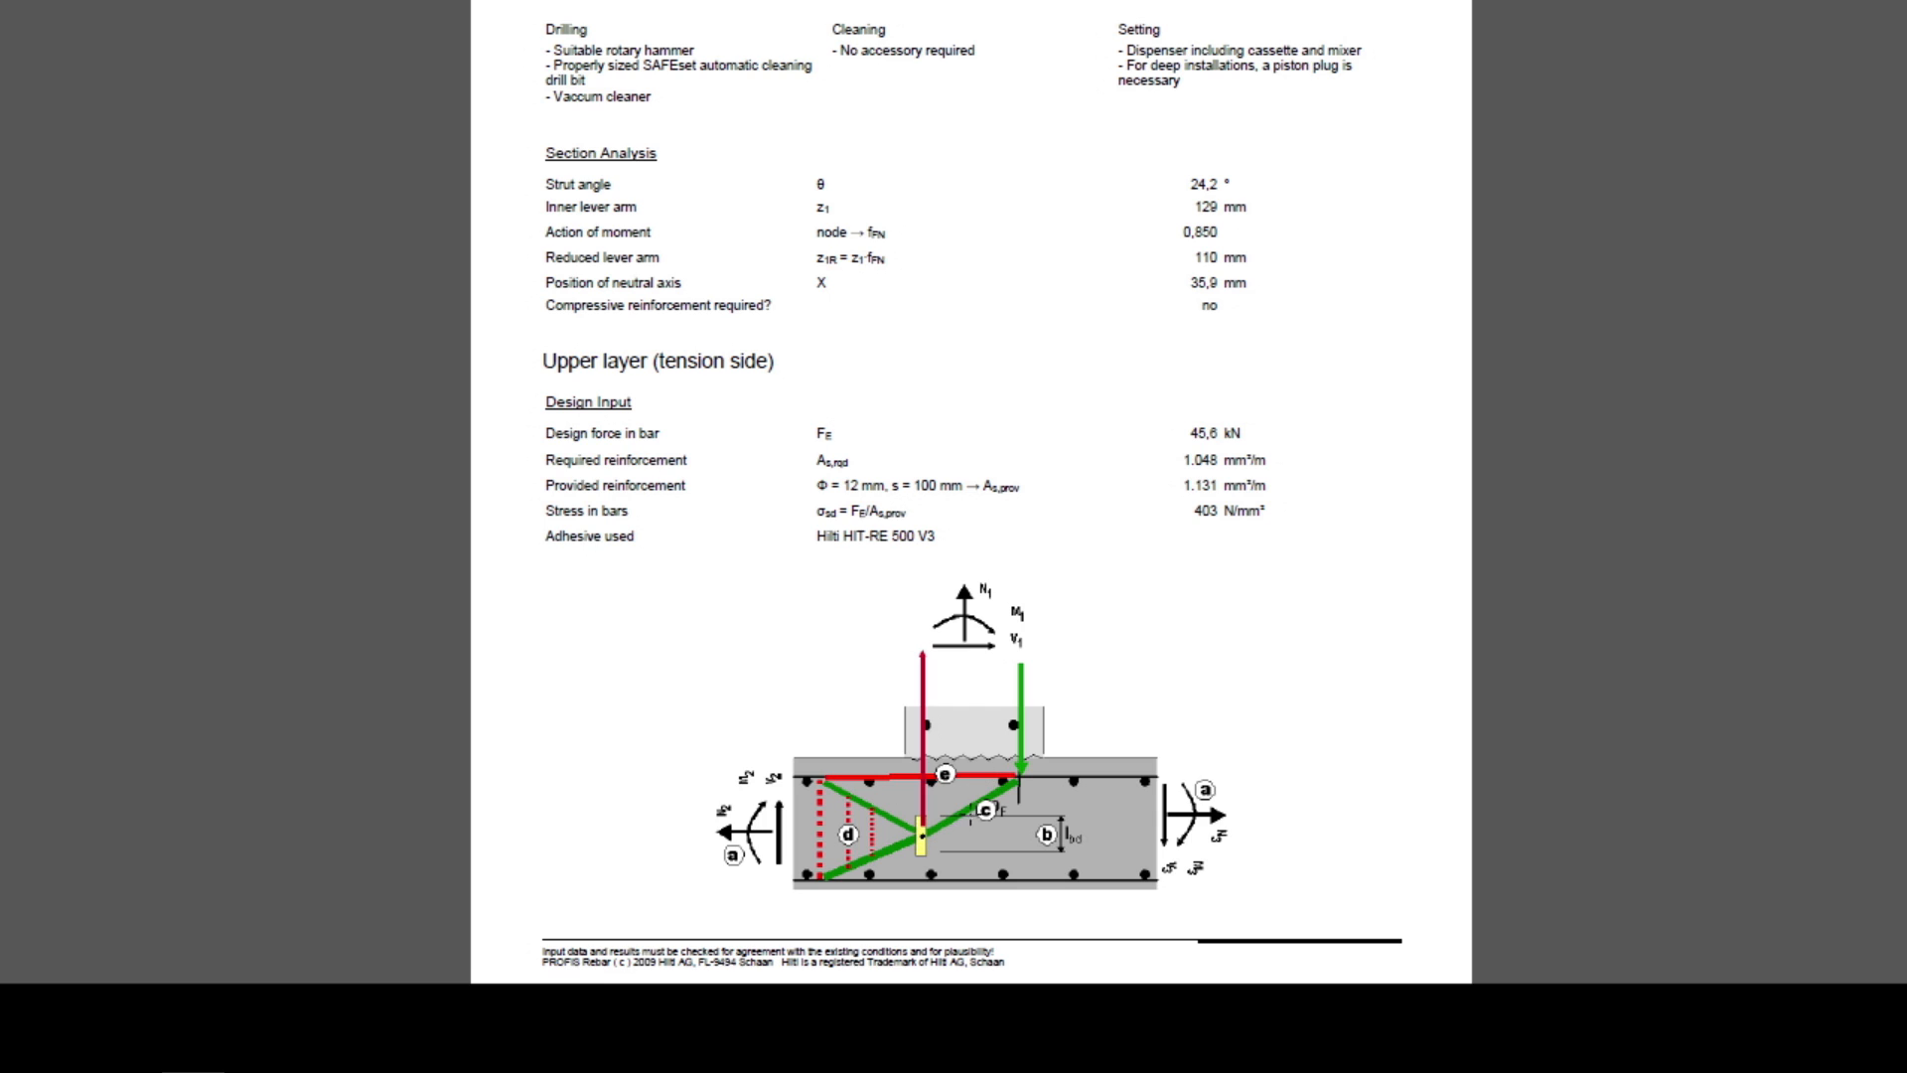
{"action": "scroll", "scroll_direction": "down", "scroll_amount": 3}
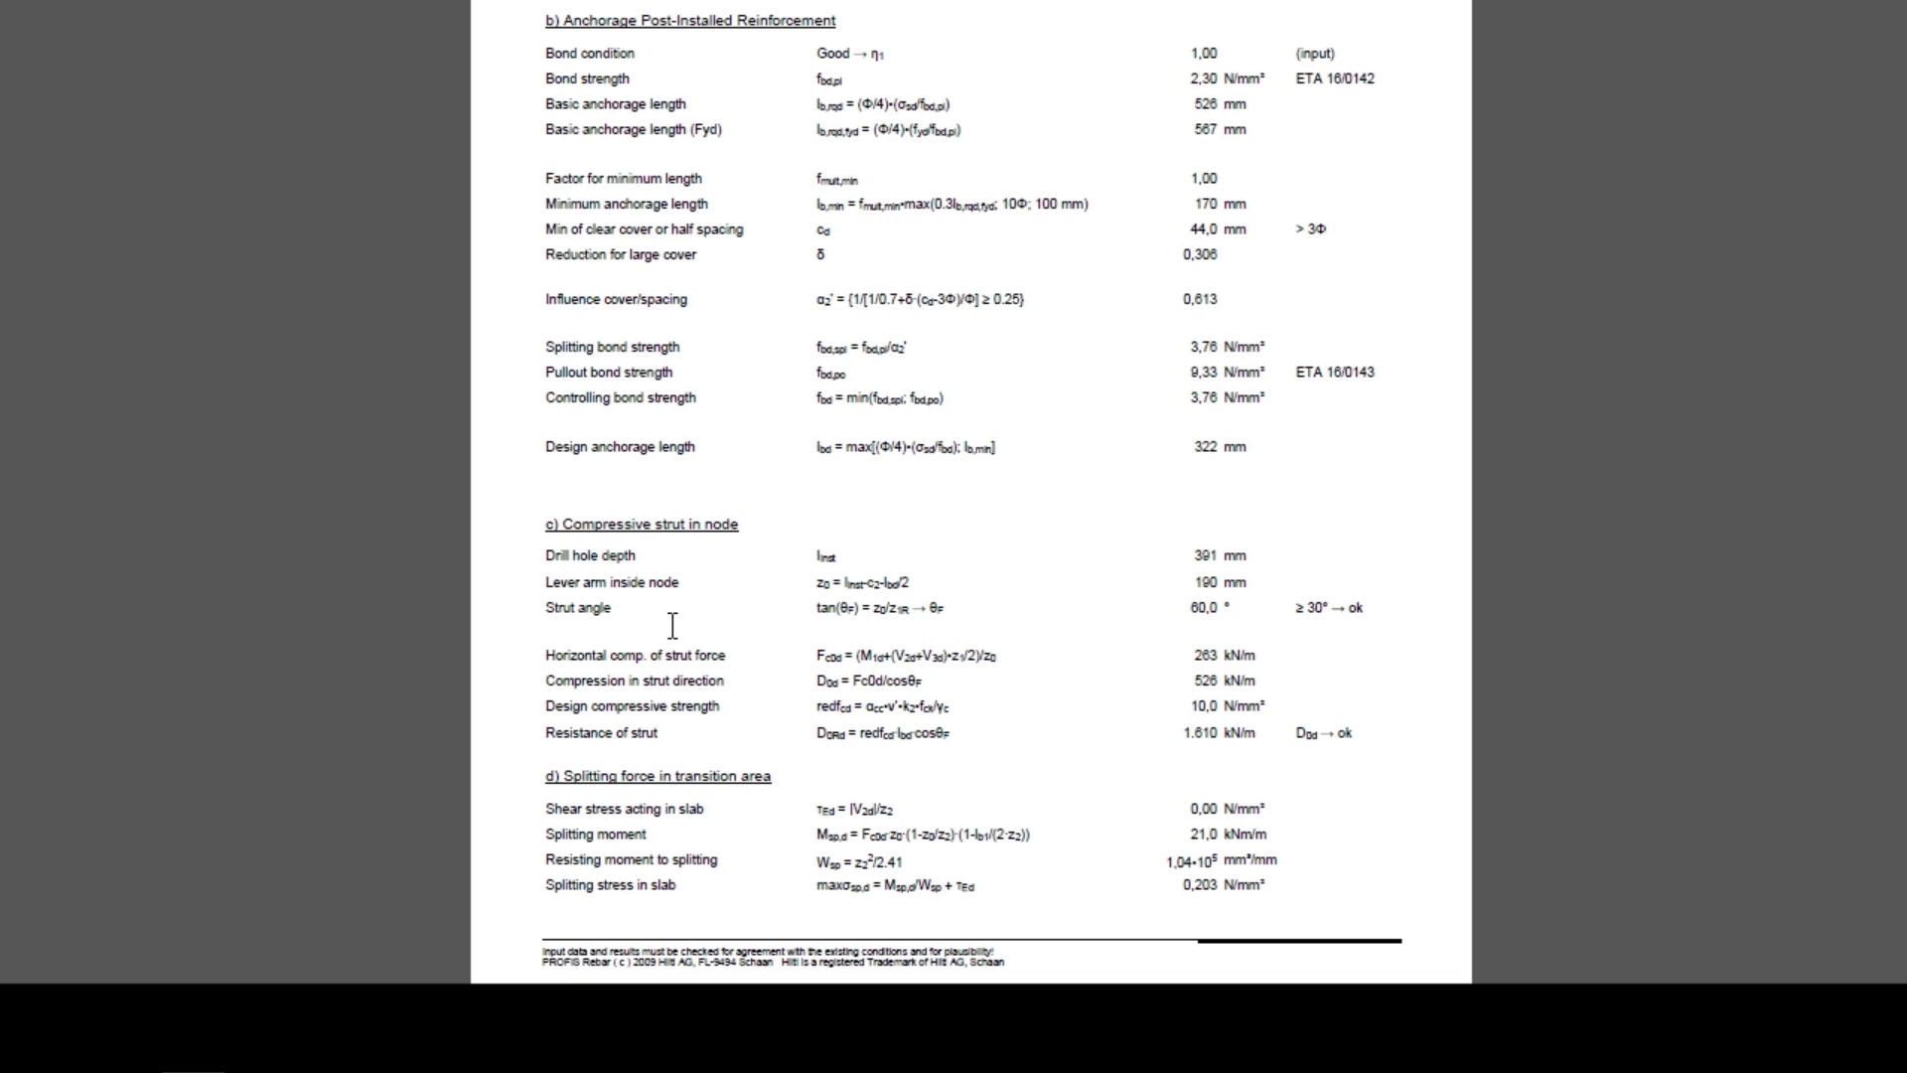
{"action": "mouse_move", "coordinate": [1174, 582]}
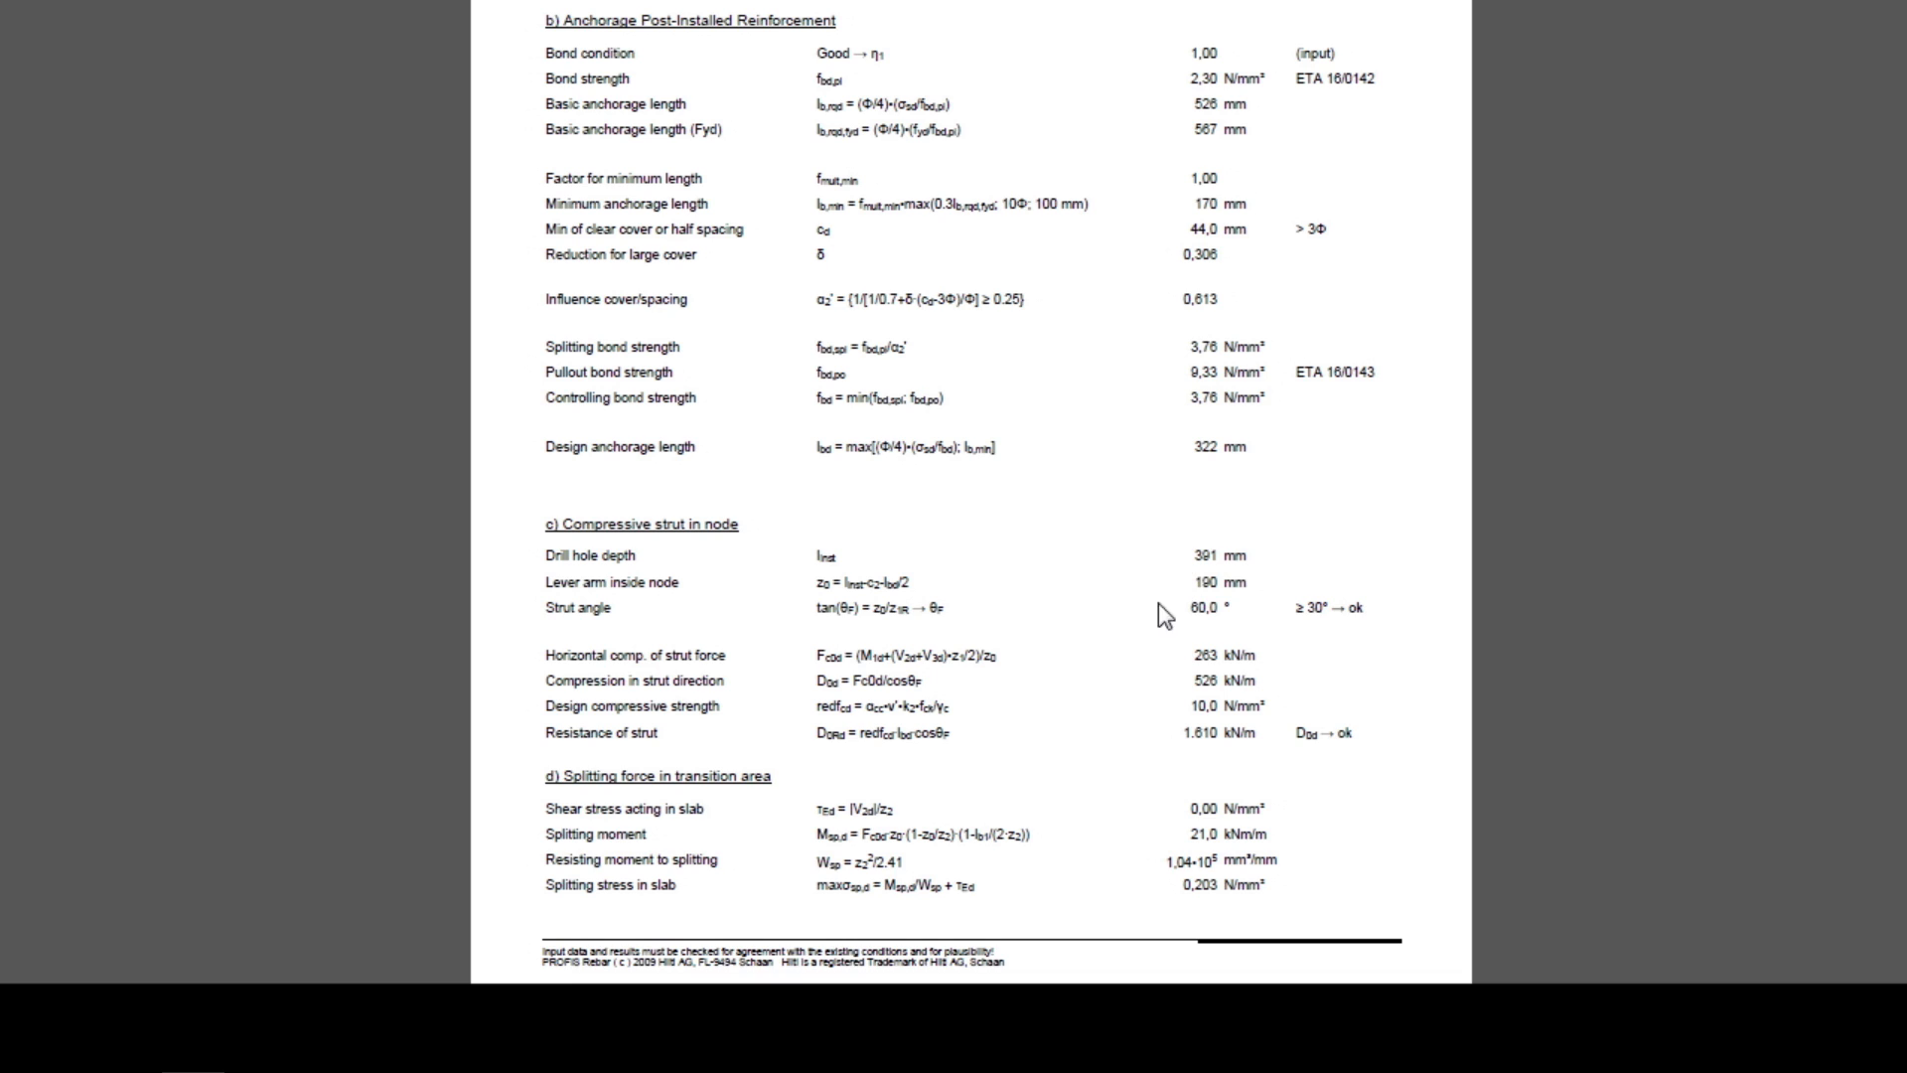
{"action": "mouse_move", "coordinate": [1248, 745]}
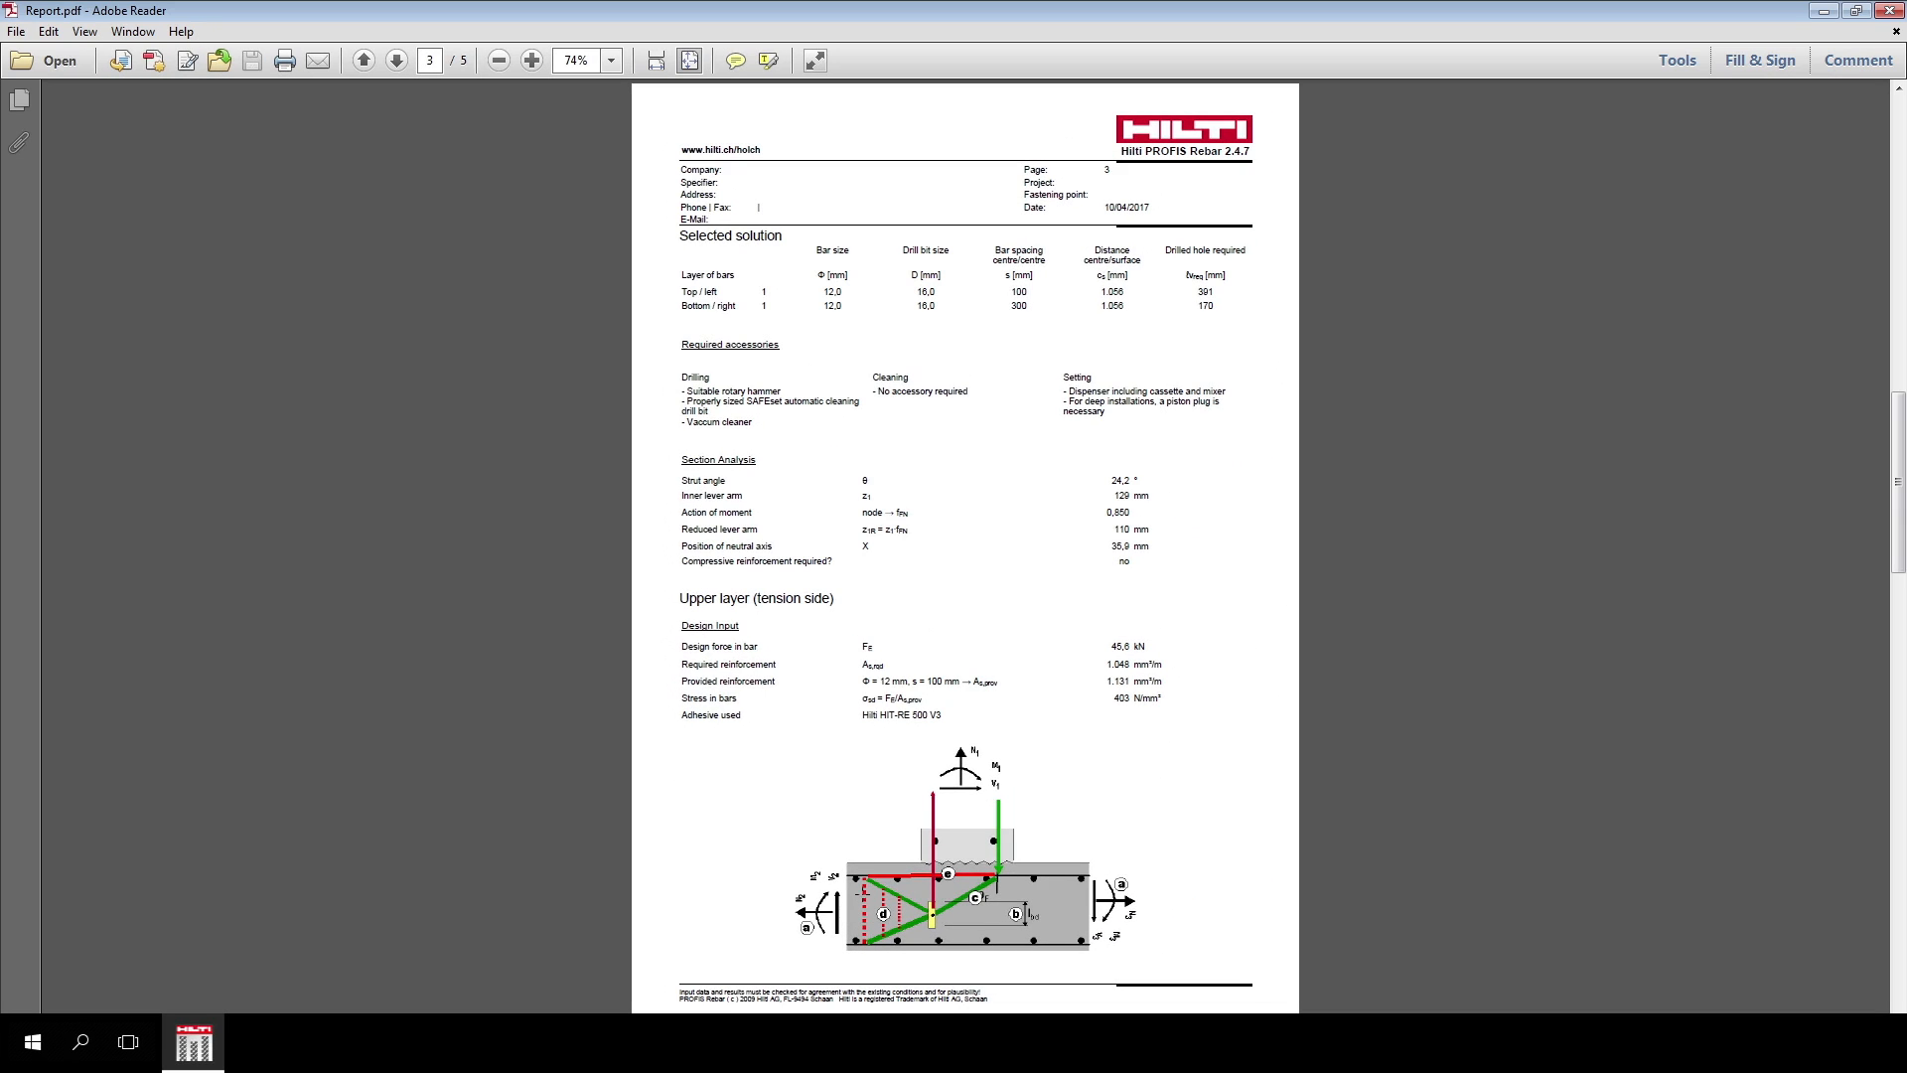
Page forward through page 4 to page 5 of 5 with lower layer design and remarks.
{"action": "left_click", "coordinate": [395, 62]}
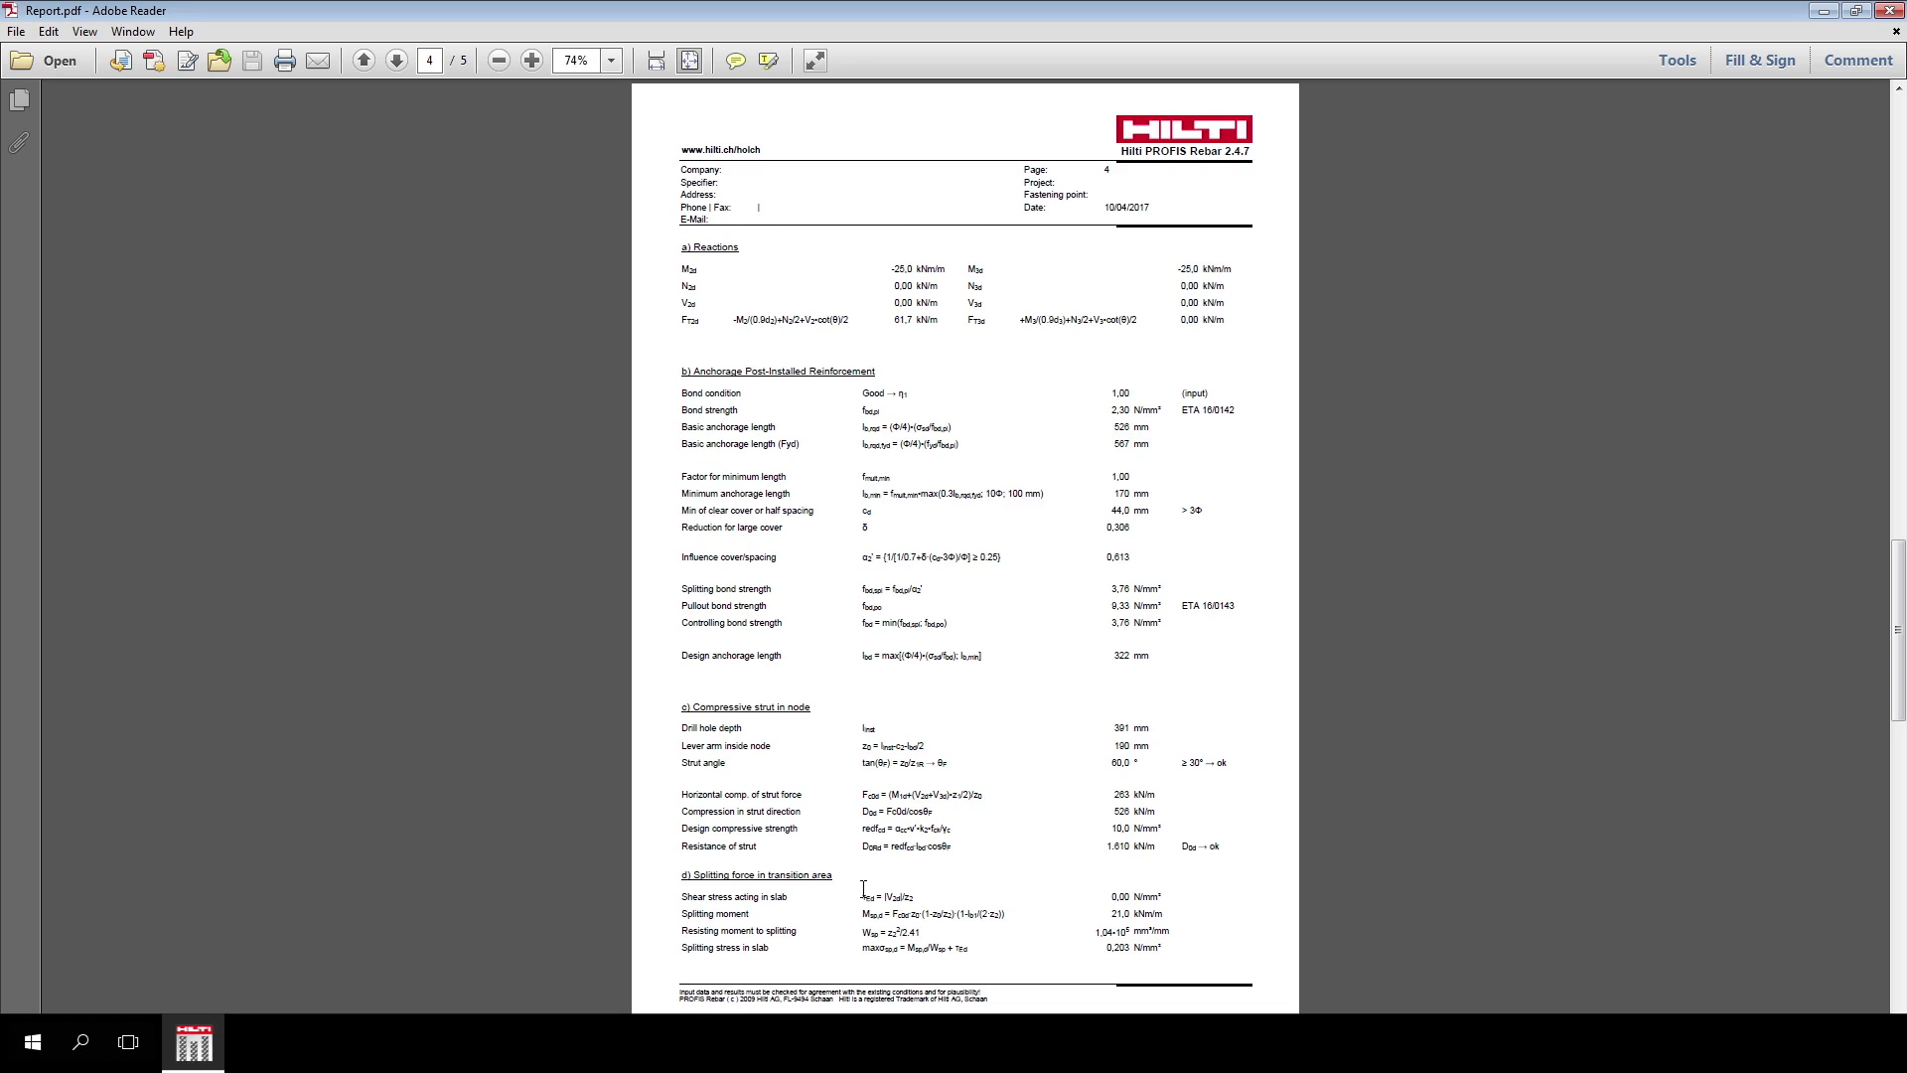
{"action": "left_click", "coordinate": [396, 60]}
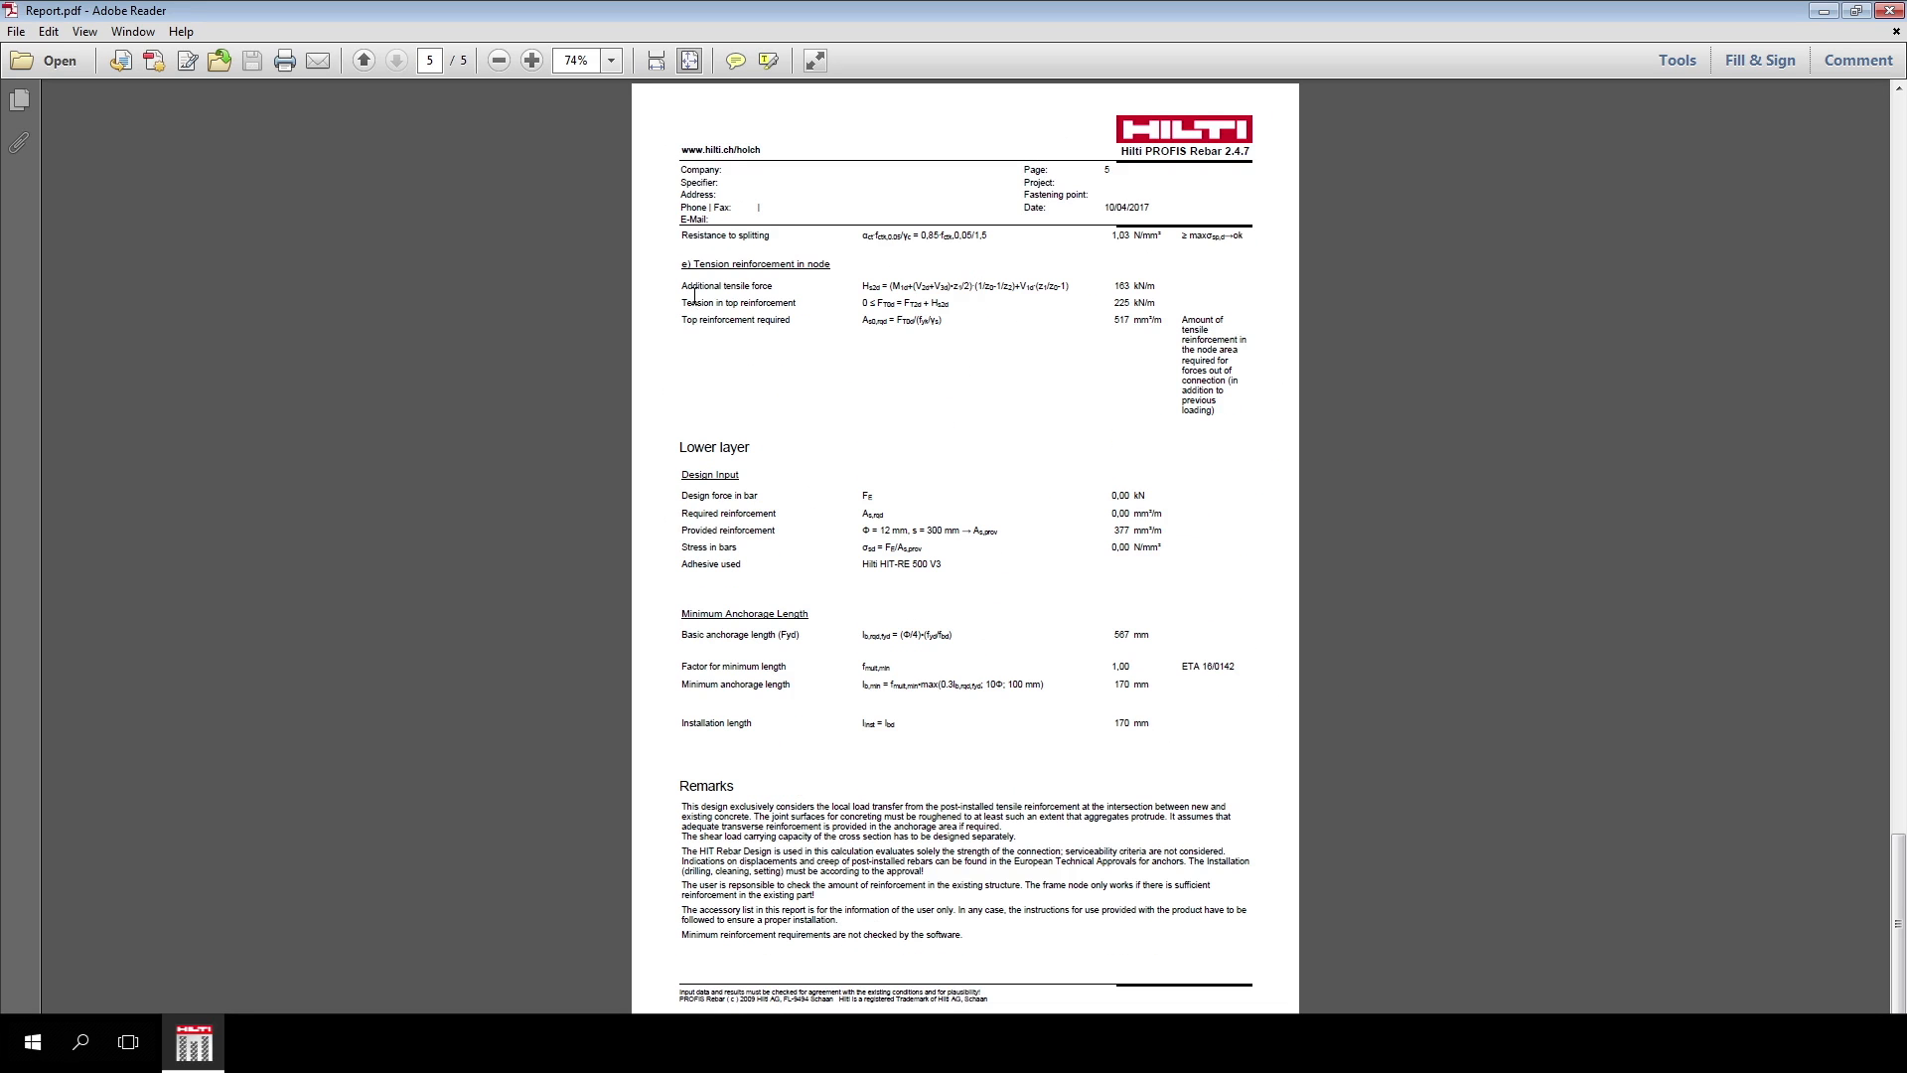
{"action": "mouse_move", "coordinate": [942, 250]}
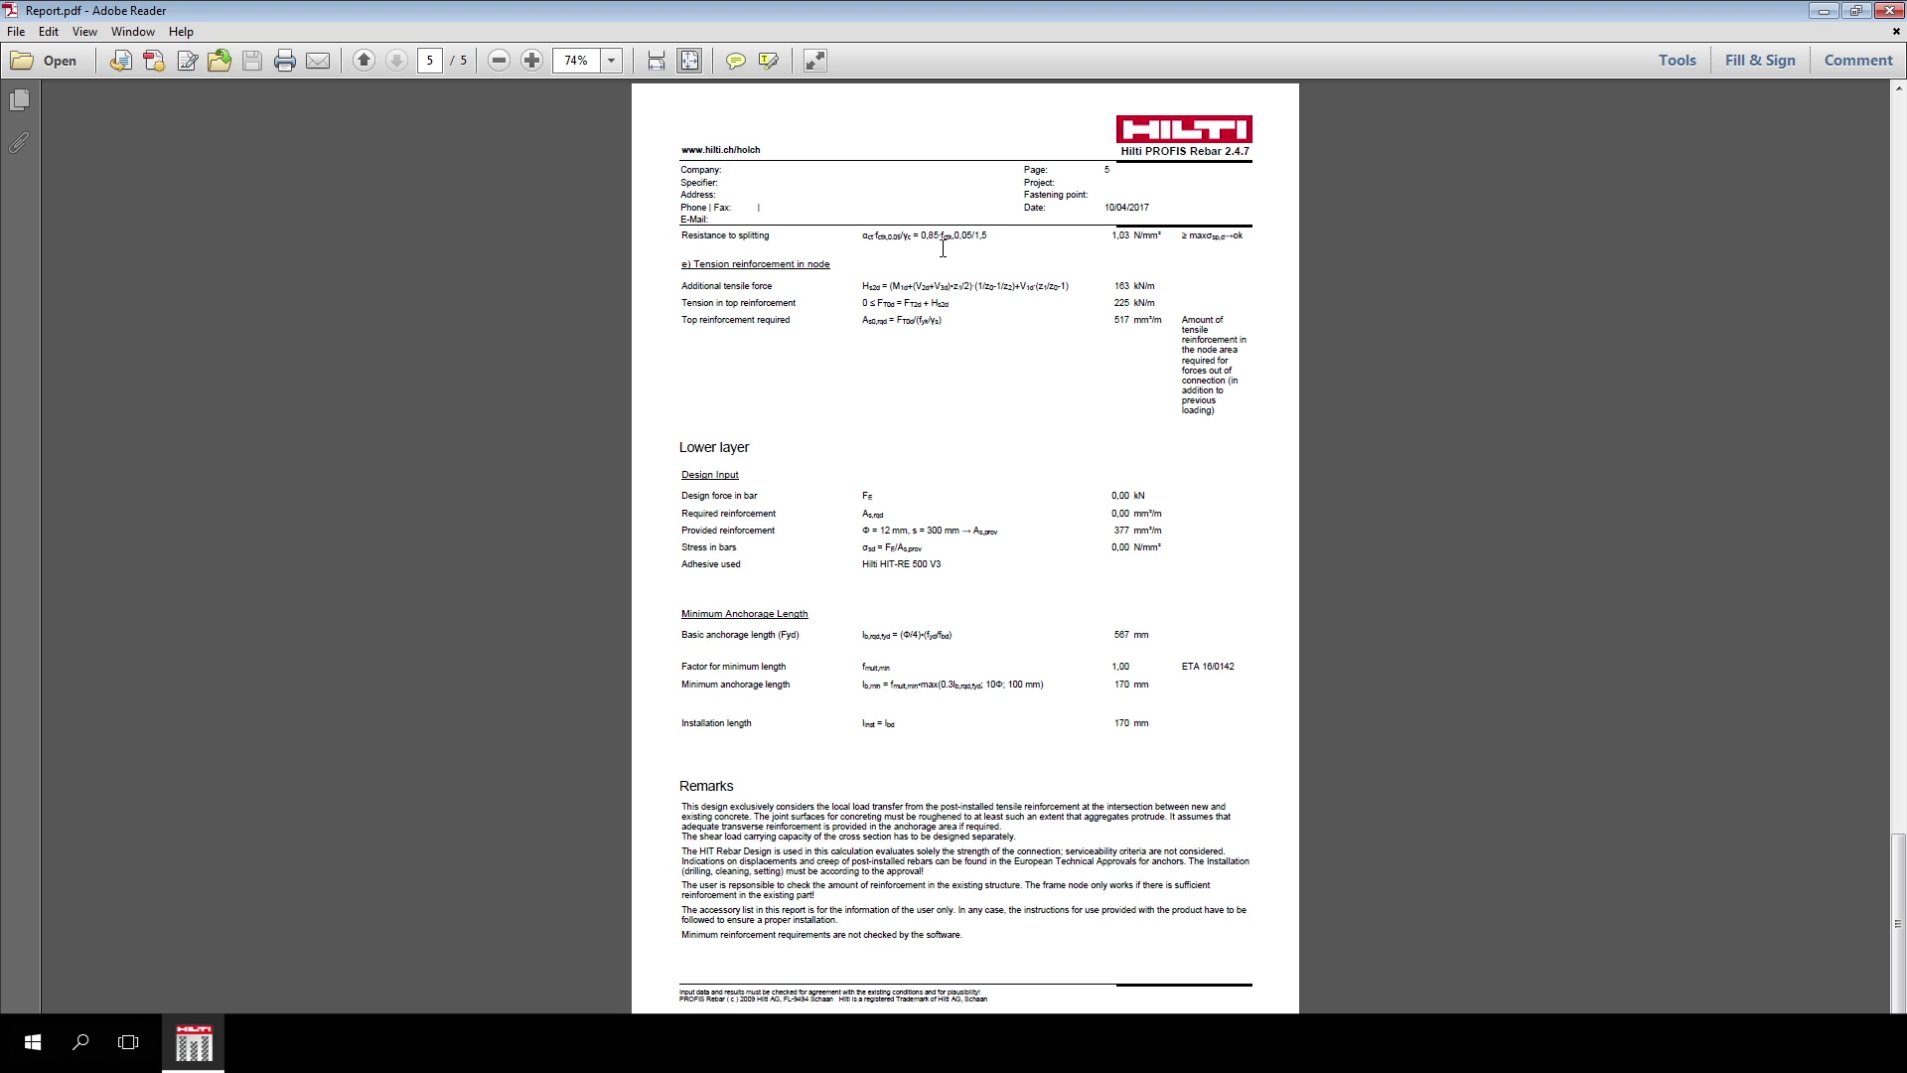
{"action": "mouse_move", "coordinate": [1124, 243]}
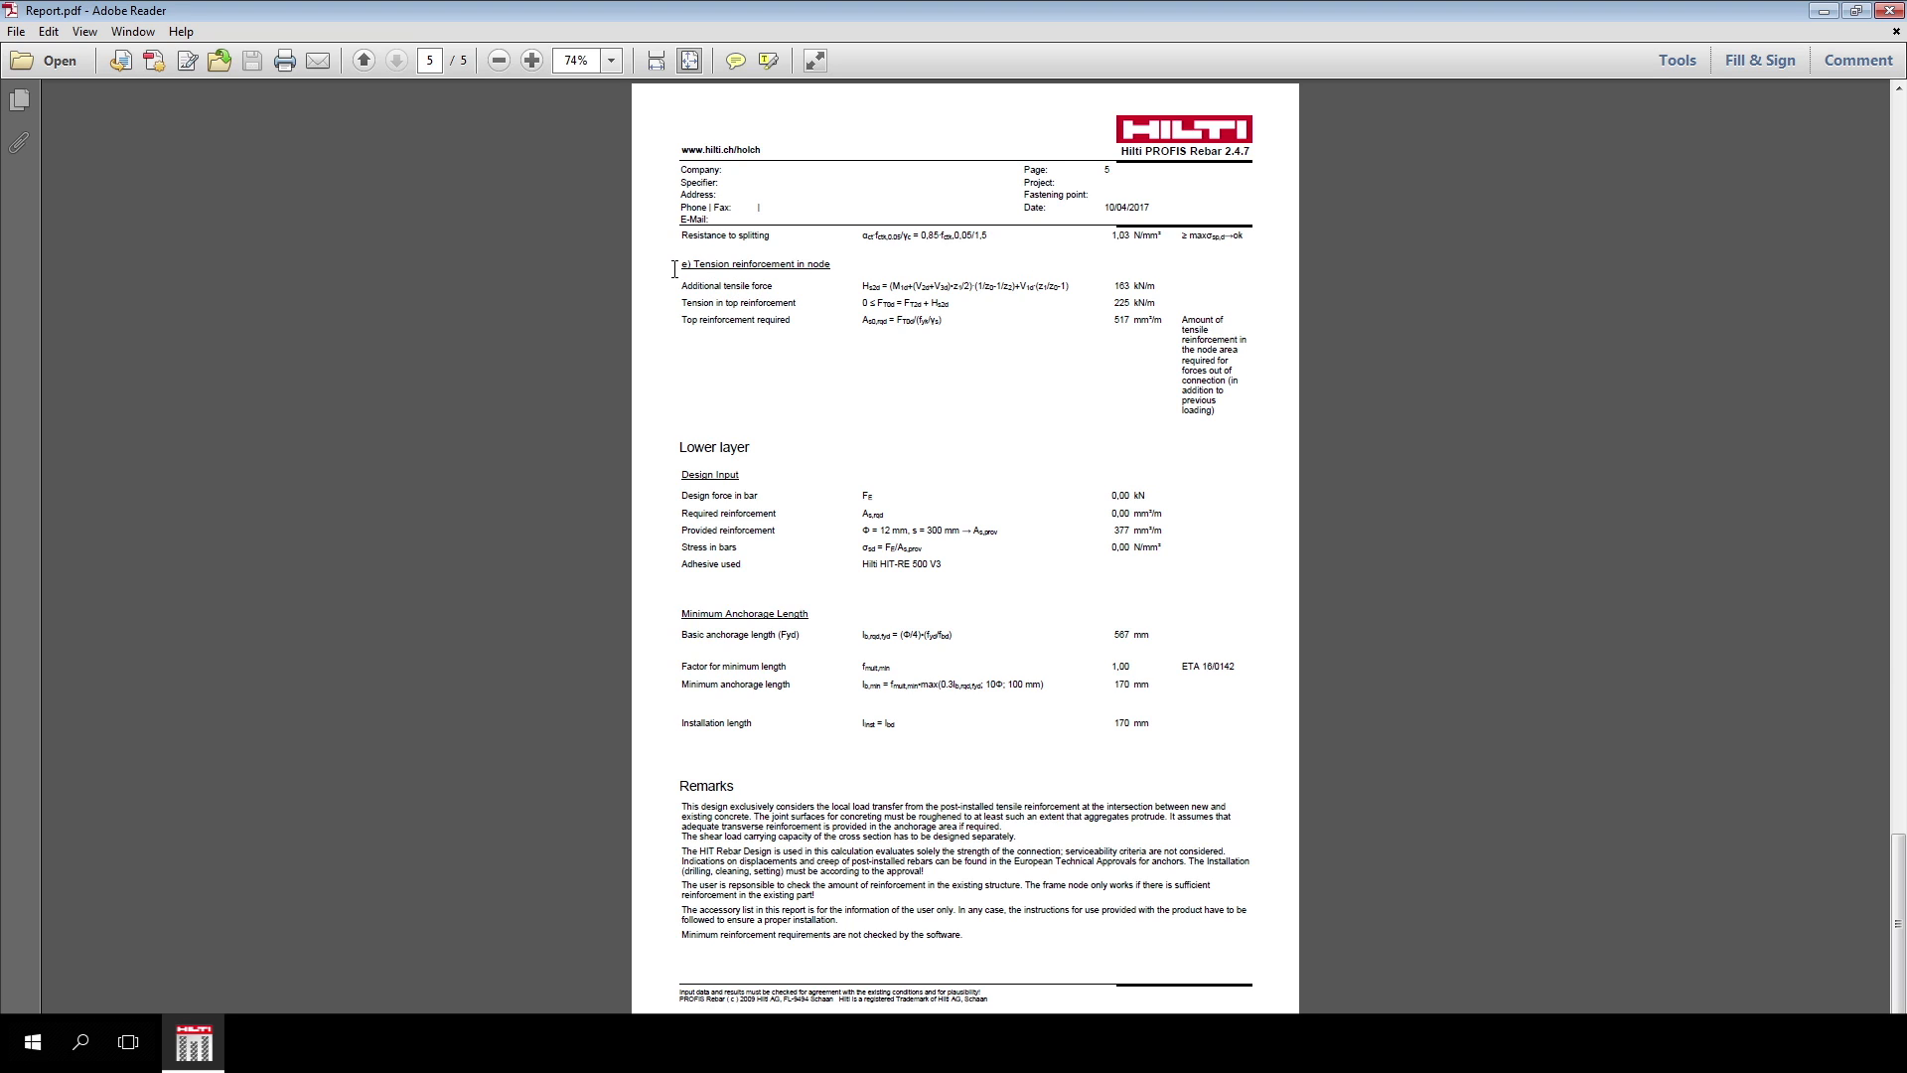
{"action": "left_click", "coordinate": [362, 61]}
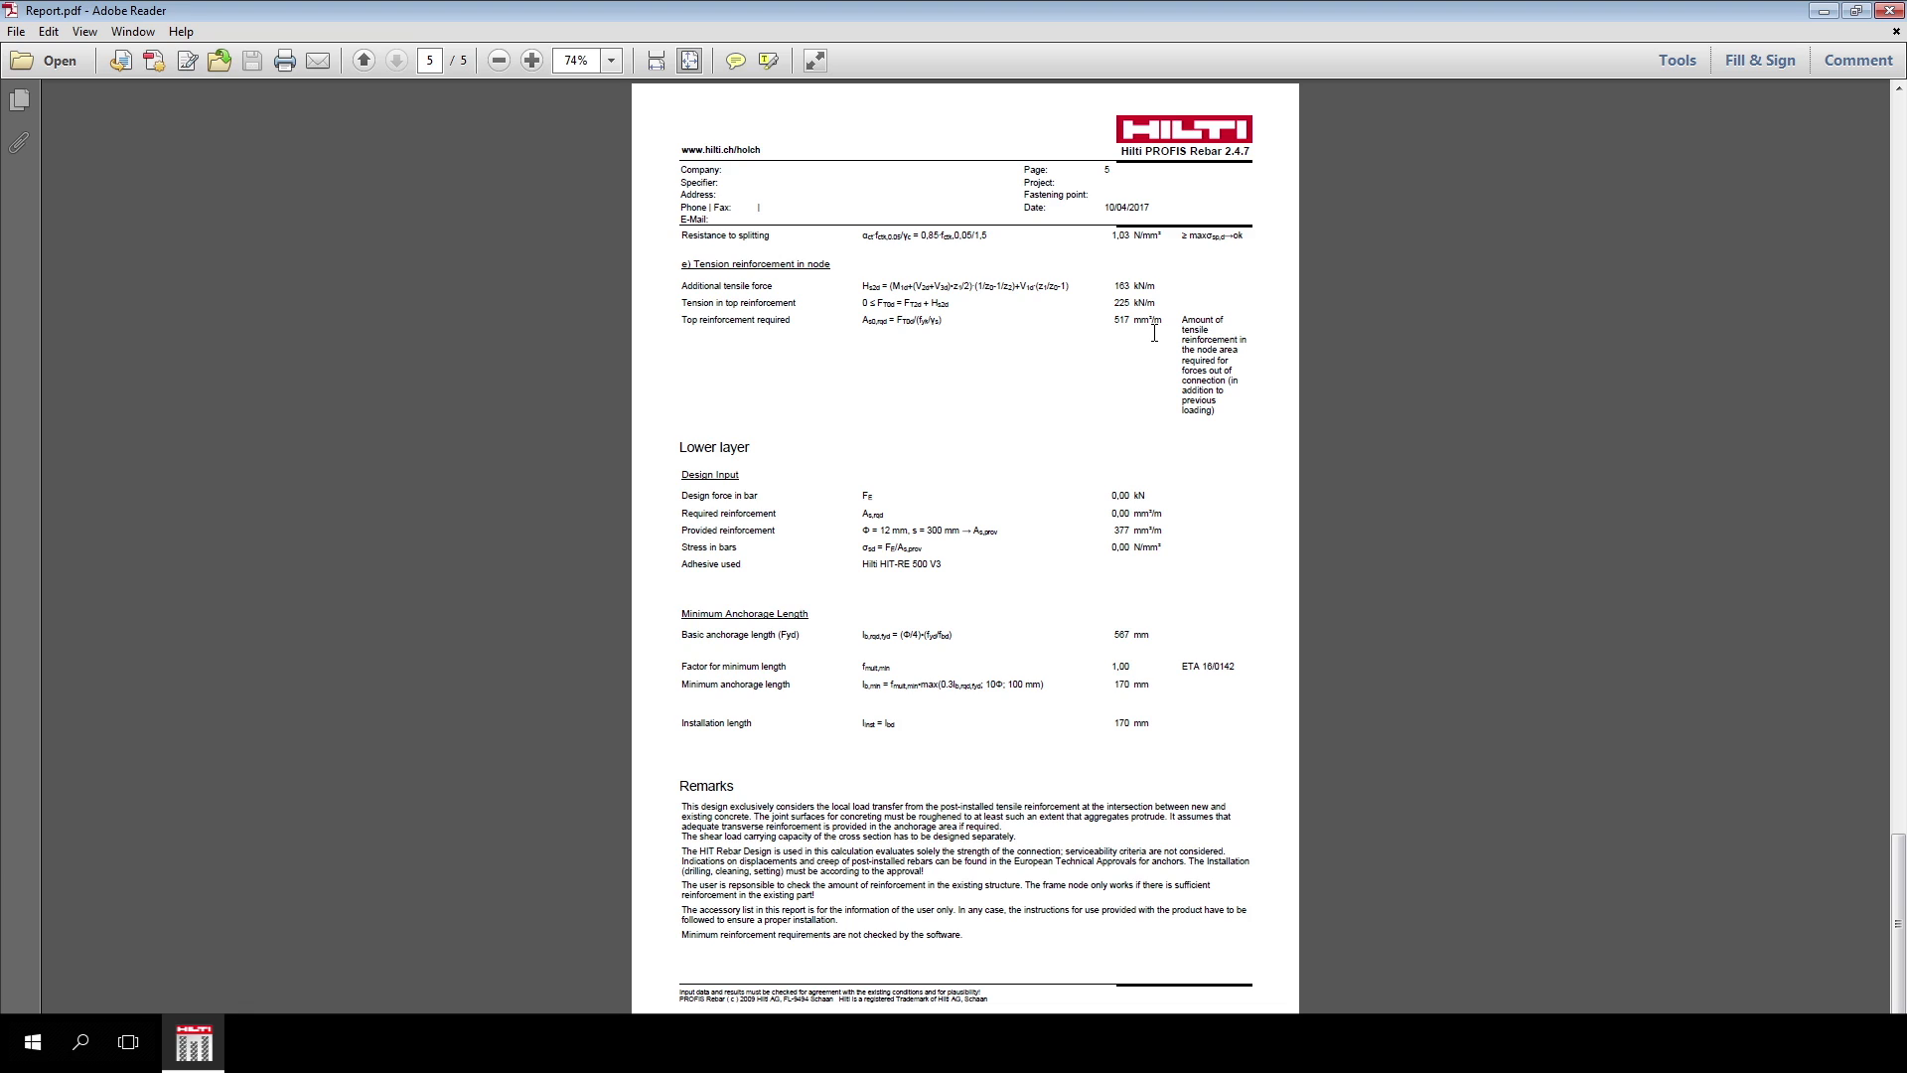
{"action": "mouse_move", "coordinate": [667, 457]}
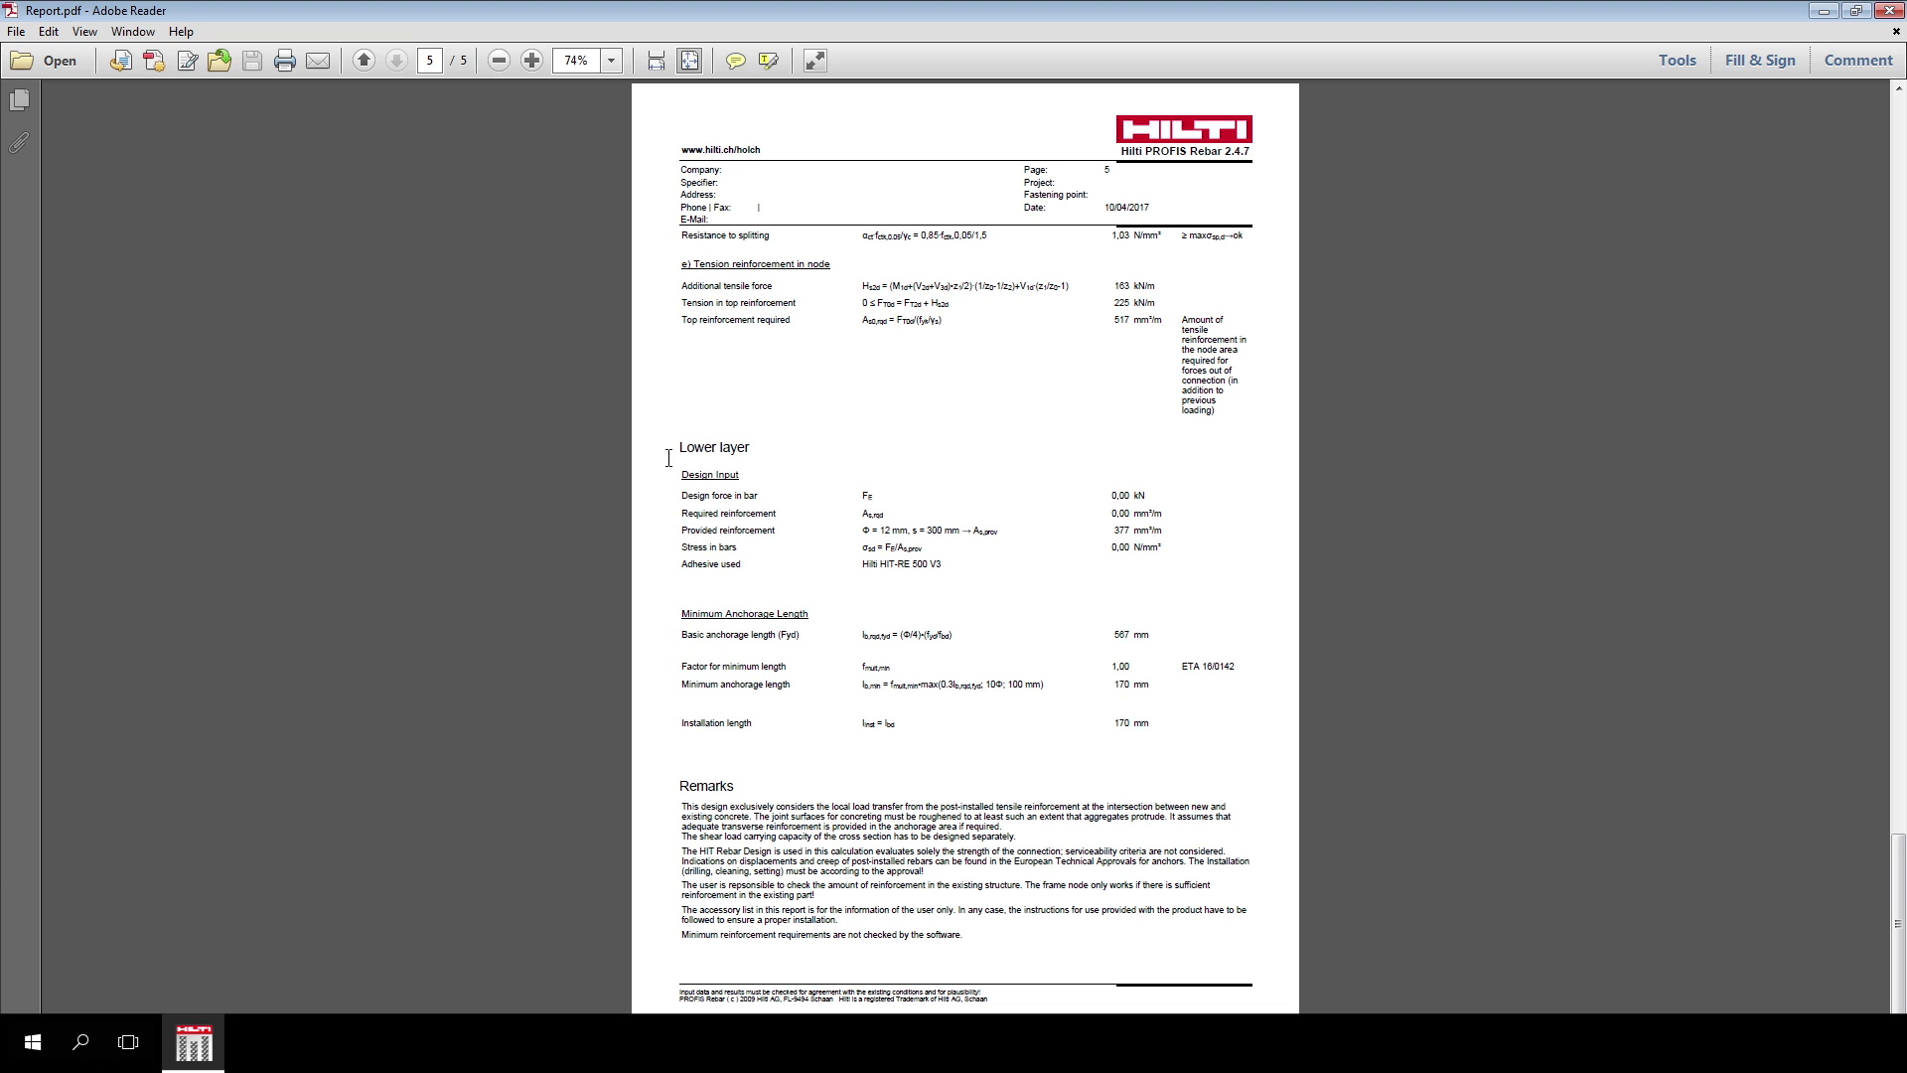
{"action": "mouse_move", "coordinate": [1100, 708]}
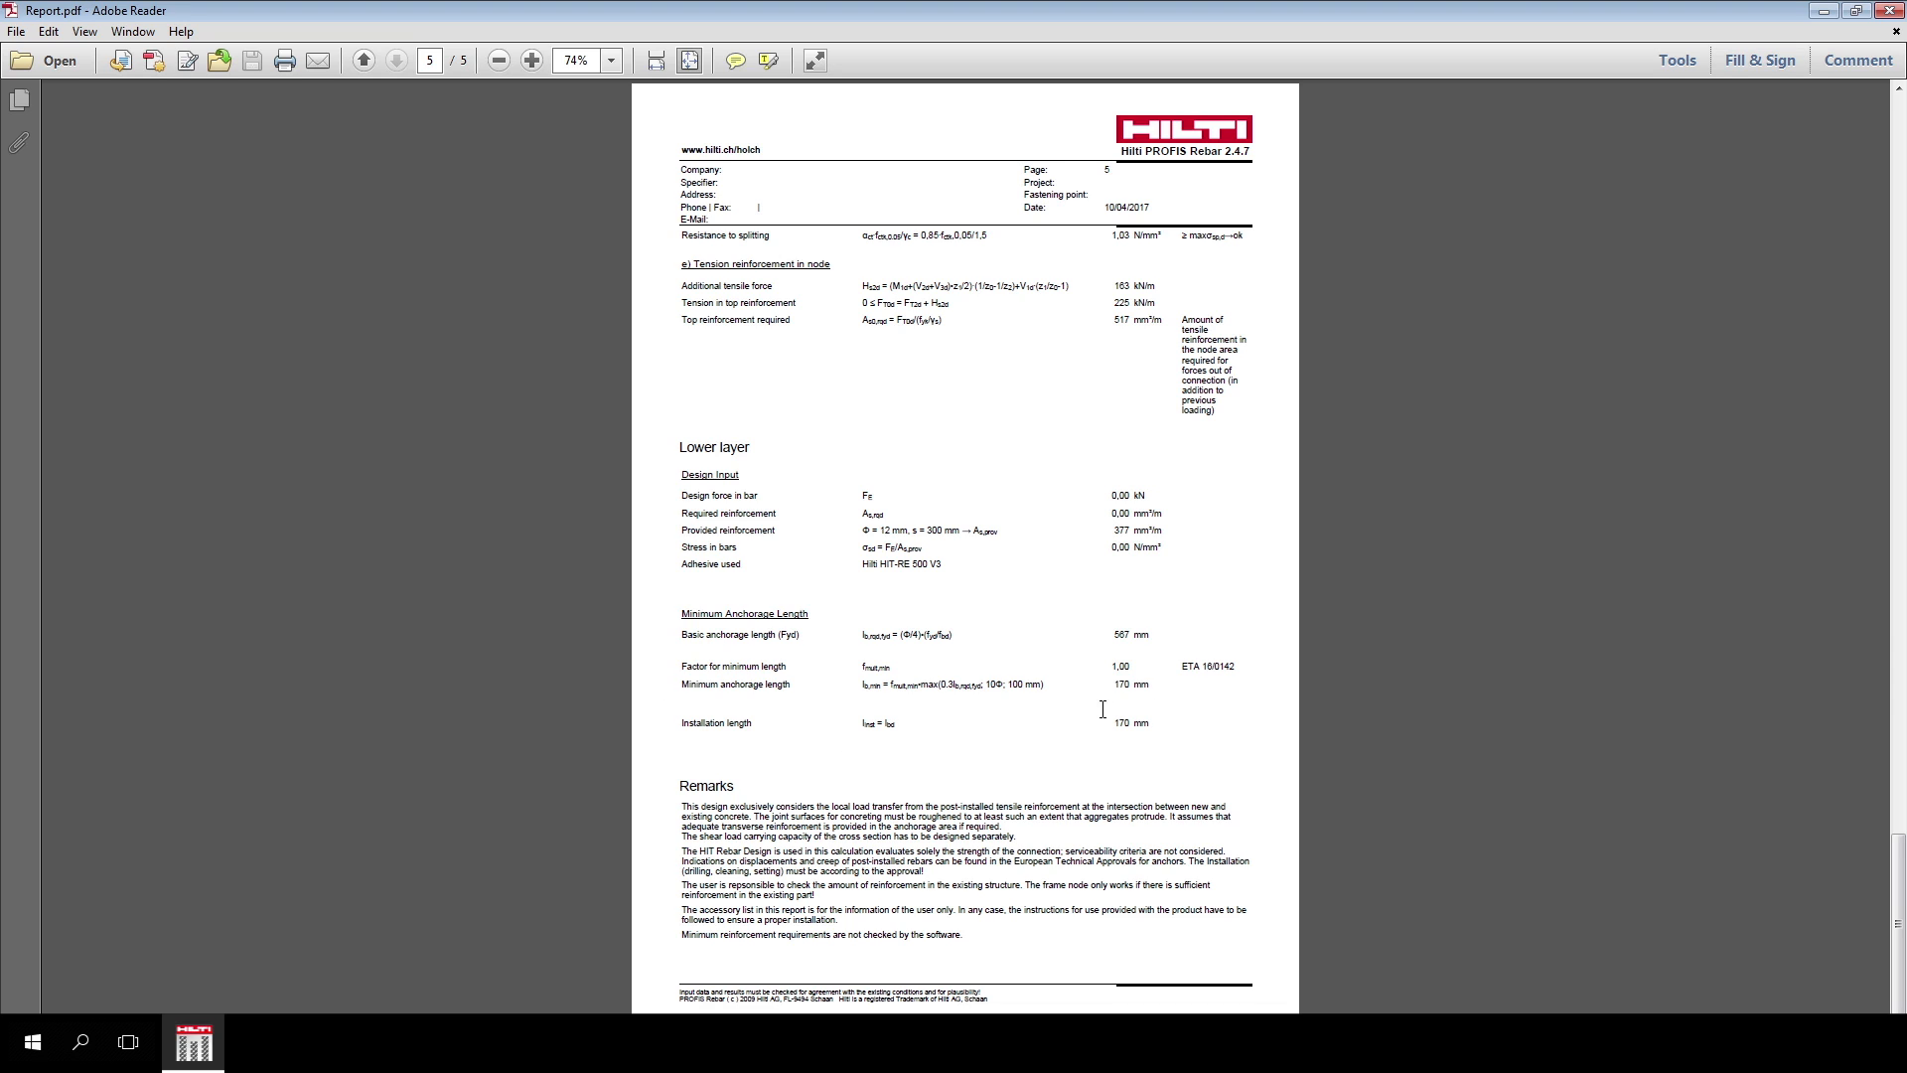
{"action": "mouse_move", "coordinate": [1108, 727]}
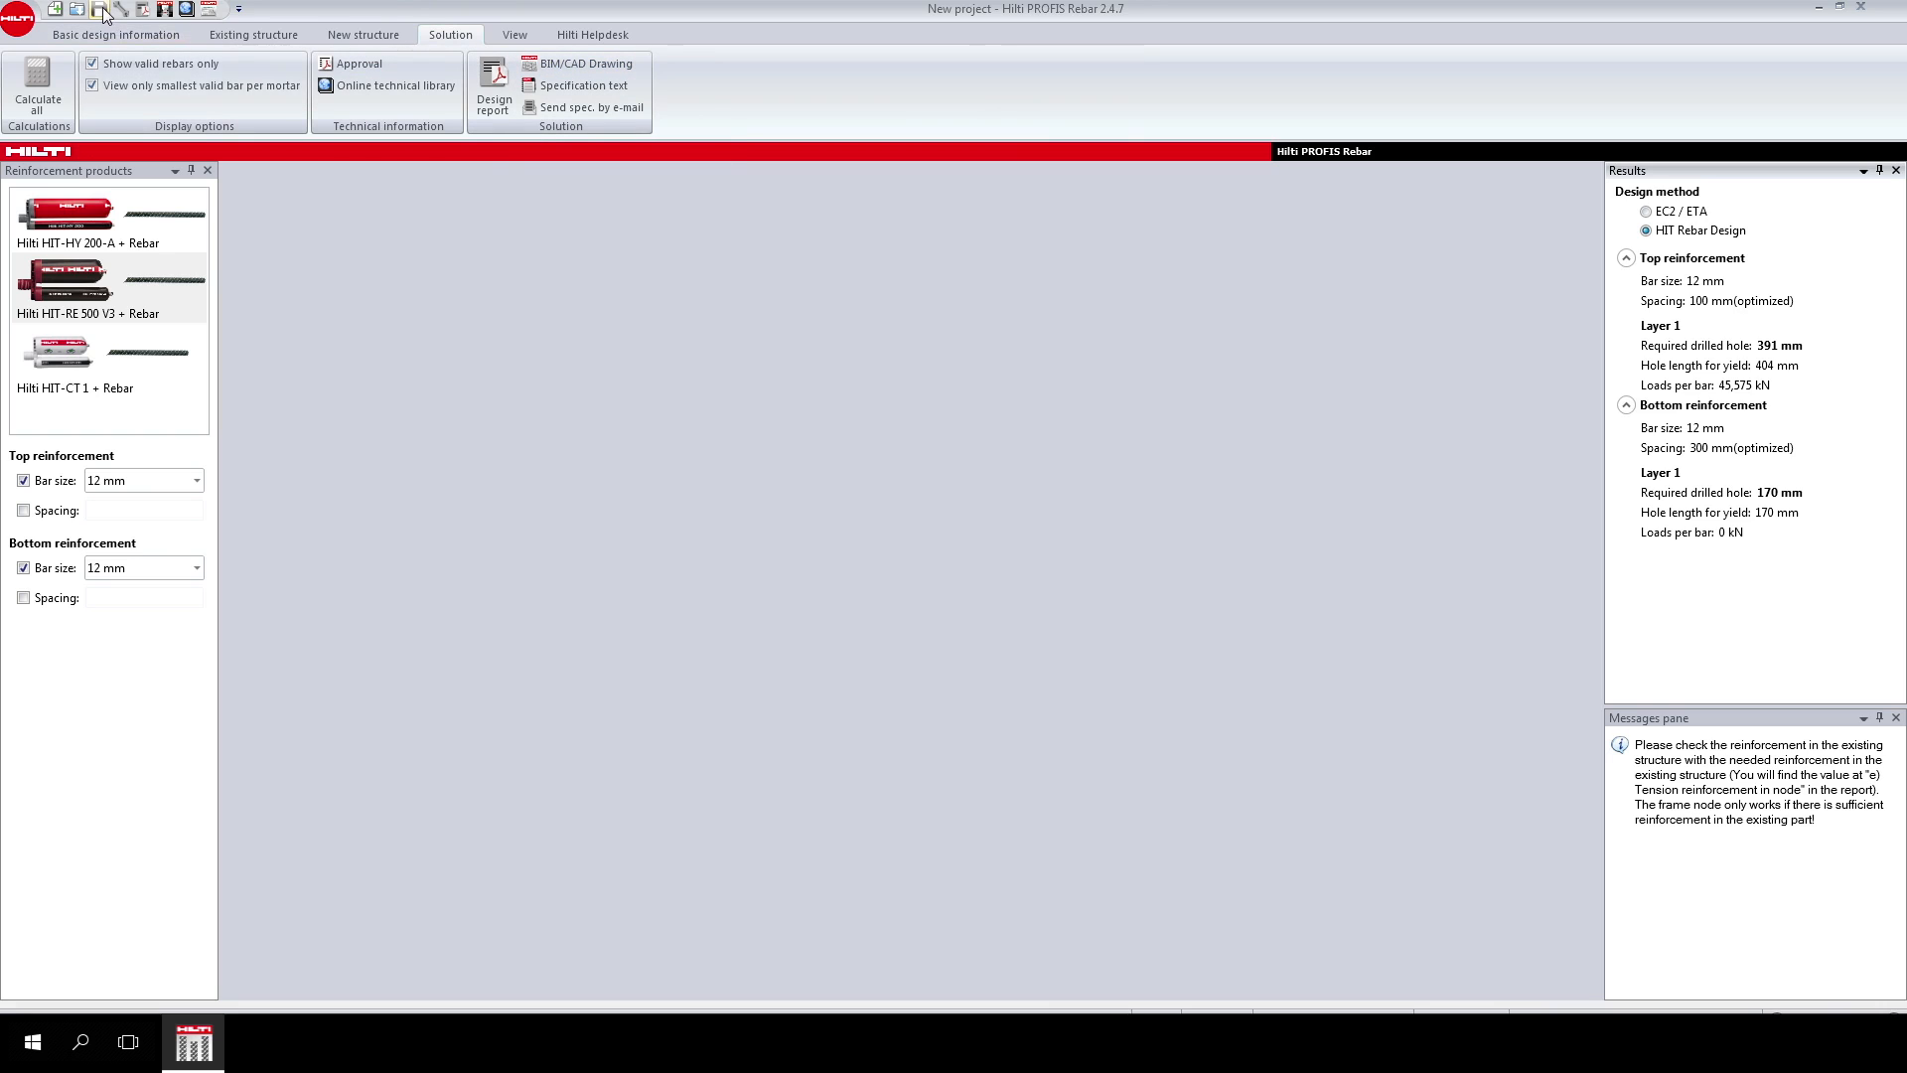
Save the HIT-RE 500 V3 rebar connection project from the quick access toolbar.
{"action": "left_click", "coordinate": [97, 8]}
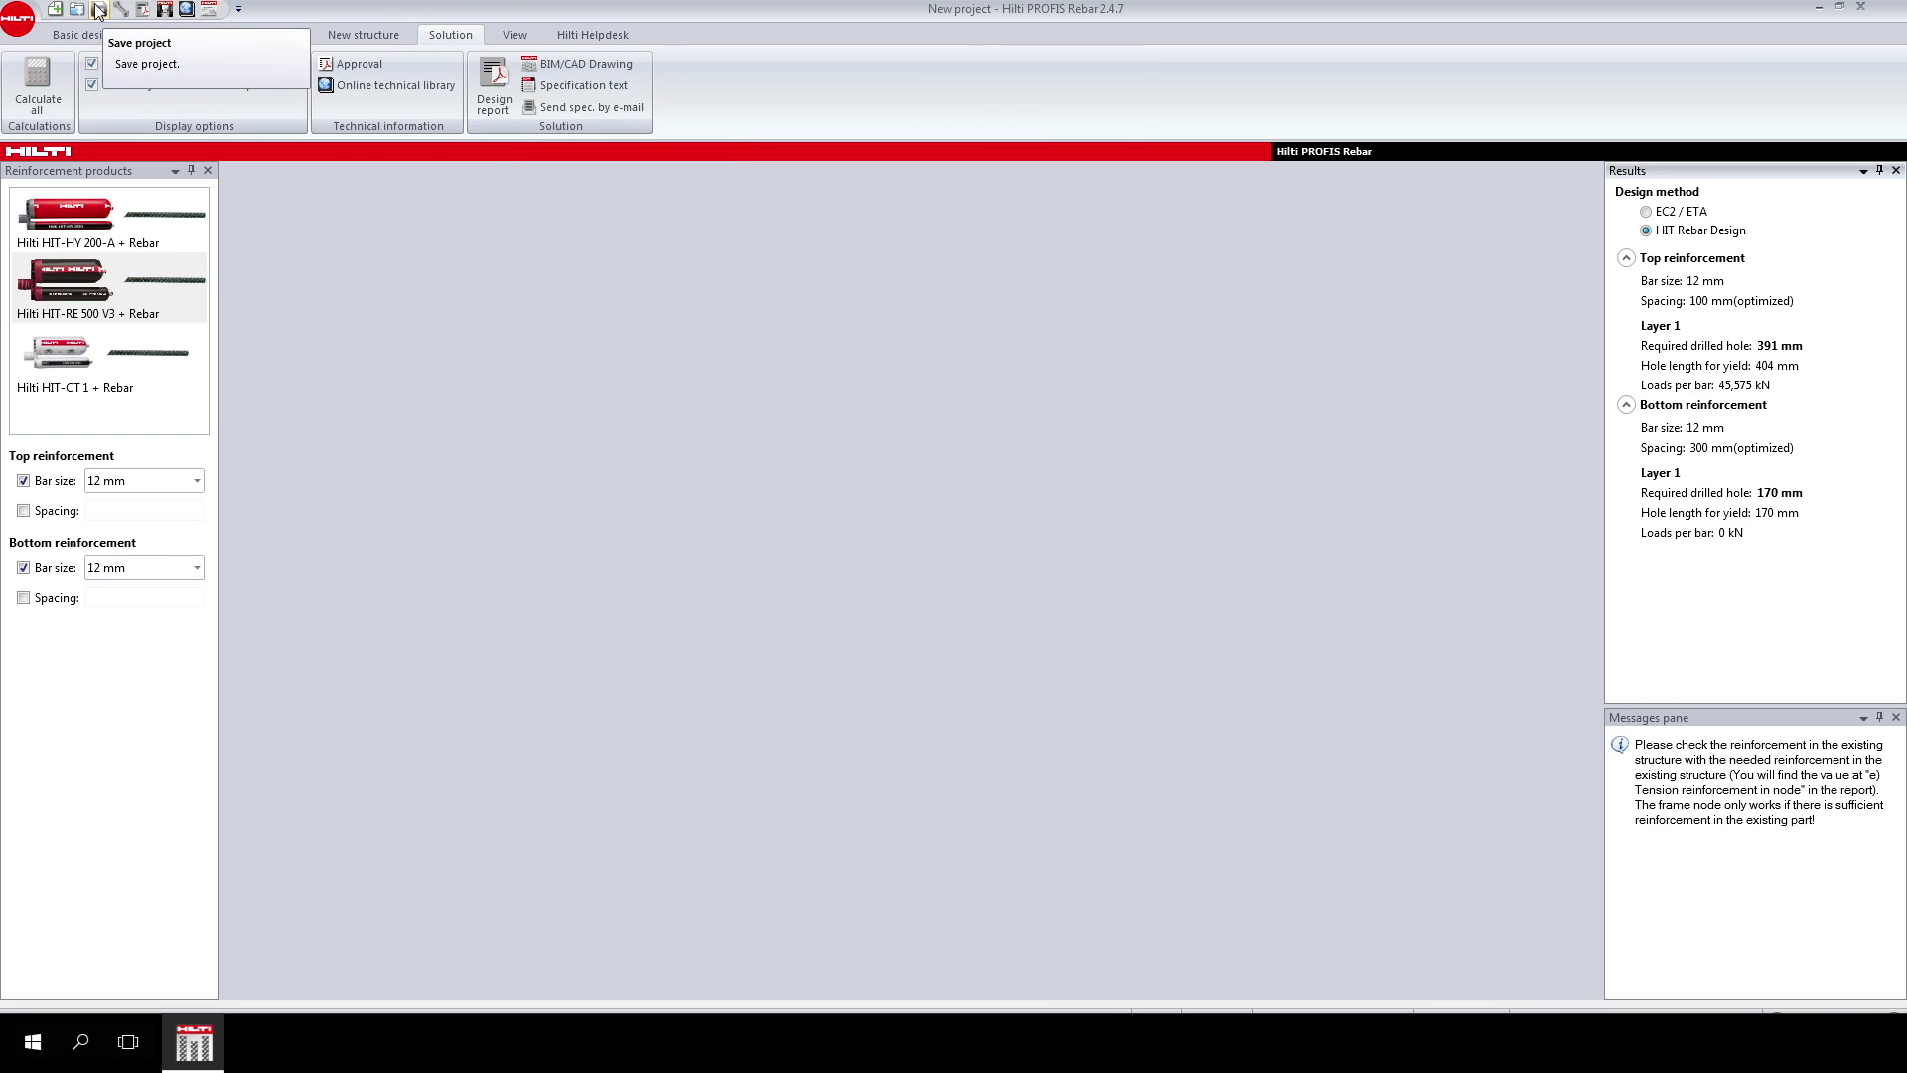